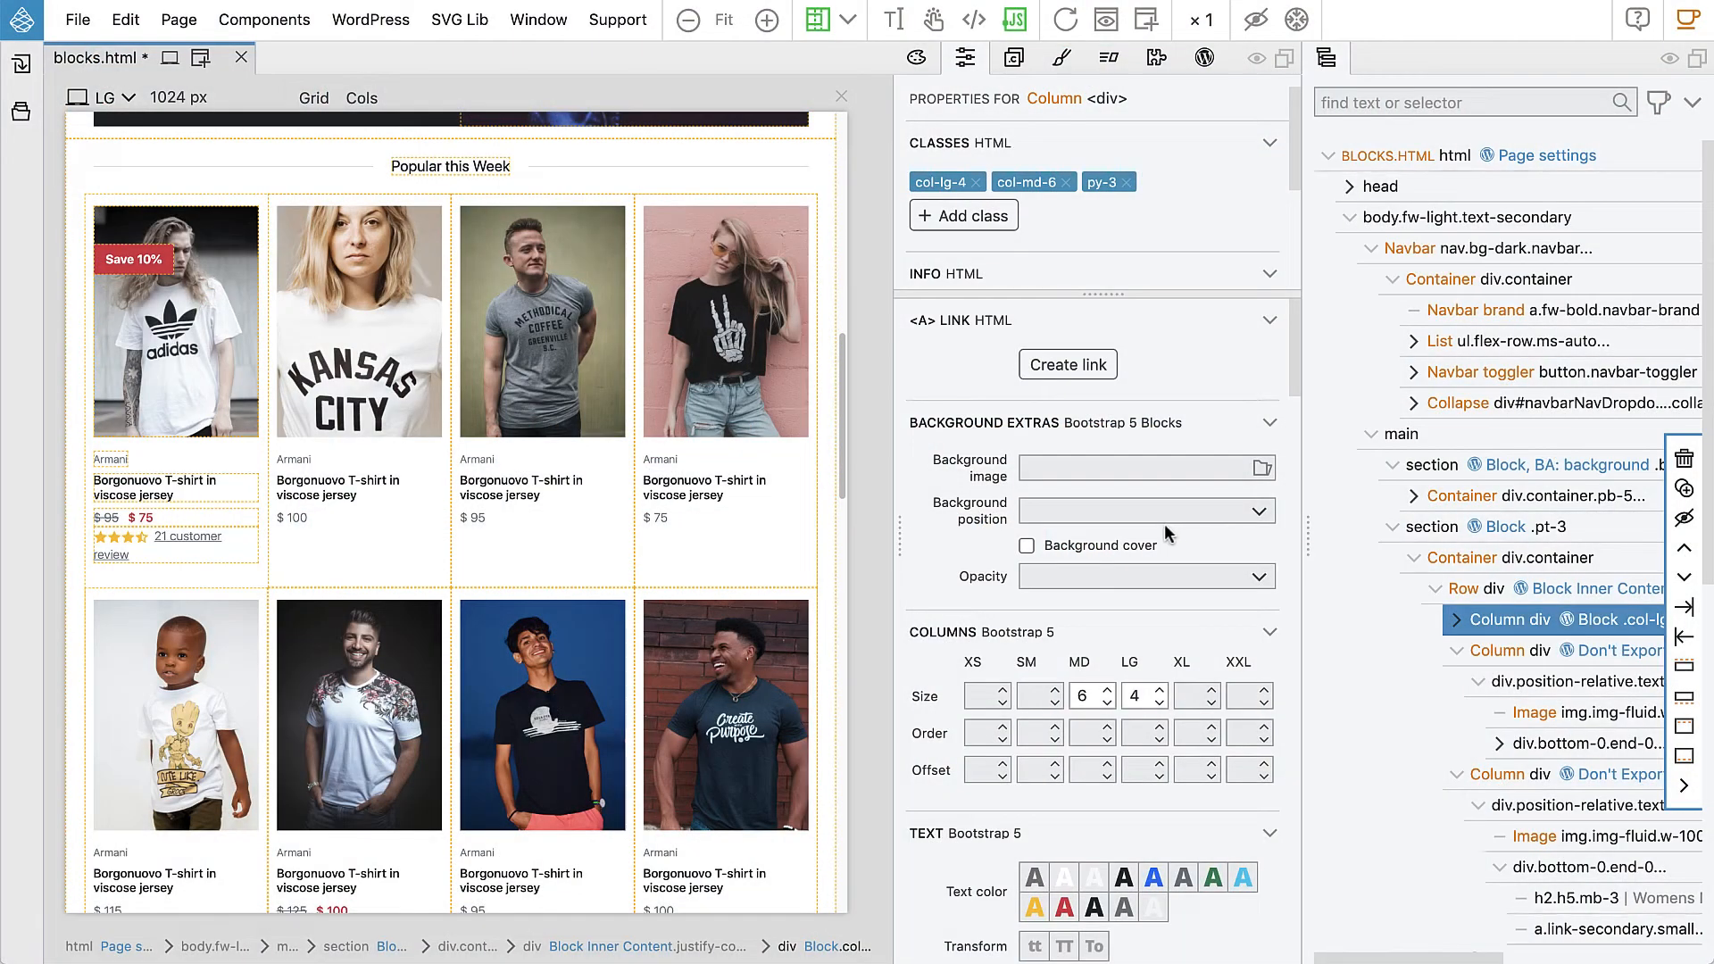
pyautogui.moveTo(723, 319)
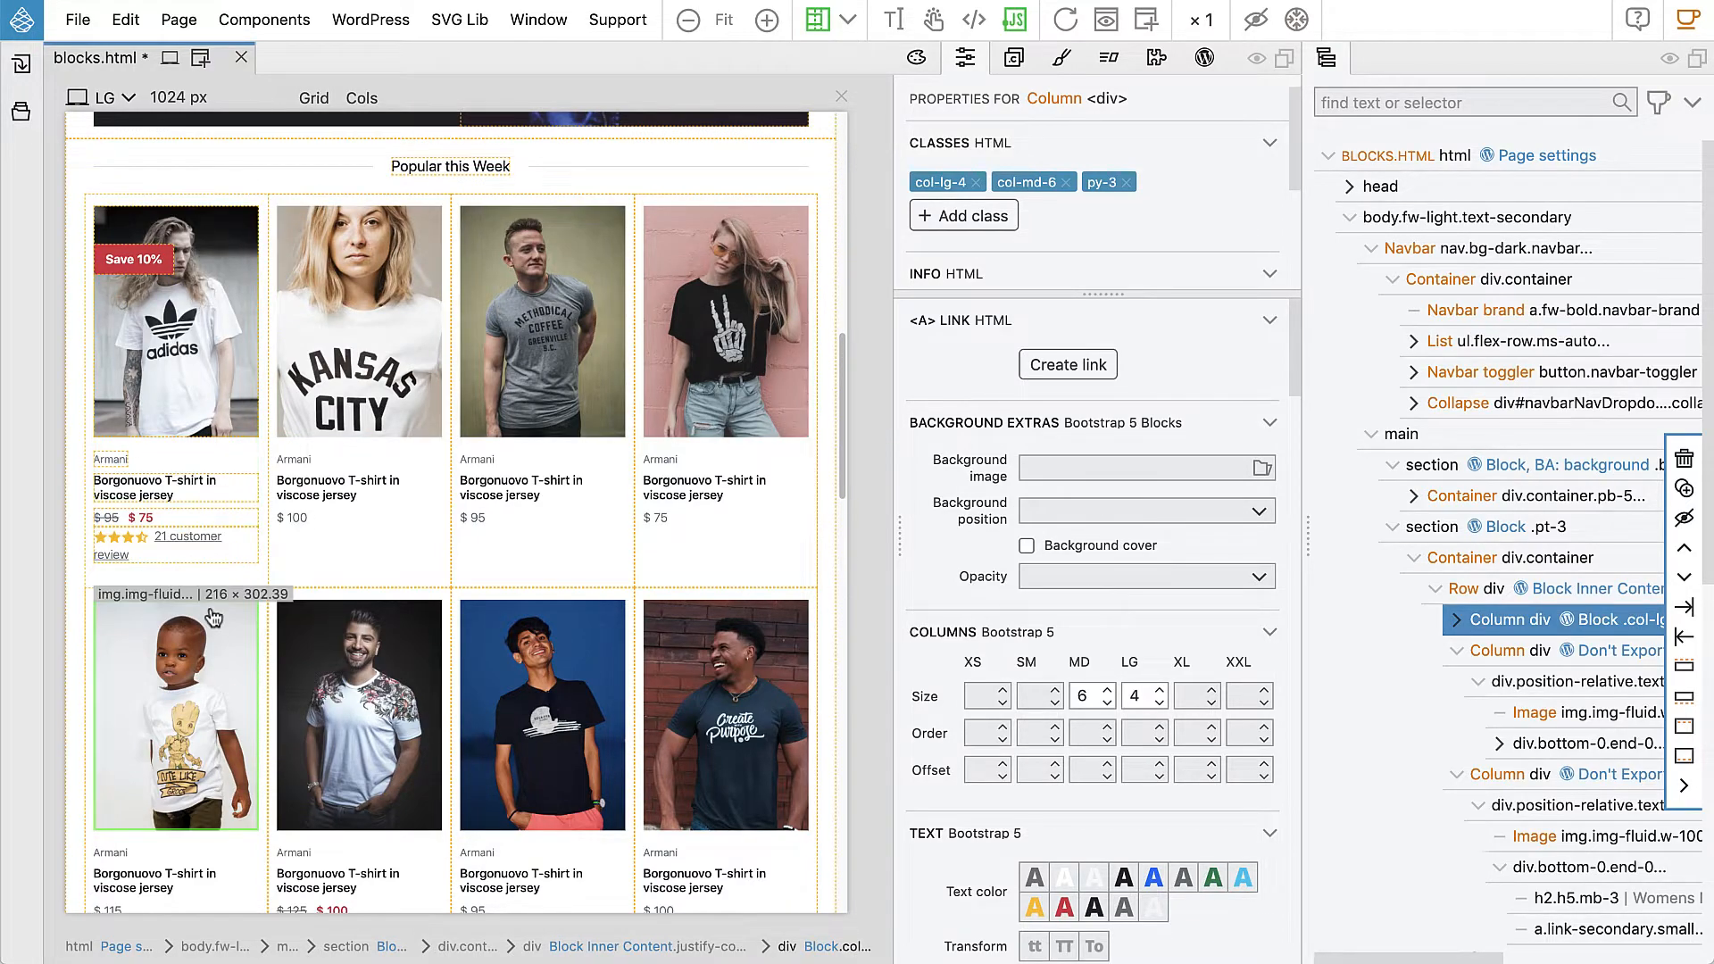
# - Place the View More wrapper div below the Products Loop row and select the button
pyautogui.scroll(-3)
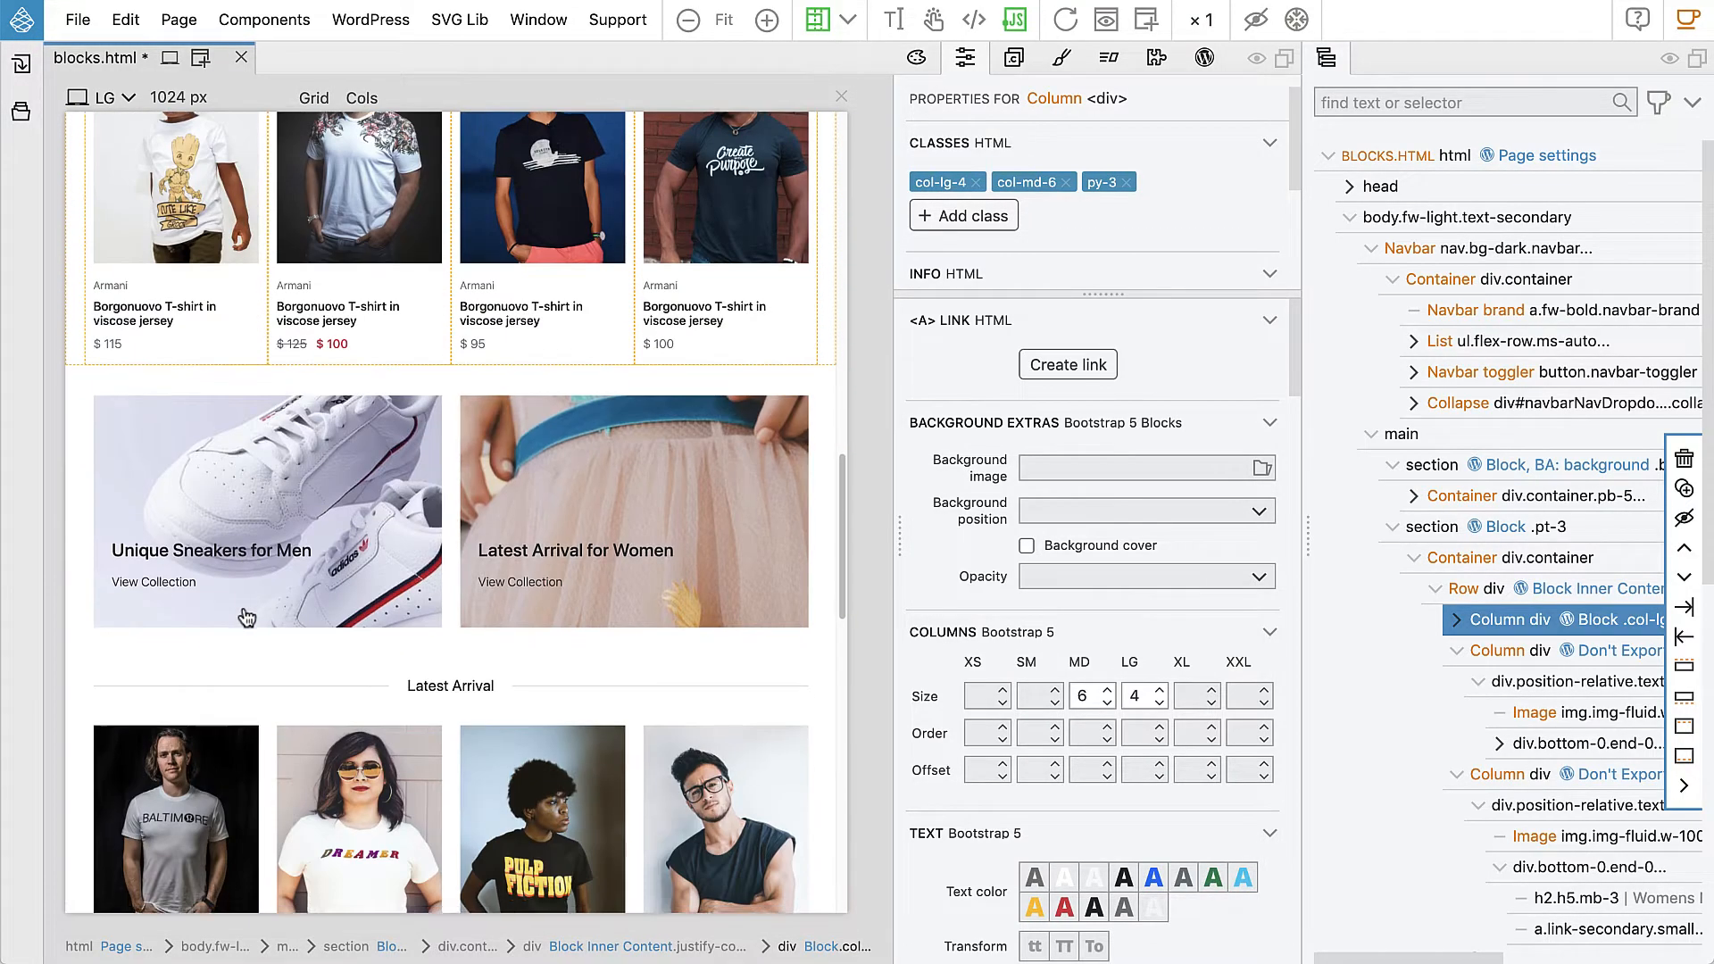
pyautogui.scroll(-3)
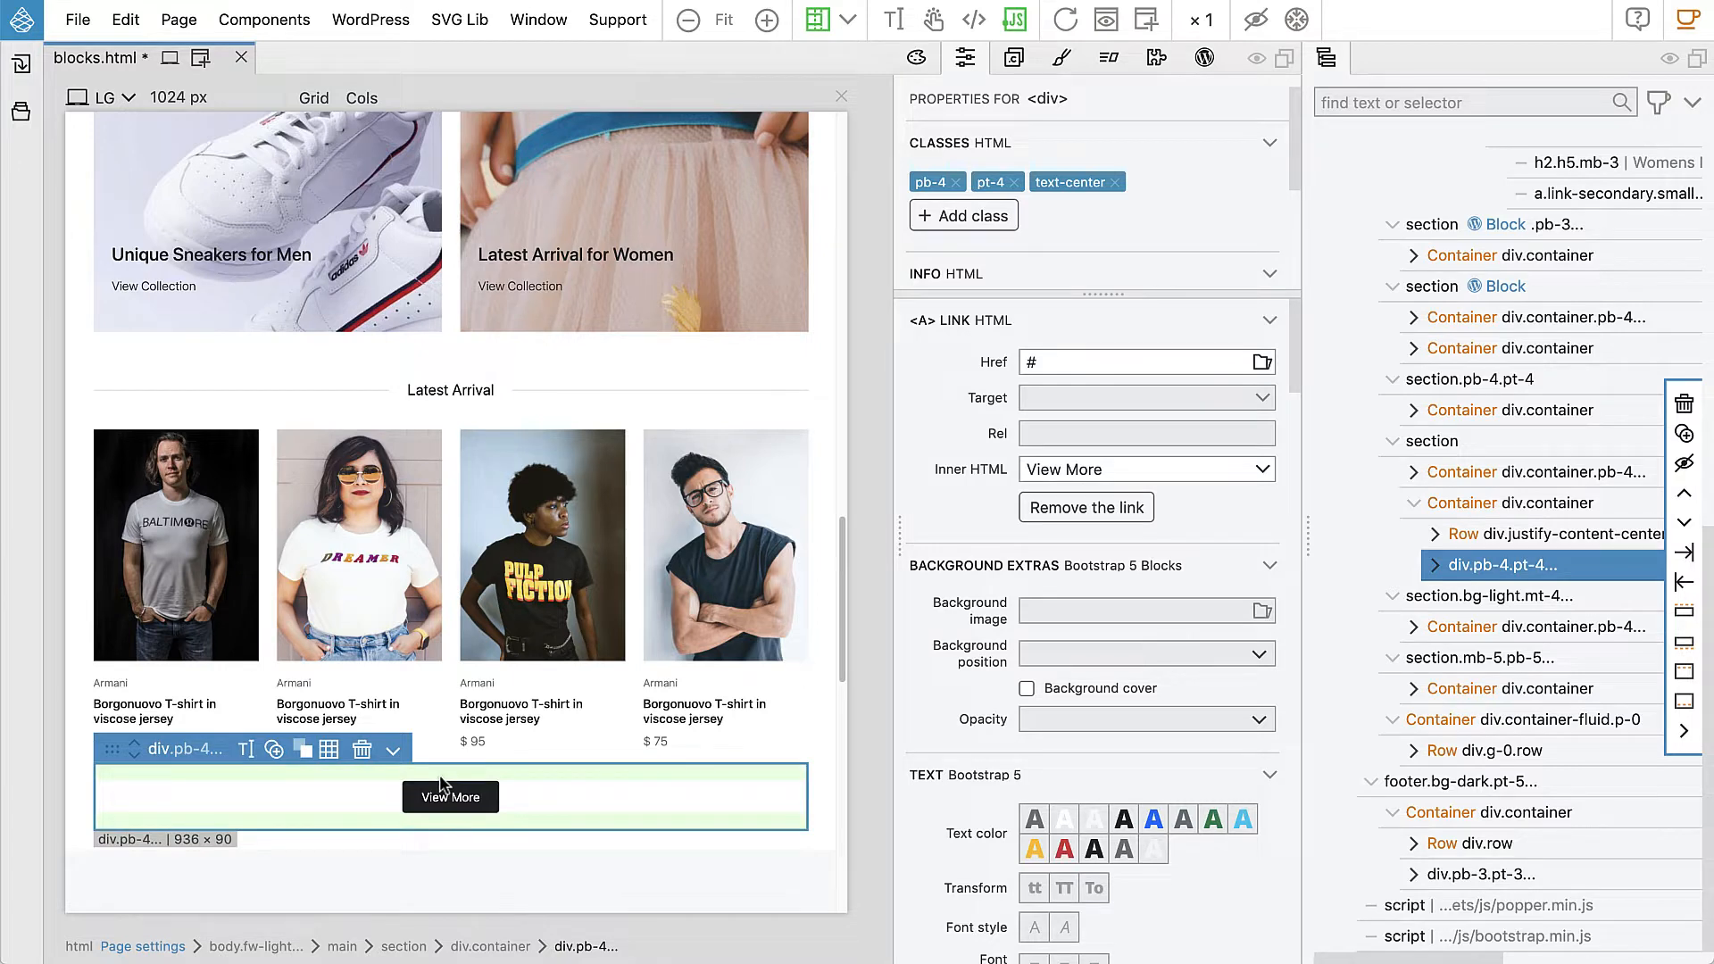
pyautogui.moveTo(534, 789)
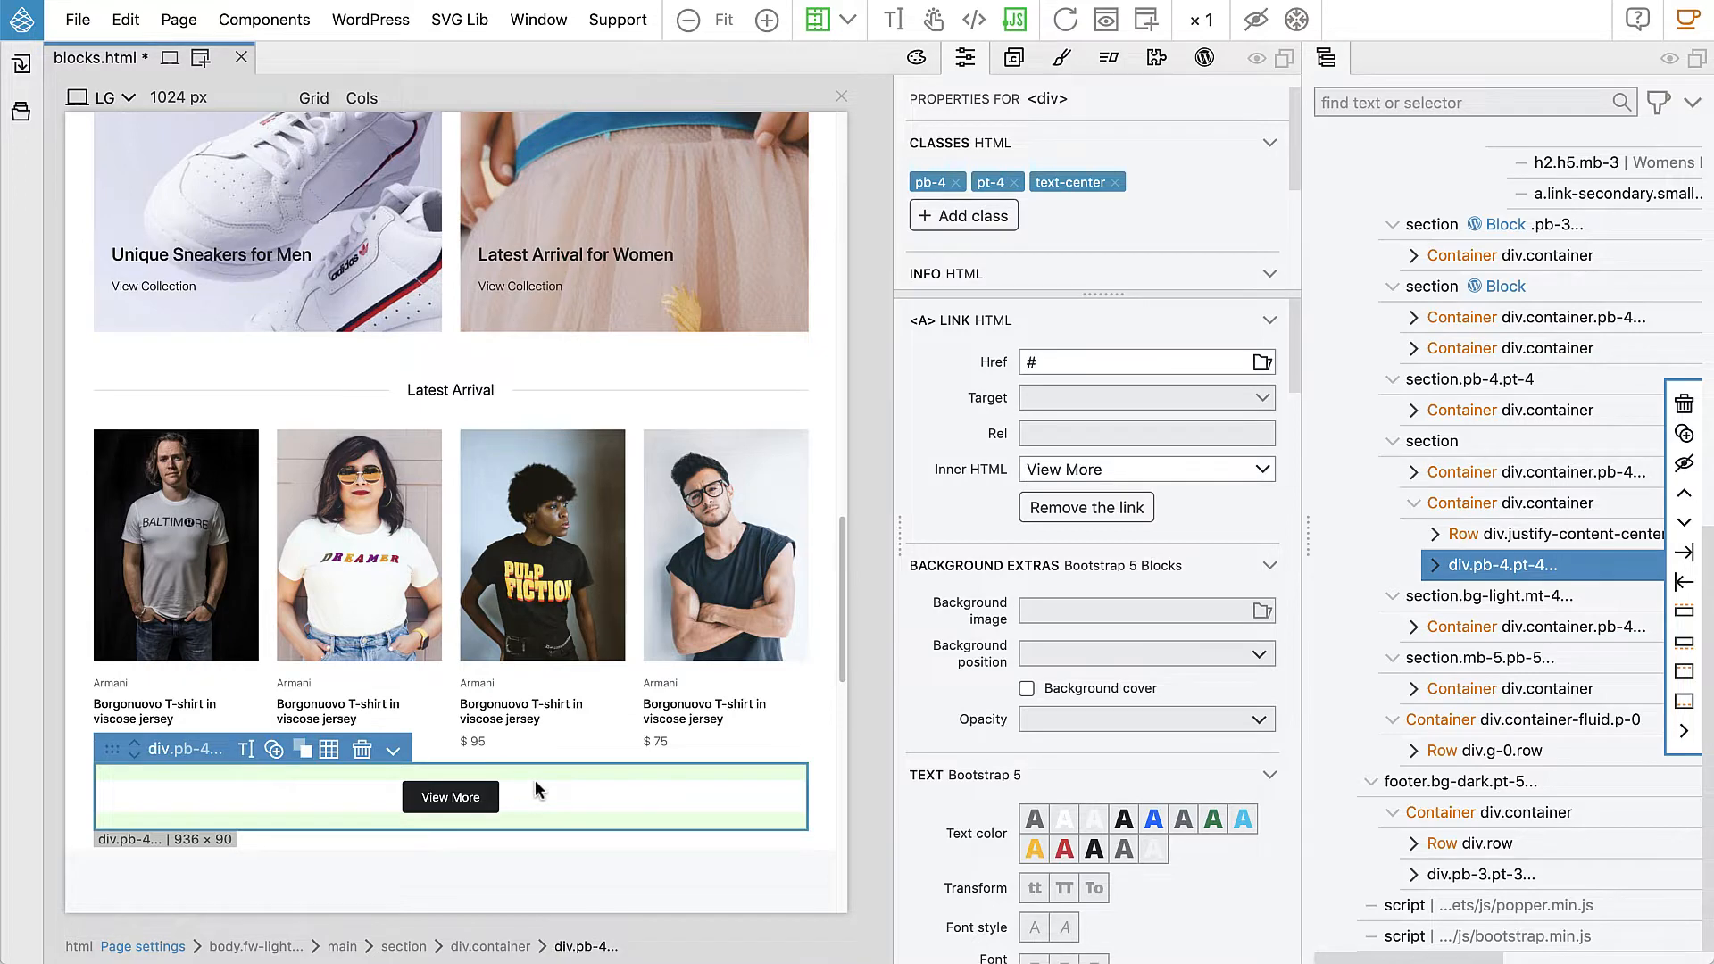
pyautogui.moveTo(536, 784)
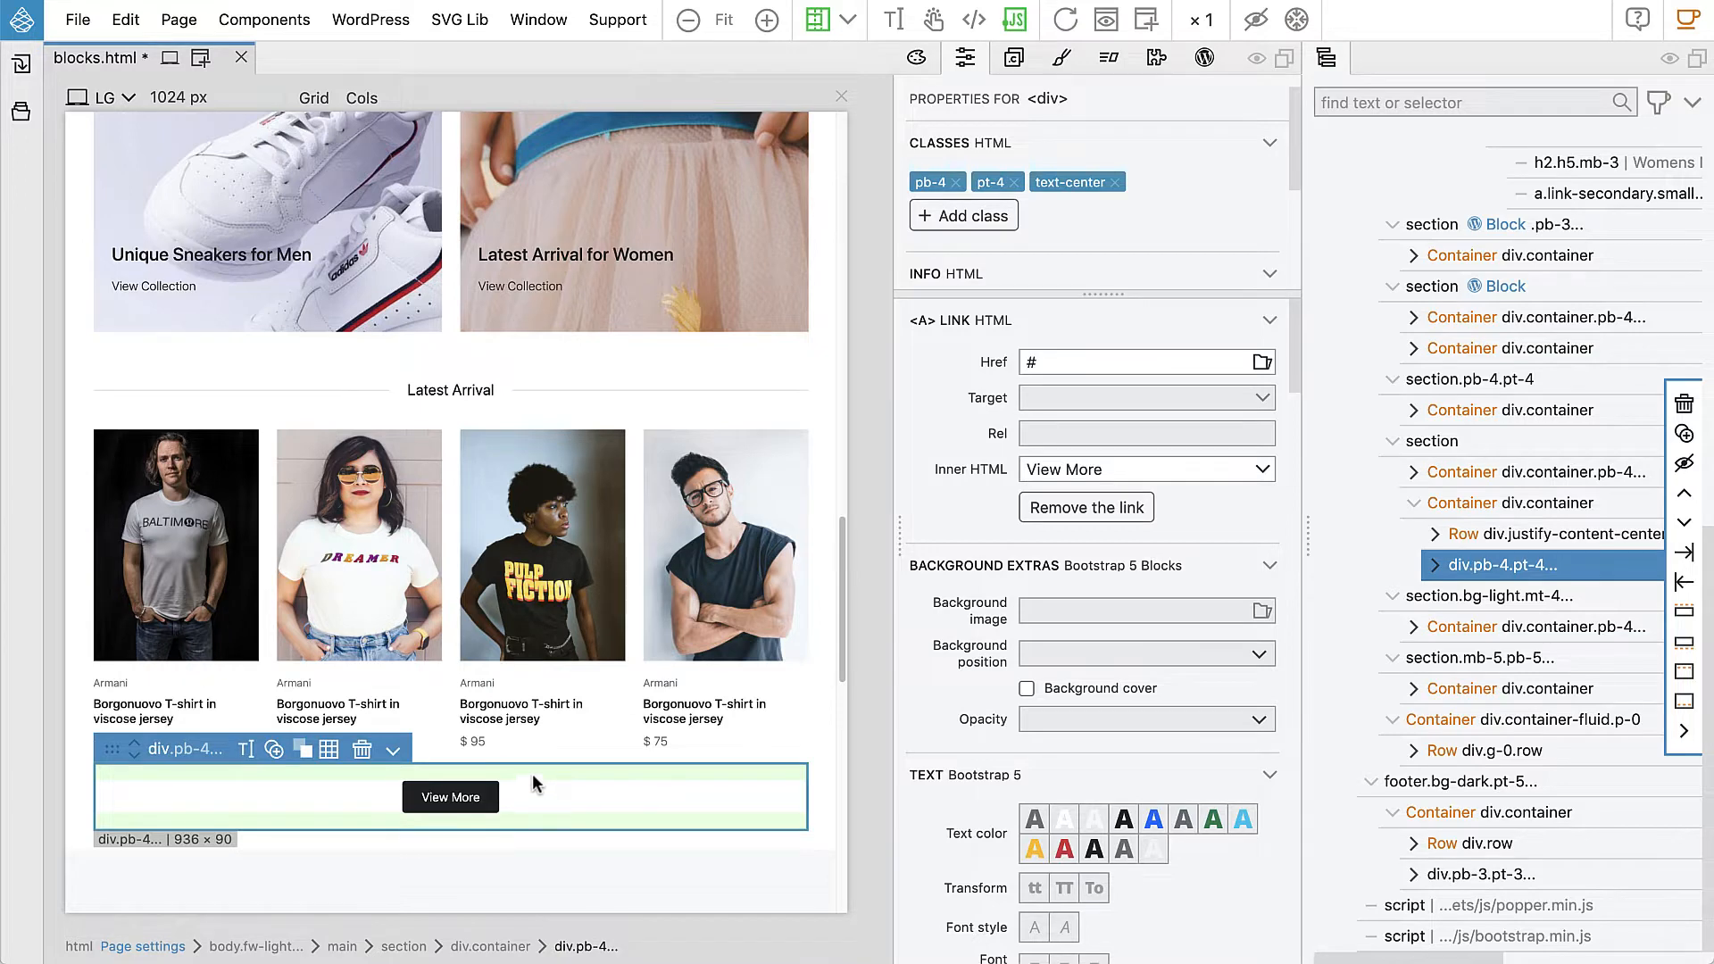
pyautogui.moveTo(523, 789)
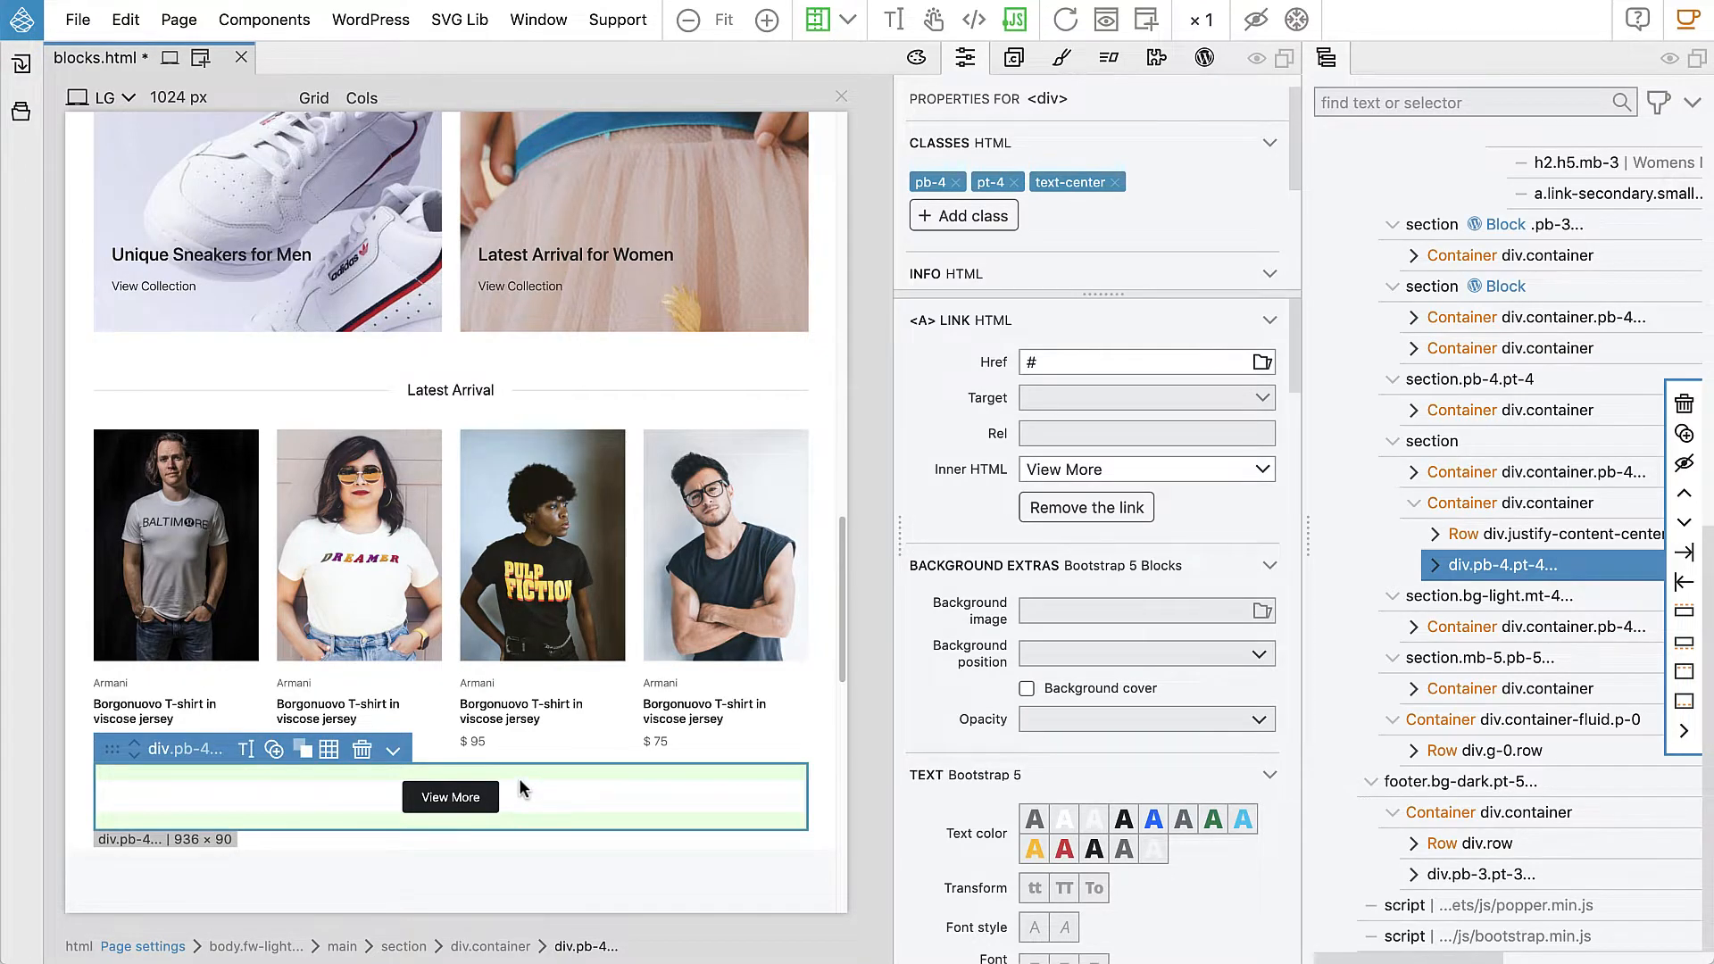
pyautogui.scroll(-3)
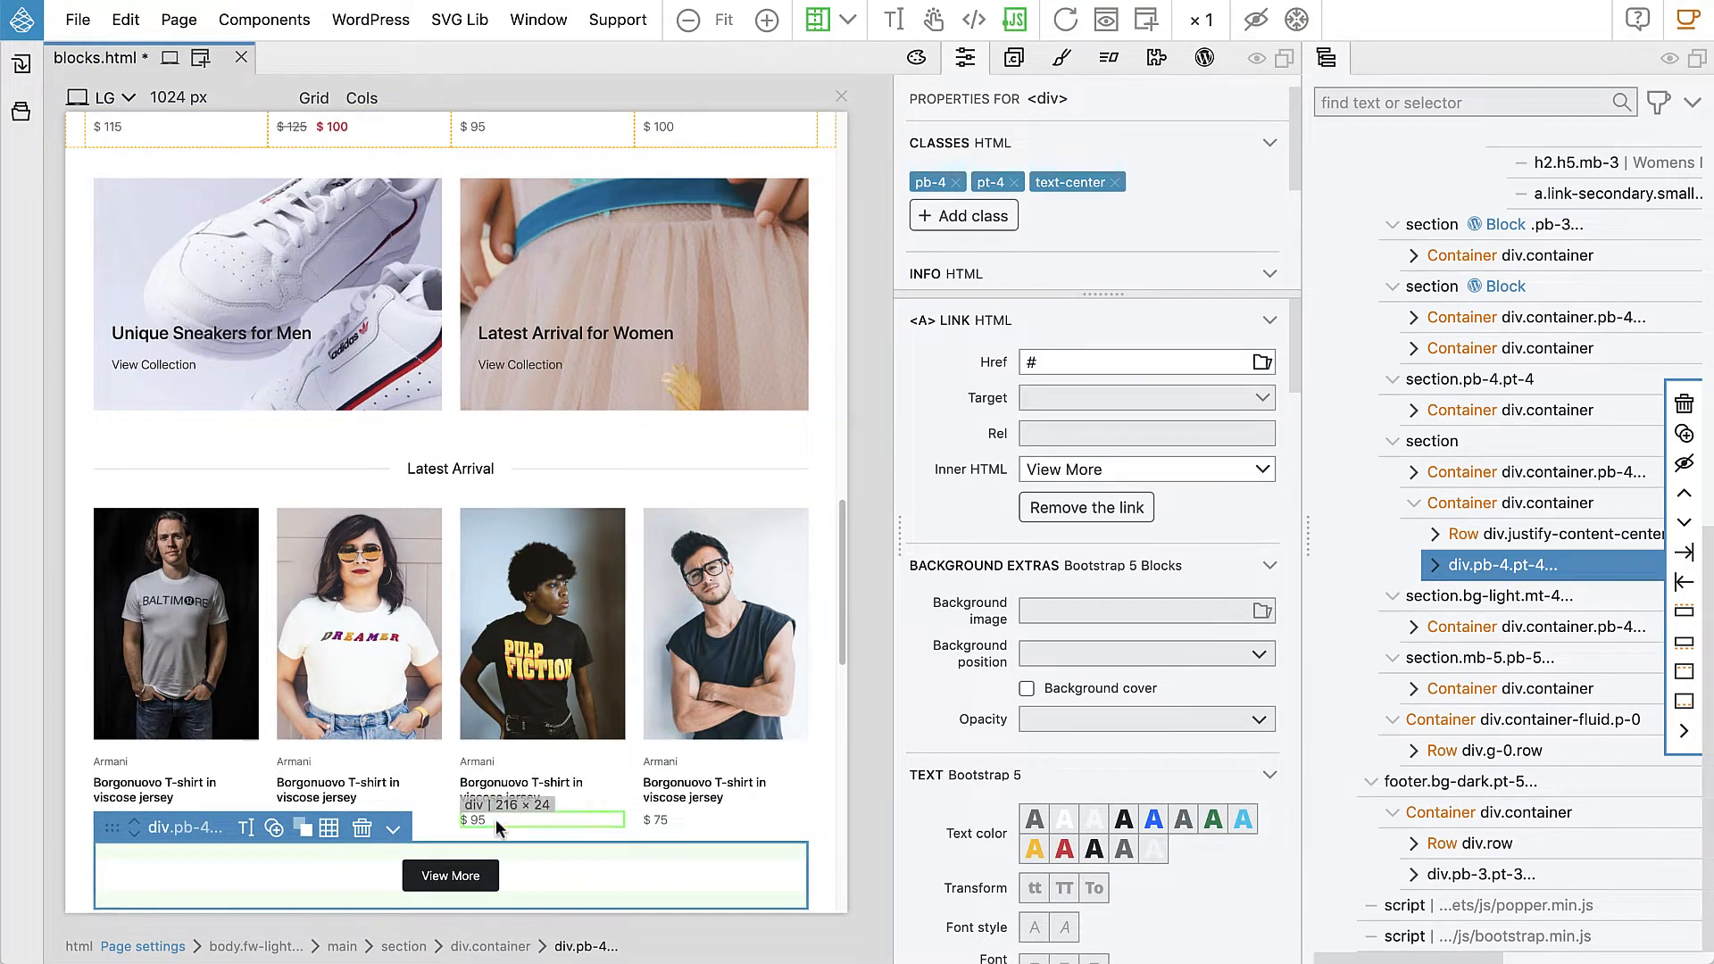
pyautogui.scroll(3)
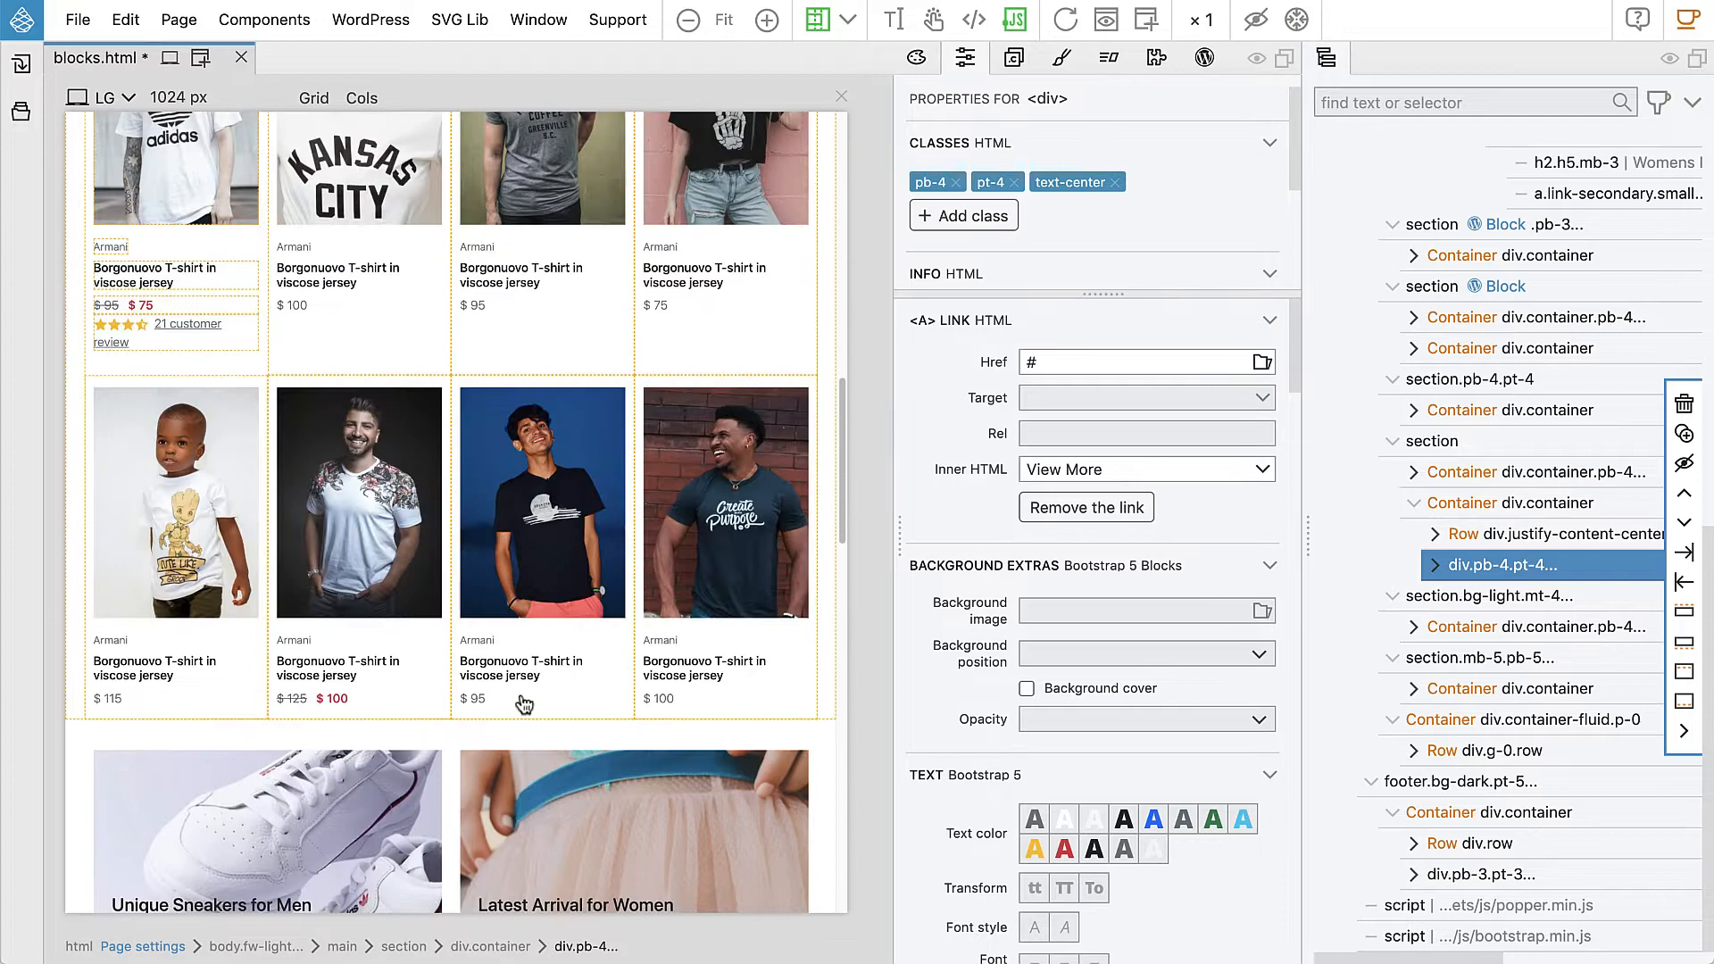
pyautogui.click(541, 500)
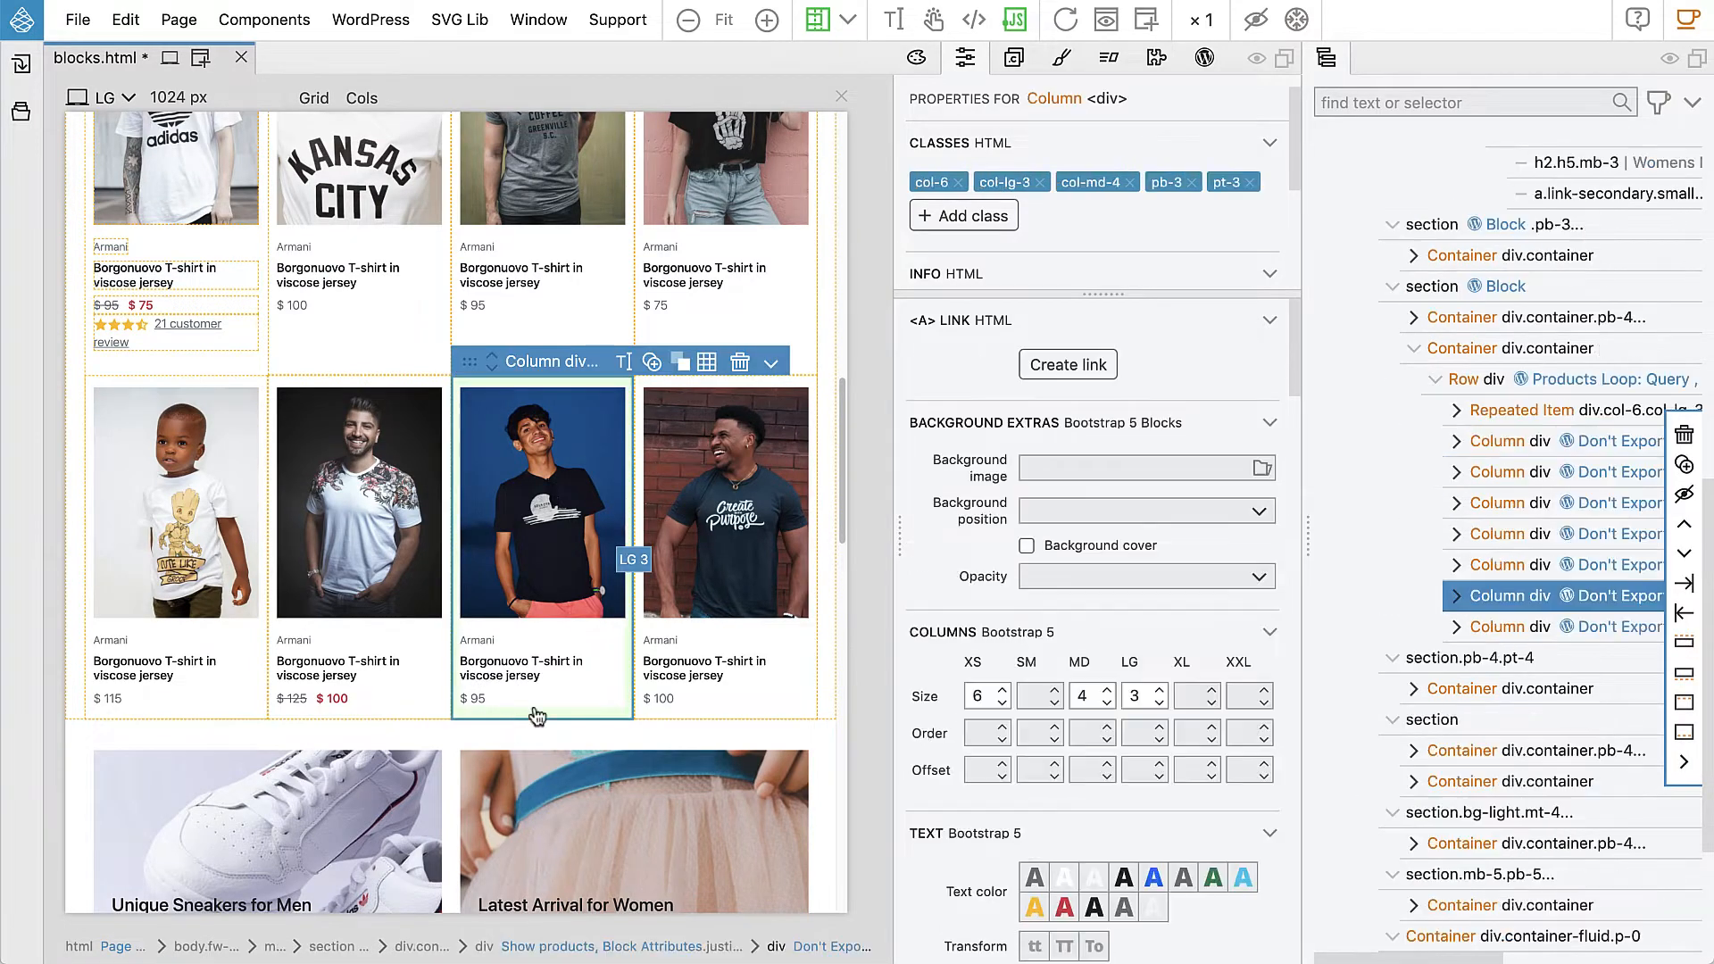
pyautogui.moveTo(1521, 409)
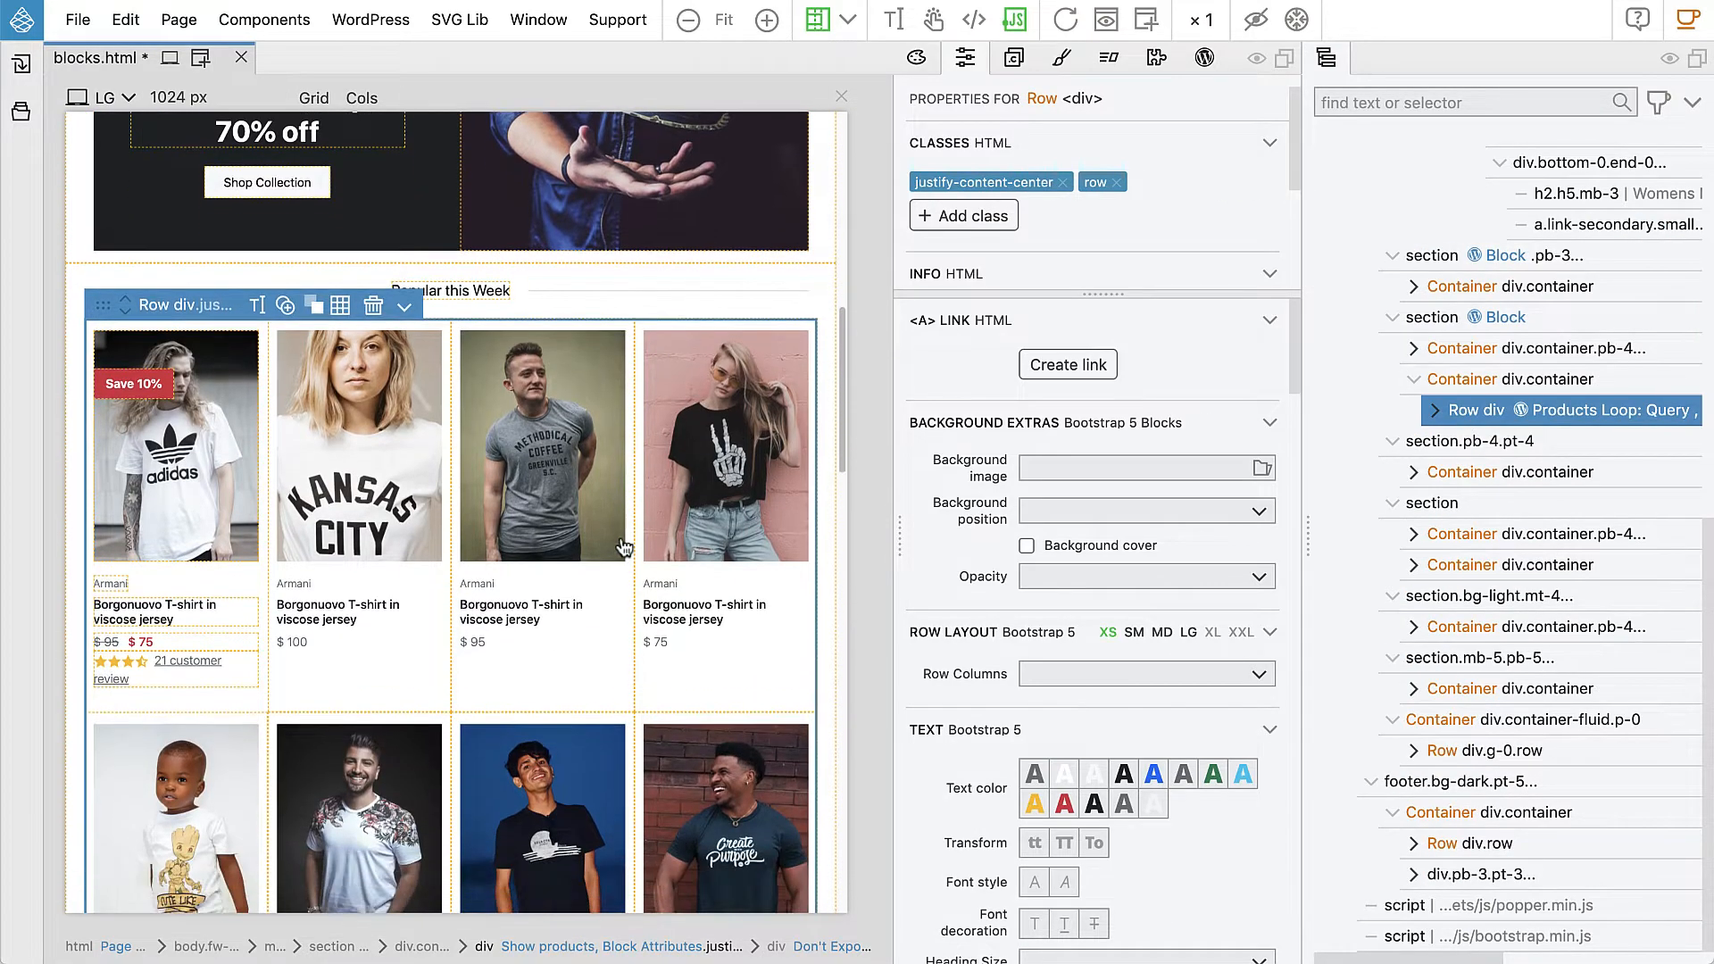
pyautogui.scroll(-3)
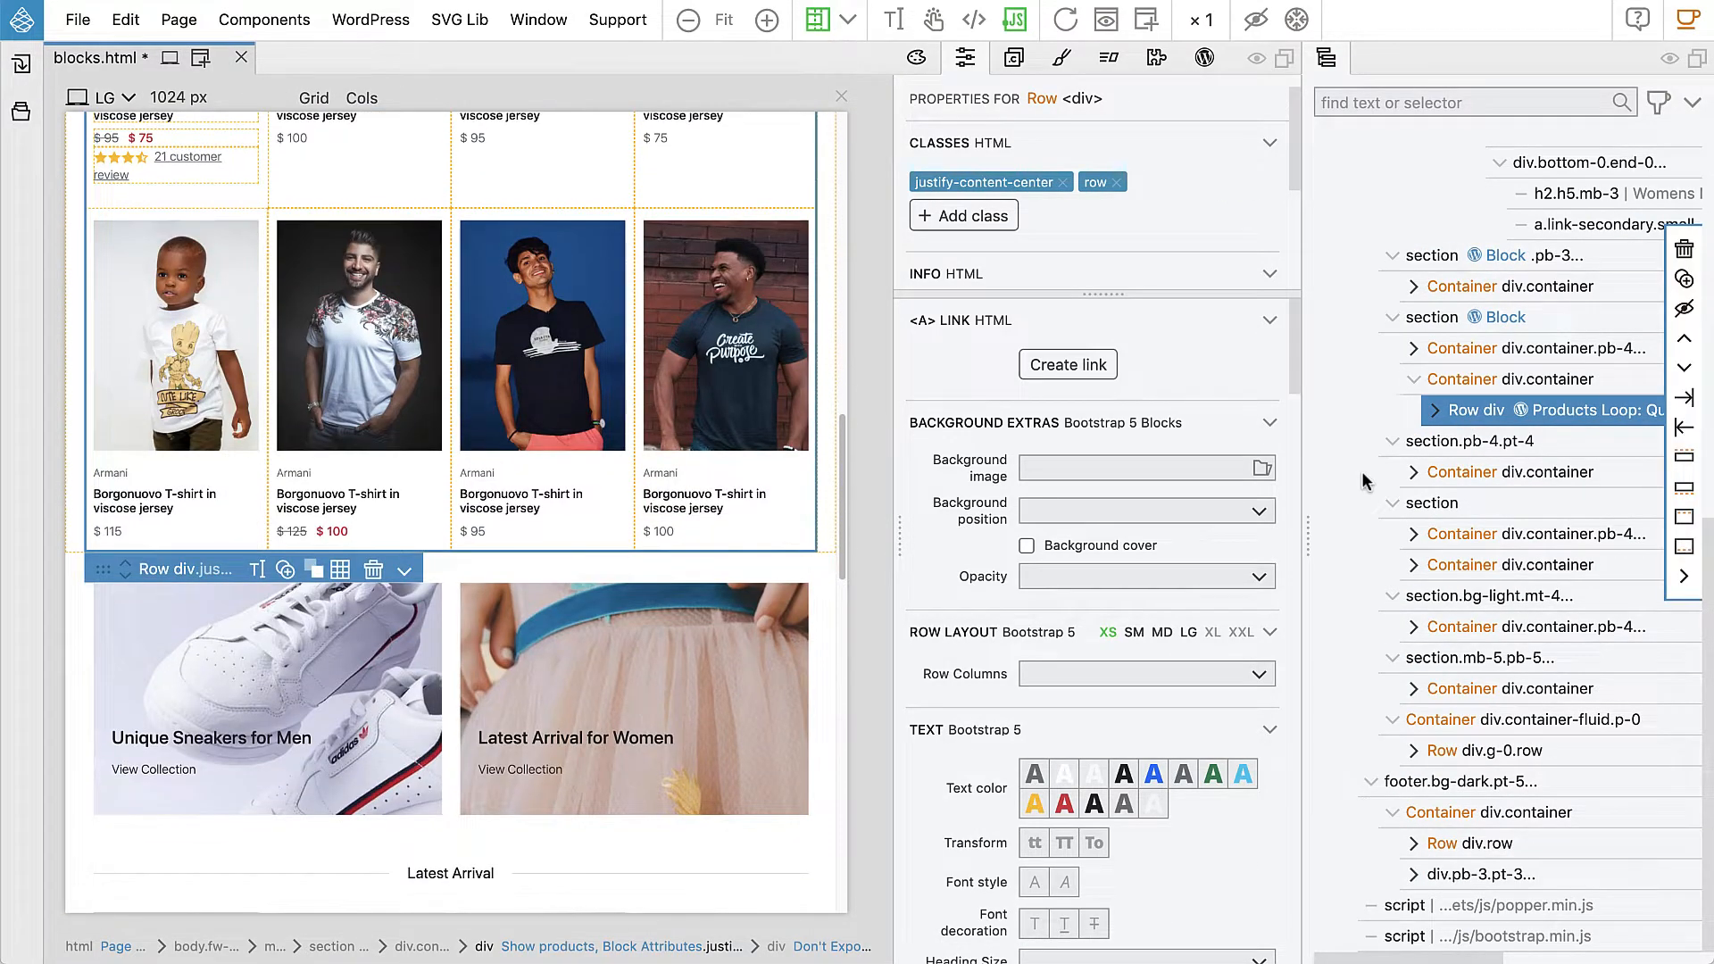
pyautogui.click(1411, 441)
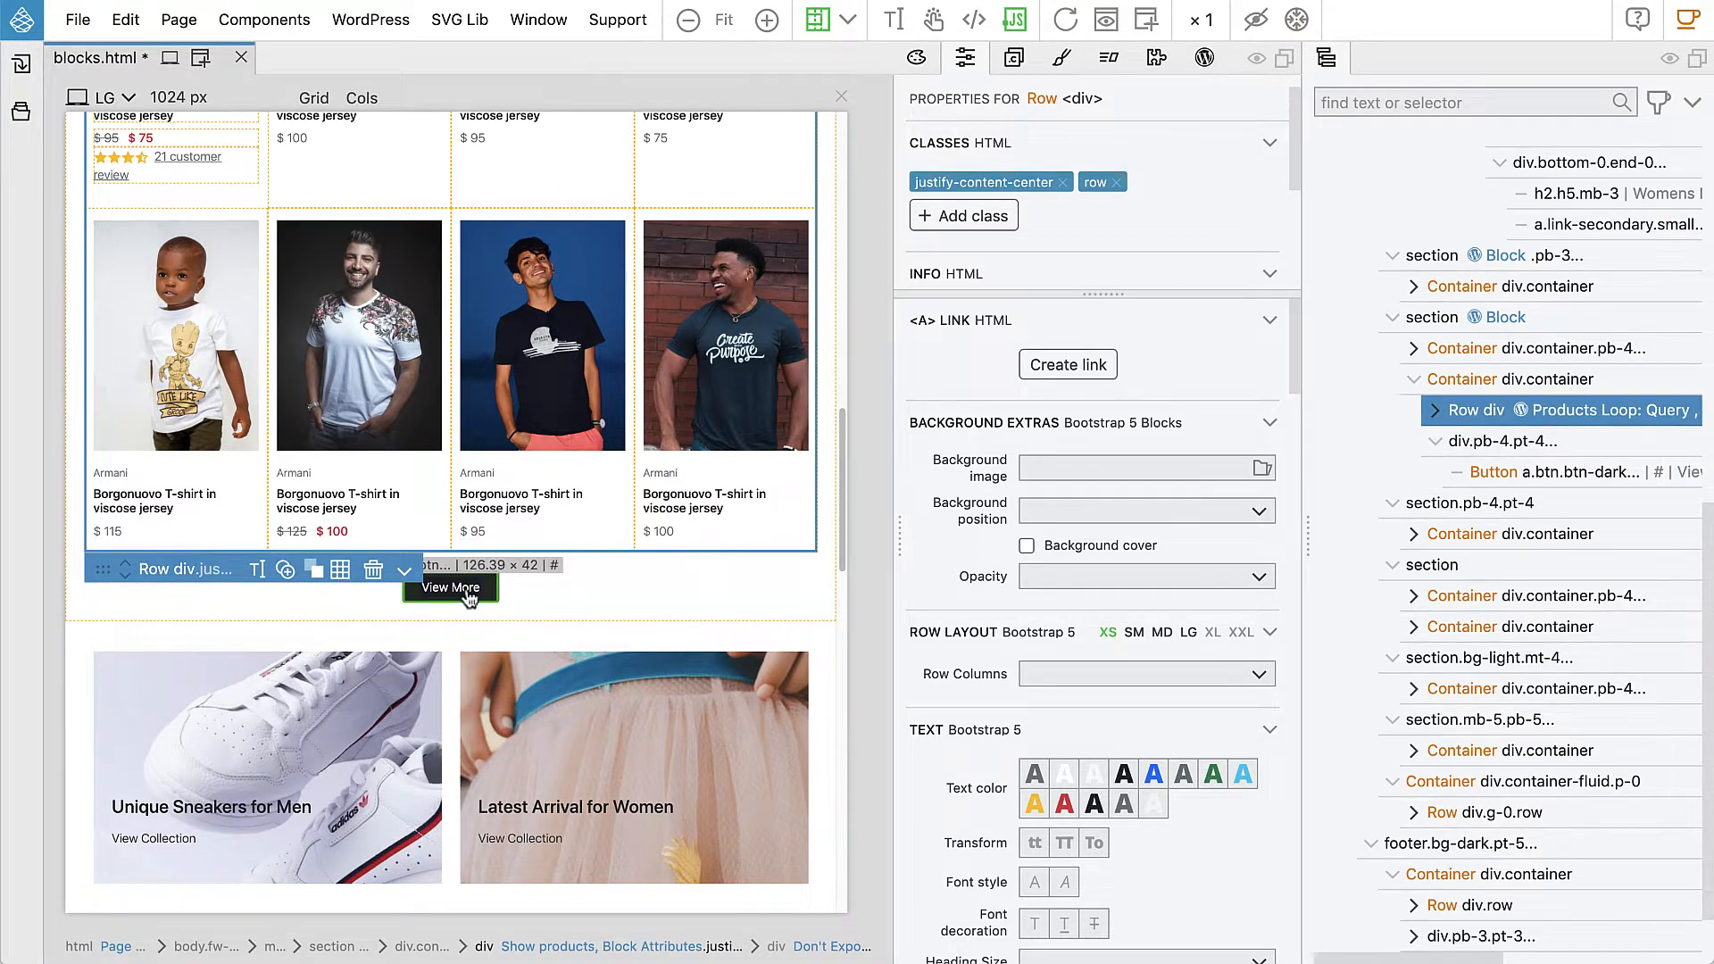
pyautogui.click(450, 587)
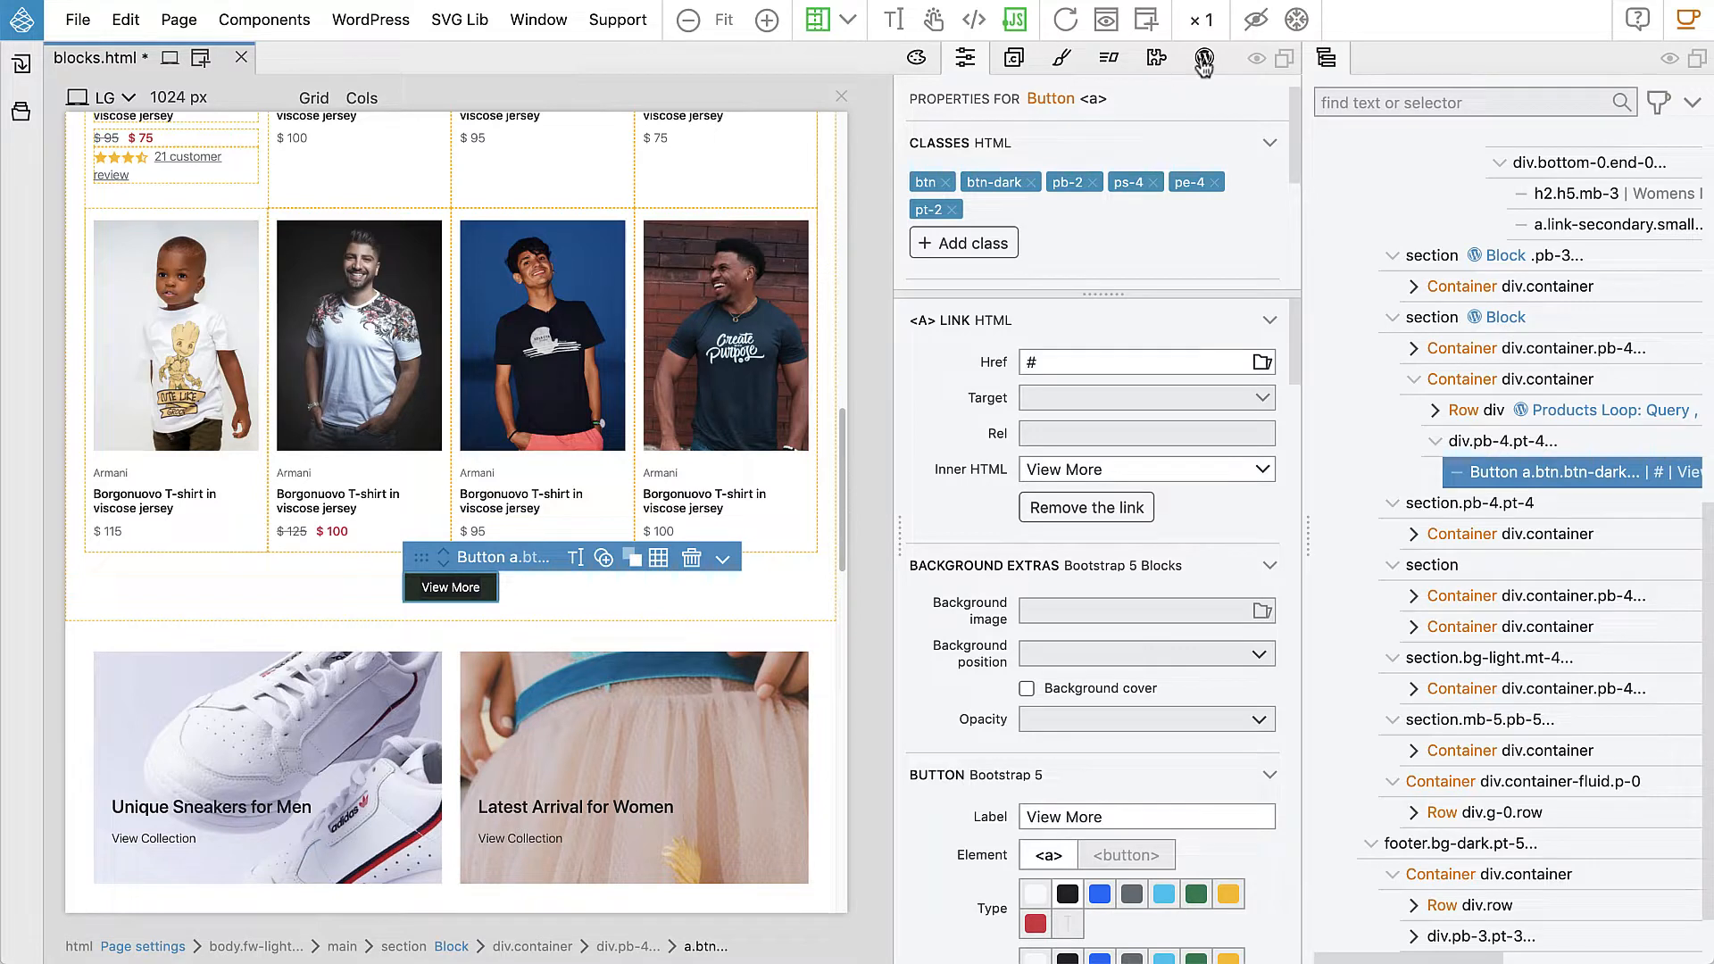
# - Add a Block Attributes action with button_link used as Link, titled 'Button link'
pyautogui.click(1202, 59)
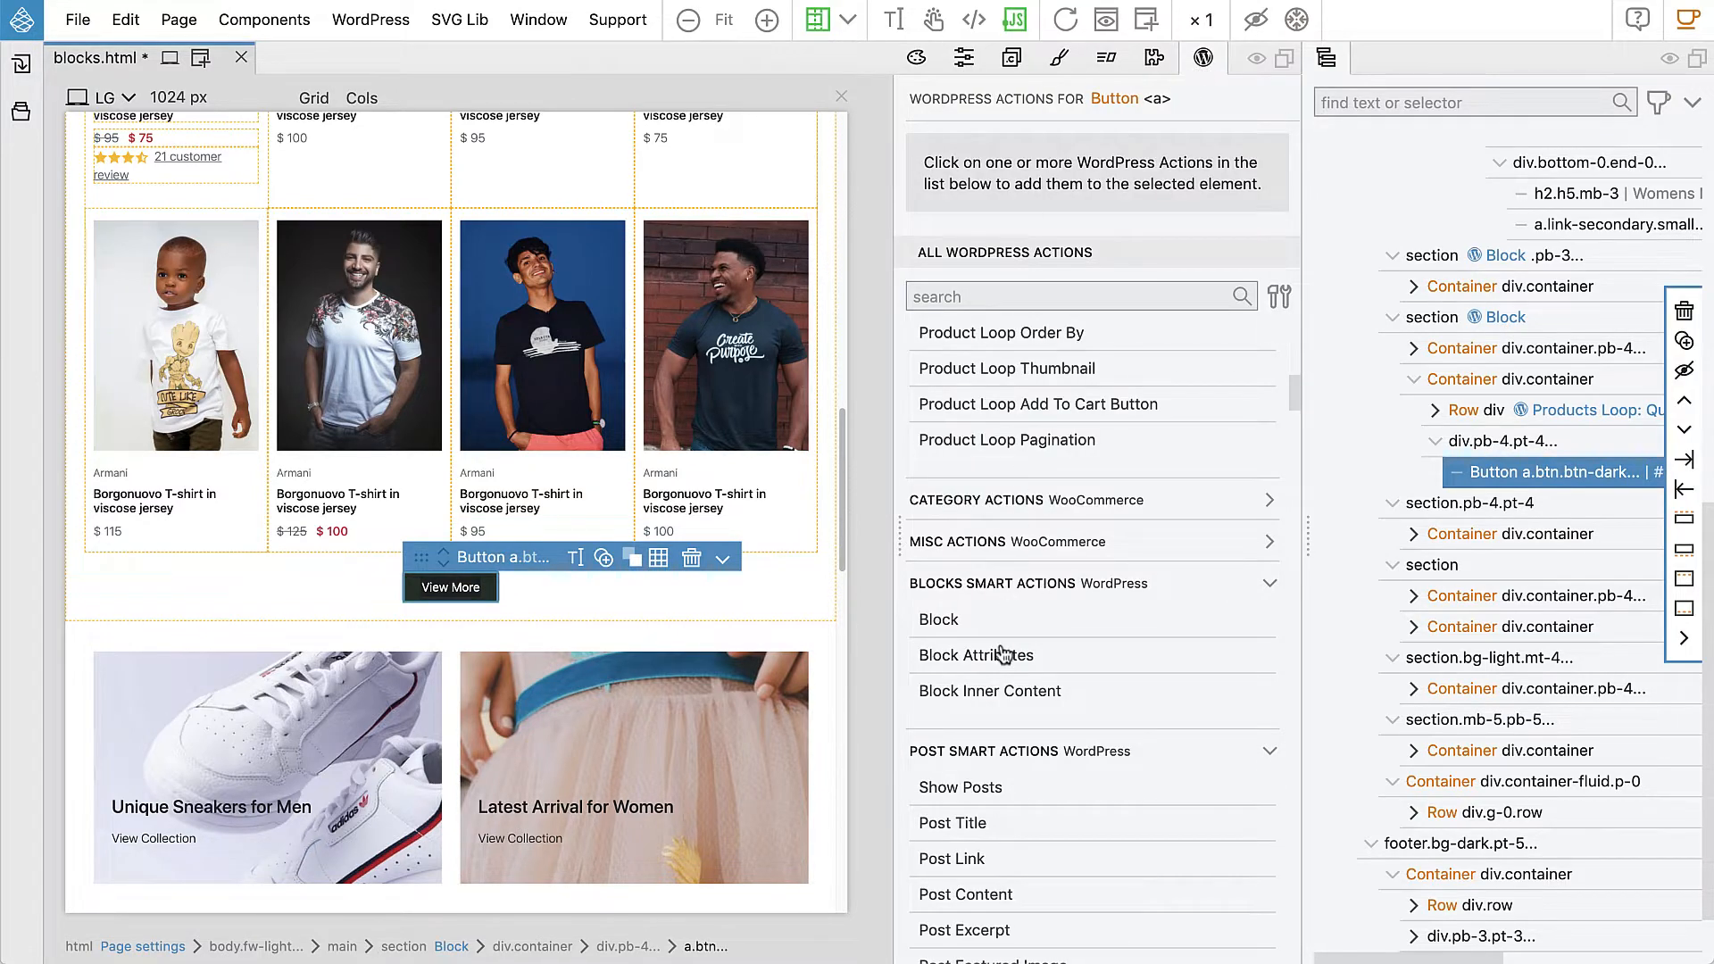
pyautogui.click(975, 655)
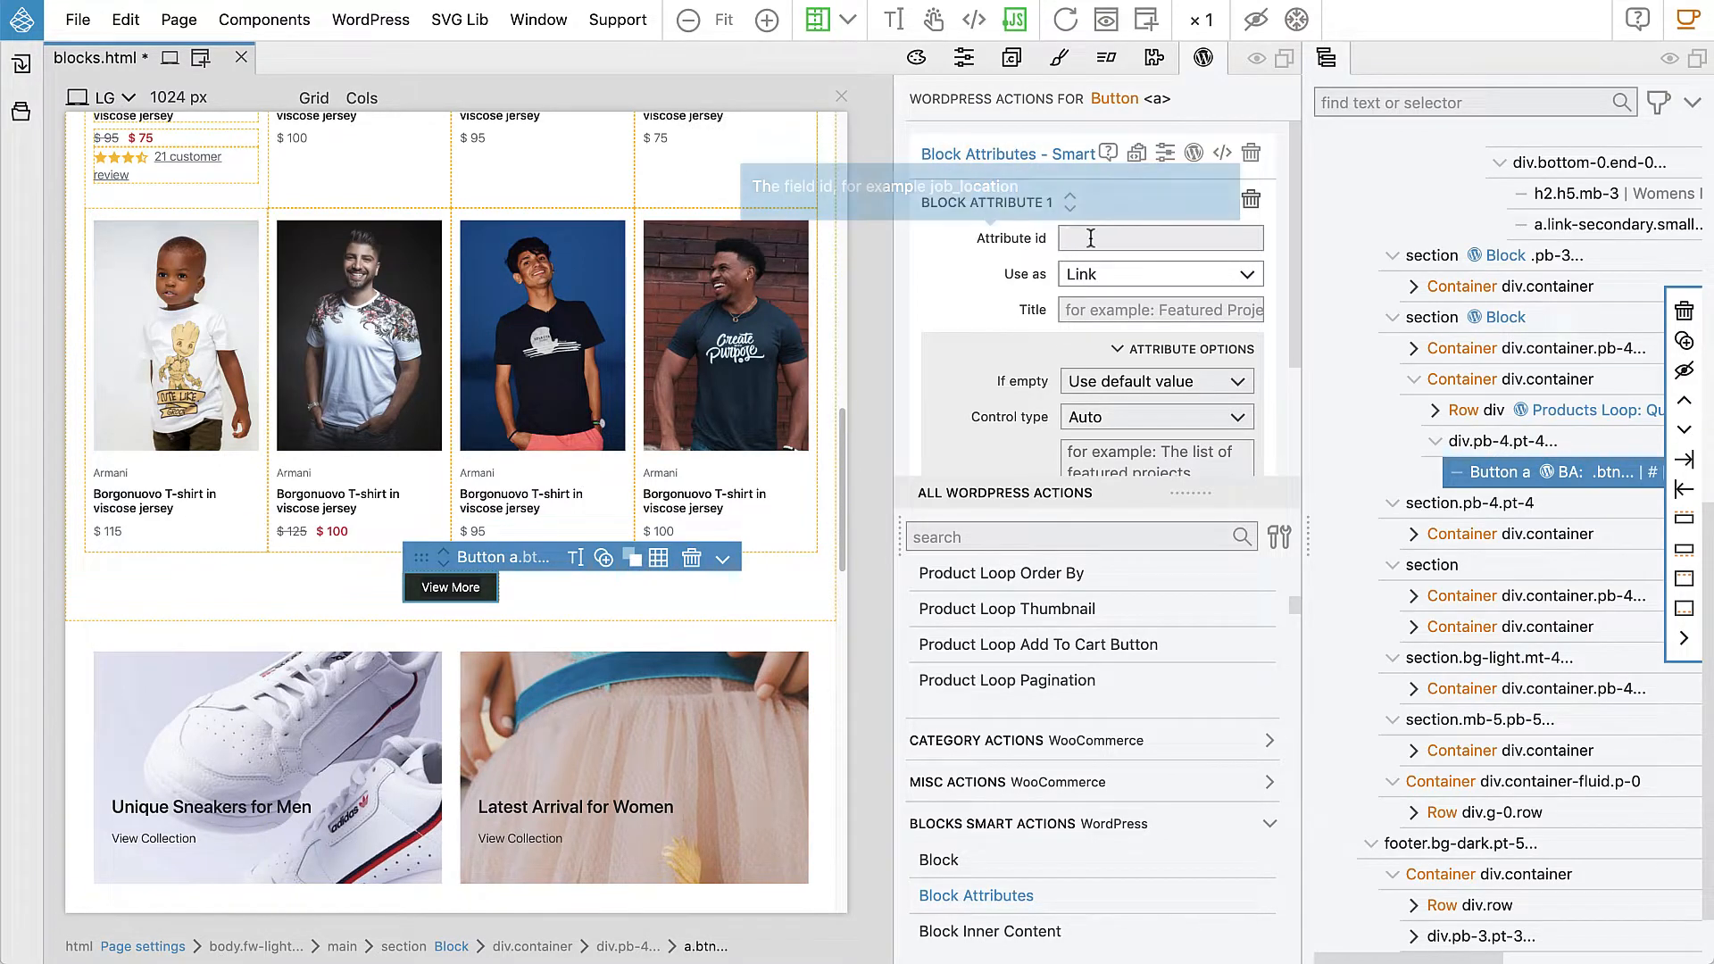
pyautogui.write('button_link')
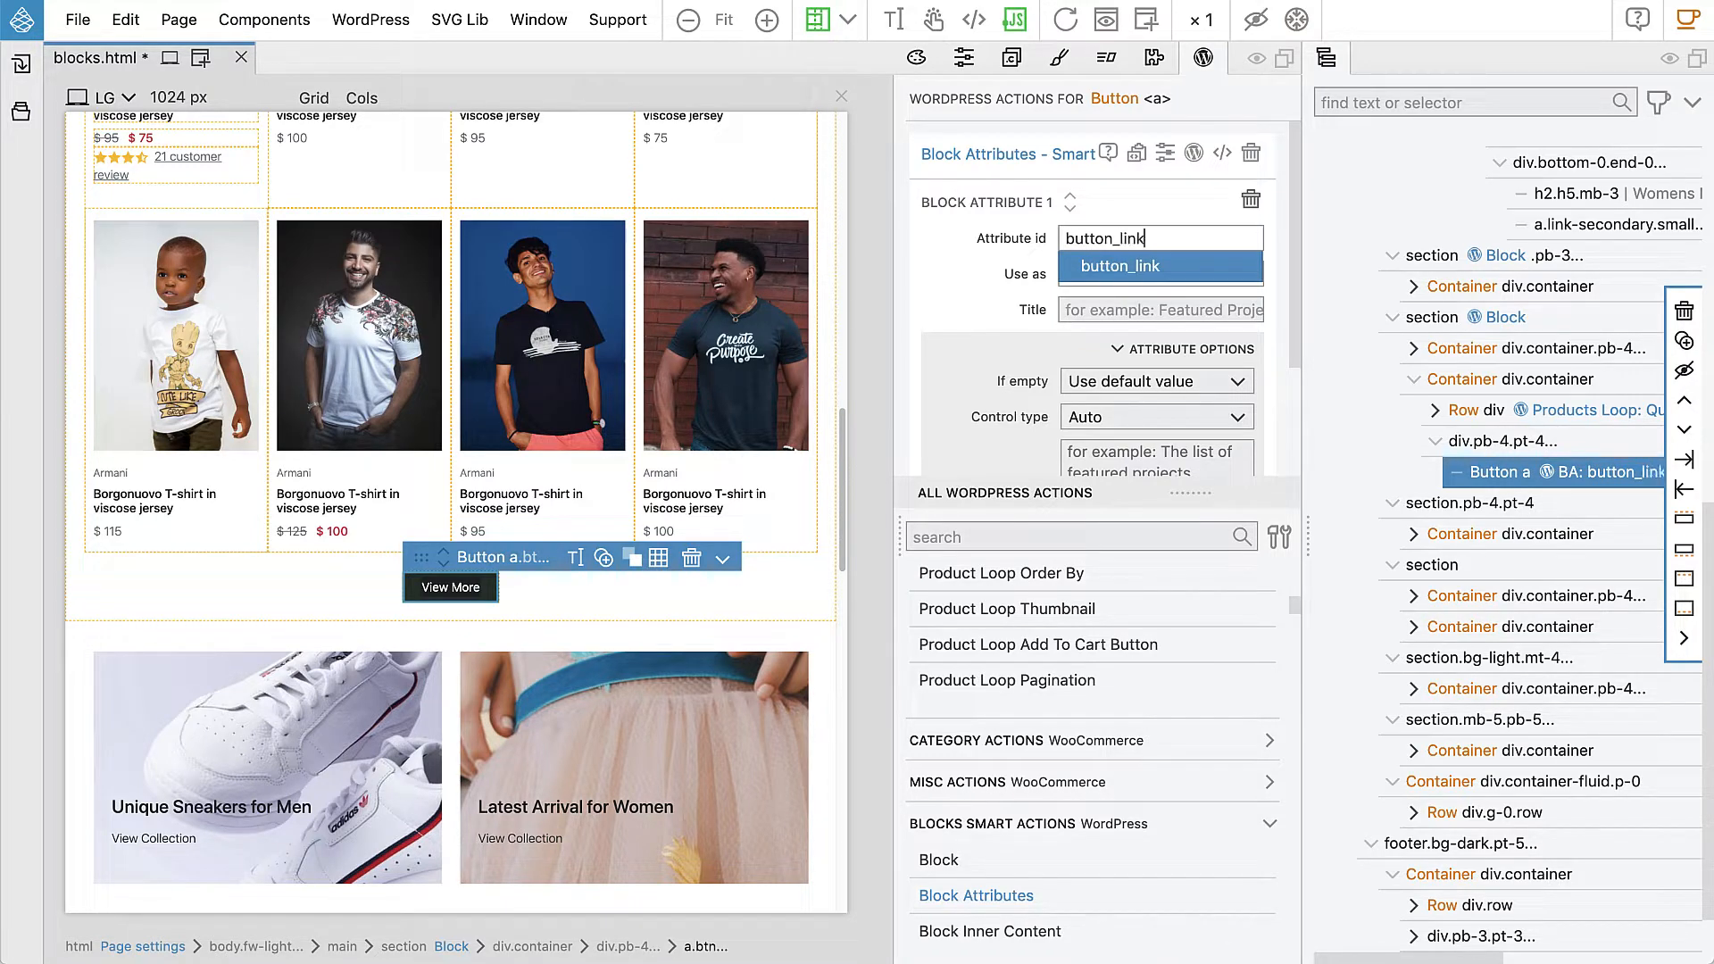
pyautogui.click(1117, 275)
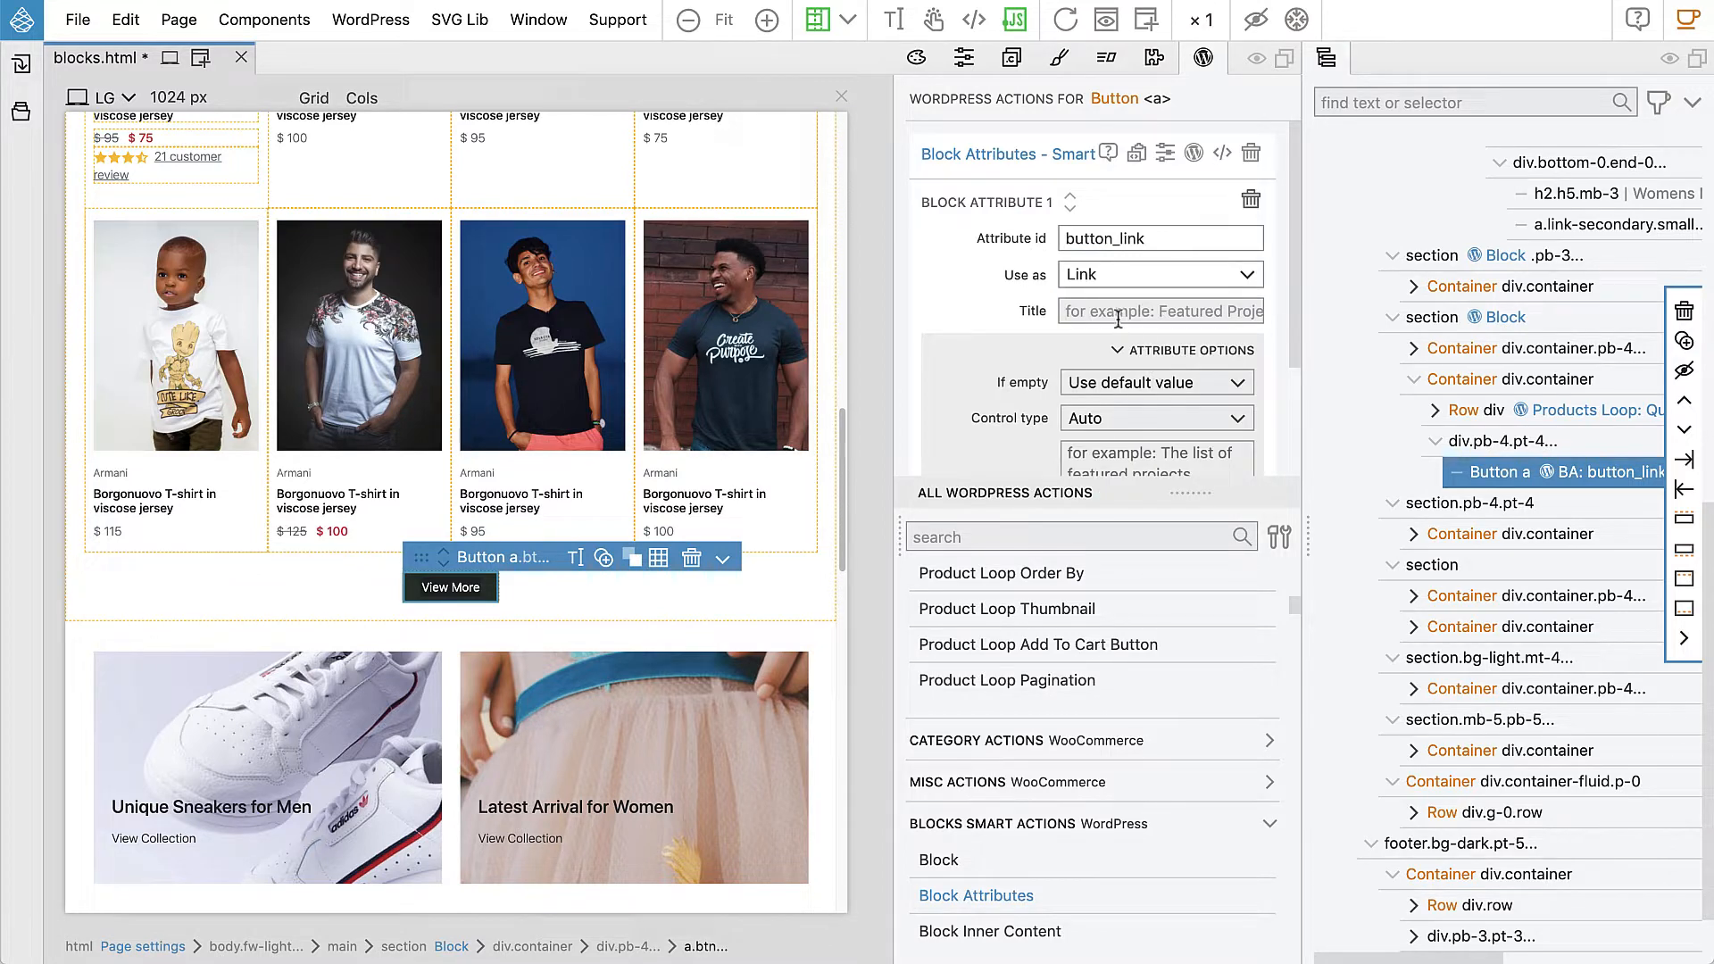
pyautogui.write('Button link')
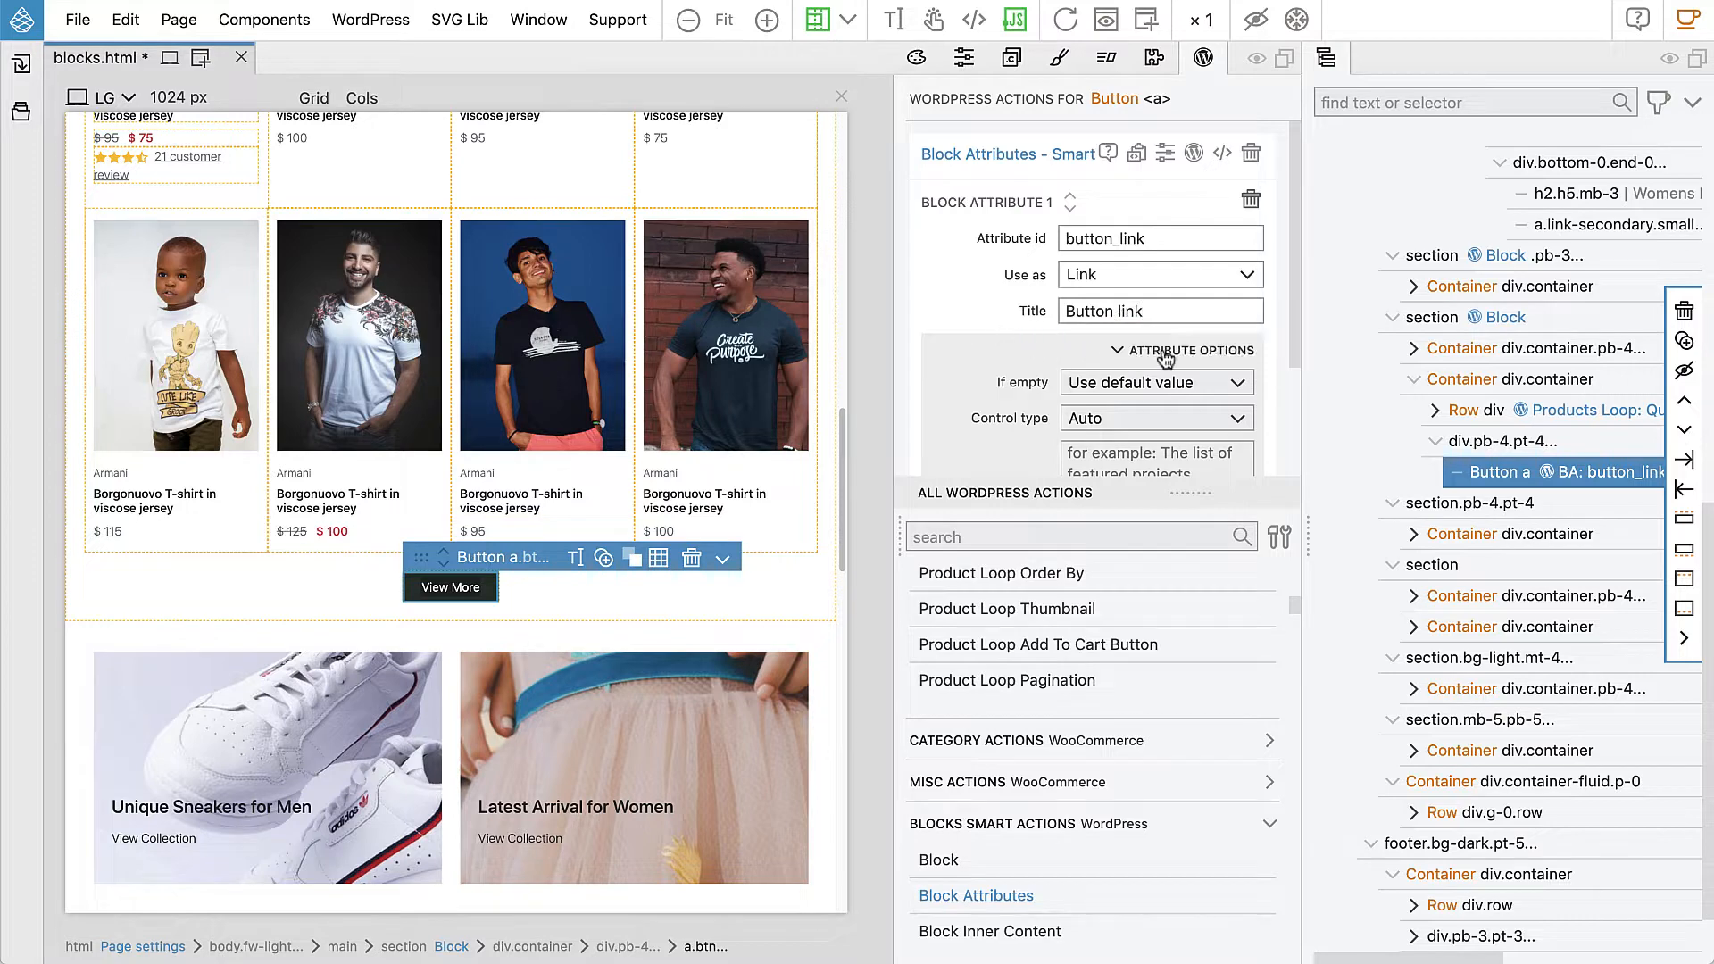
pyautogui.click(1182, 350)
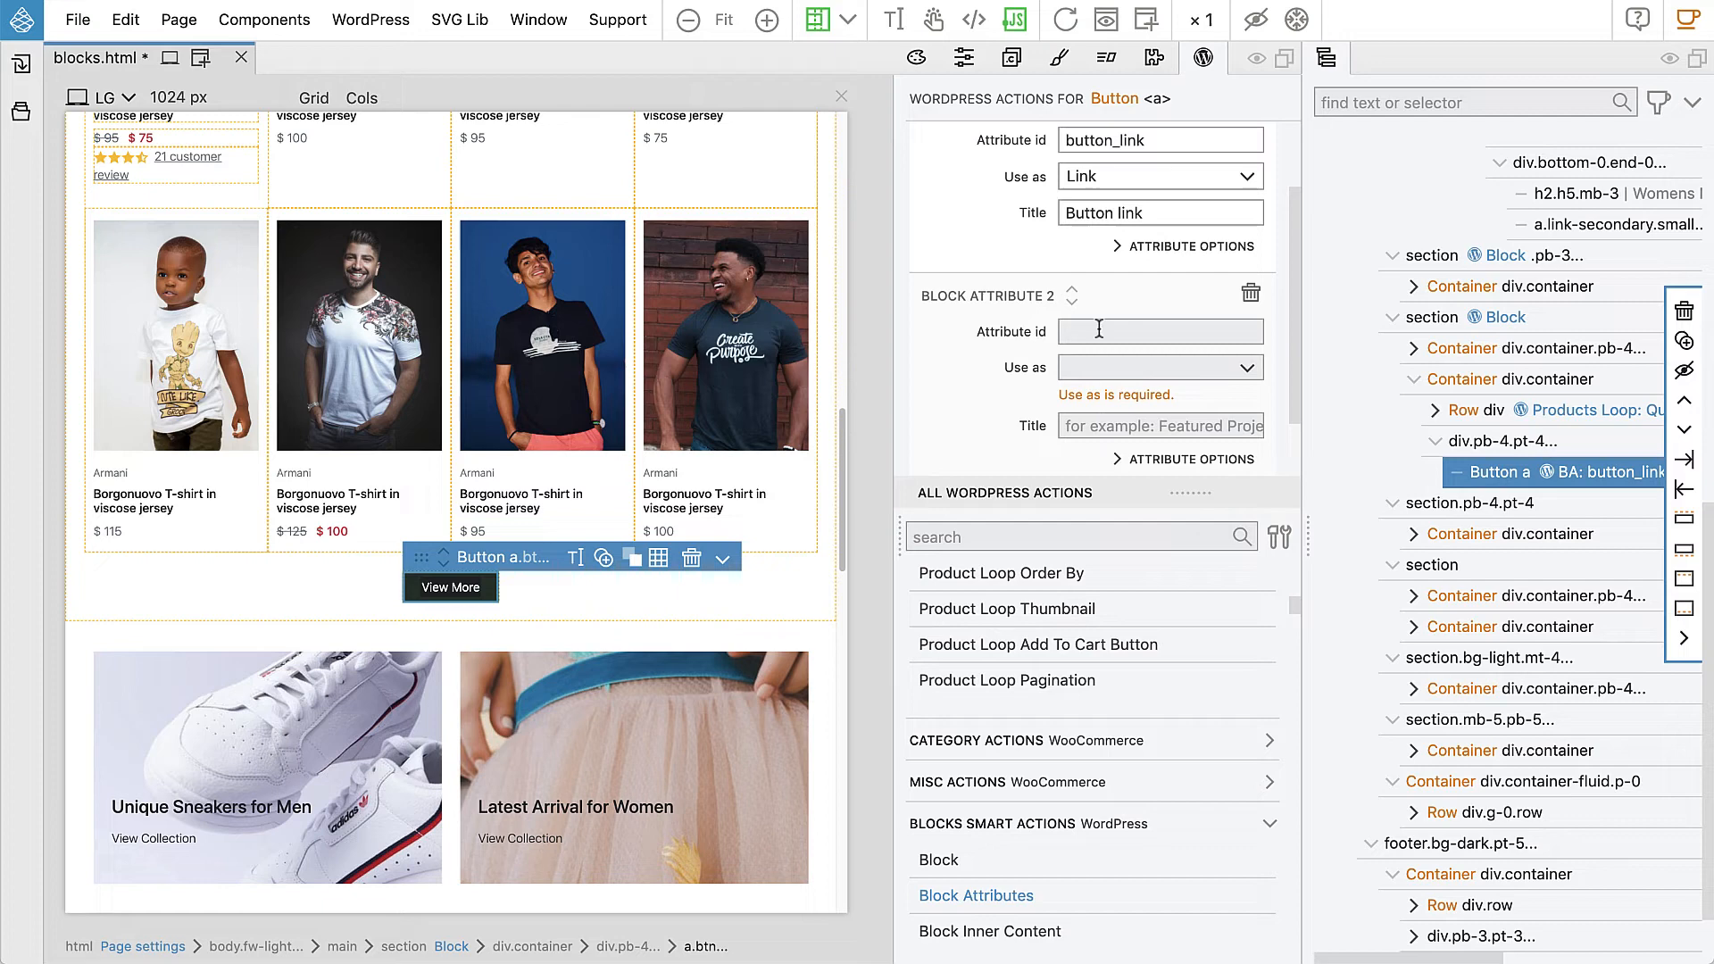
# - Add a second attribute button_label used as Content, titled 'Button label'
pyautogui.write('button_l')
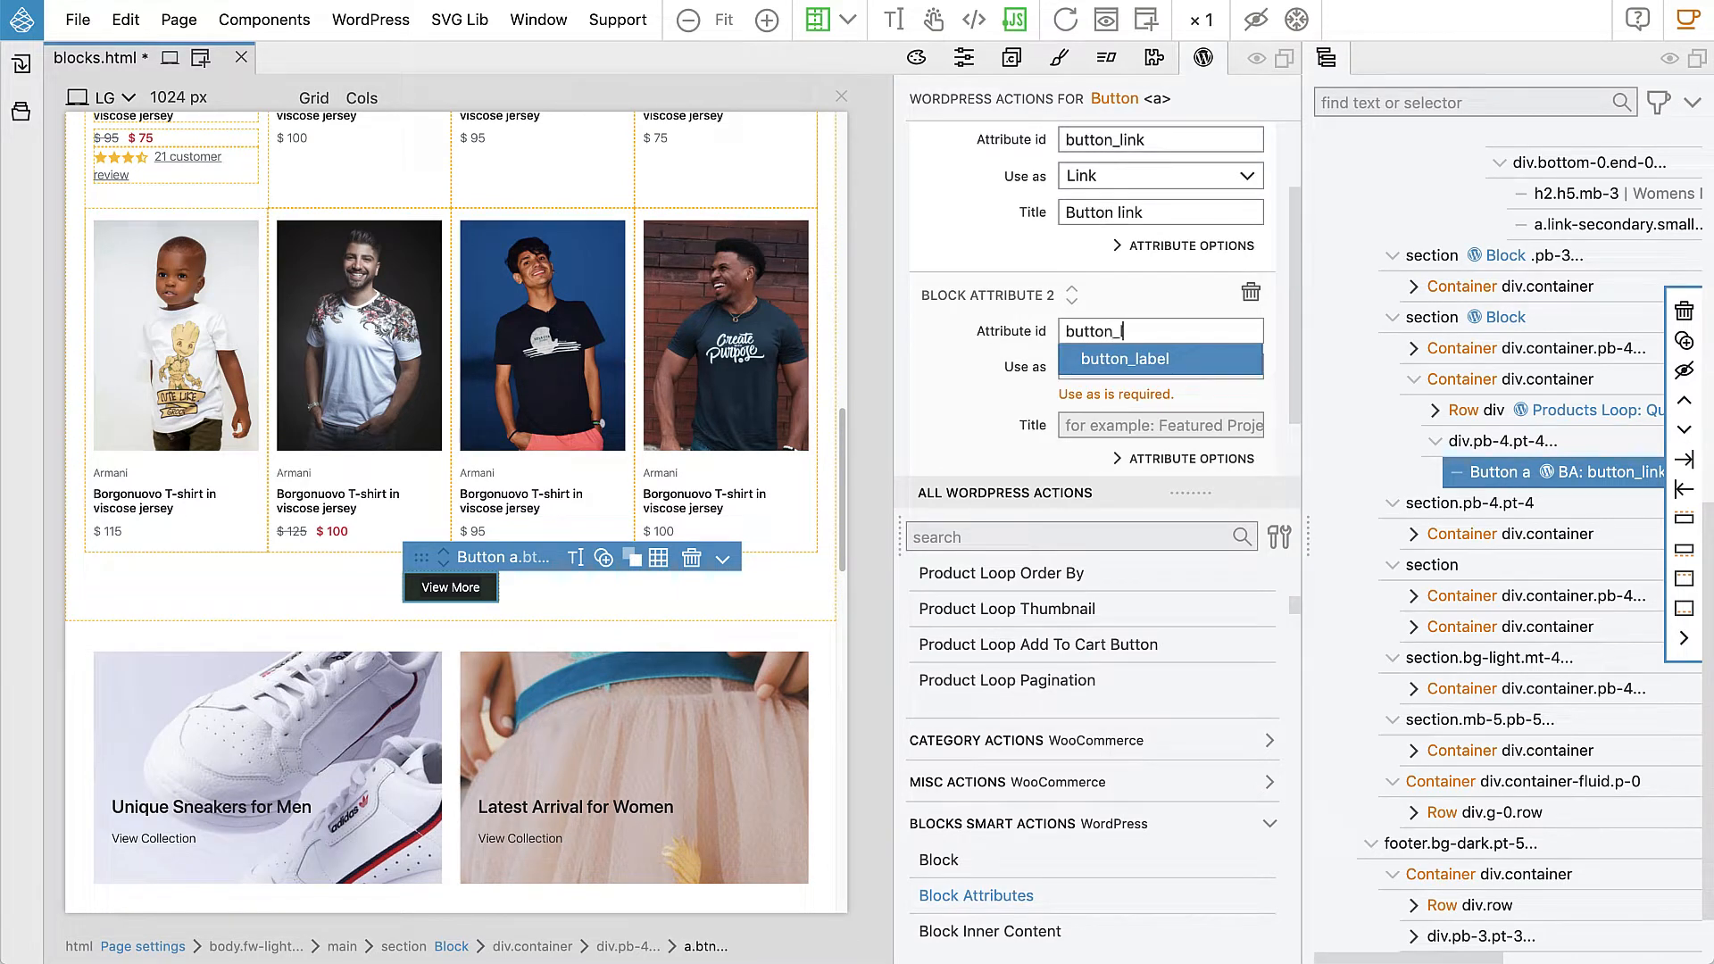
pyautogui.click(1157, 366)
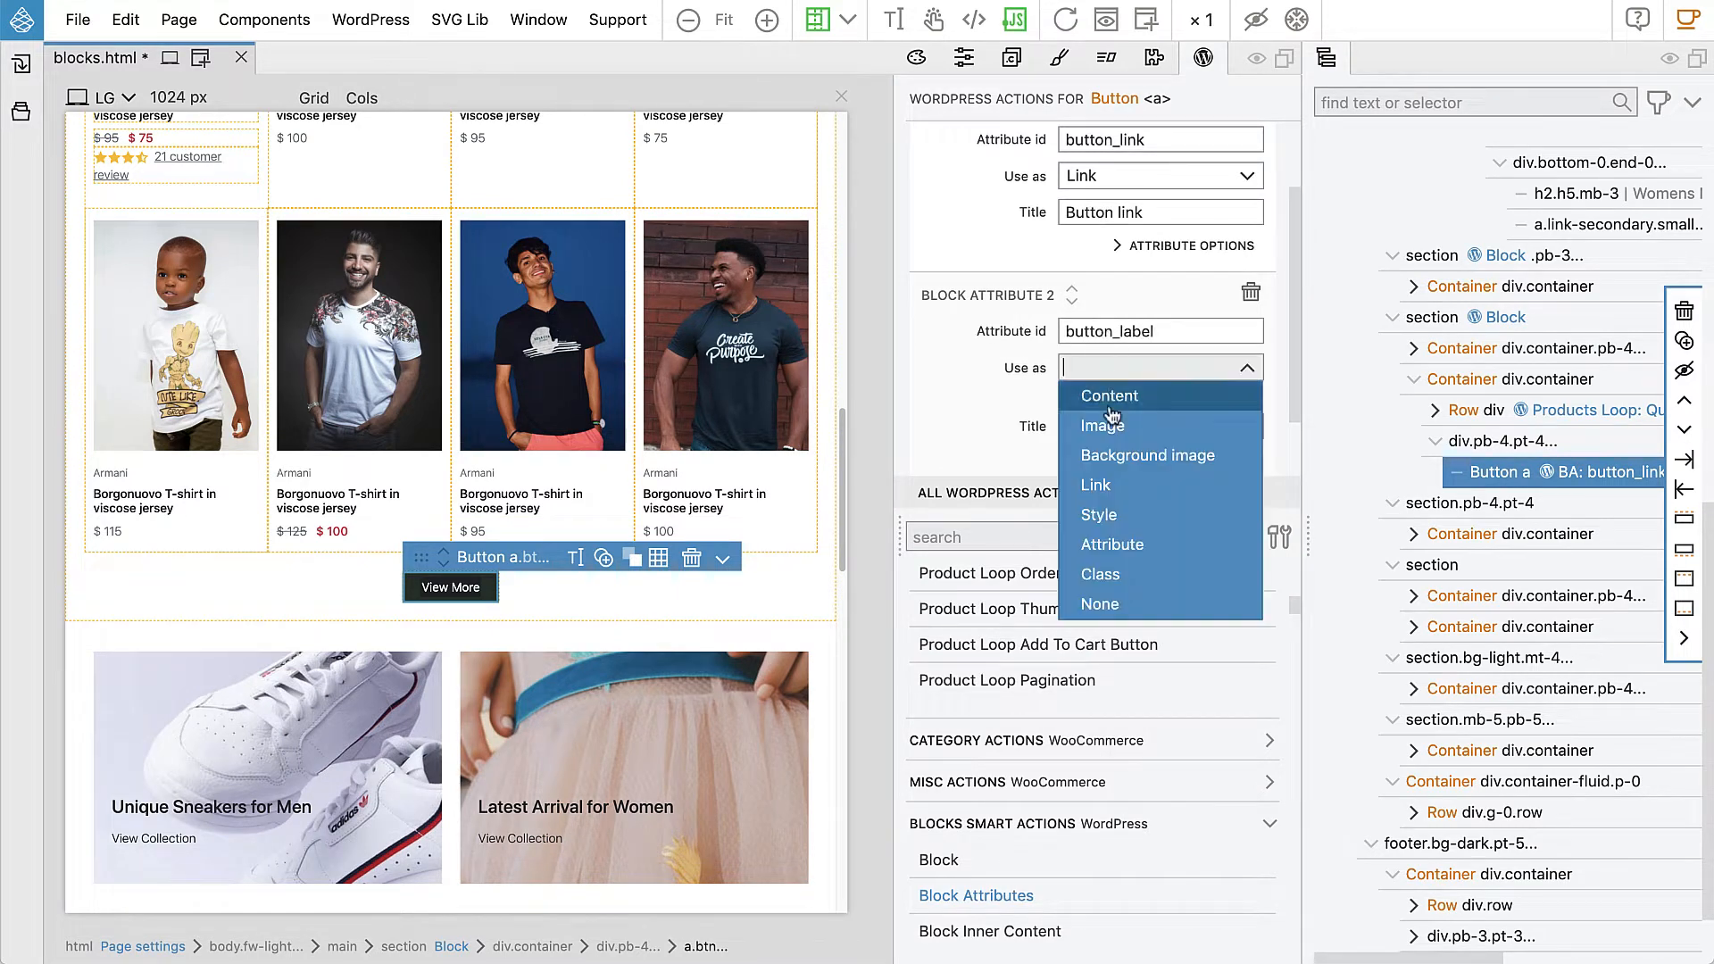
pyautogui.click(1109, 396)
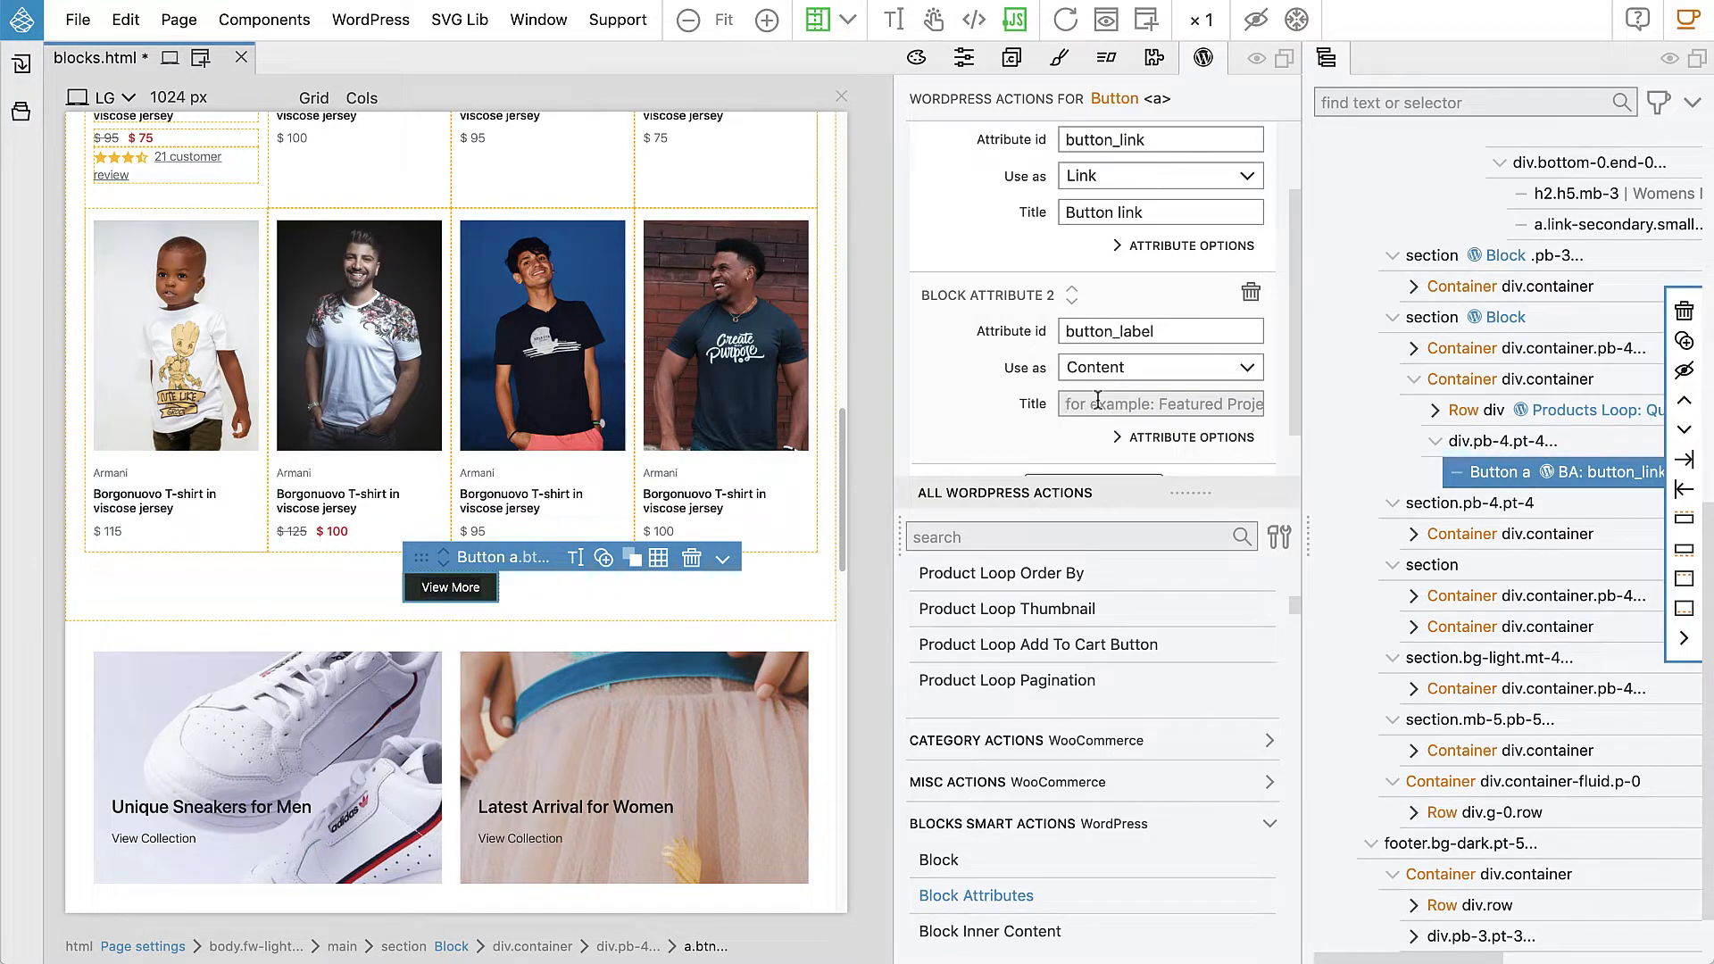
pyautogui.write('Button label')
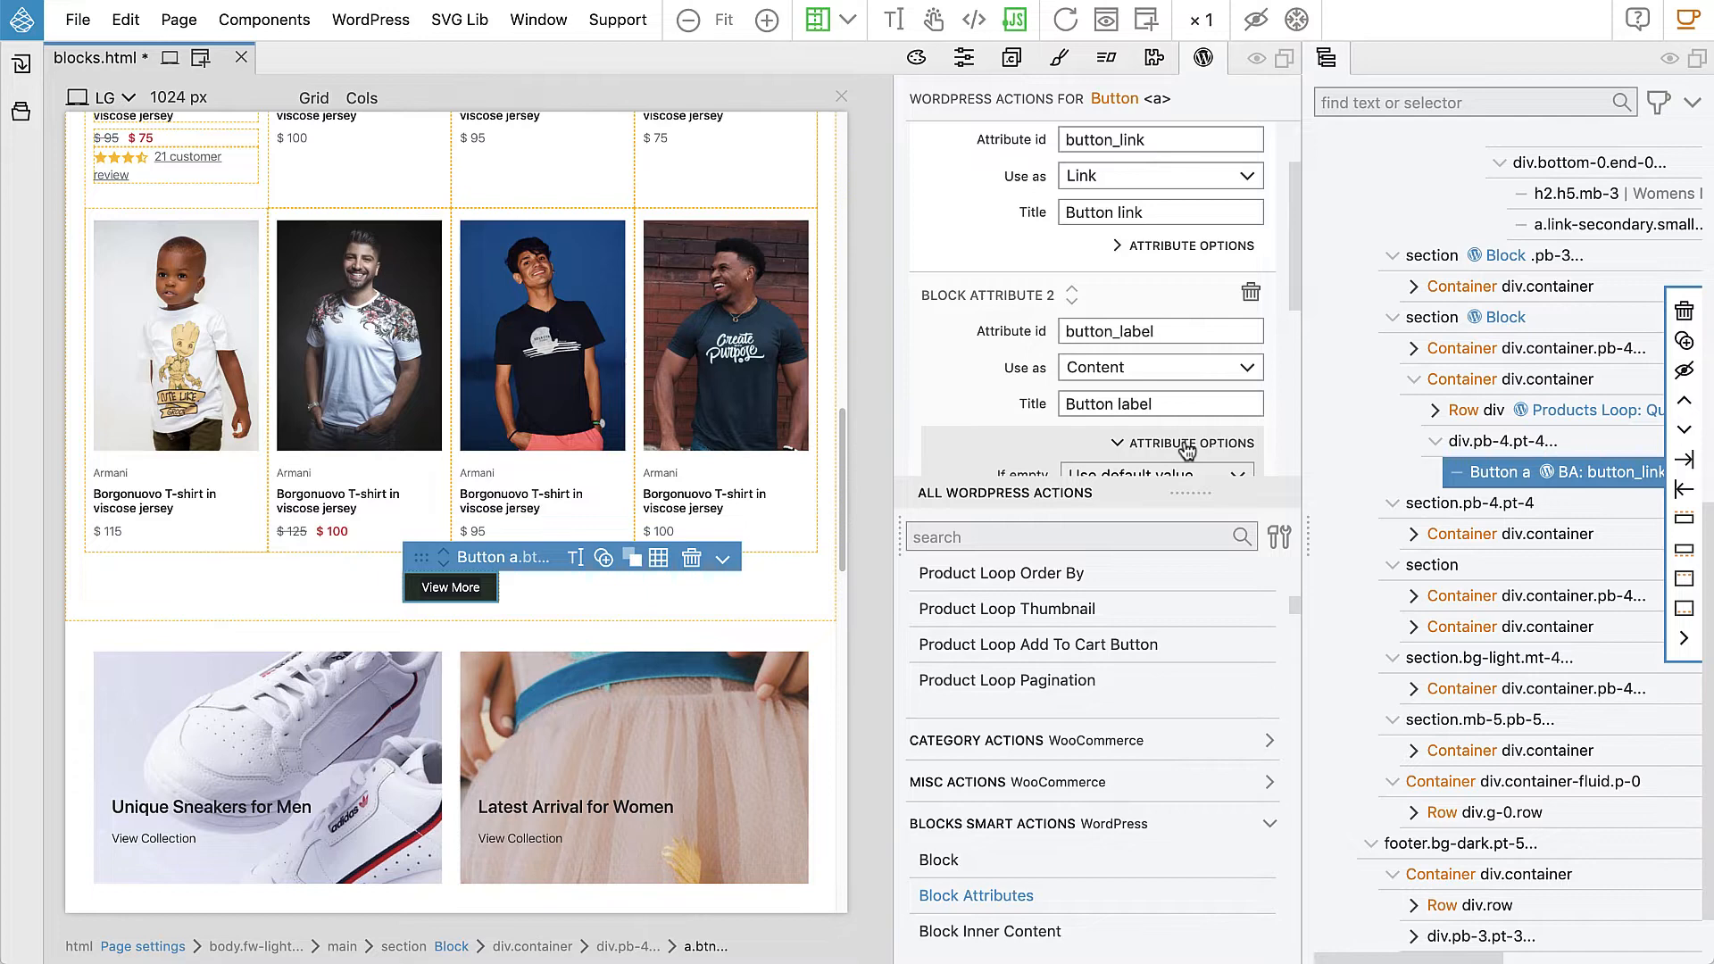
pyautogui.click(1192, 437)
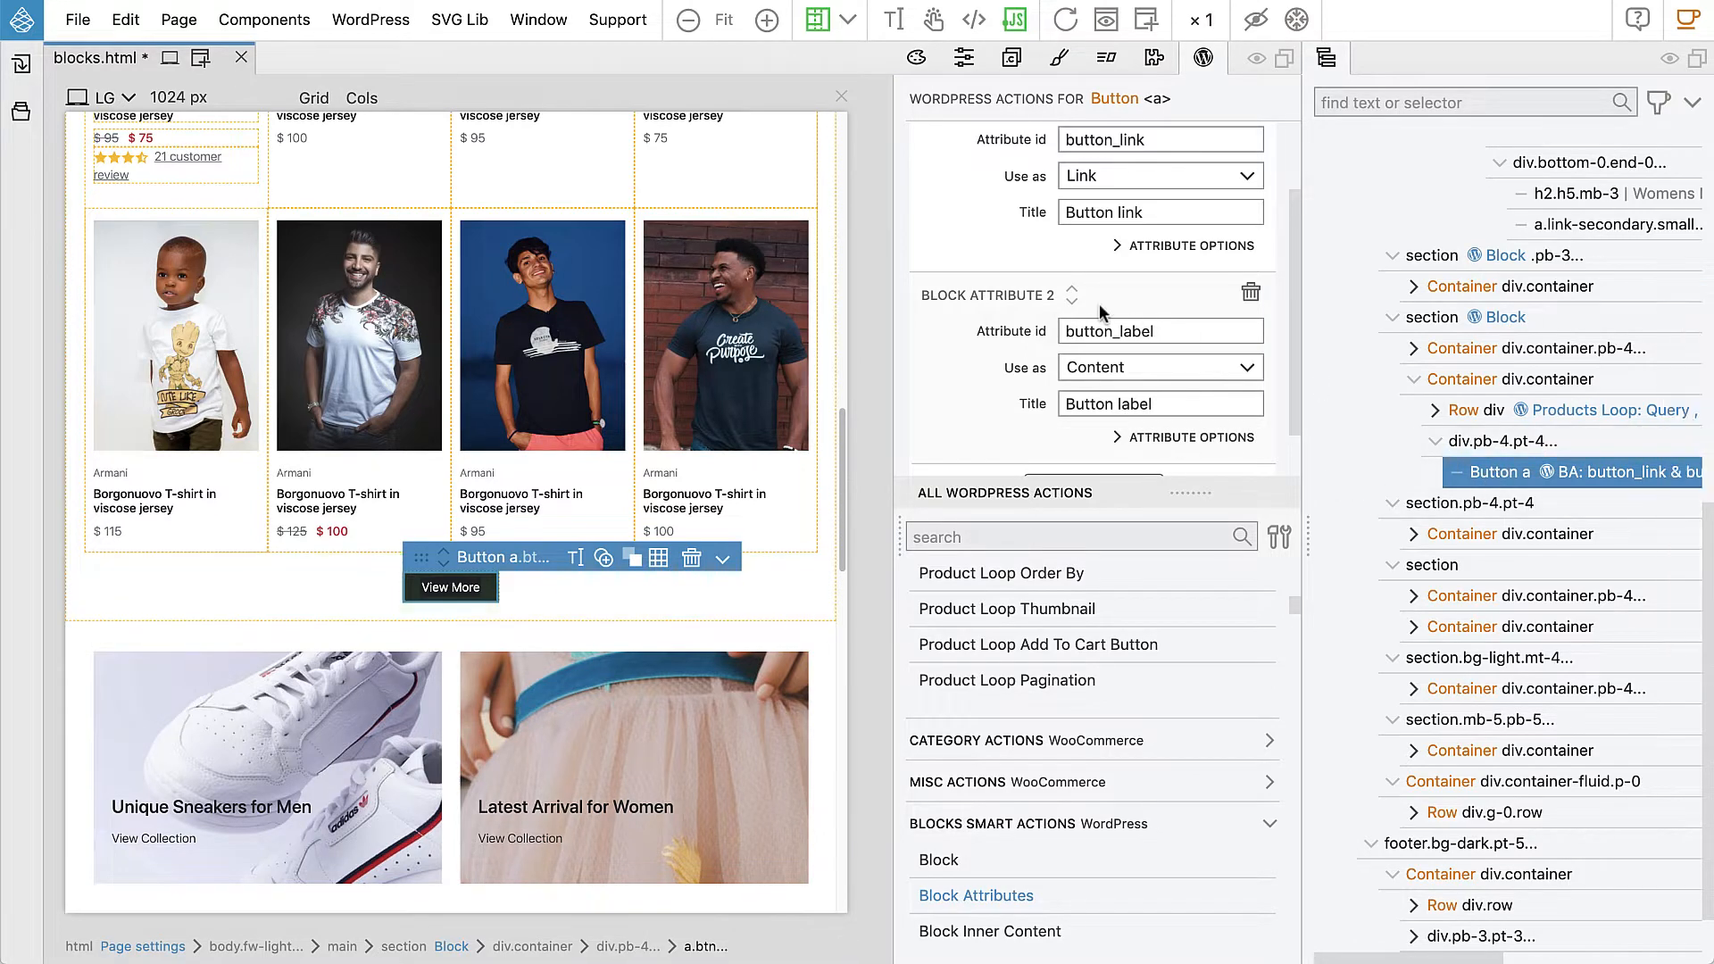
# - Select the div.pb-4.pt-4 wrapping the View More button to show its WordPress actions
pyautogui.scroll(3)
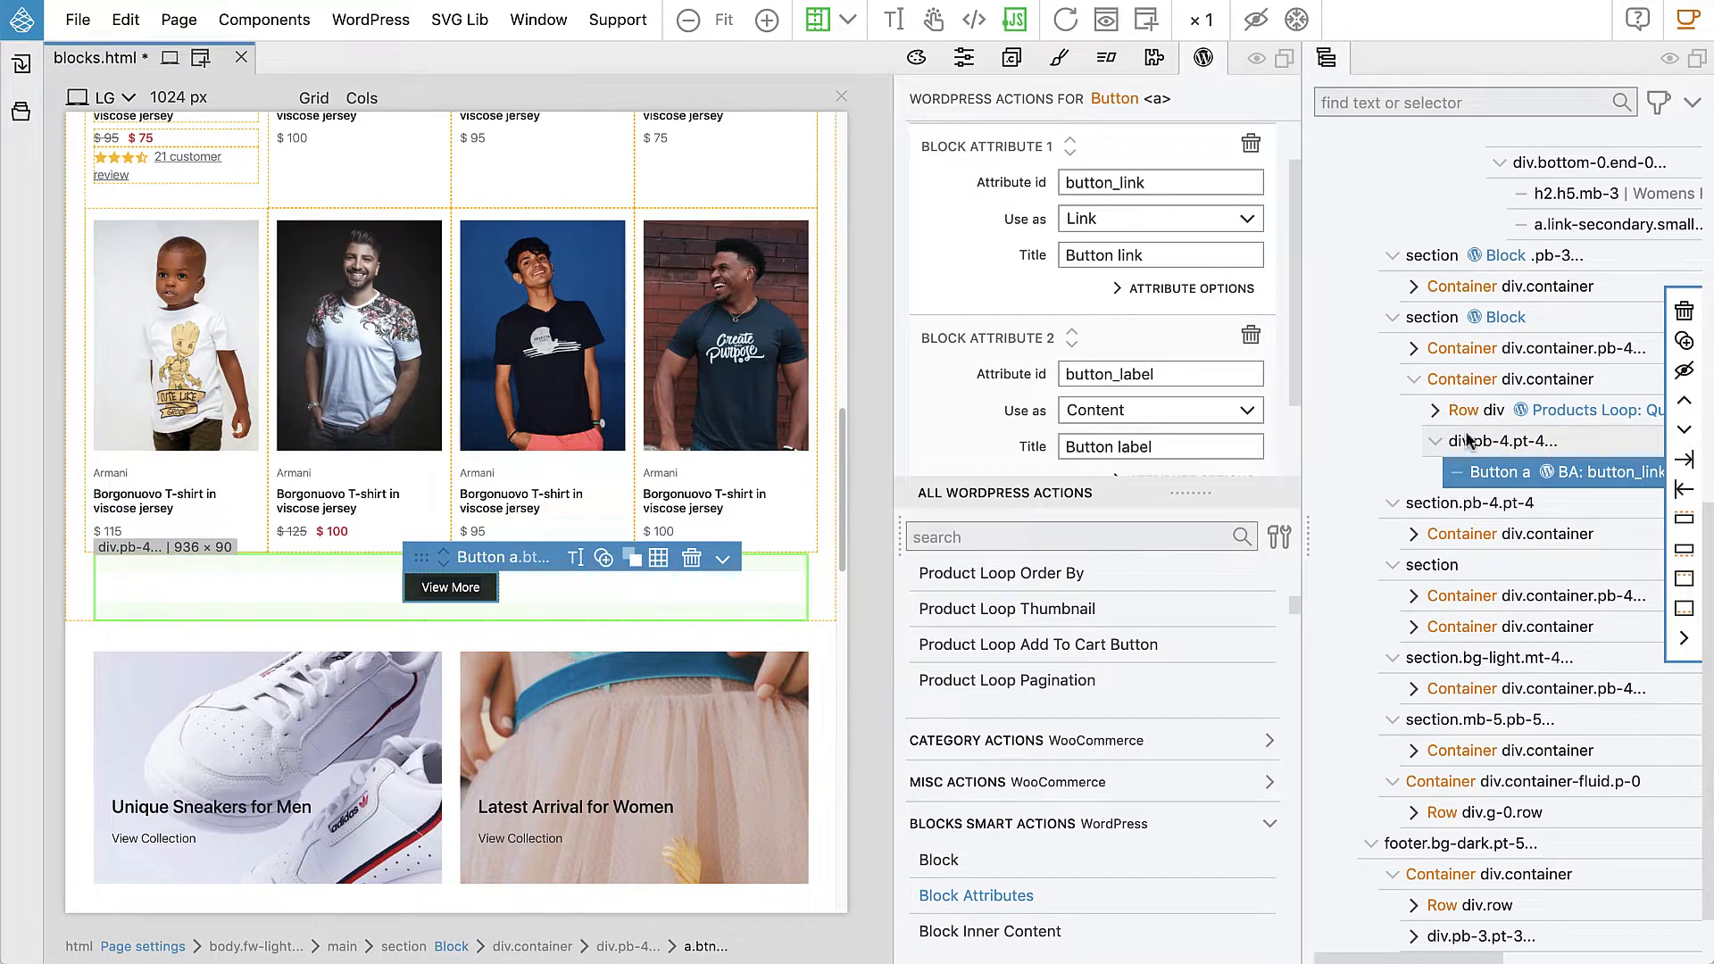
pyautogui.moveTo(1517, 446)
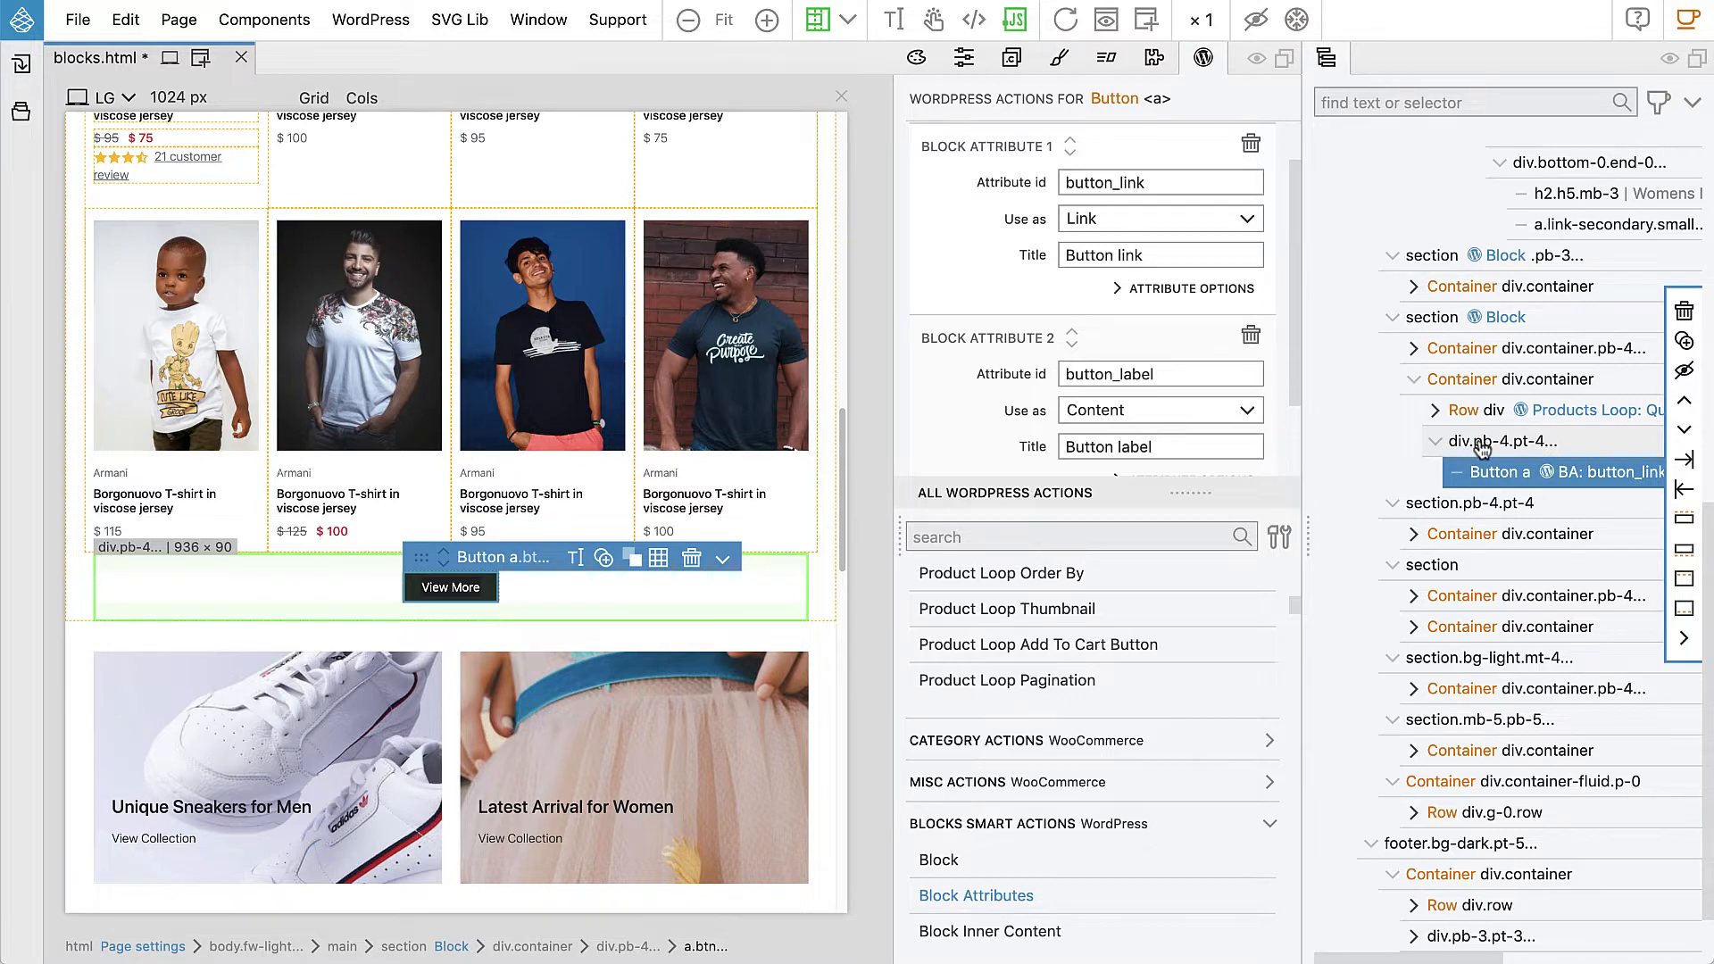
pyautogui.click(1487, 441)
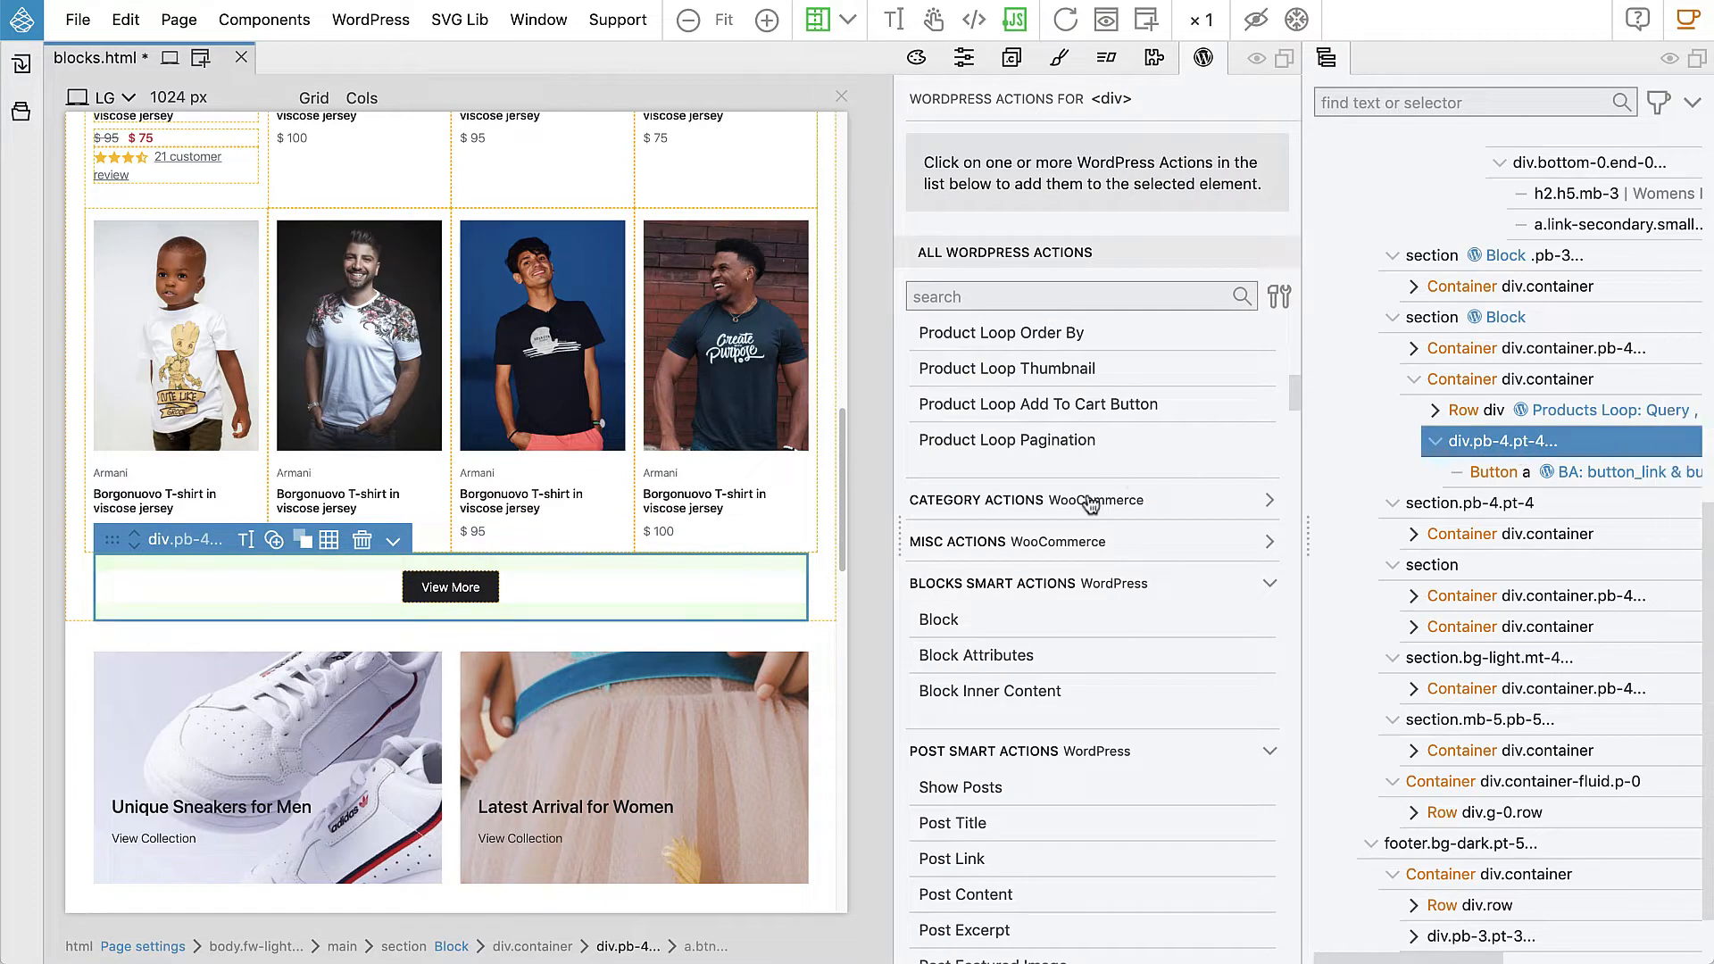
pyautogui.moveTo(975, 655)
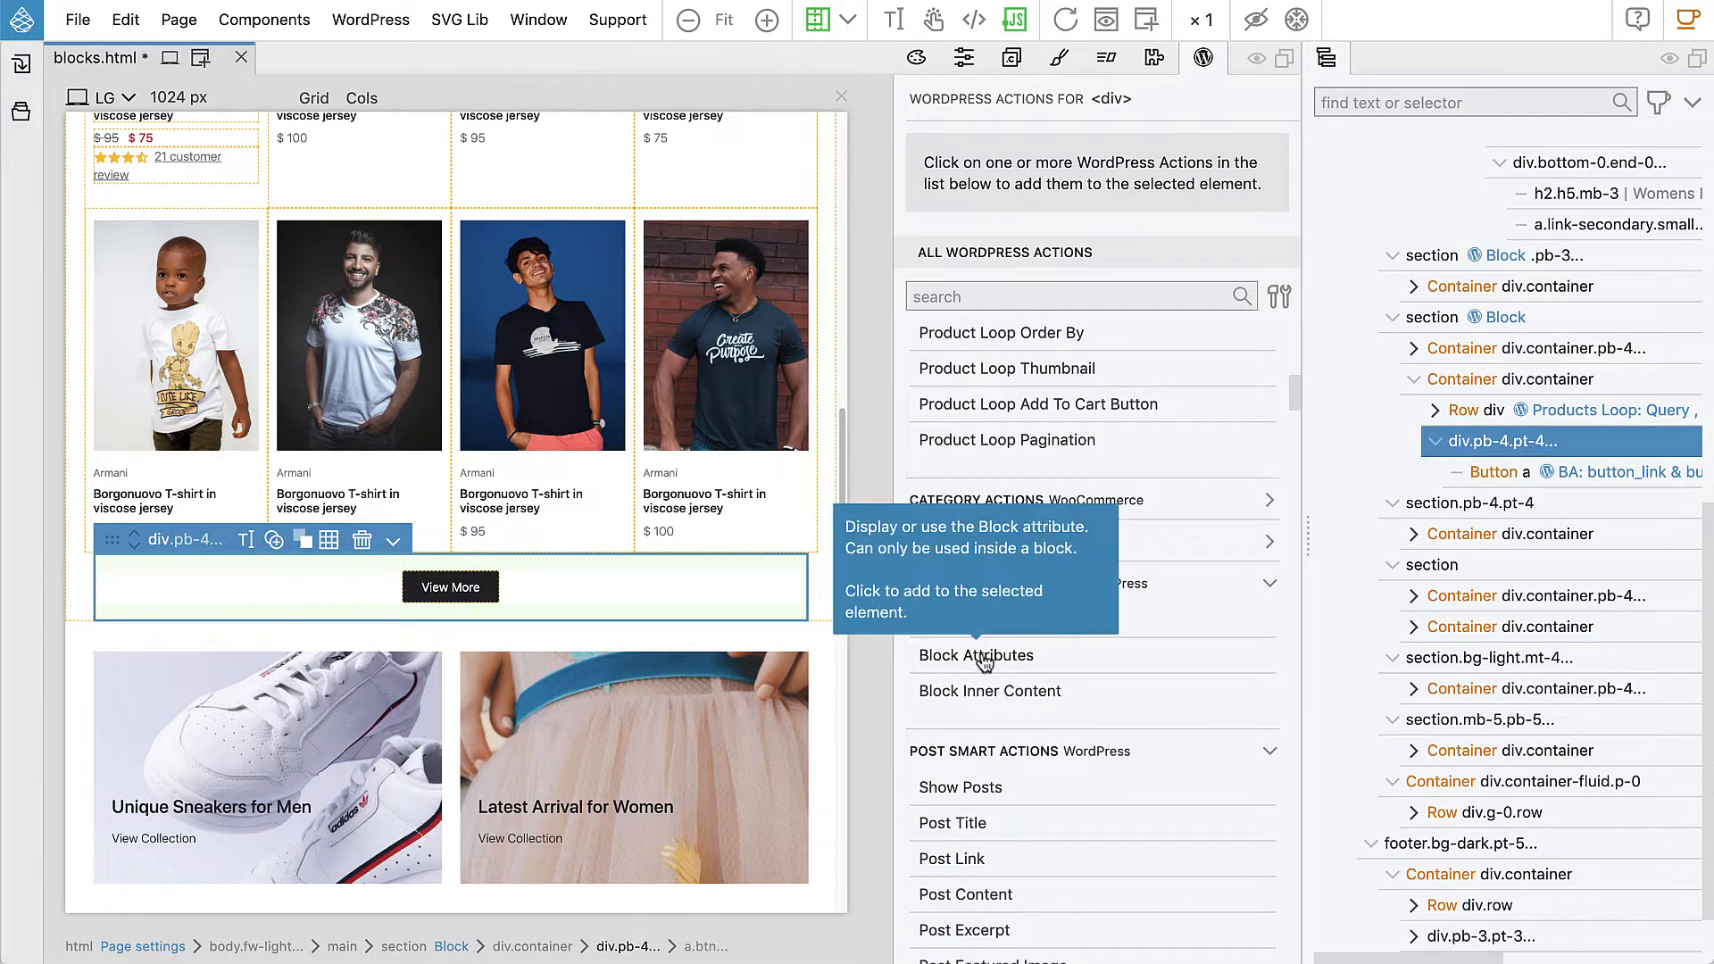
# - Add Block Attributes to the wrapper with button_link used as None, titled 'Button link'
pyautogui.click(975, 655)
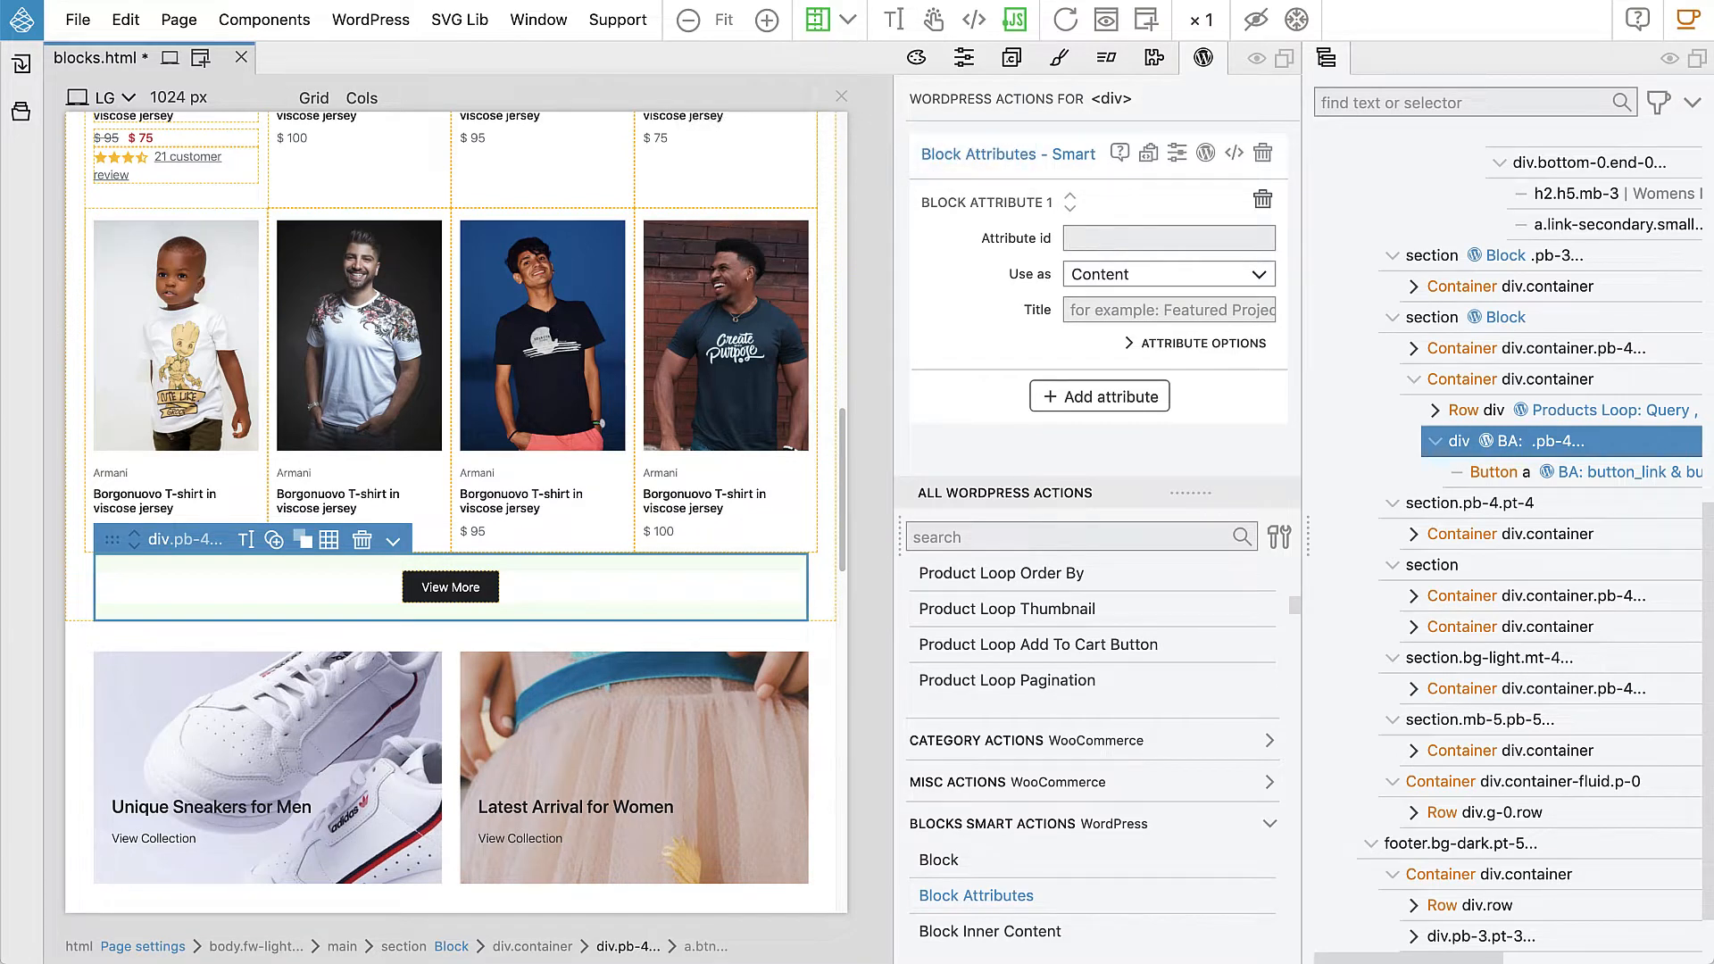
pyautogui.write('button_li')
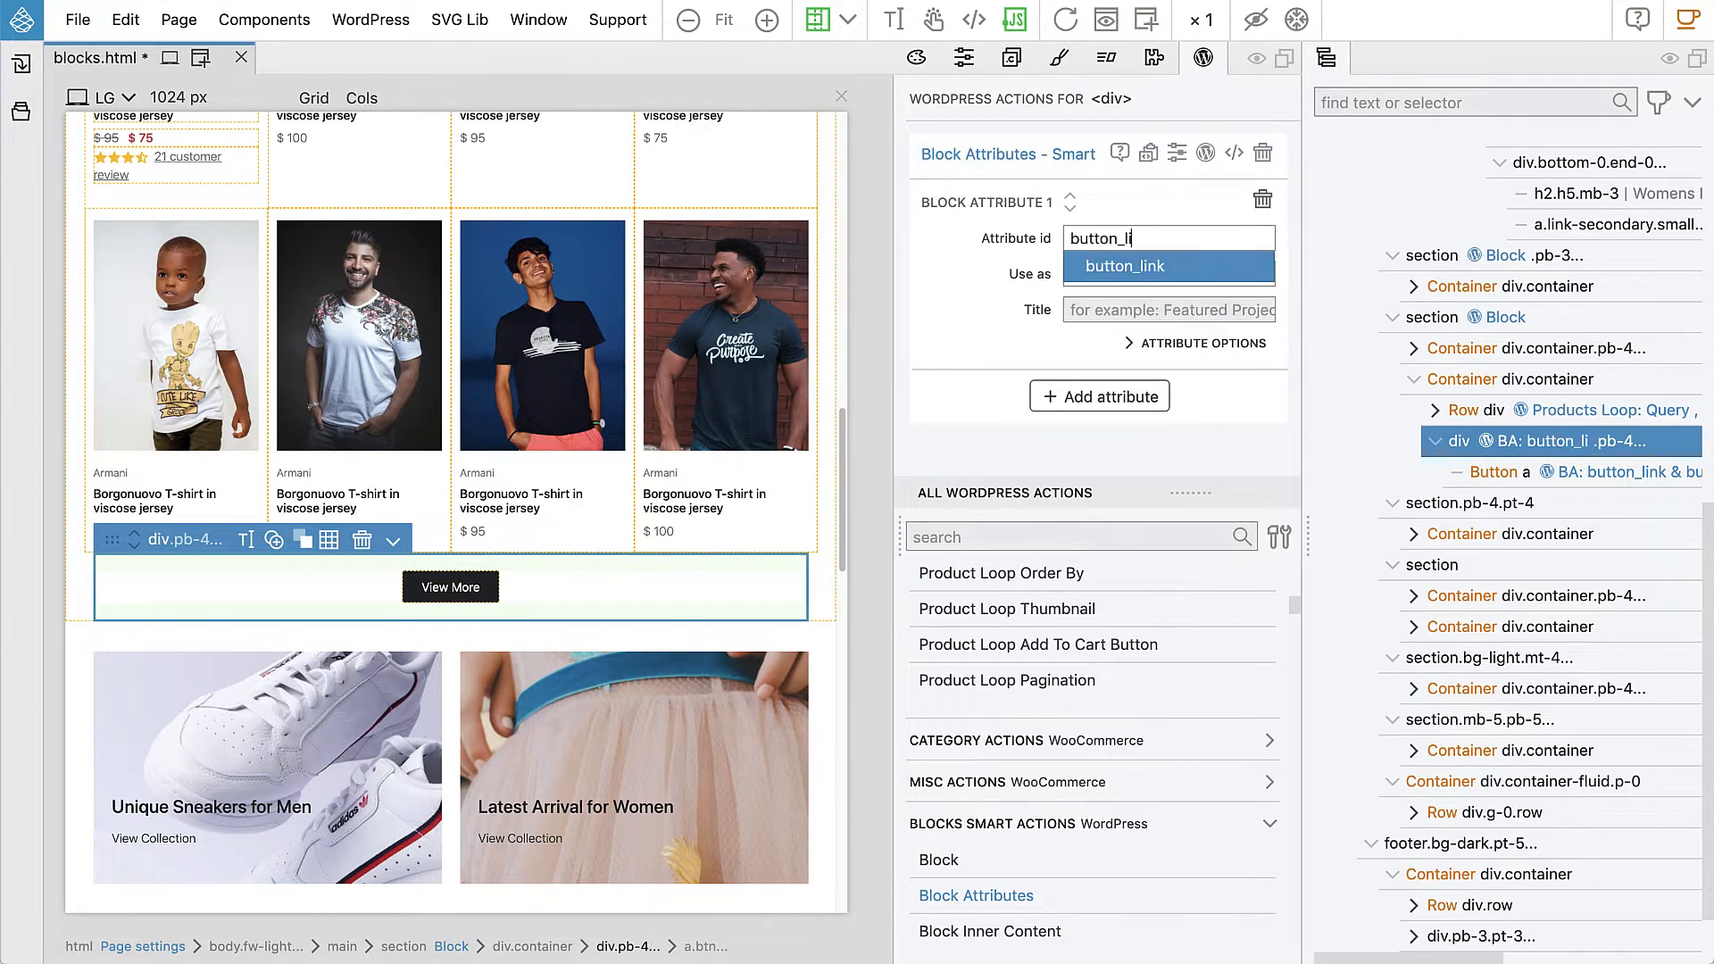
pyautogui.click(1121, 266)
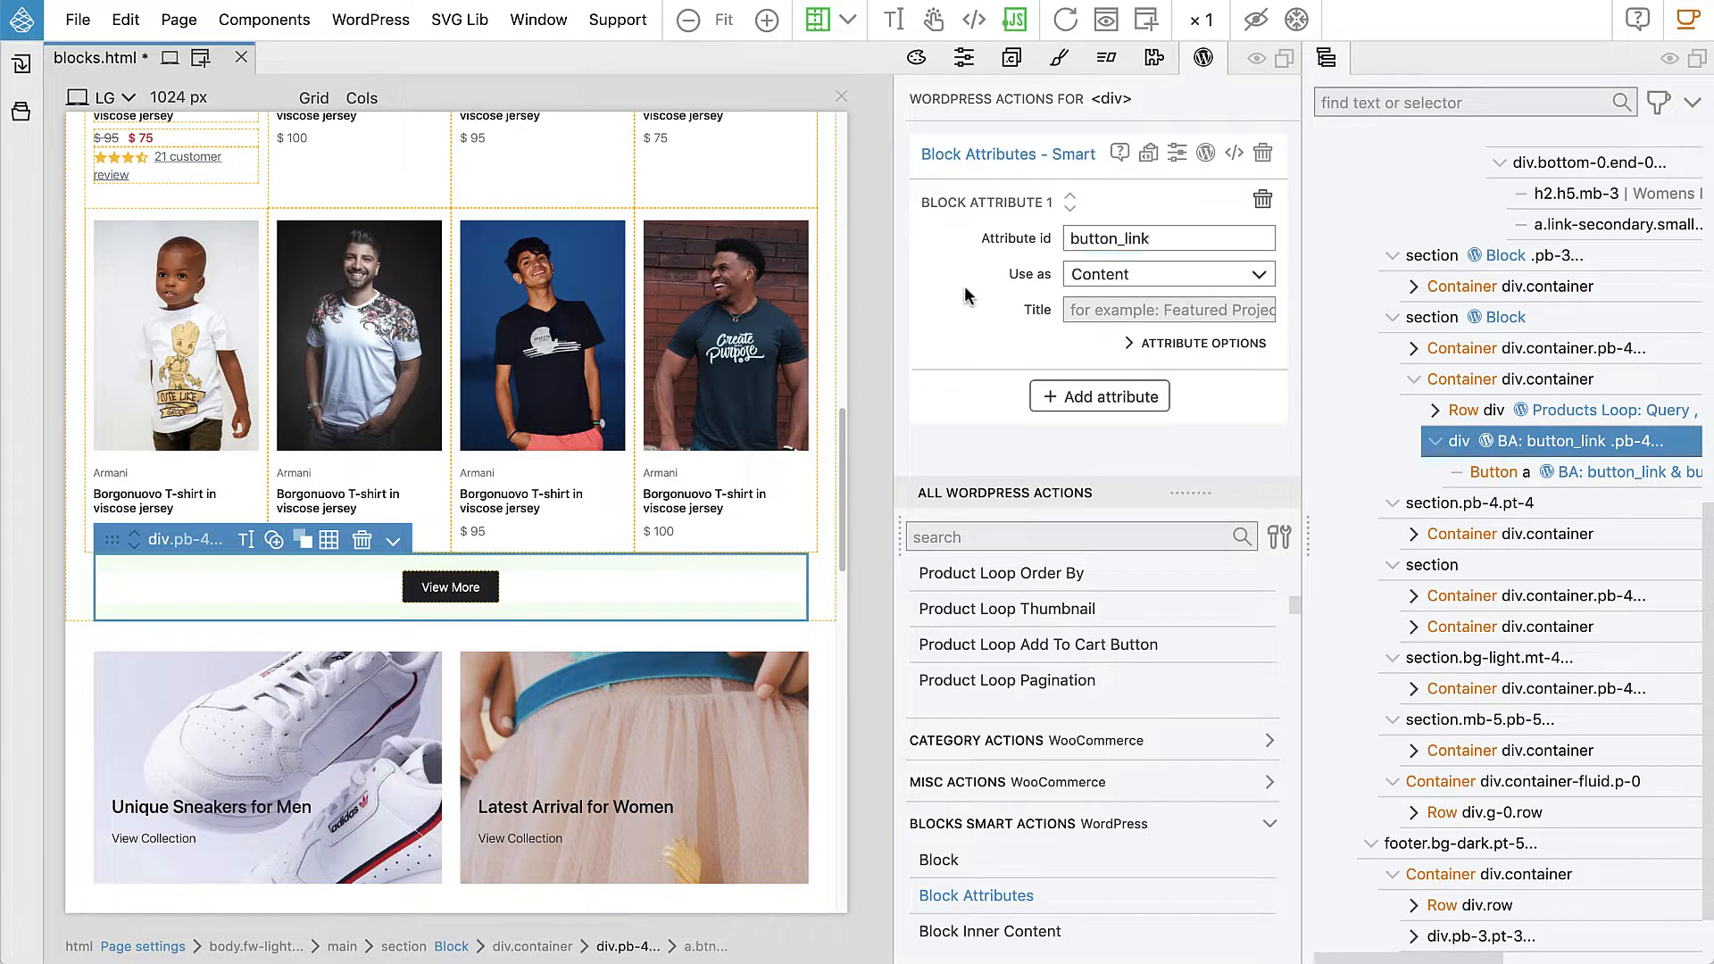
pyautogui.click(1168, 274)
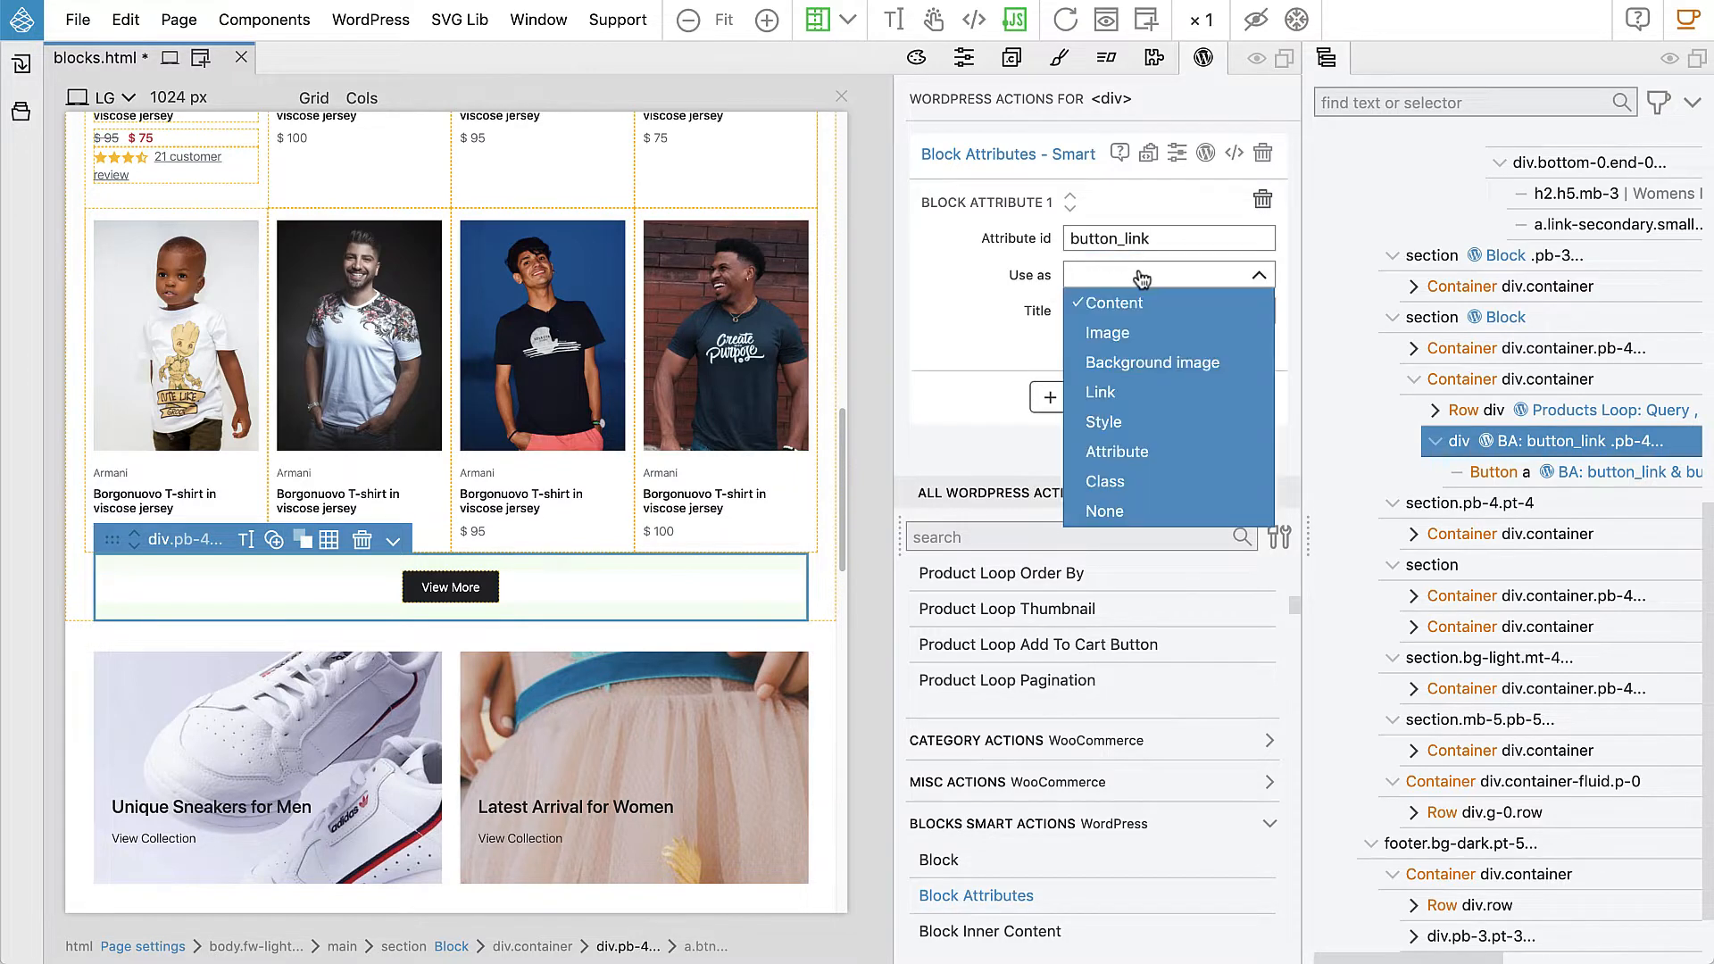
pyautogui.click(1105, 510)
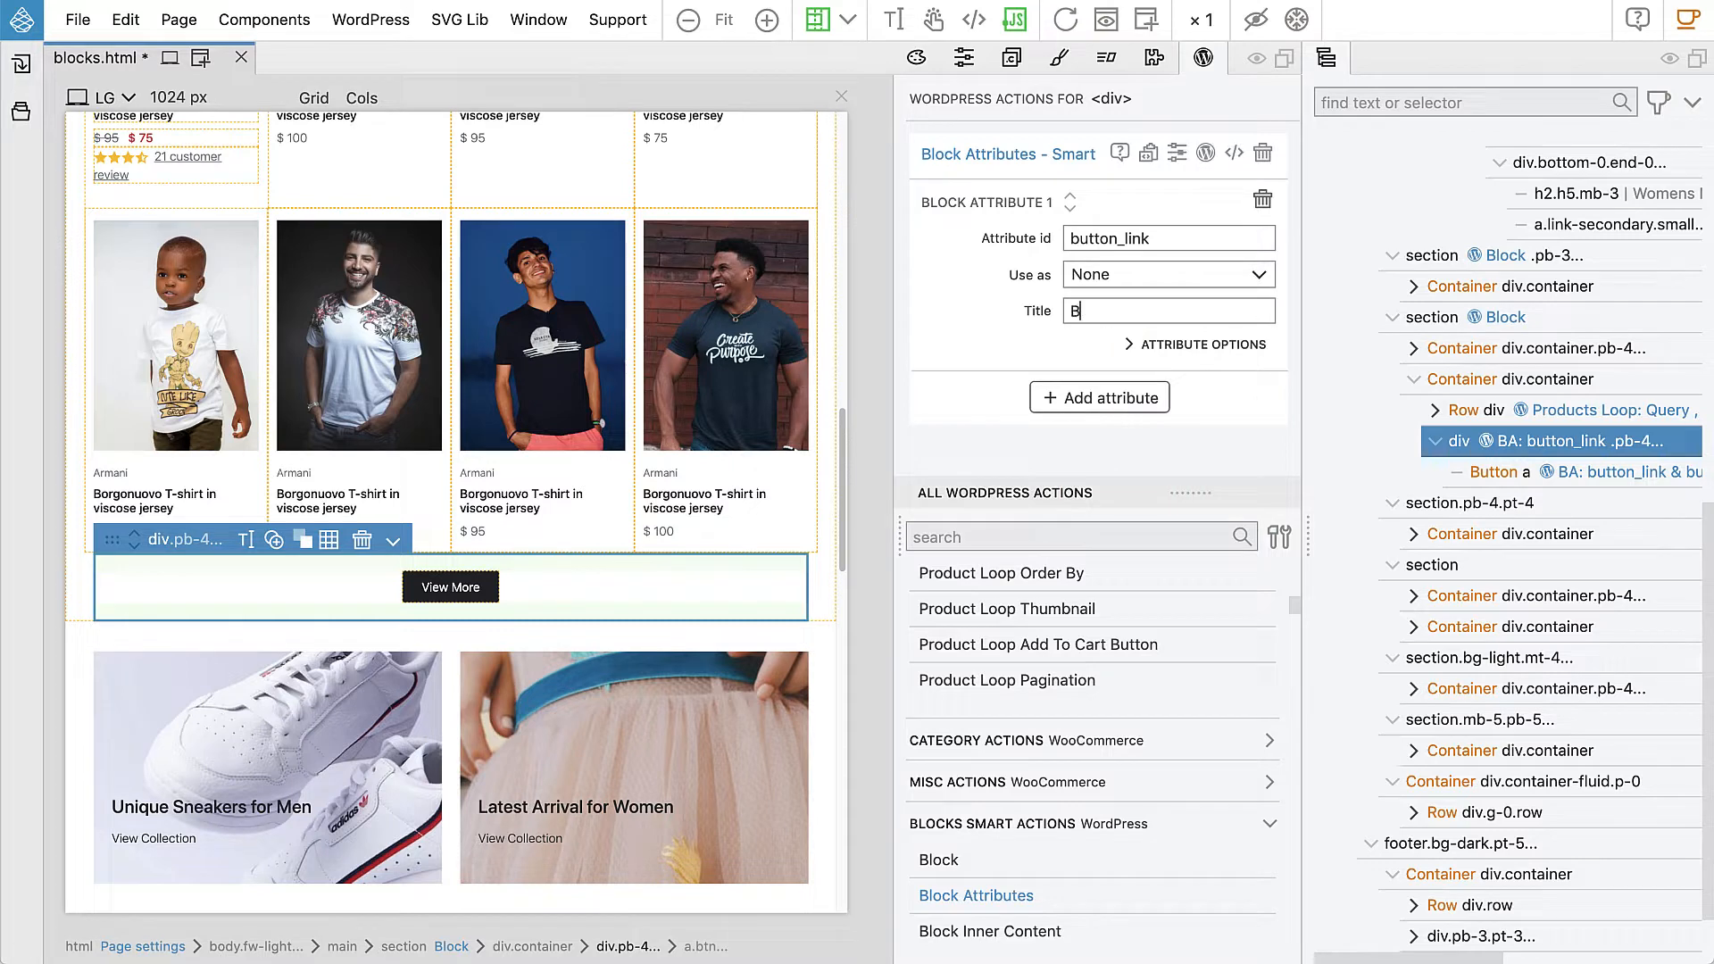
pyautogui.write('utton link')
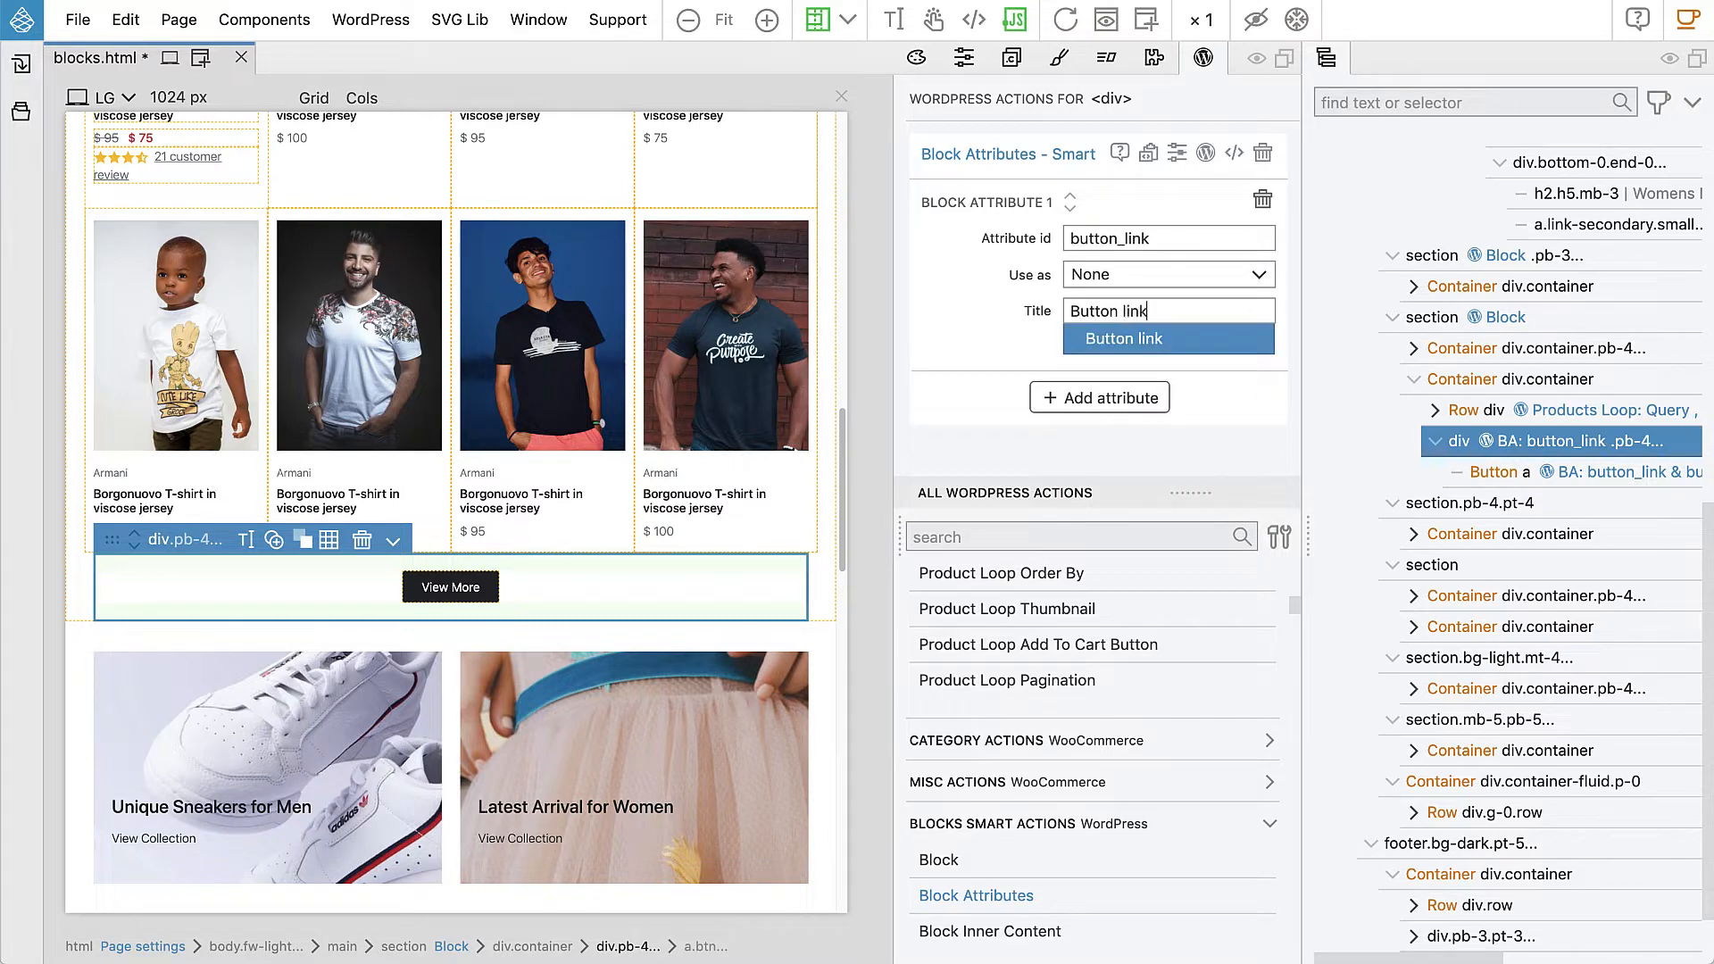
# - Set the attribute to remove the element when empty with control type Link, and save
pyautogui.click(1182, 350)
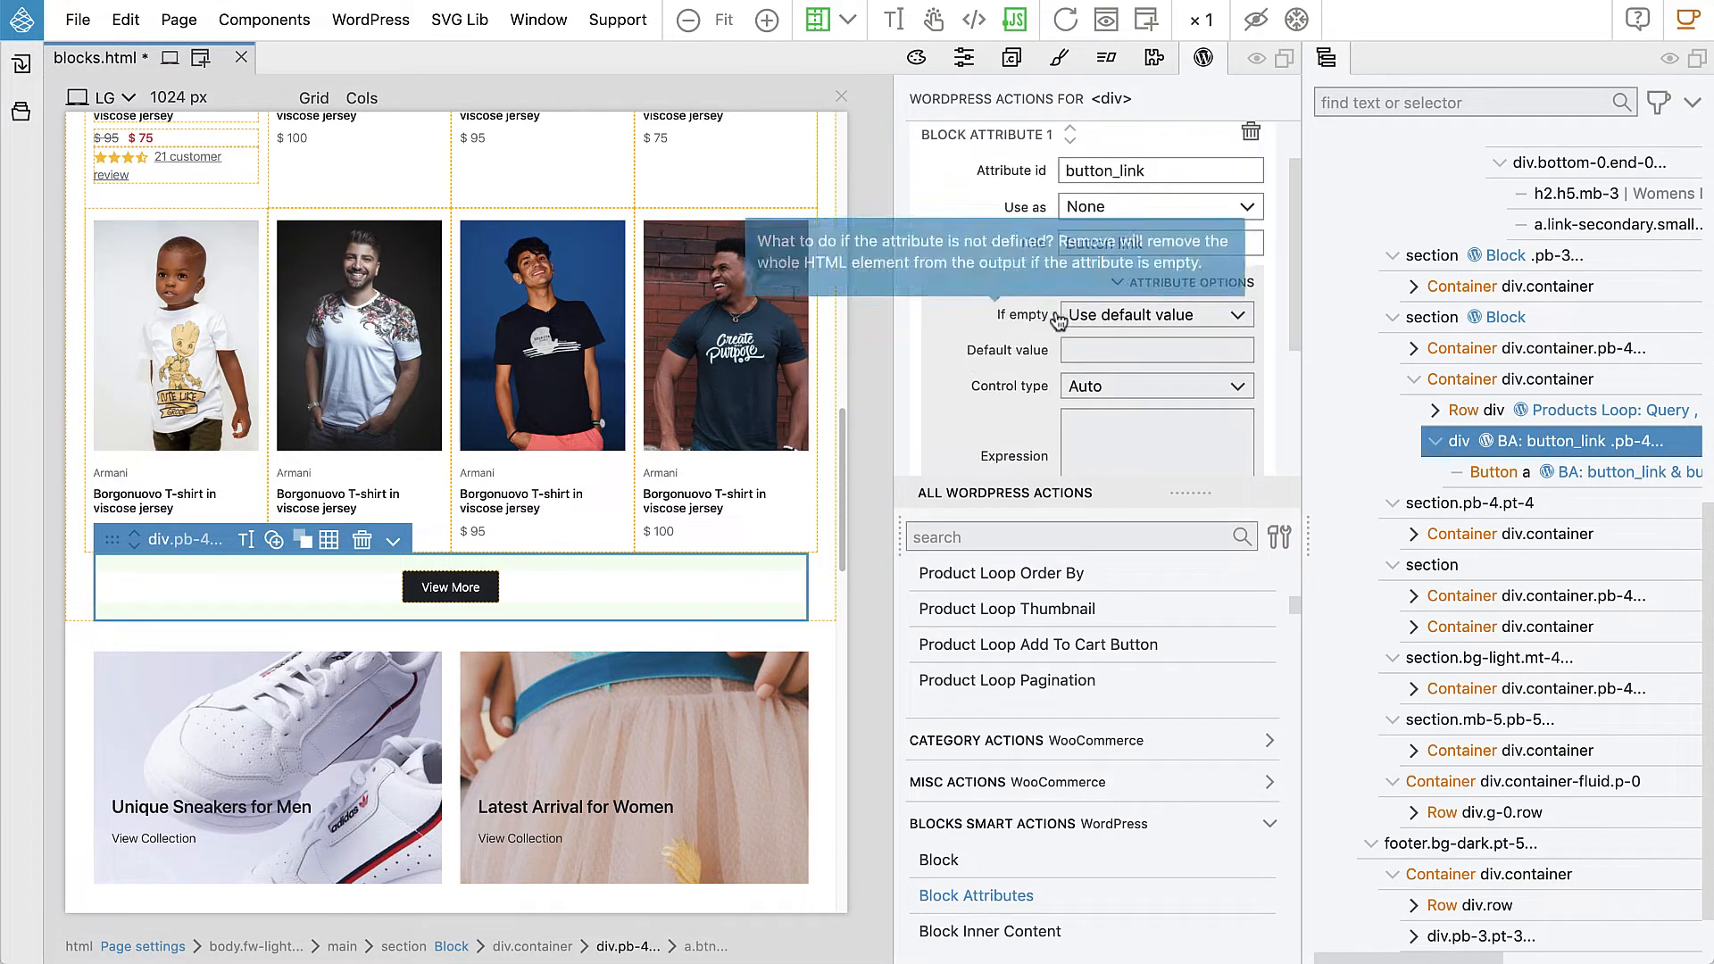
pyautogui.click(1155, 315)
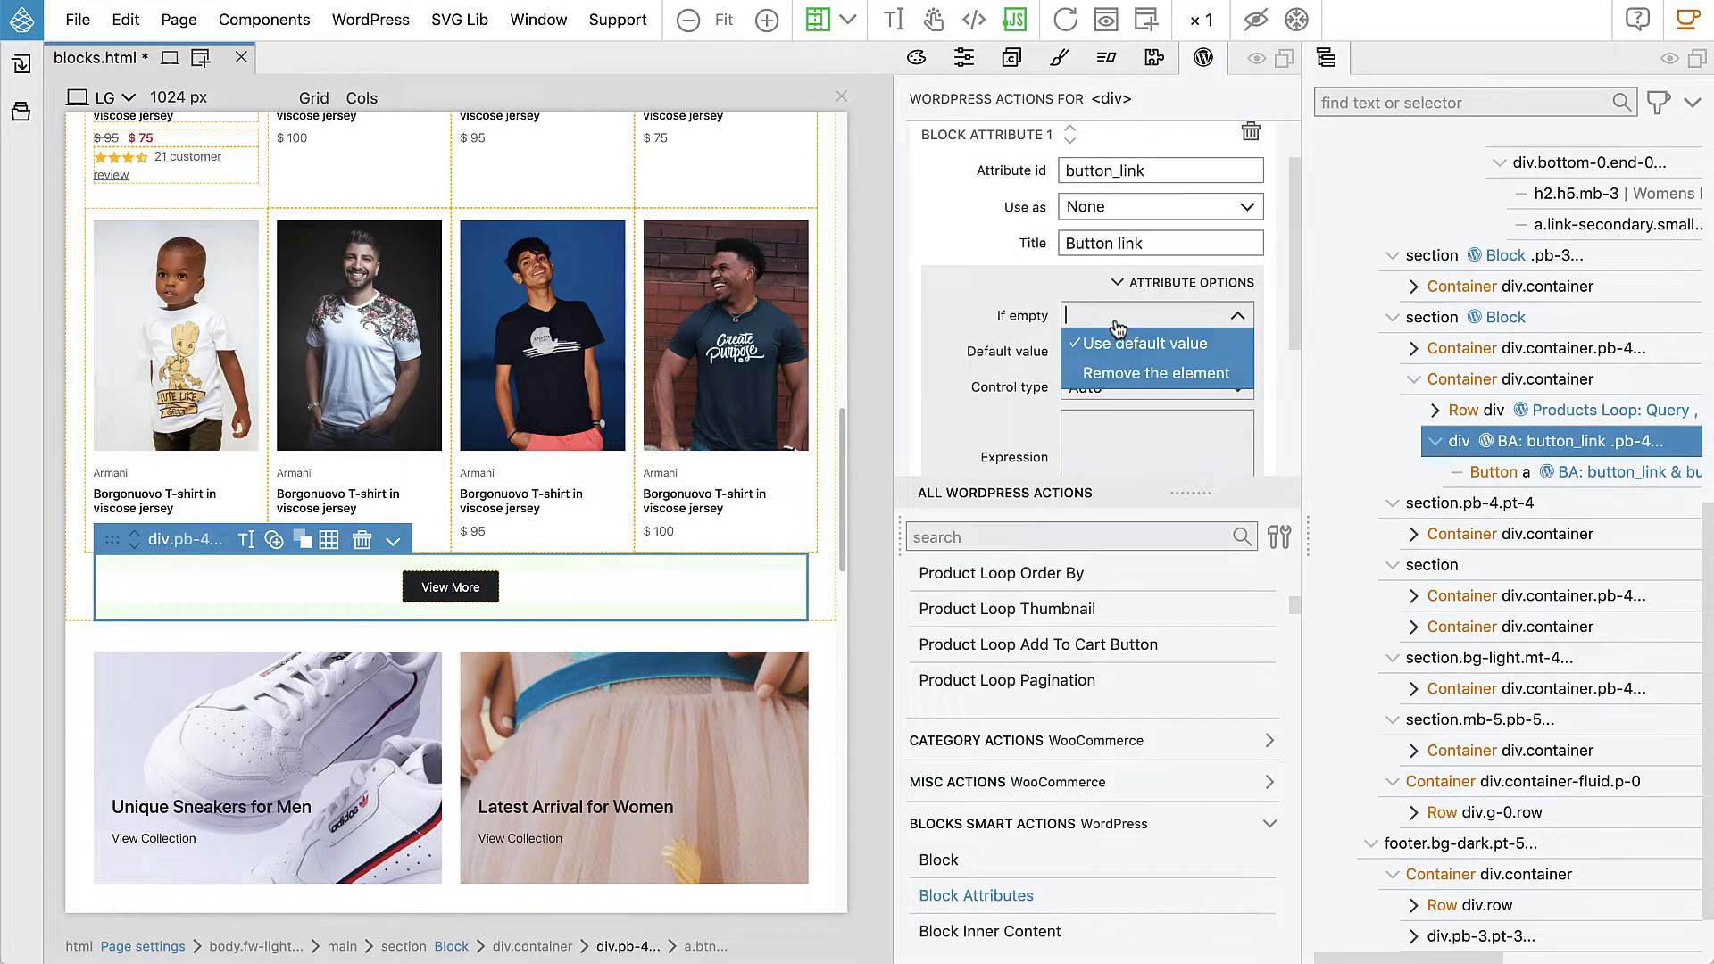
pyautogui.click(1154, 373)
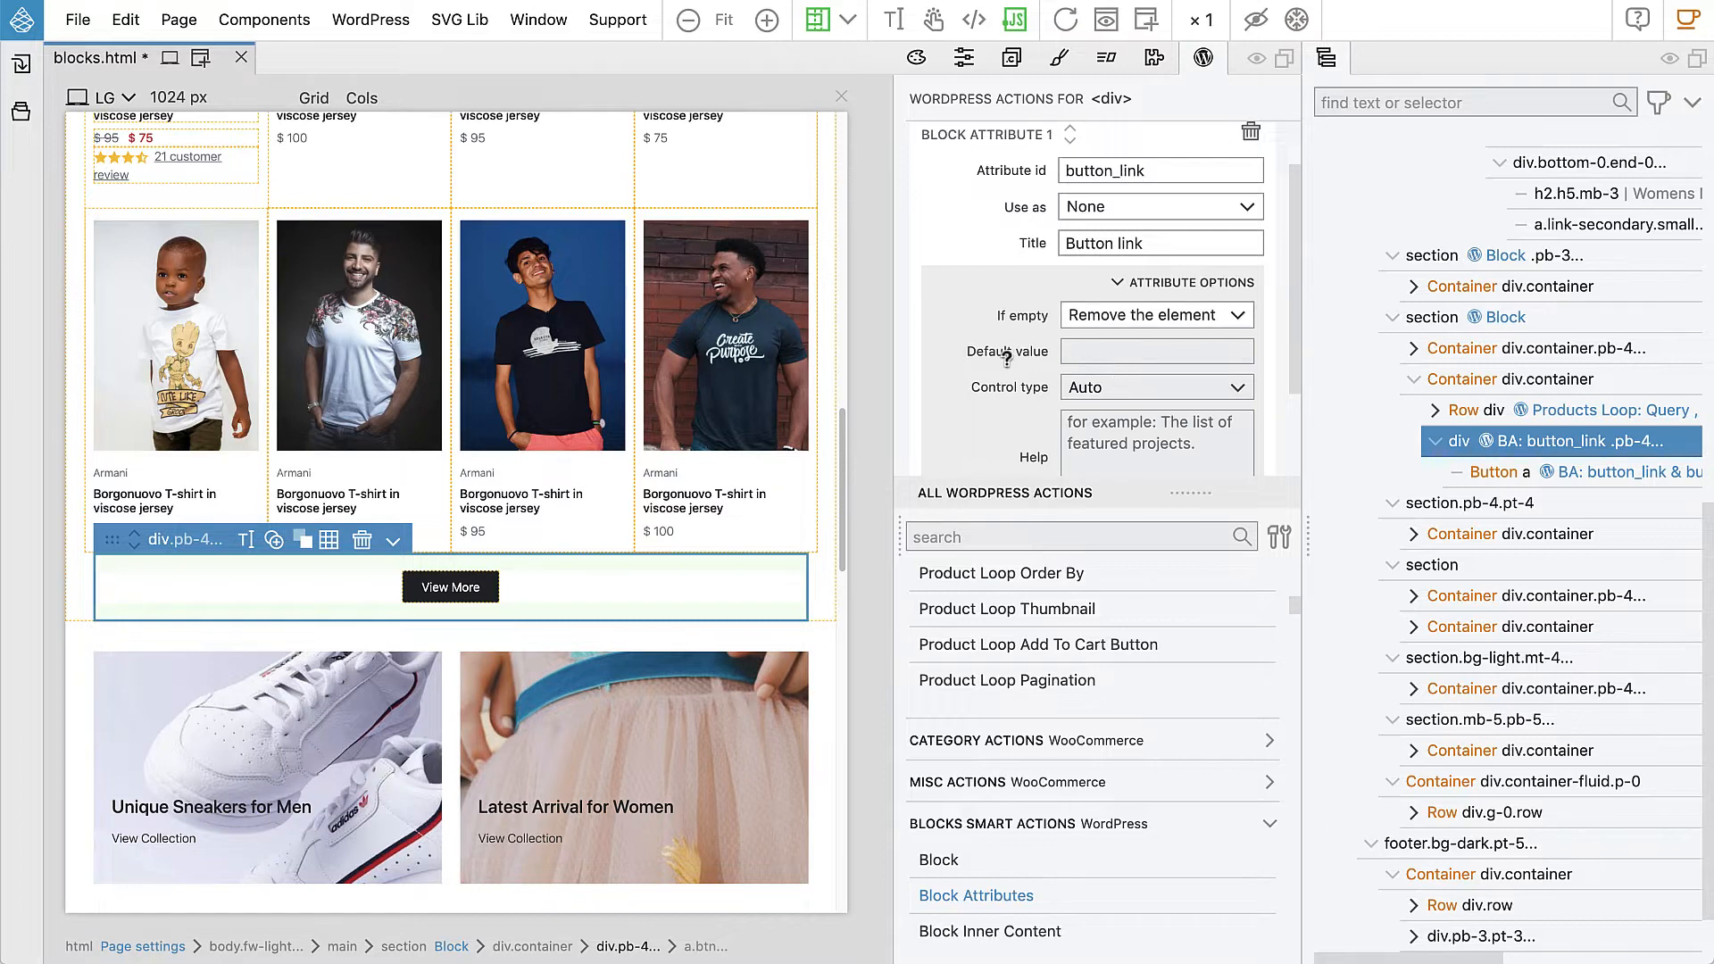
pyautogui.click(1155, 386)
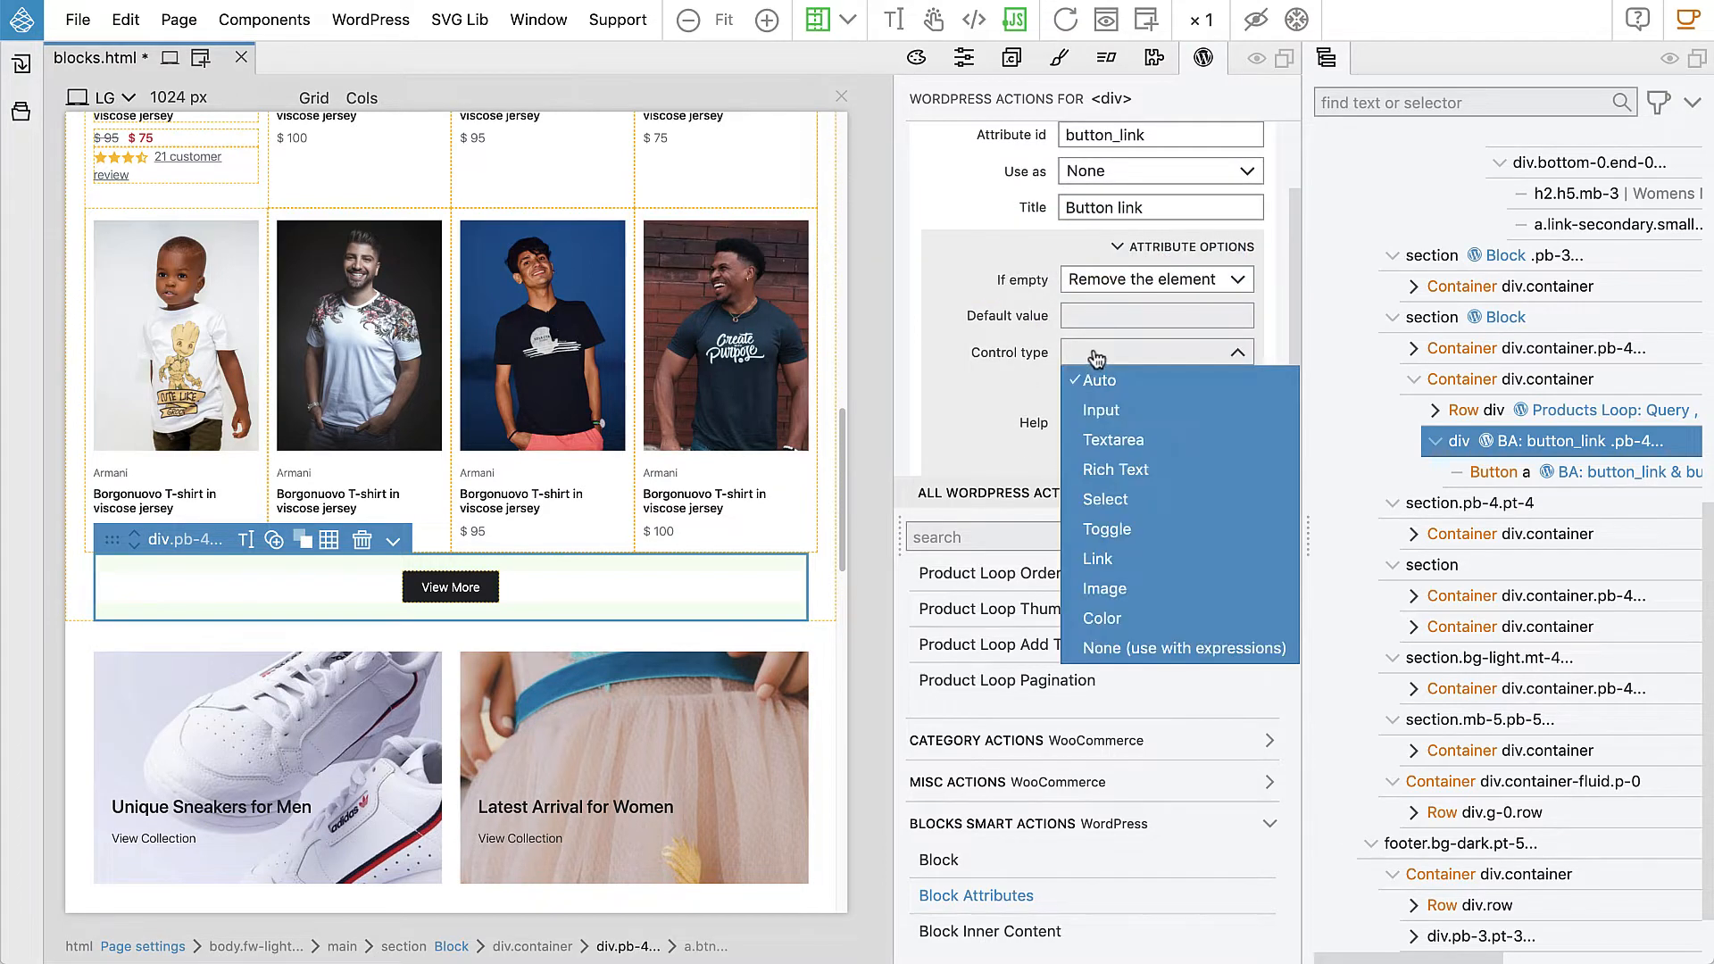
pyautogui.moveTo(1096, 559)
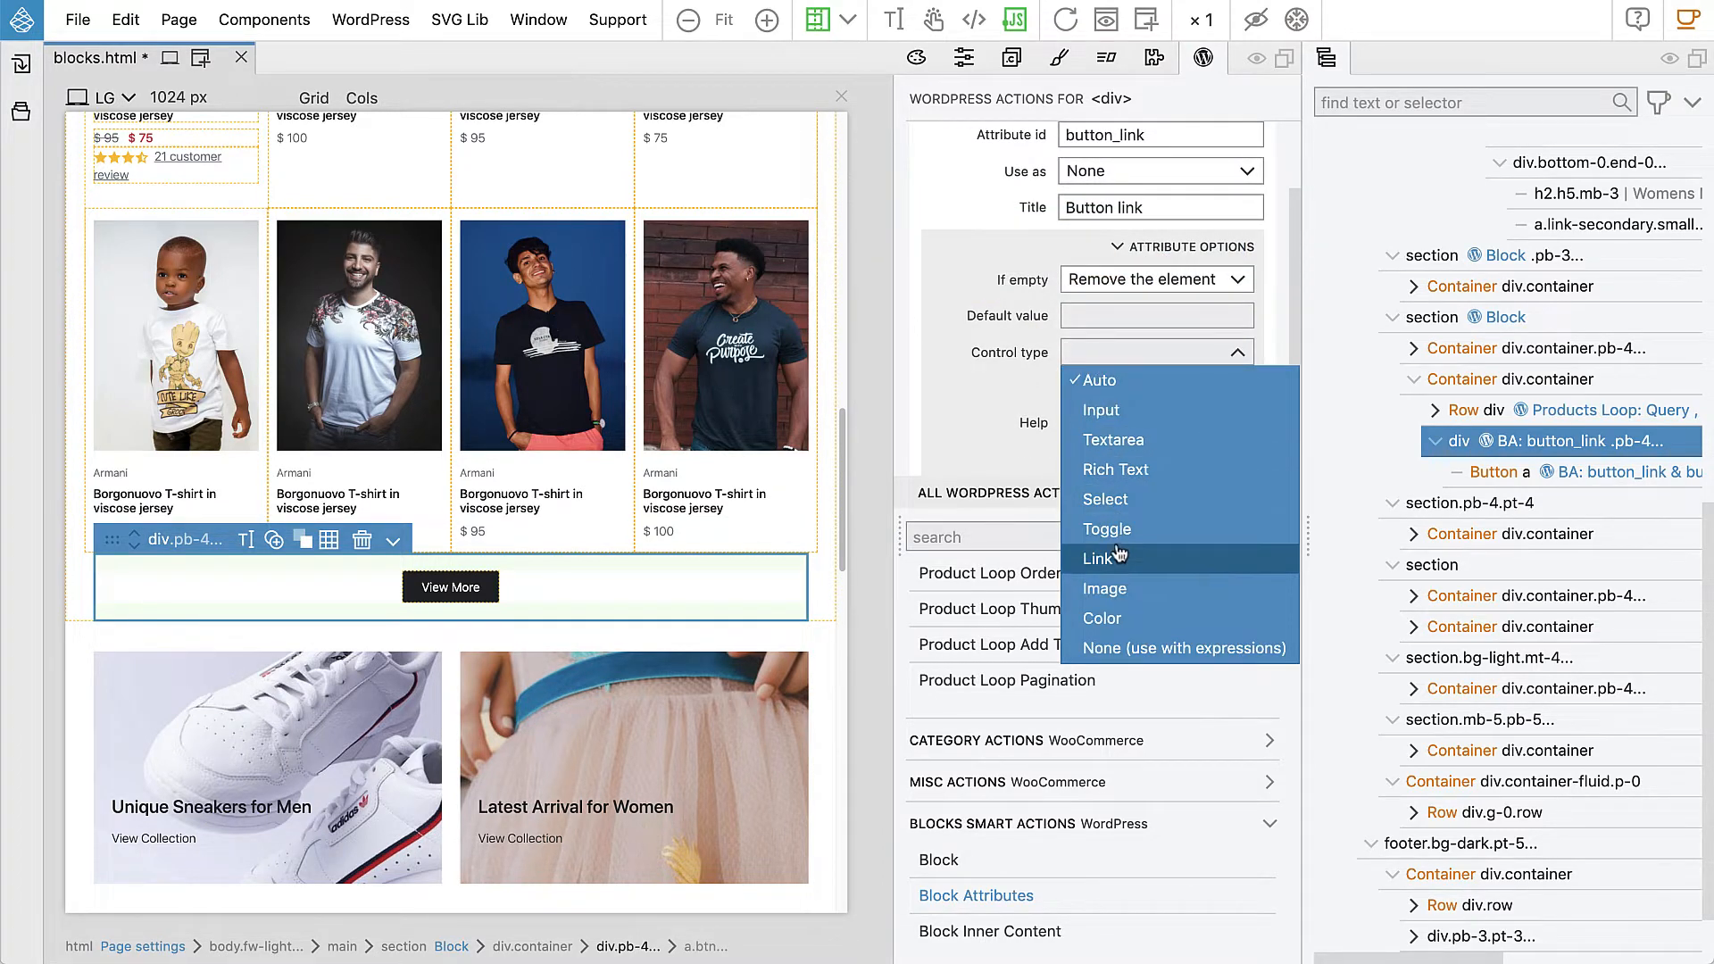
pyautogui.click(1097, 559)
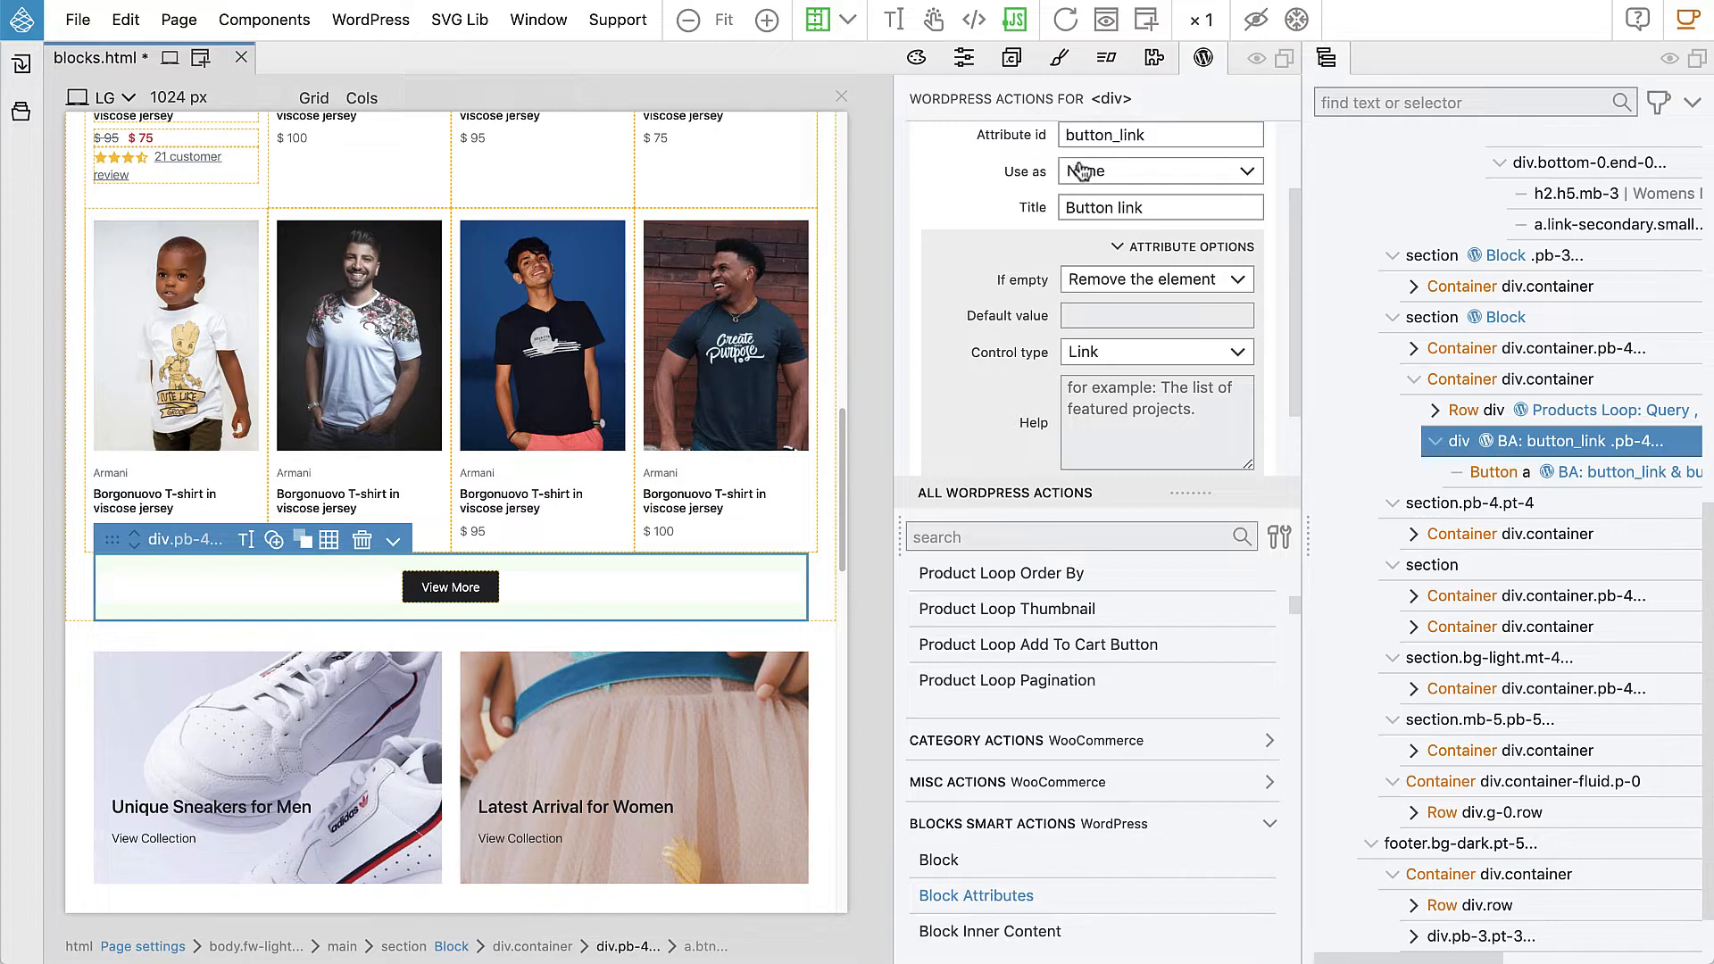
pyautogui.moveTo(1094, 357)
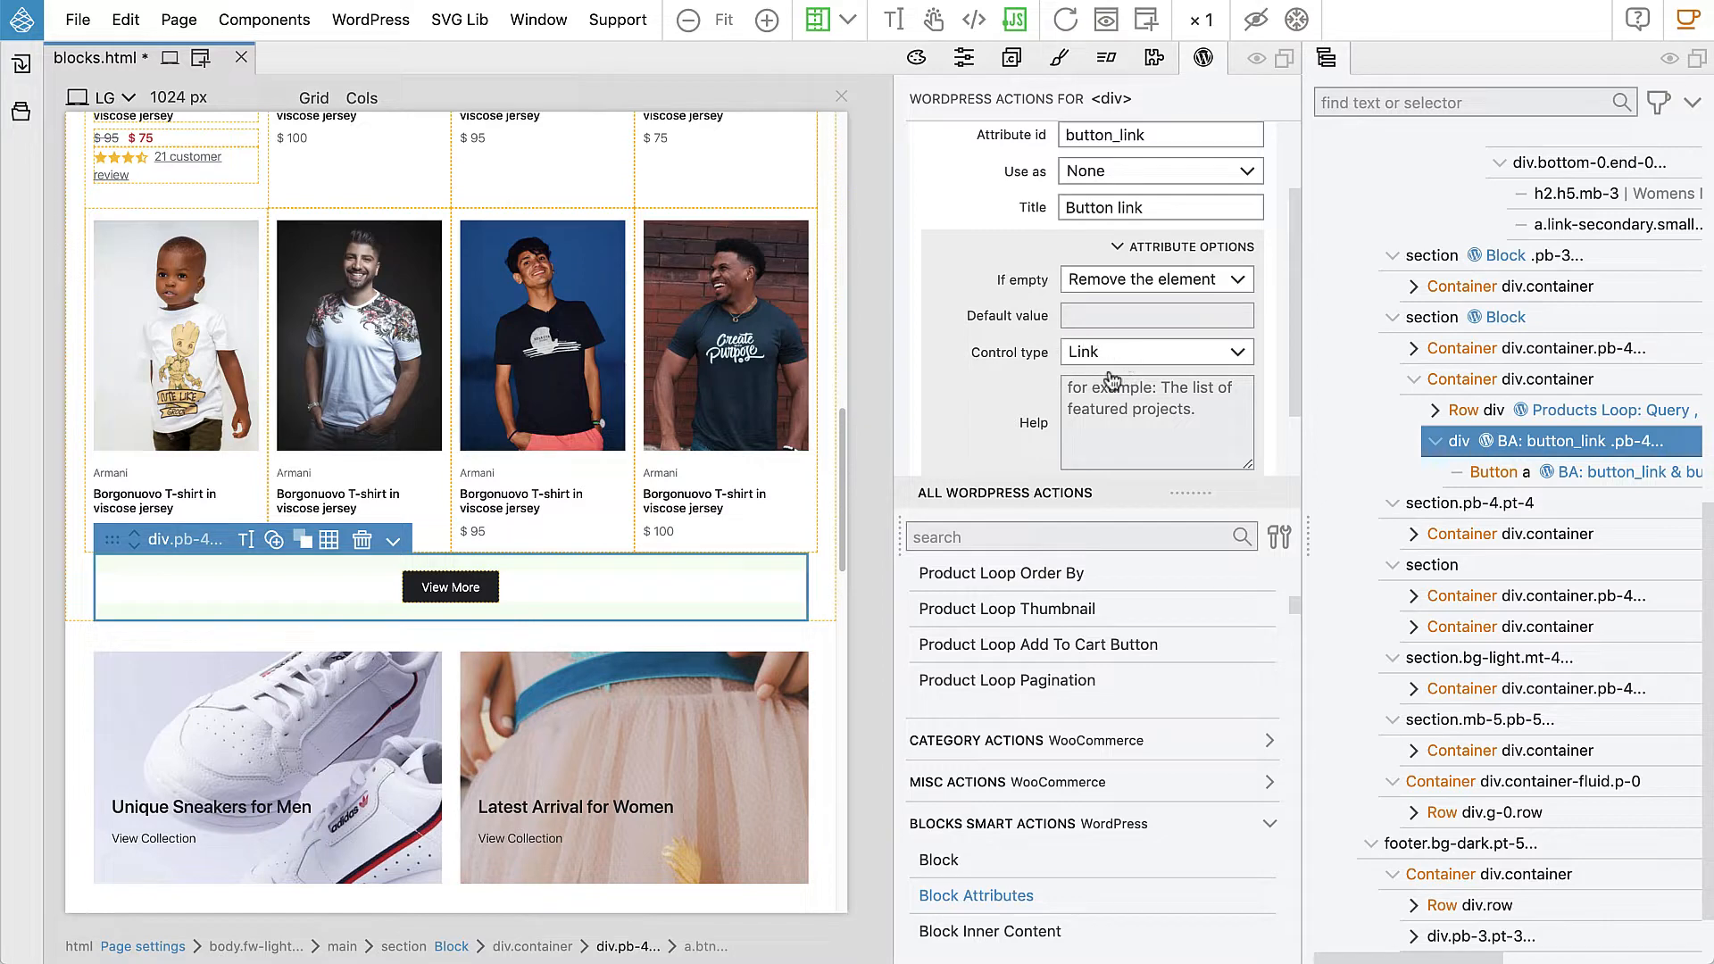
pyautogui.moveTo(1048, 341)
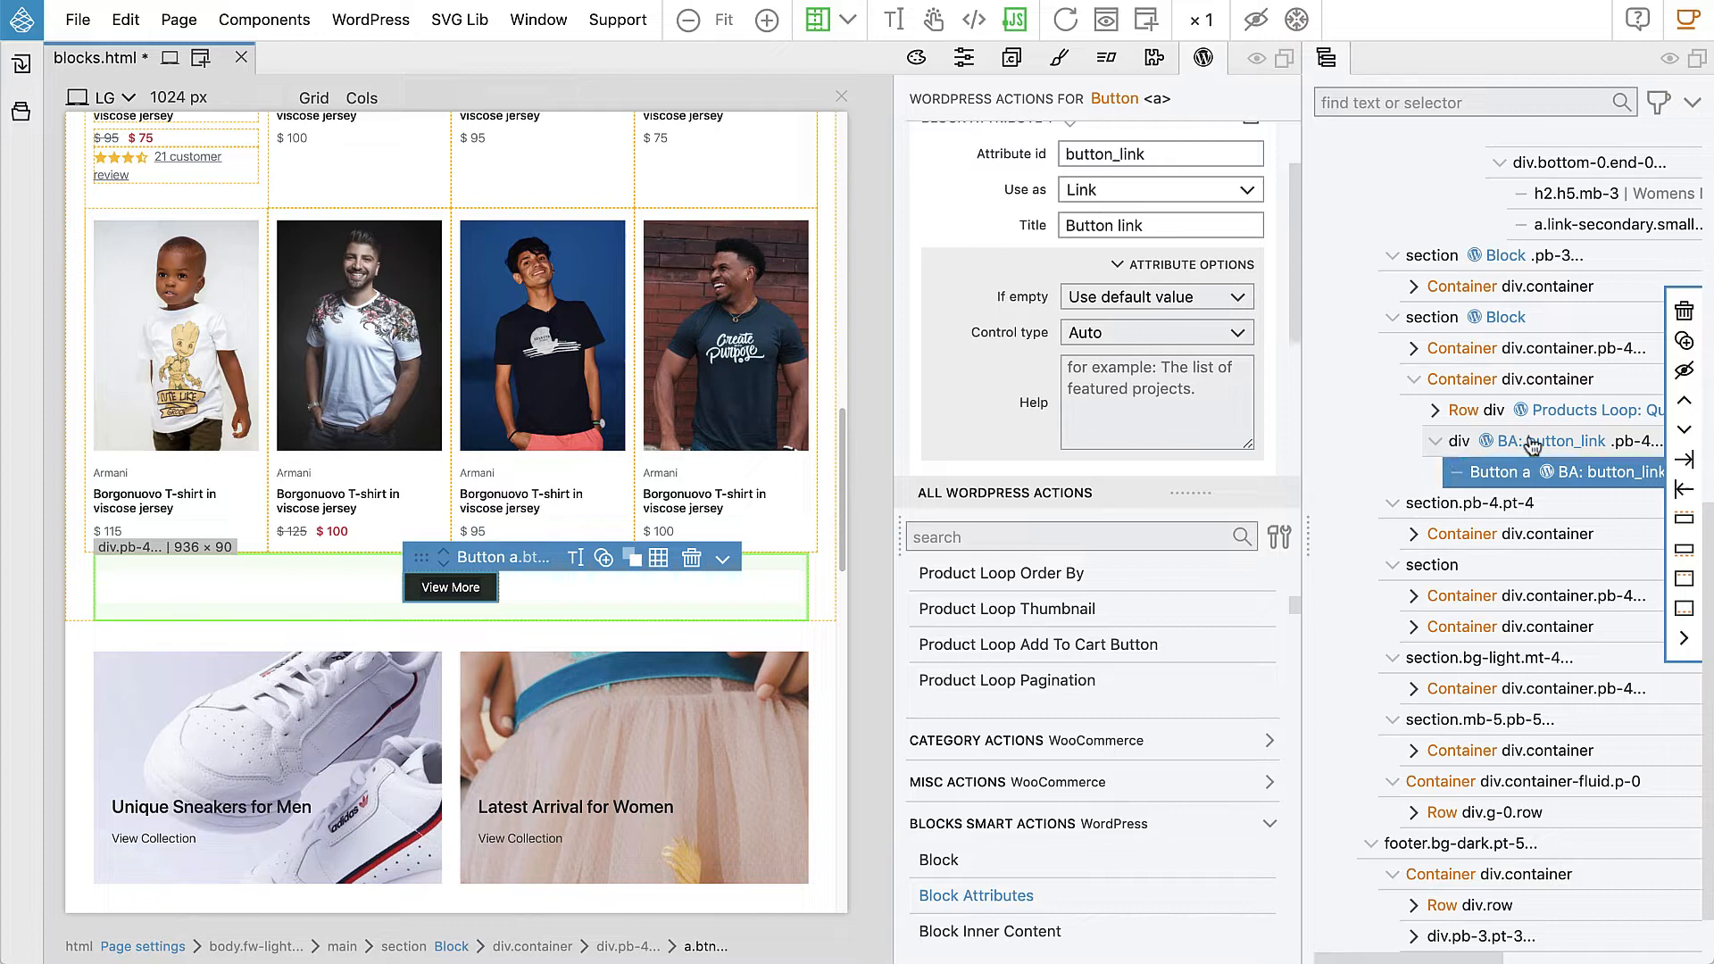
pyautogui.moveTo(1541, 449)
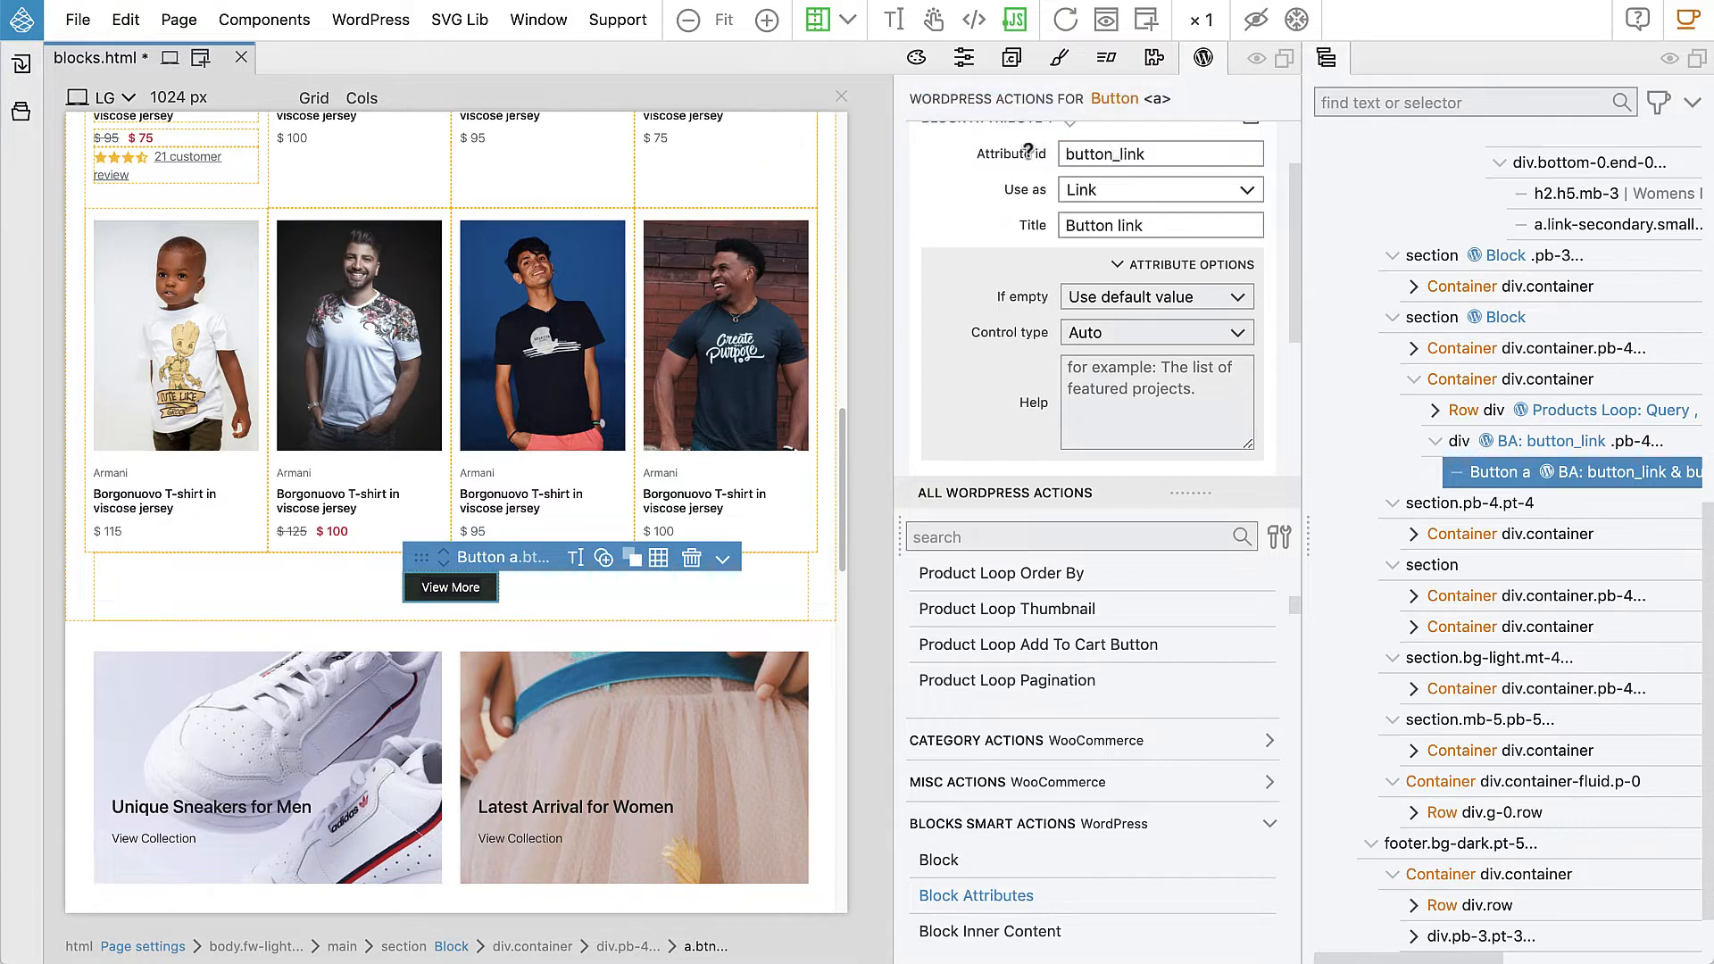
pyautogui.moveTo(1028, 150)
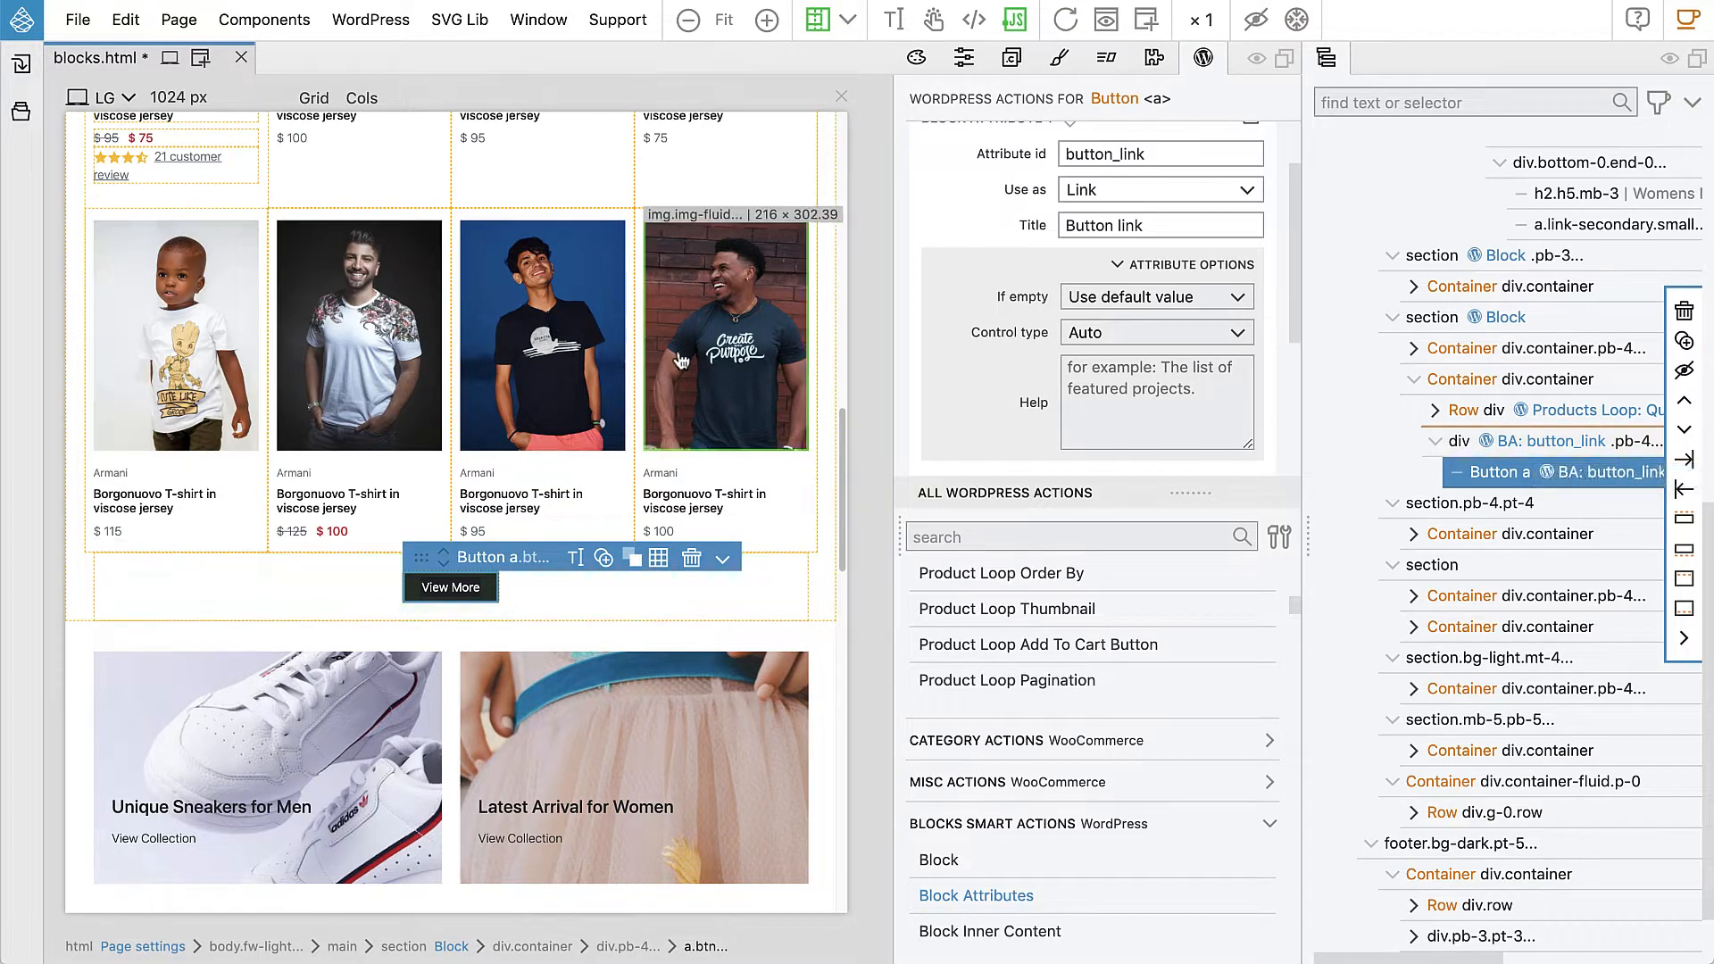
pyautogui.press('ctrl+s')
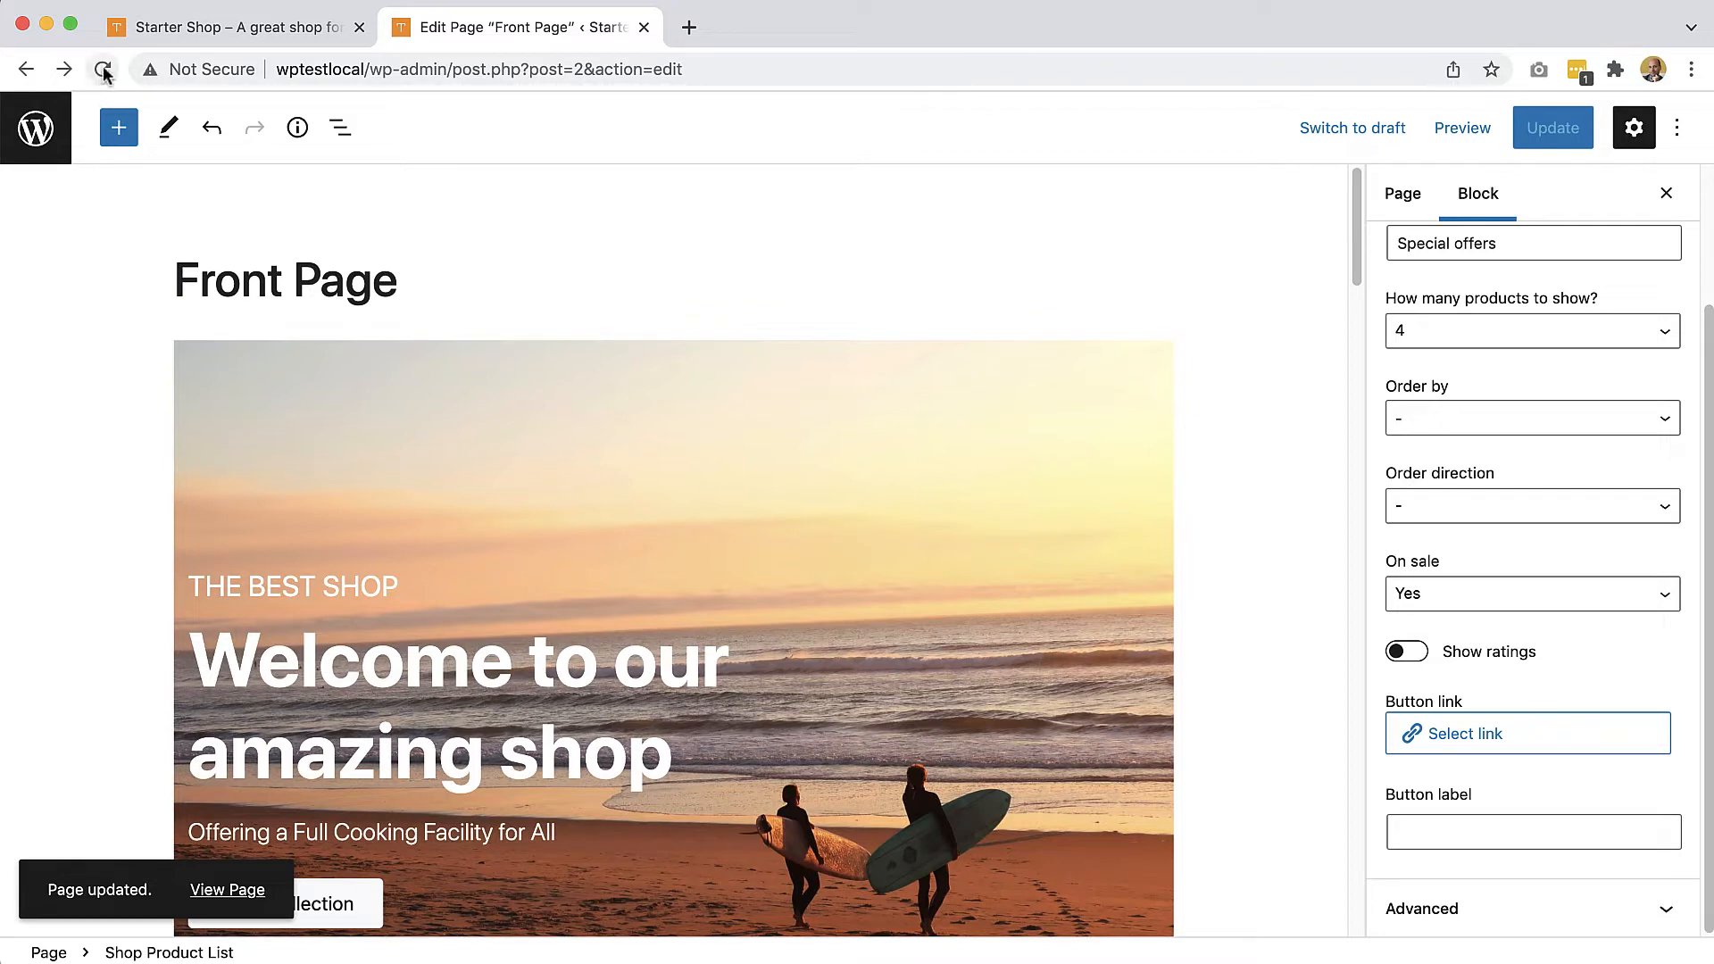
# - Reload the editor, link the Special offers button to the Shop page, and update the page
pyautogui.click(104, 70)
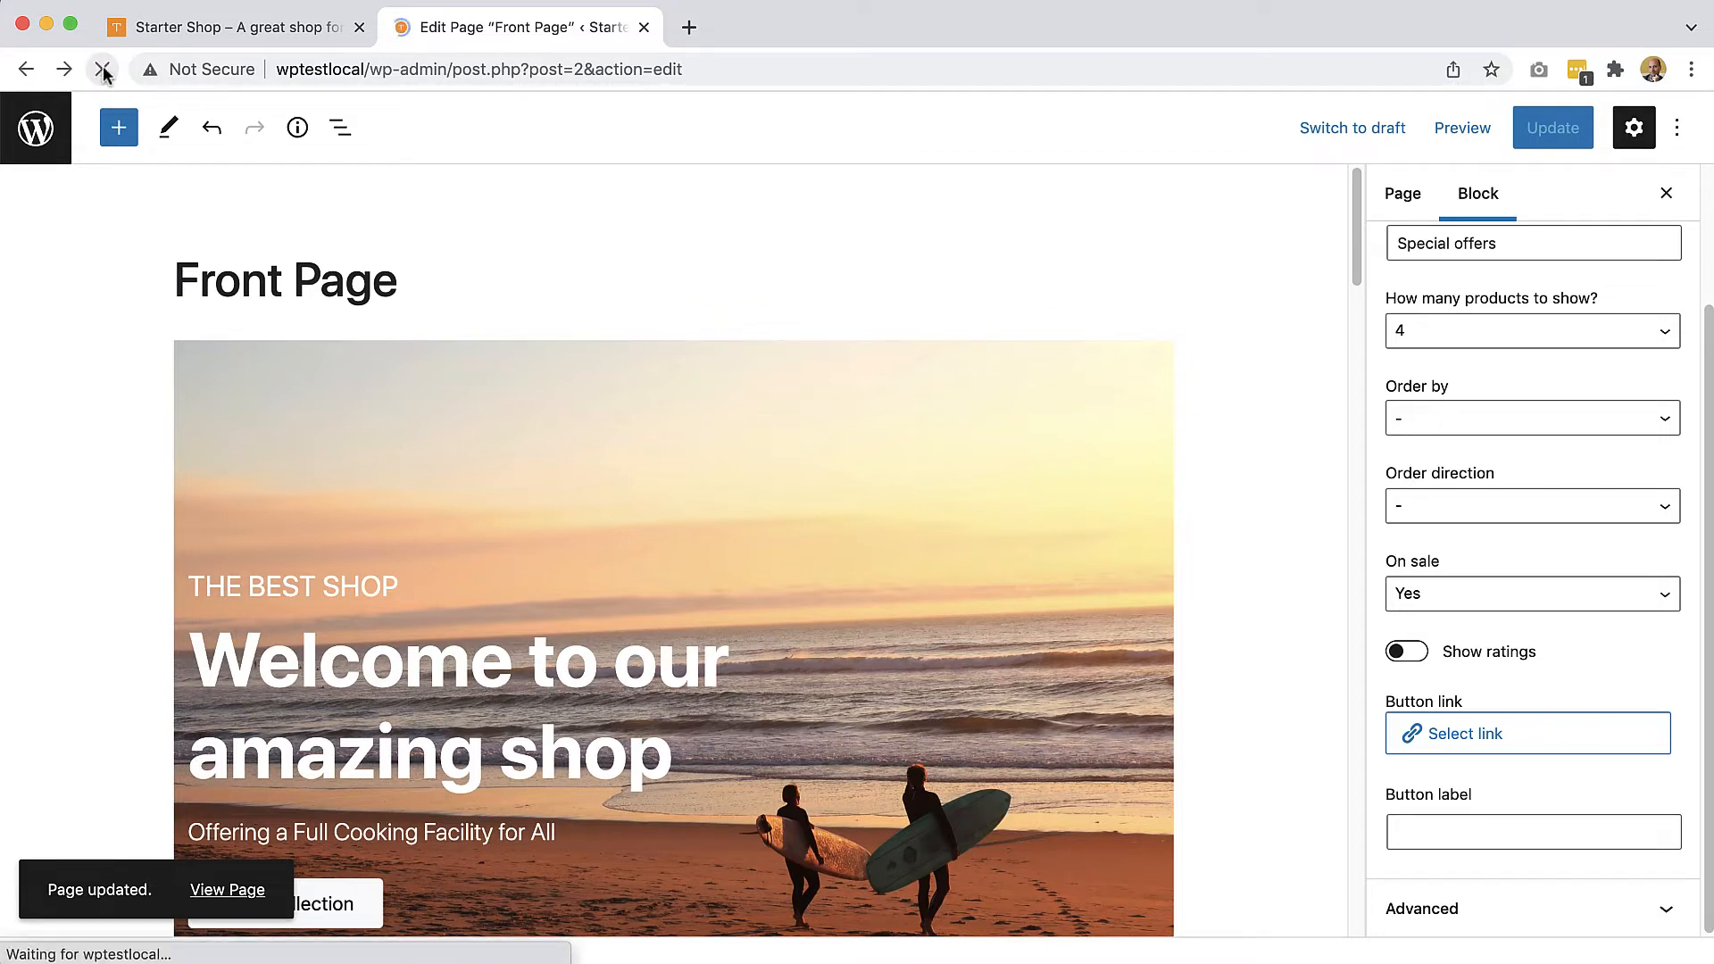
pyautogui.click(1403, 192)
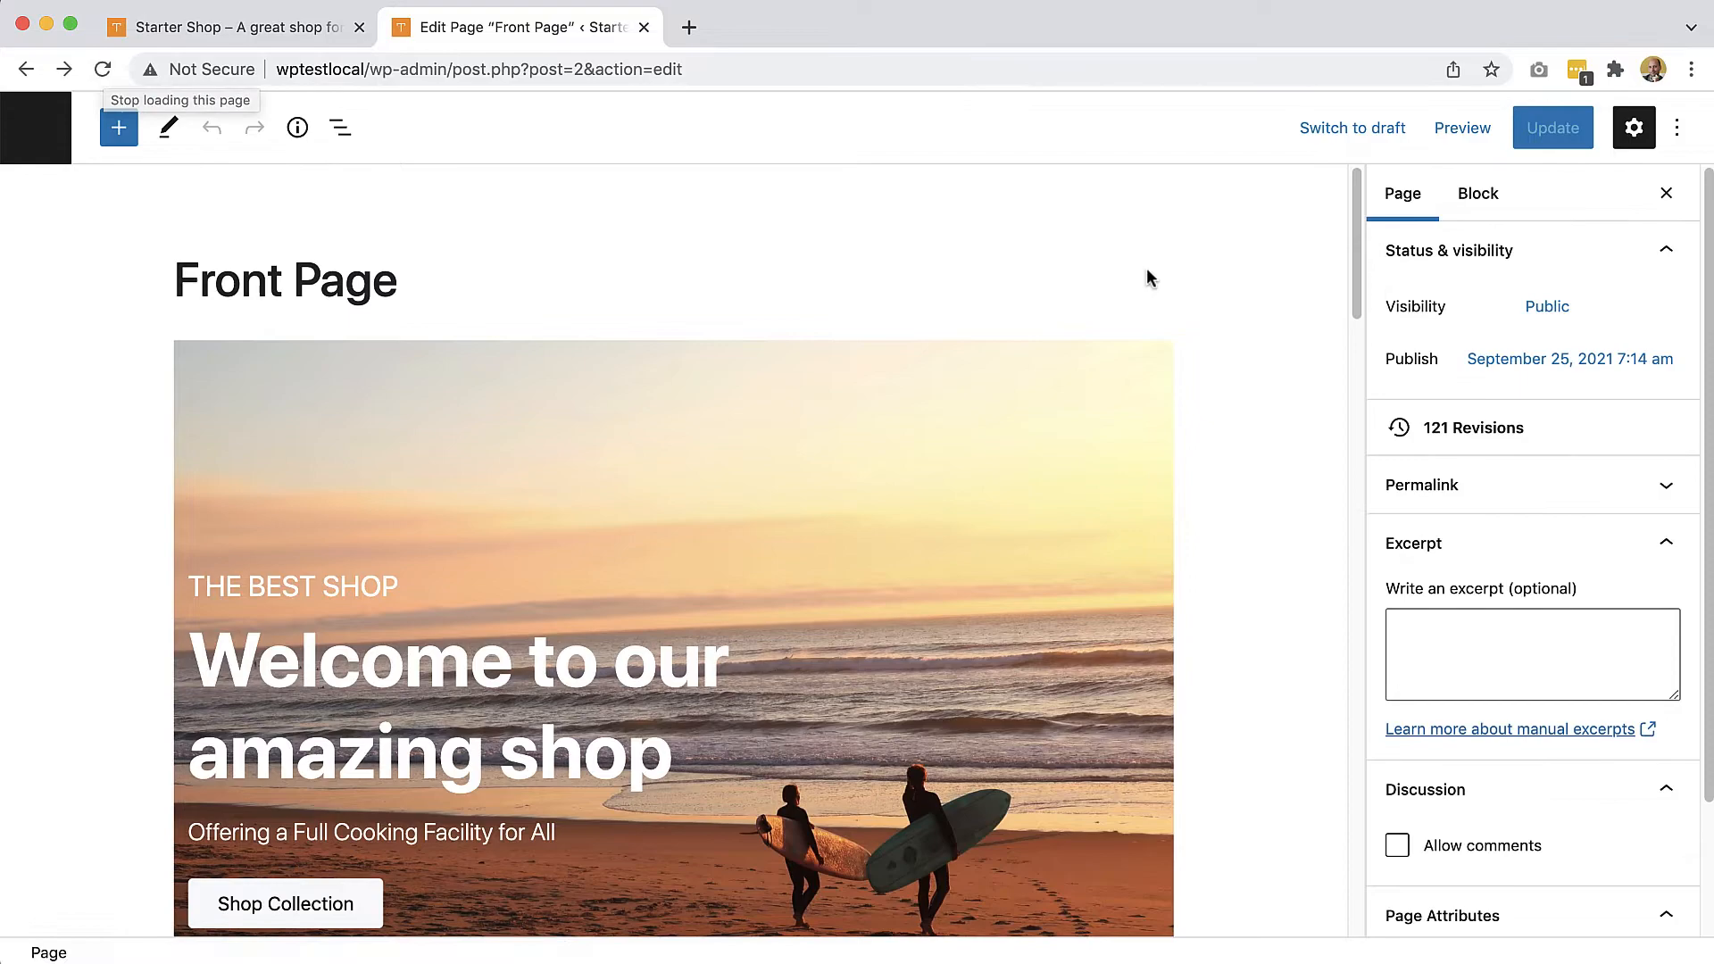
pyautogui.scroll(-3)
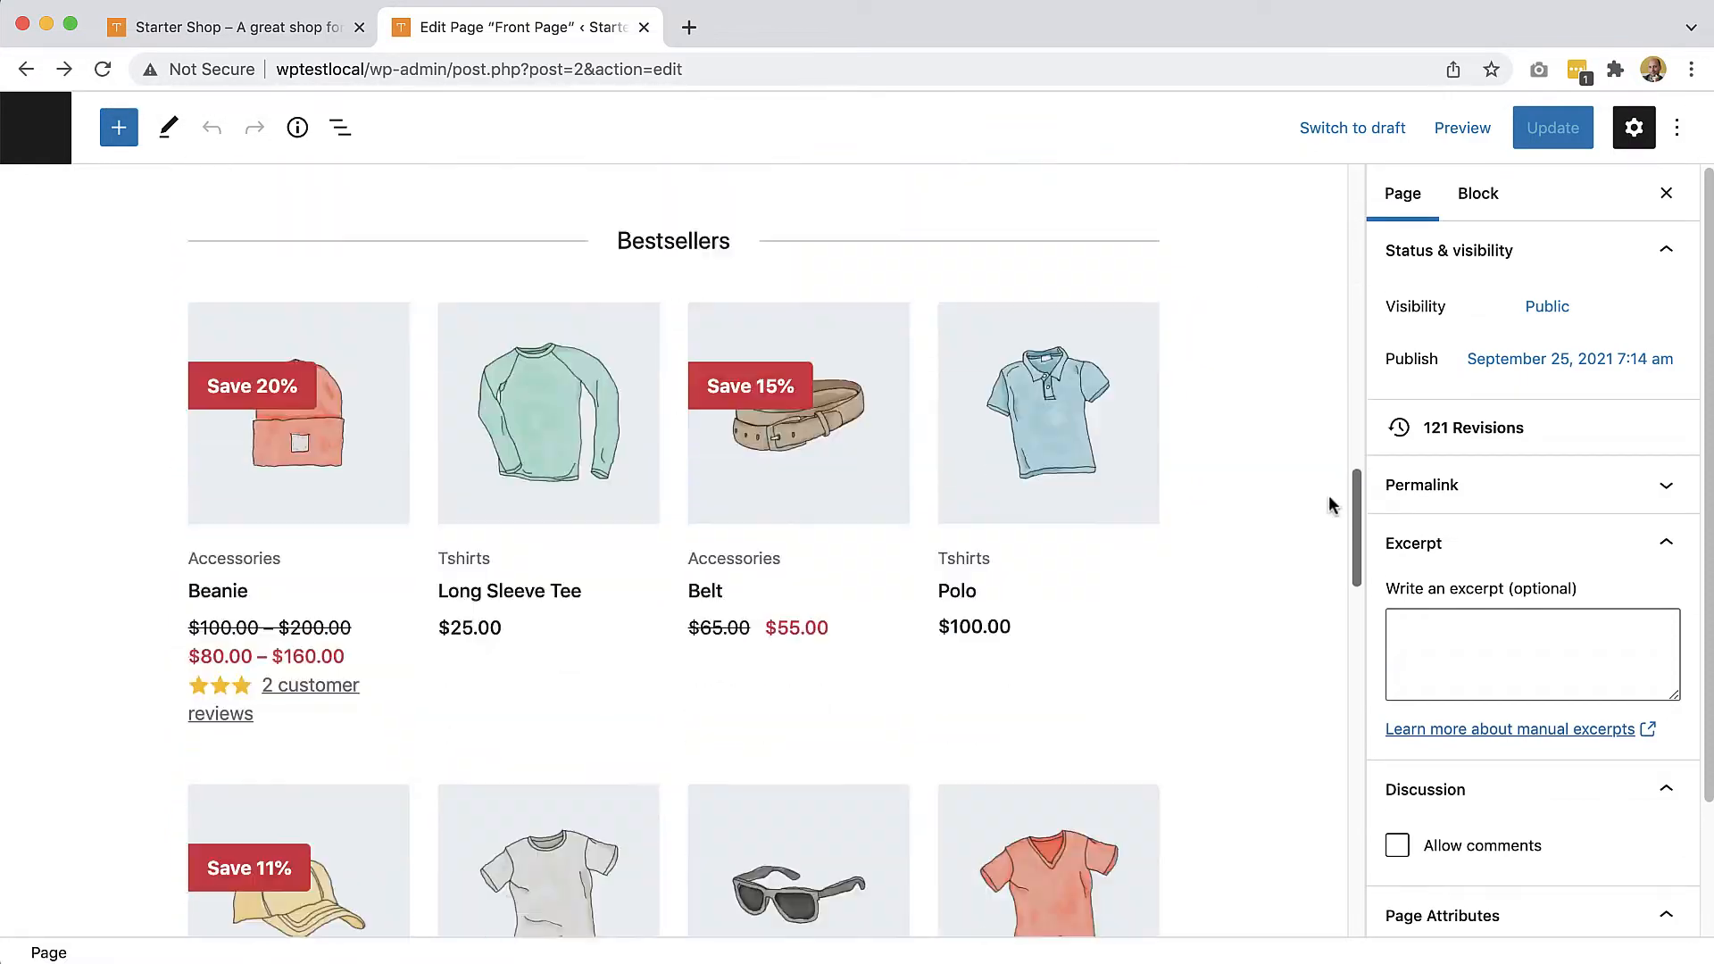
pyautogui.scroll(-3)
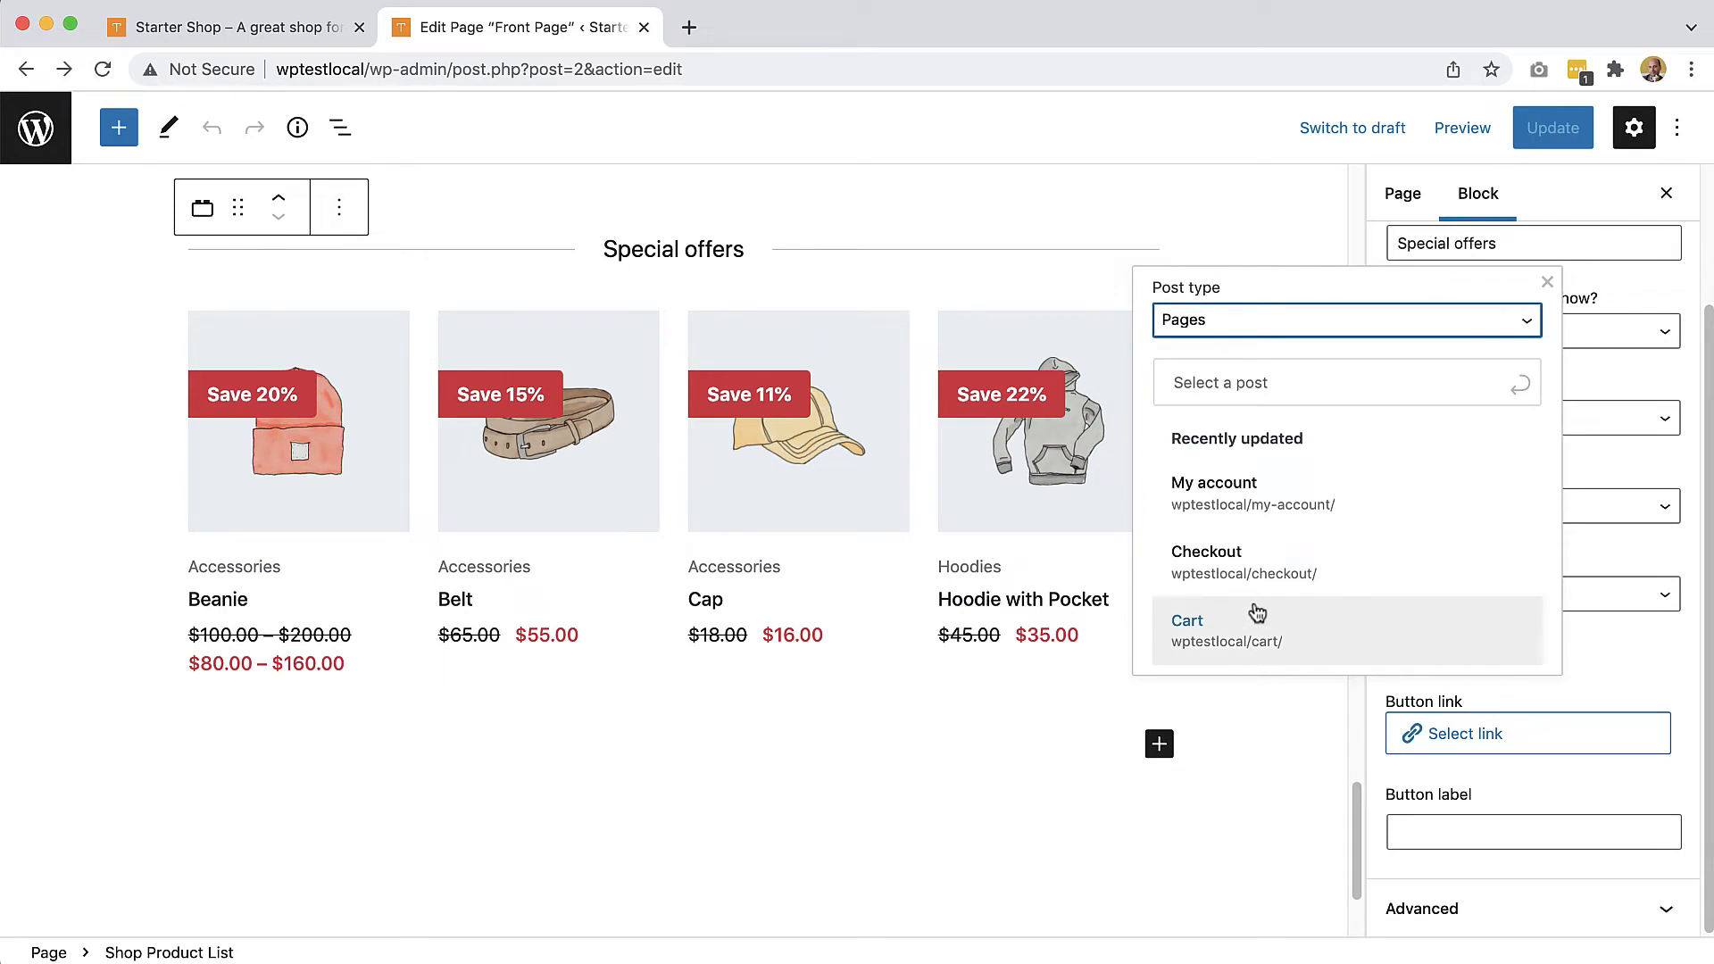
pyautogui.click(1312, 382)
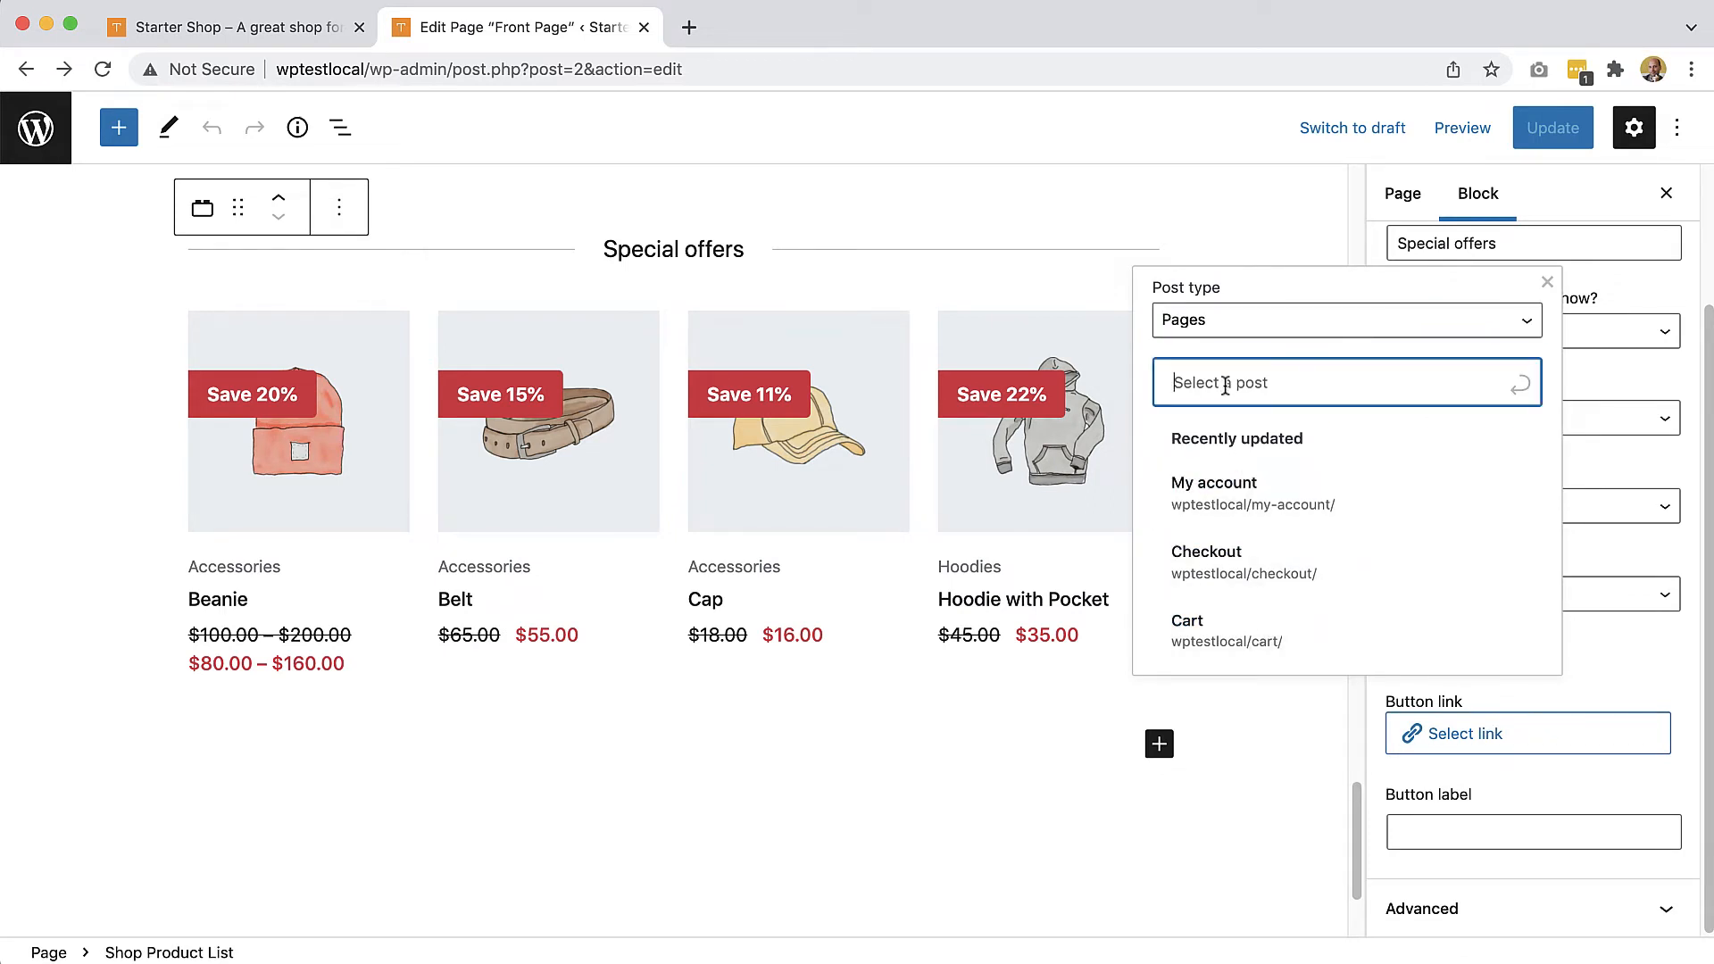
pyautogui.write('shop')
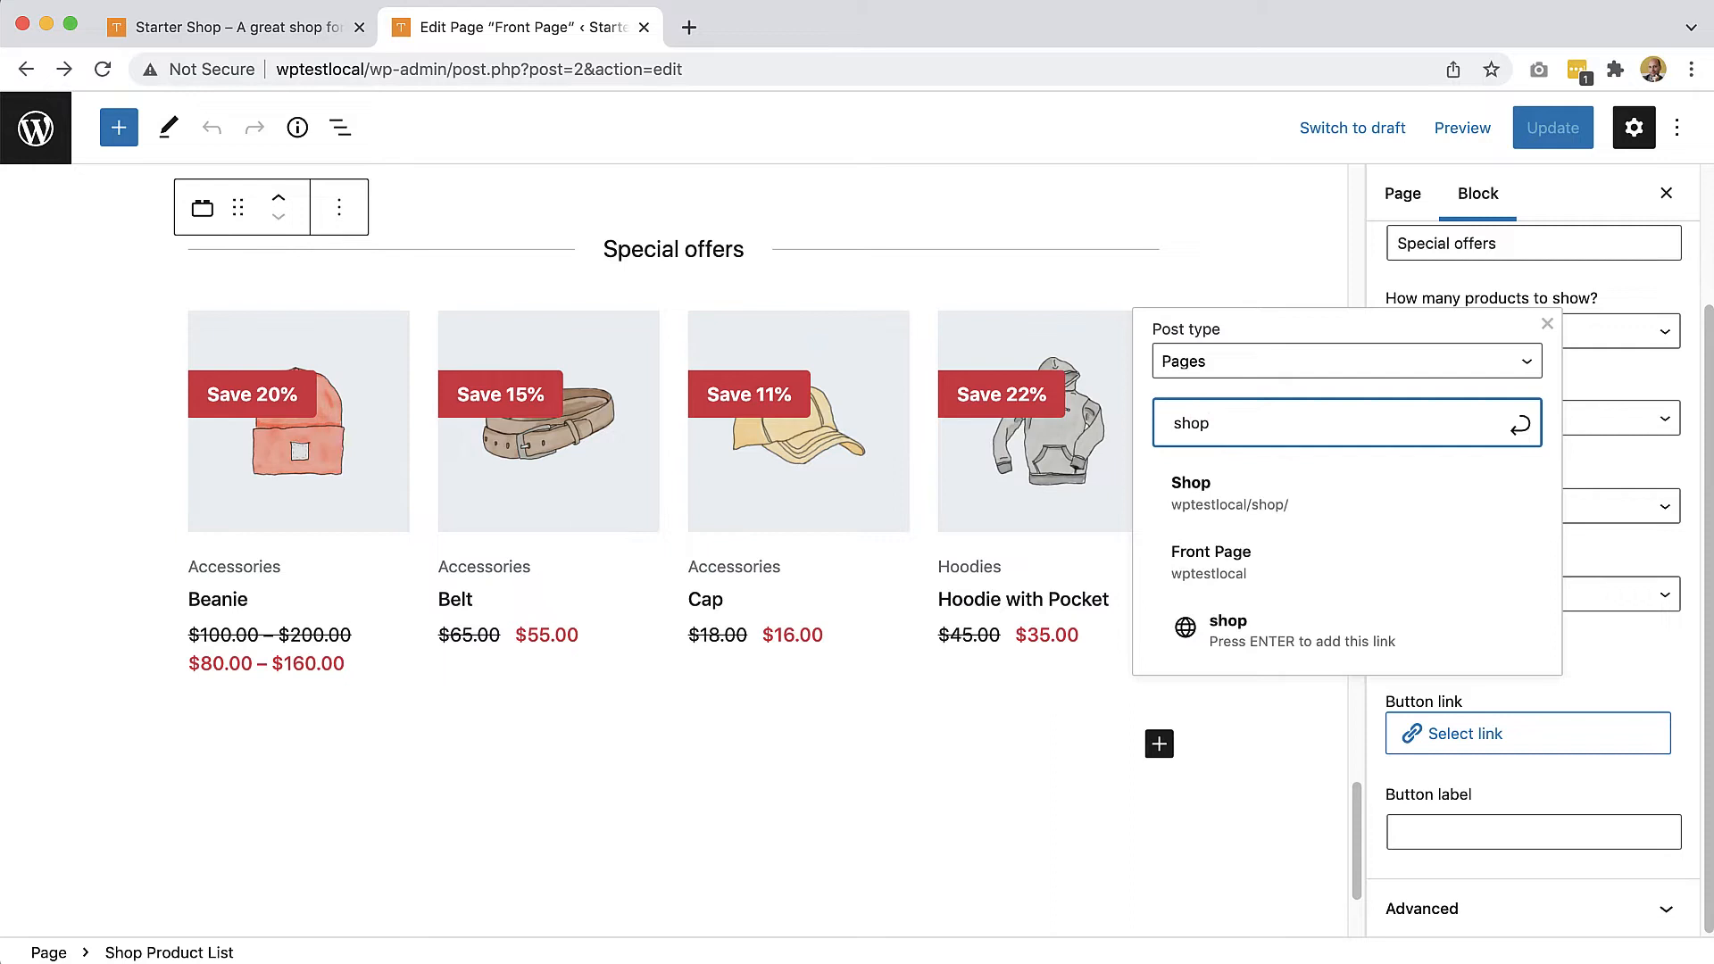
pyautogui.click(1190, 493)
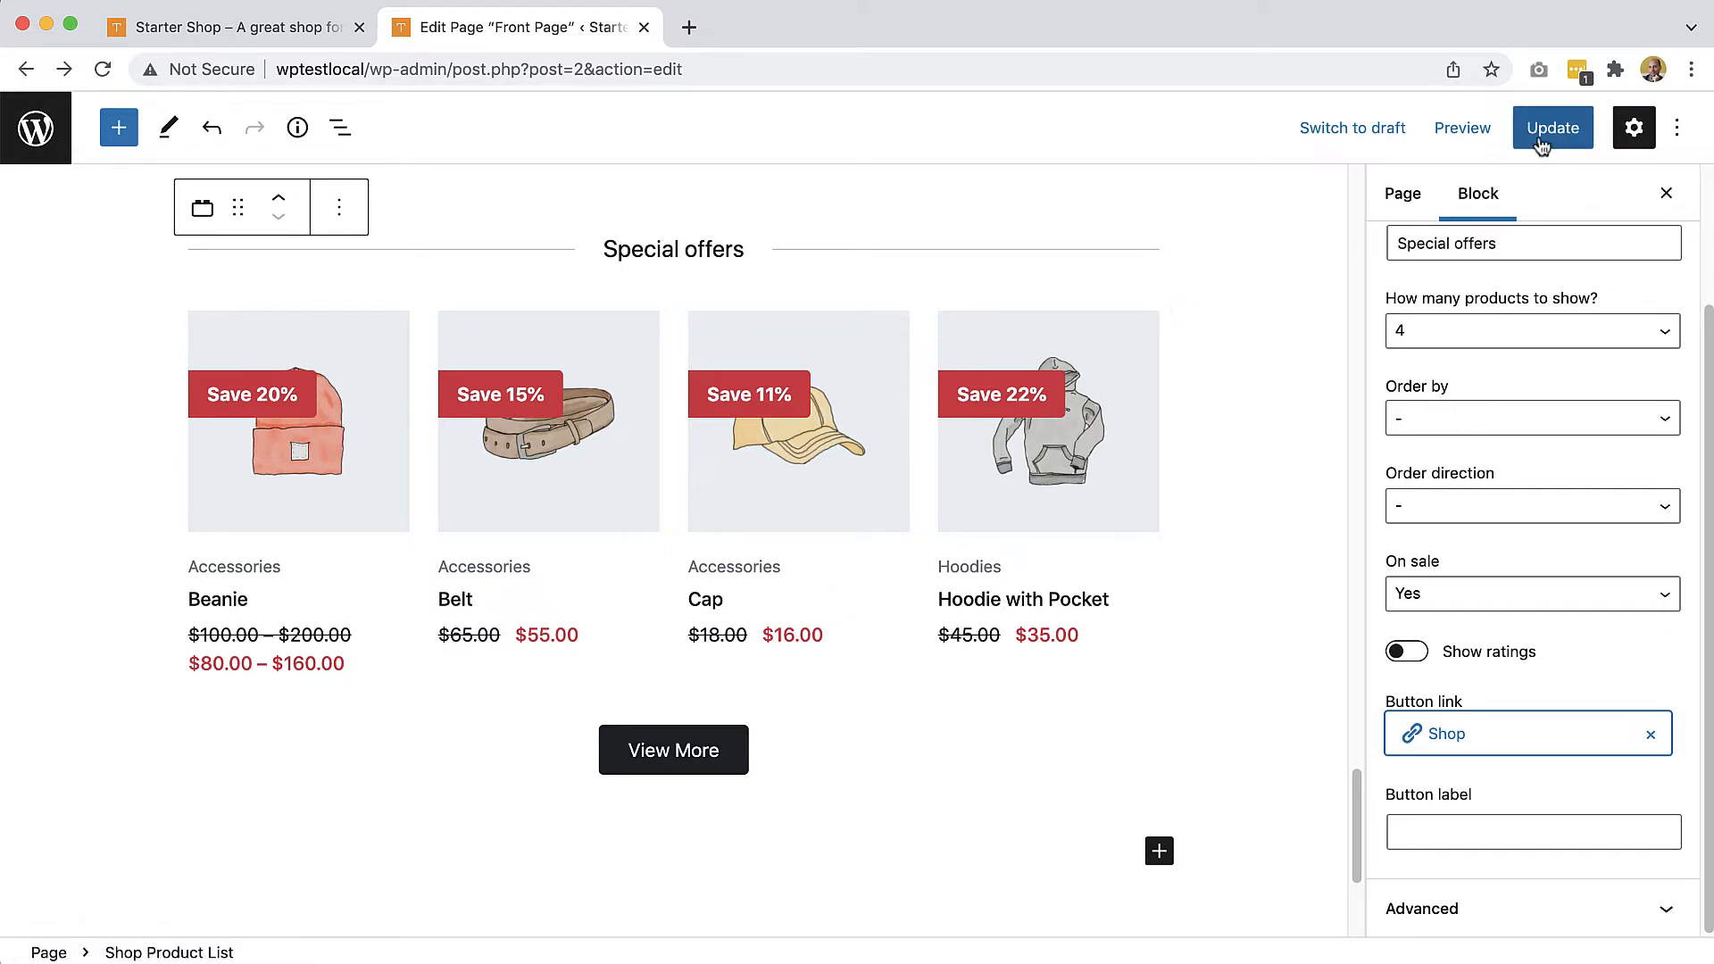
pyautogui.click(1552, 129)
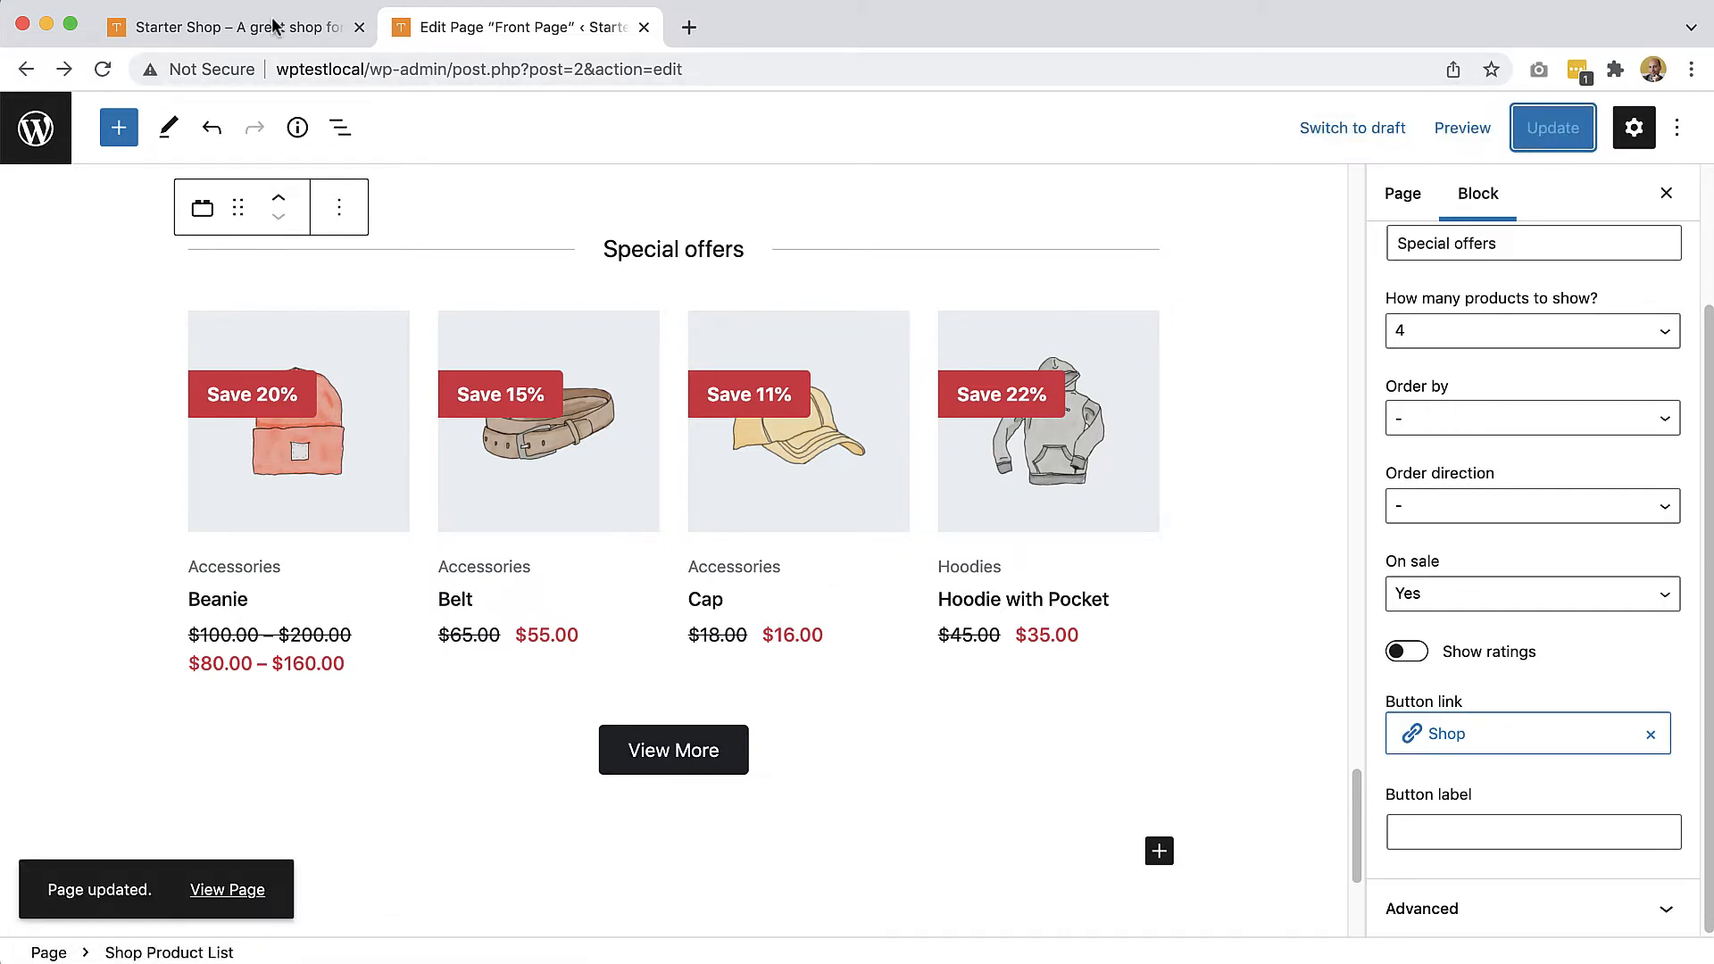
# - Reload the live front page and try the View More button under Special offers
pyautogui.click(230, 27)
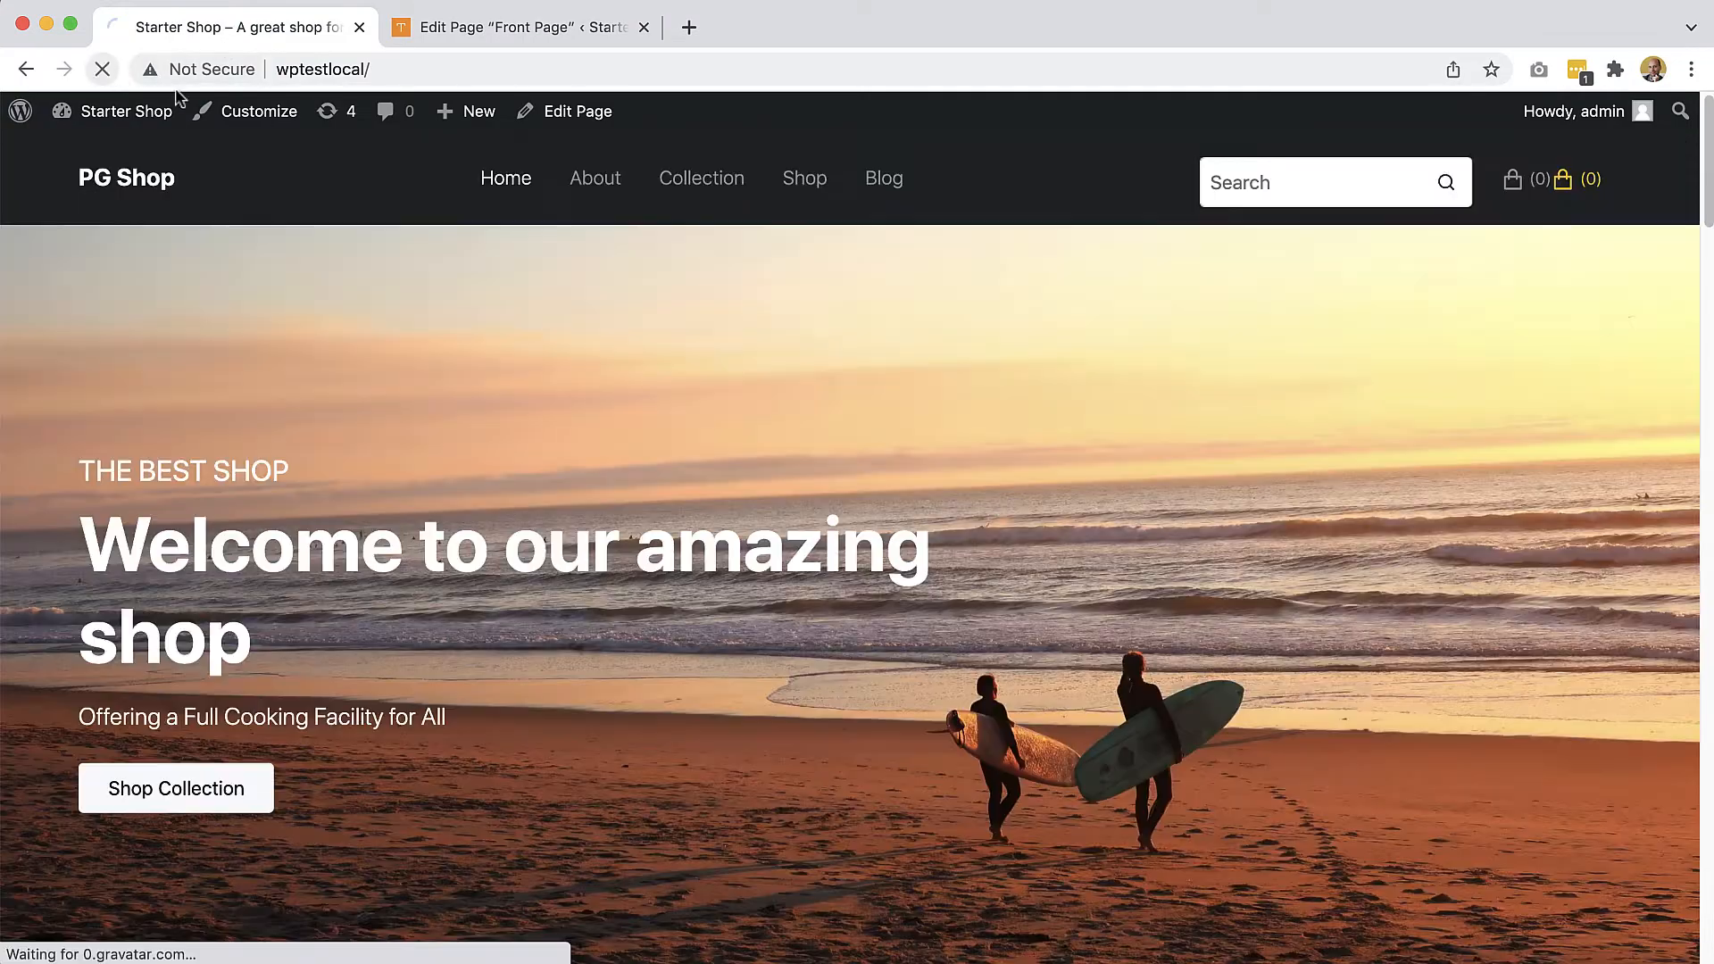
pyautogui.scroll(-3)
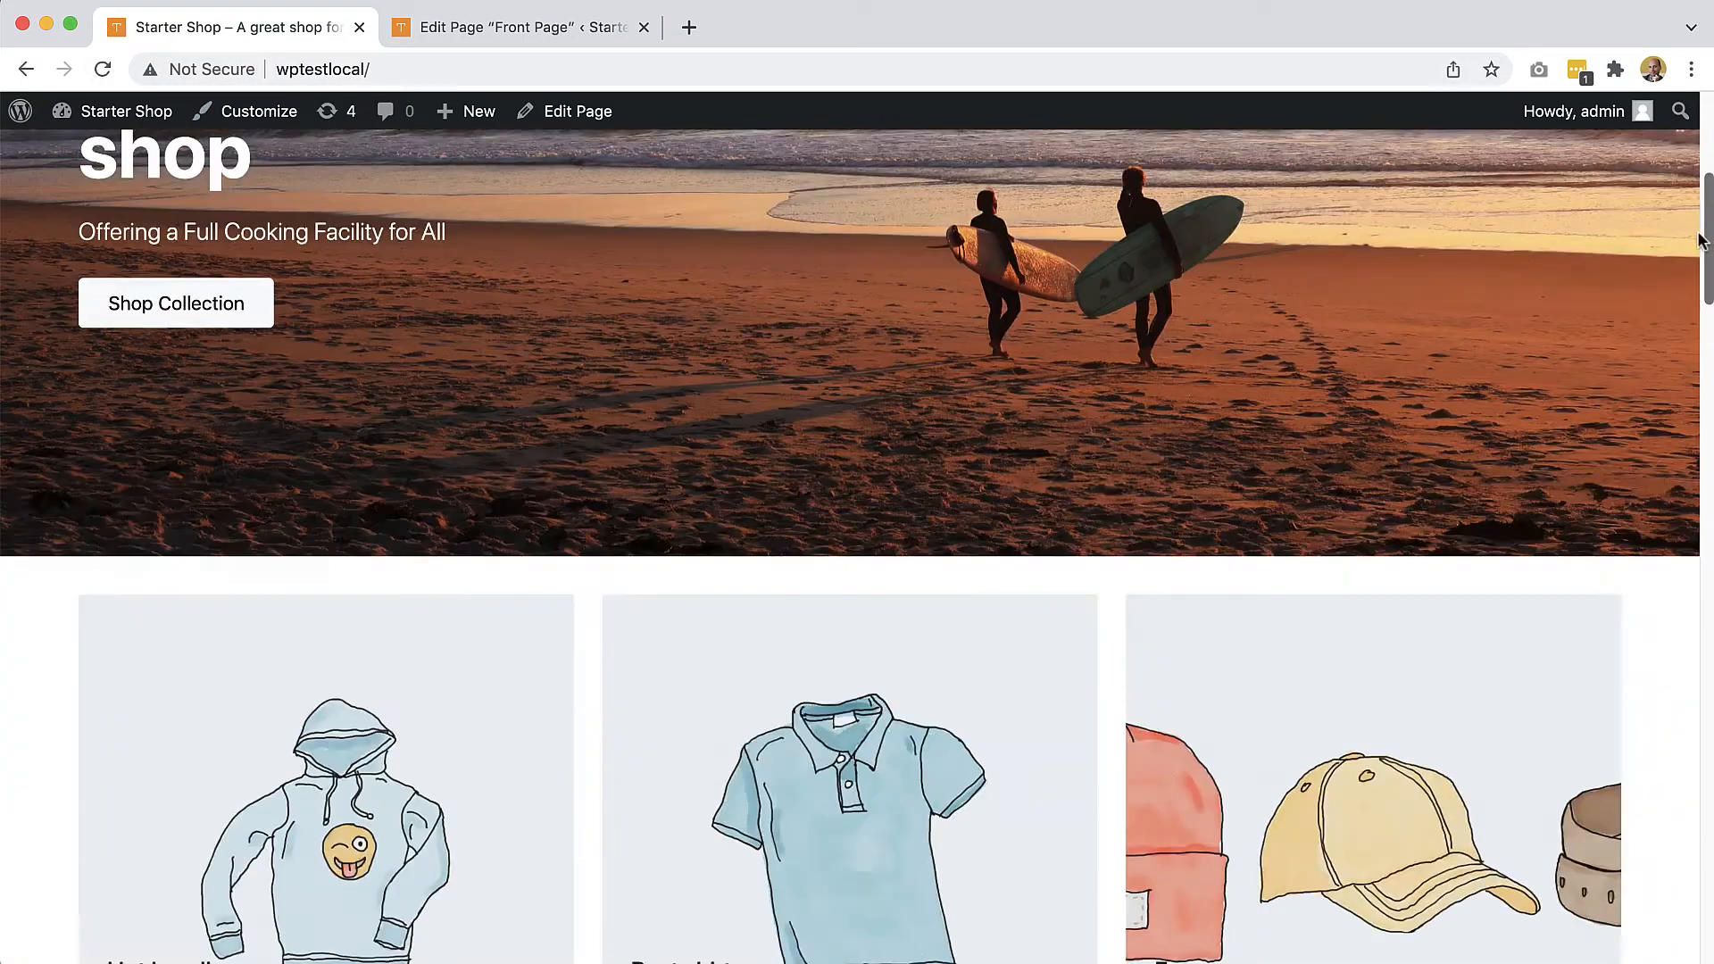
pyautogui.scroll(-3)
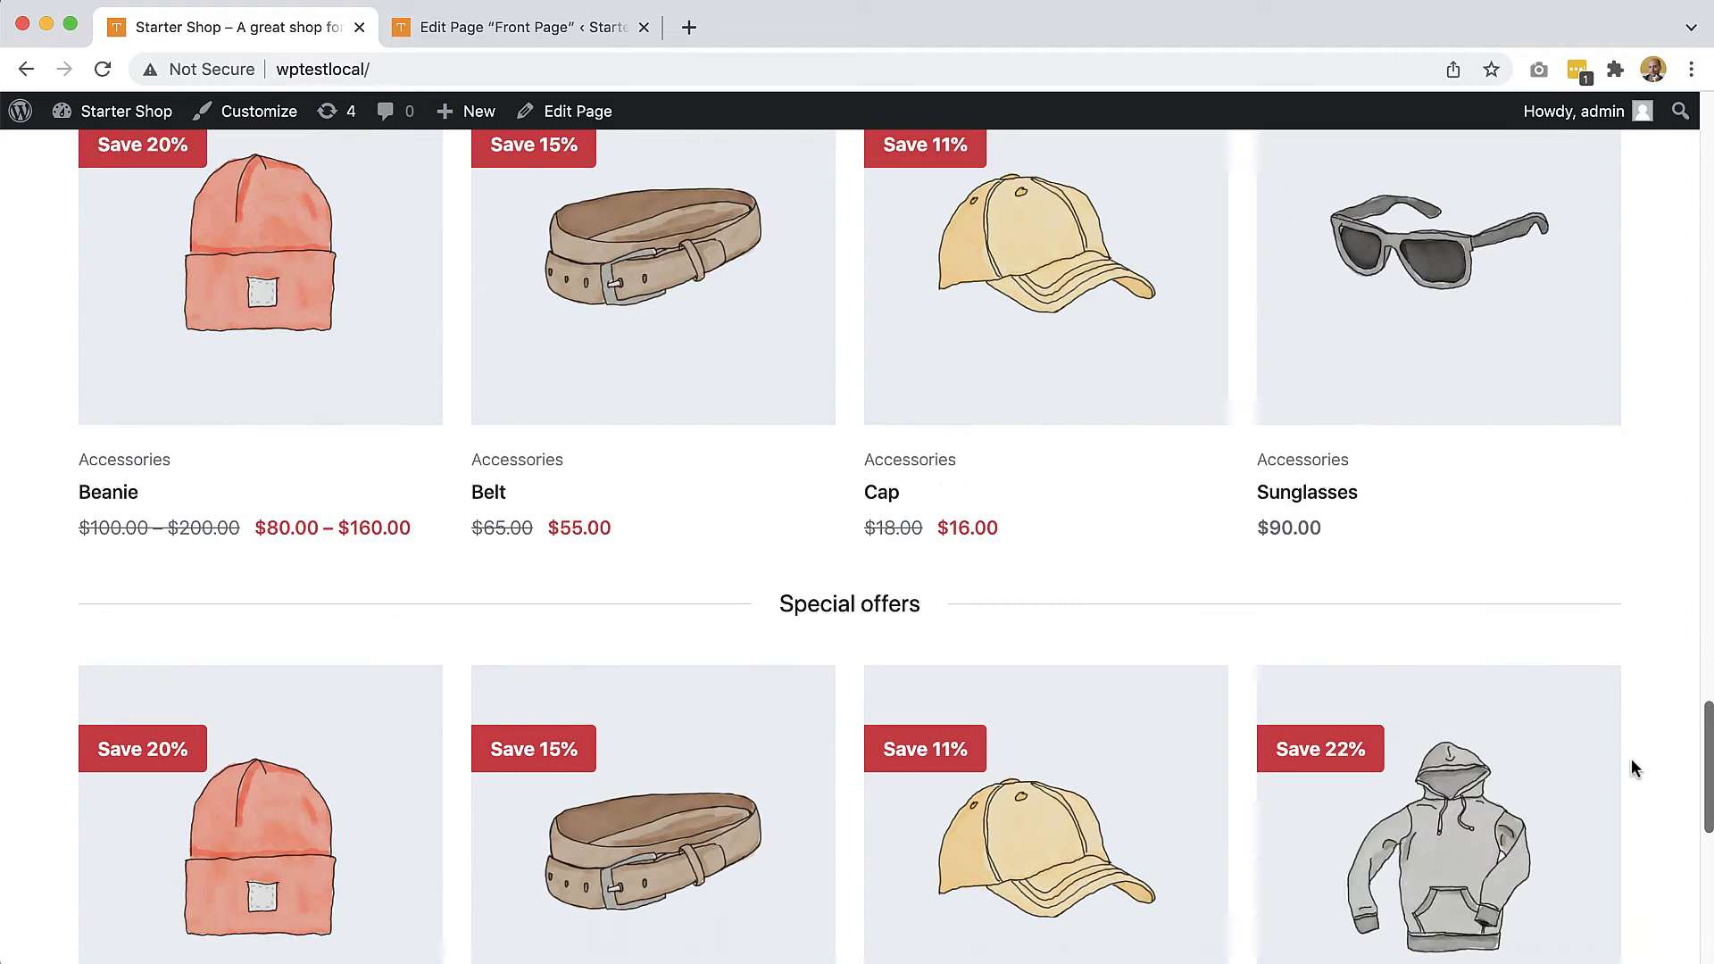
pyautogui.scroll(-3)
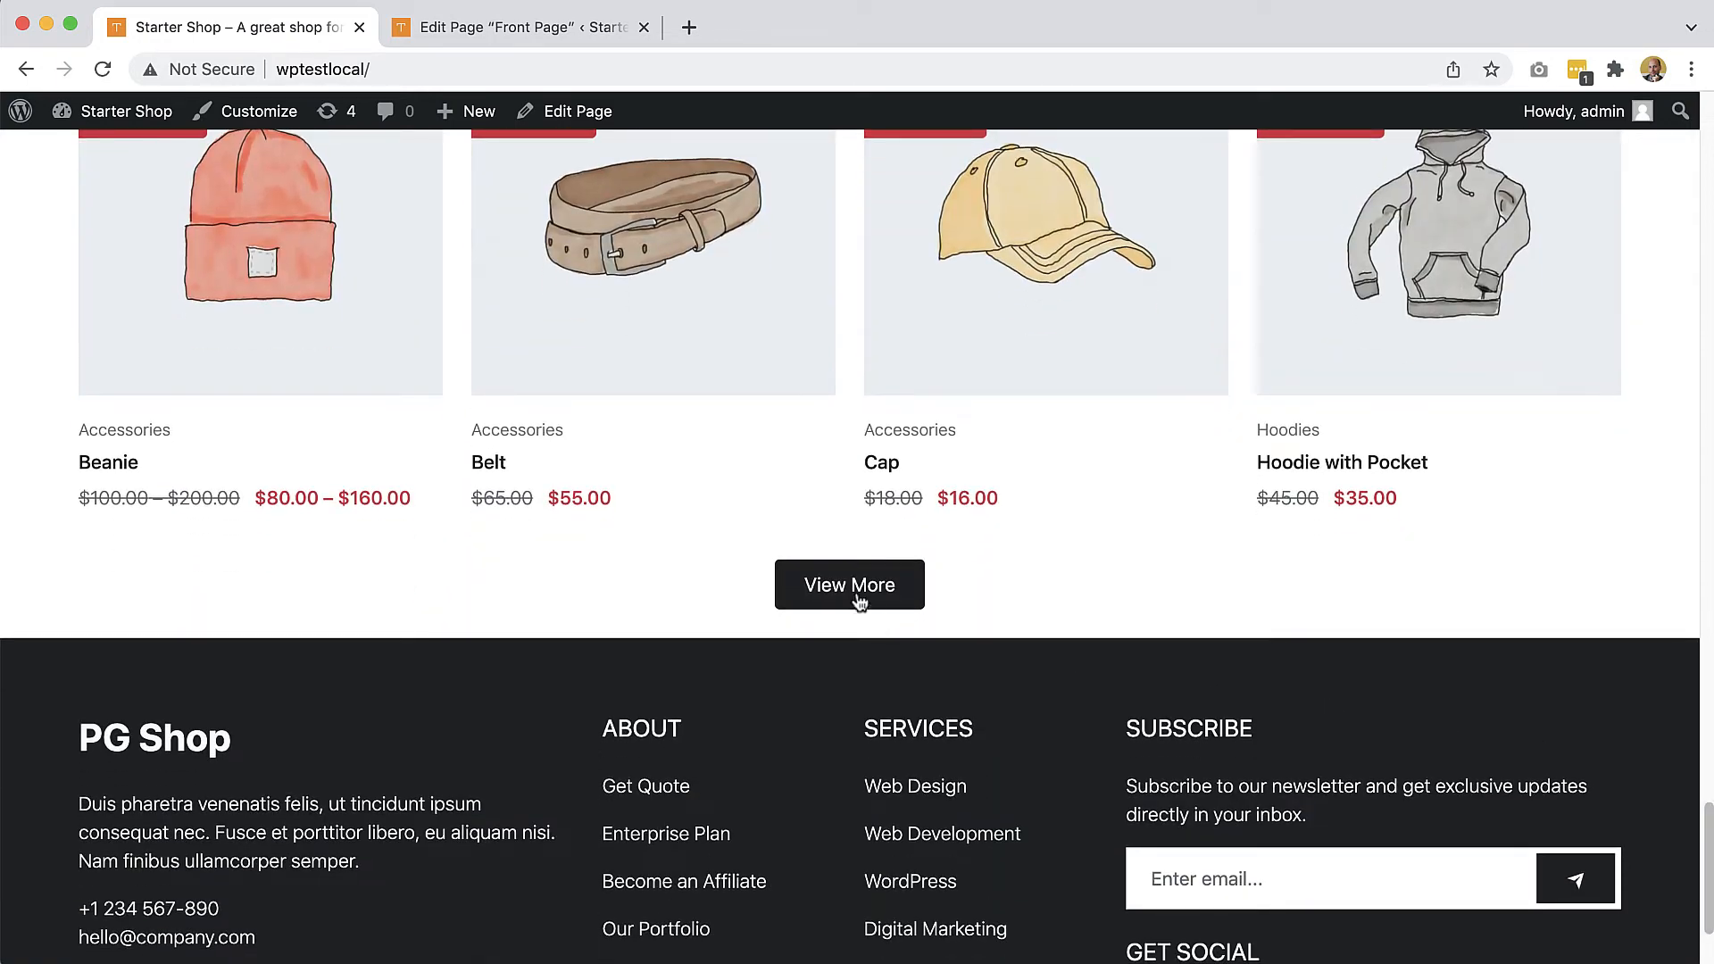
pyautogui.click(850, 586)
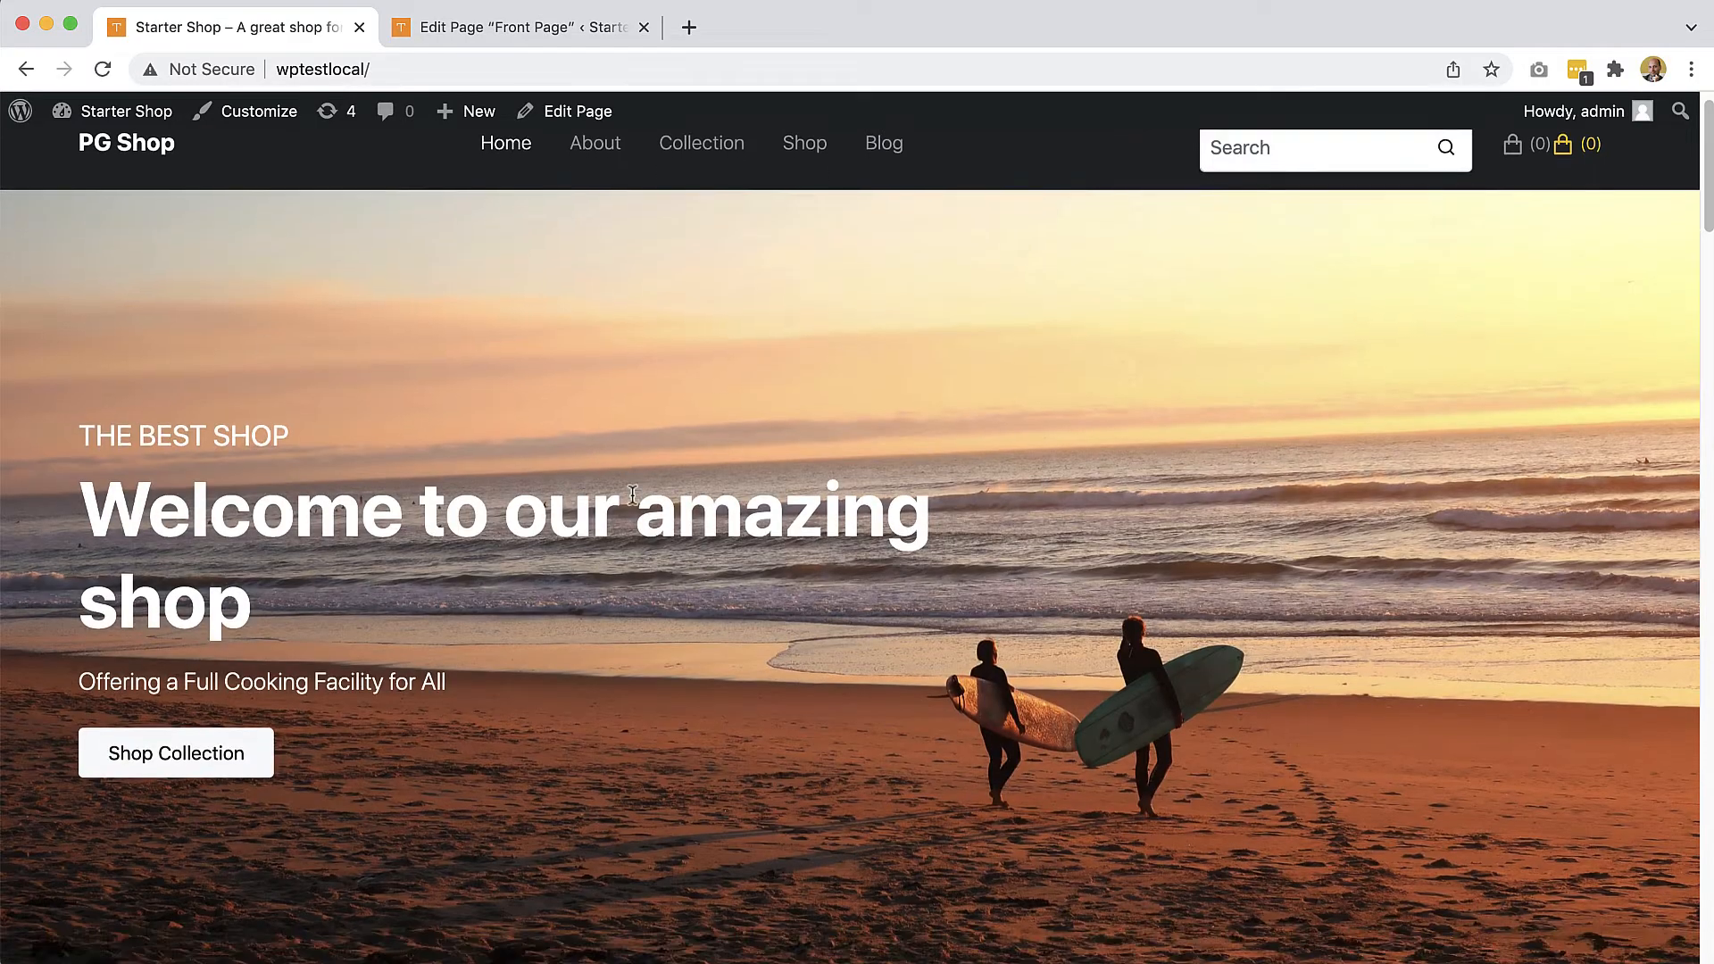
pyautogui.scroll(-3)
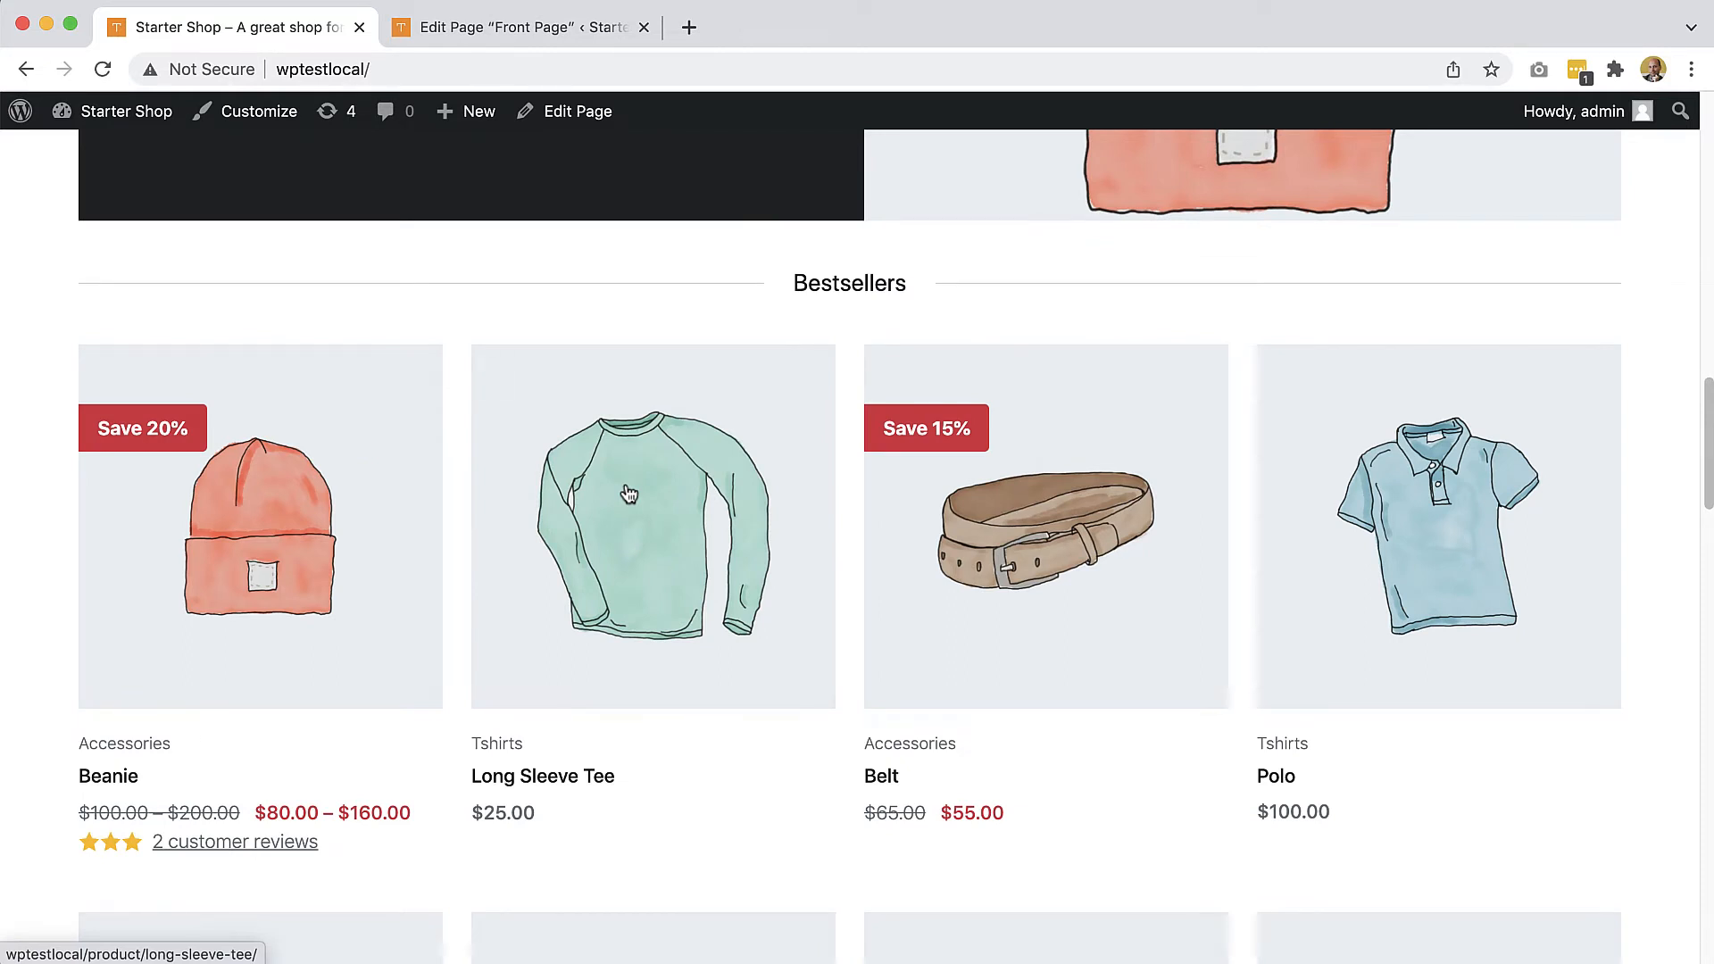
pyautogui.moveTo(857, 941)
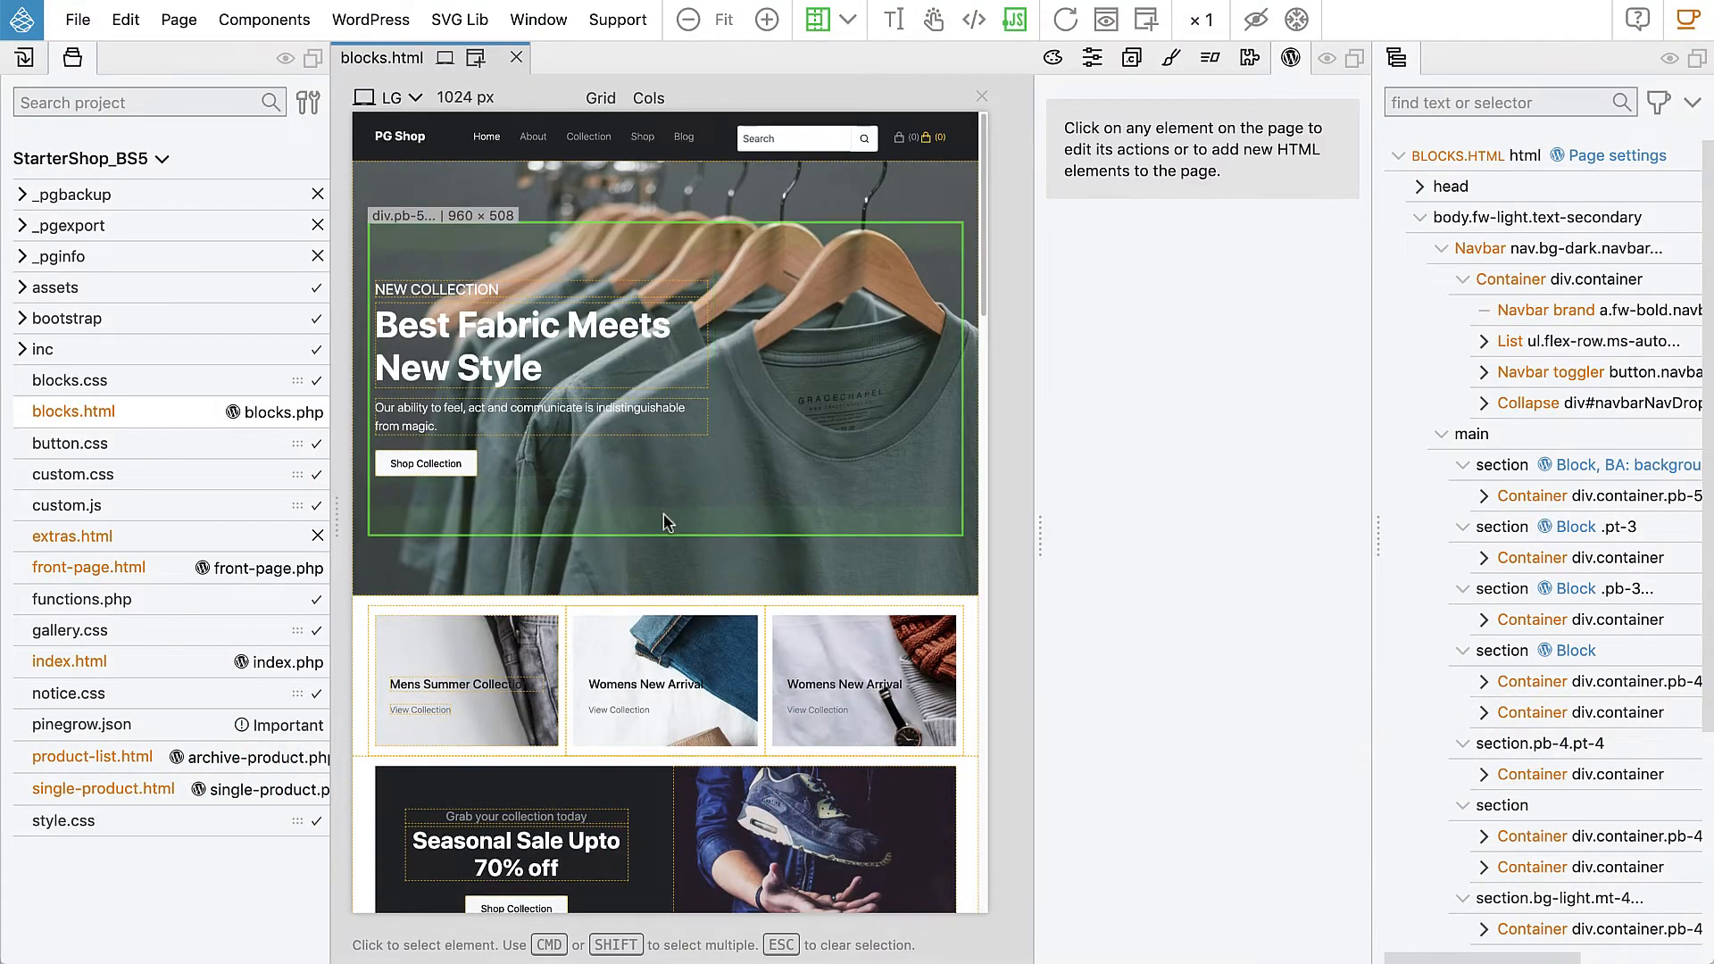
pyautogui.scroll(-3)
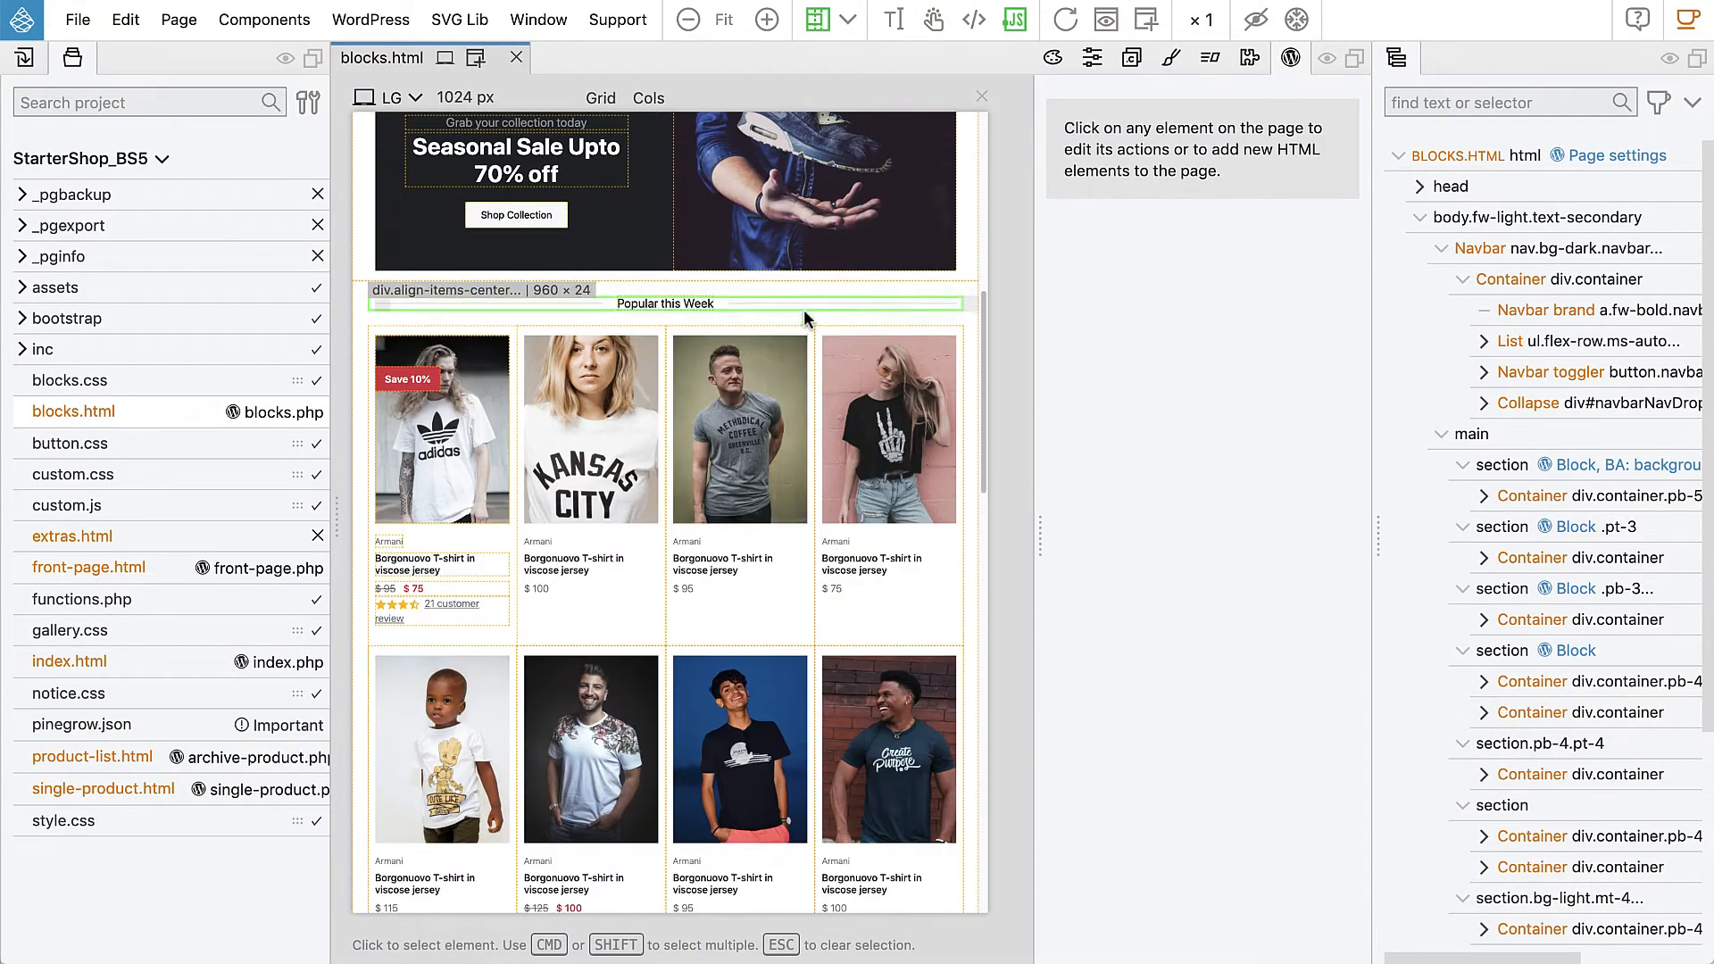
pyautogui.click(664, 304)
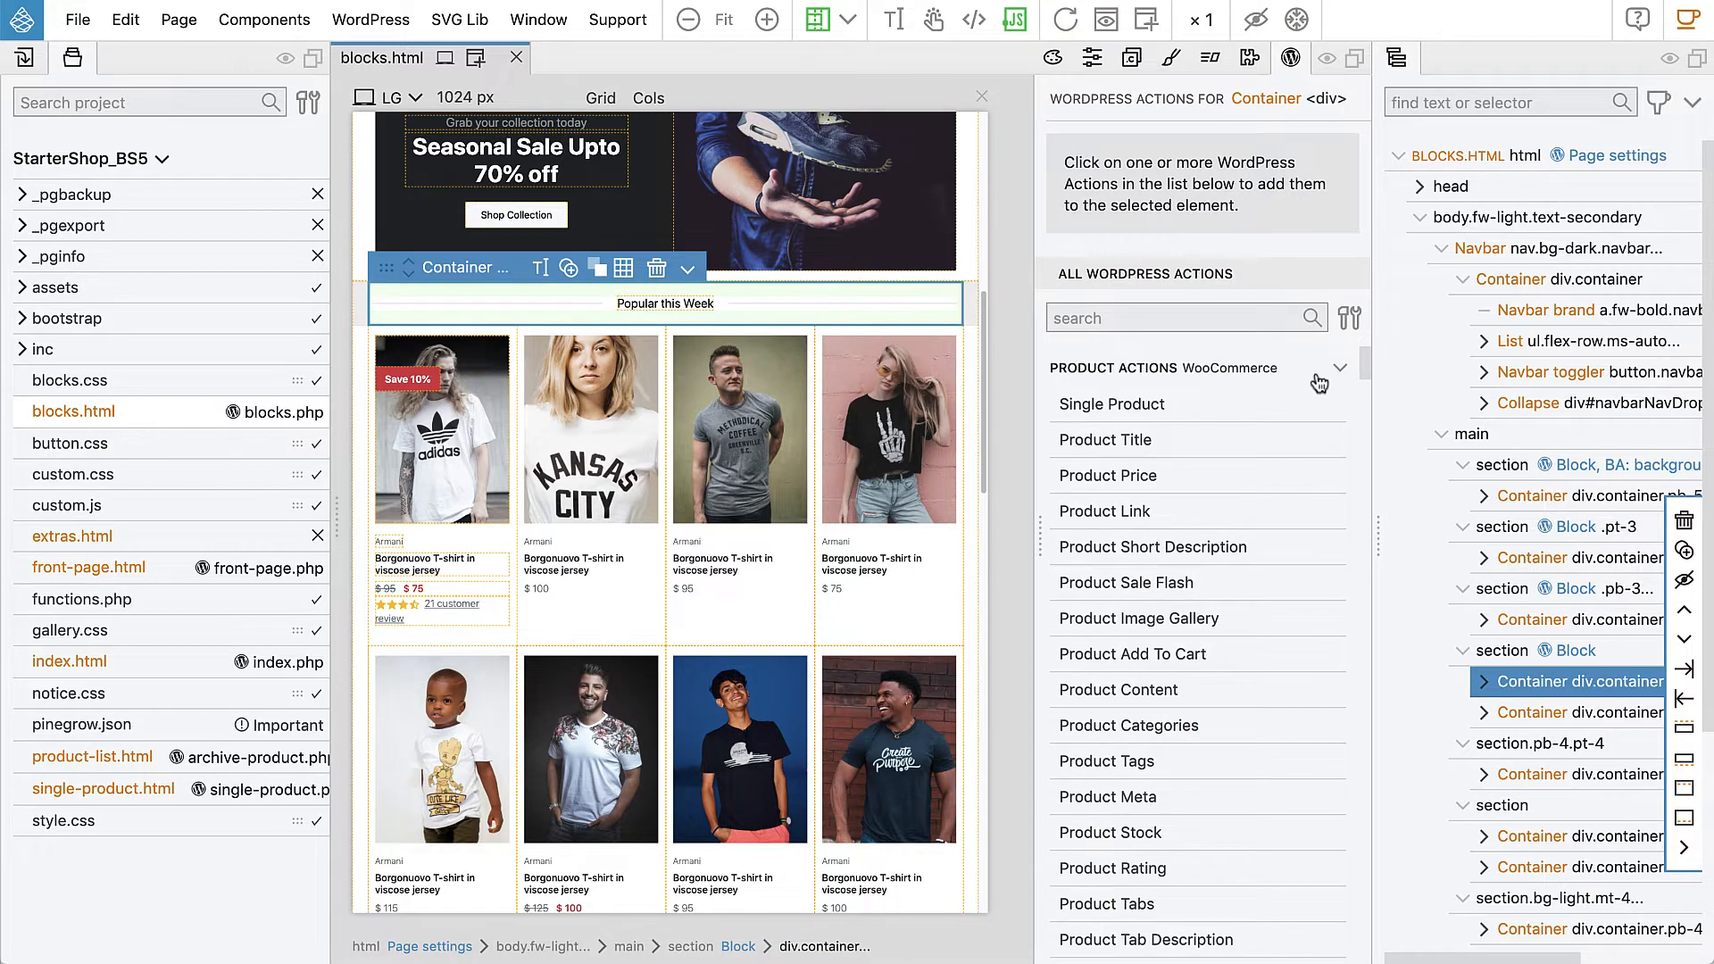
pyautogui.moveTo(1489, 691)
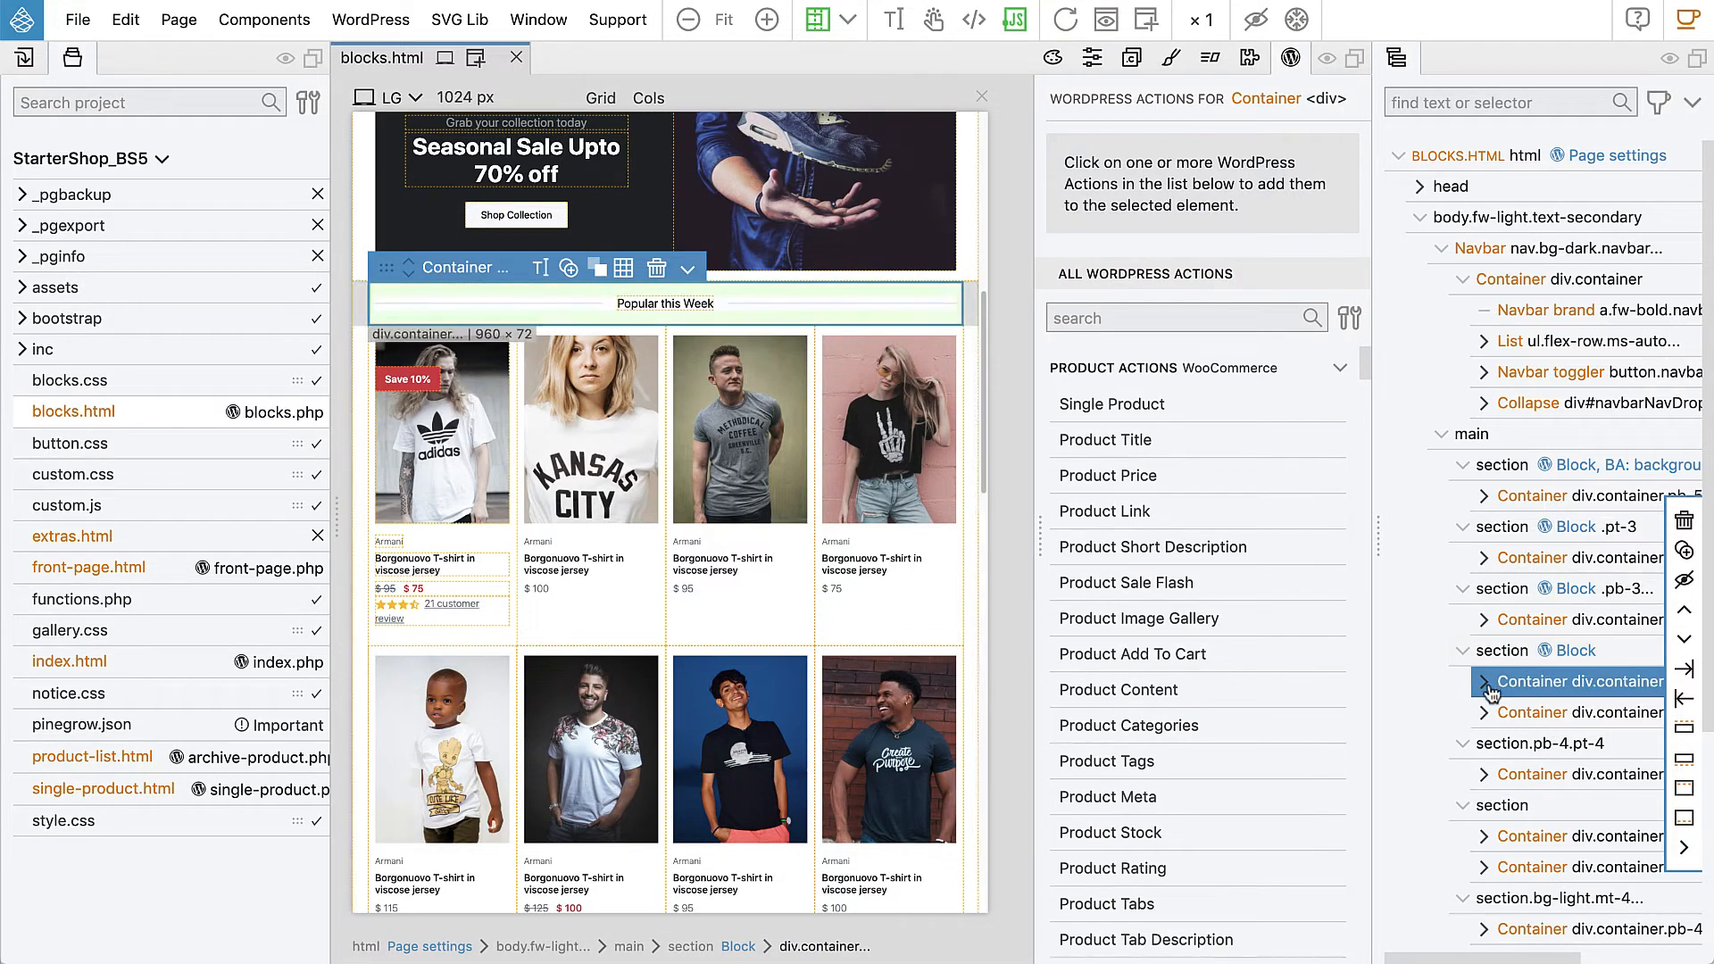
pyautogui.click(1484, 713)
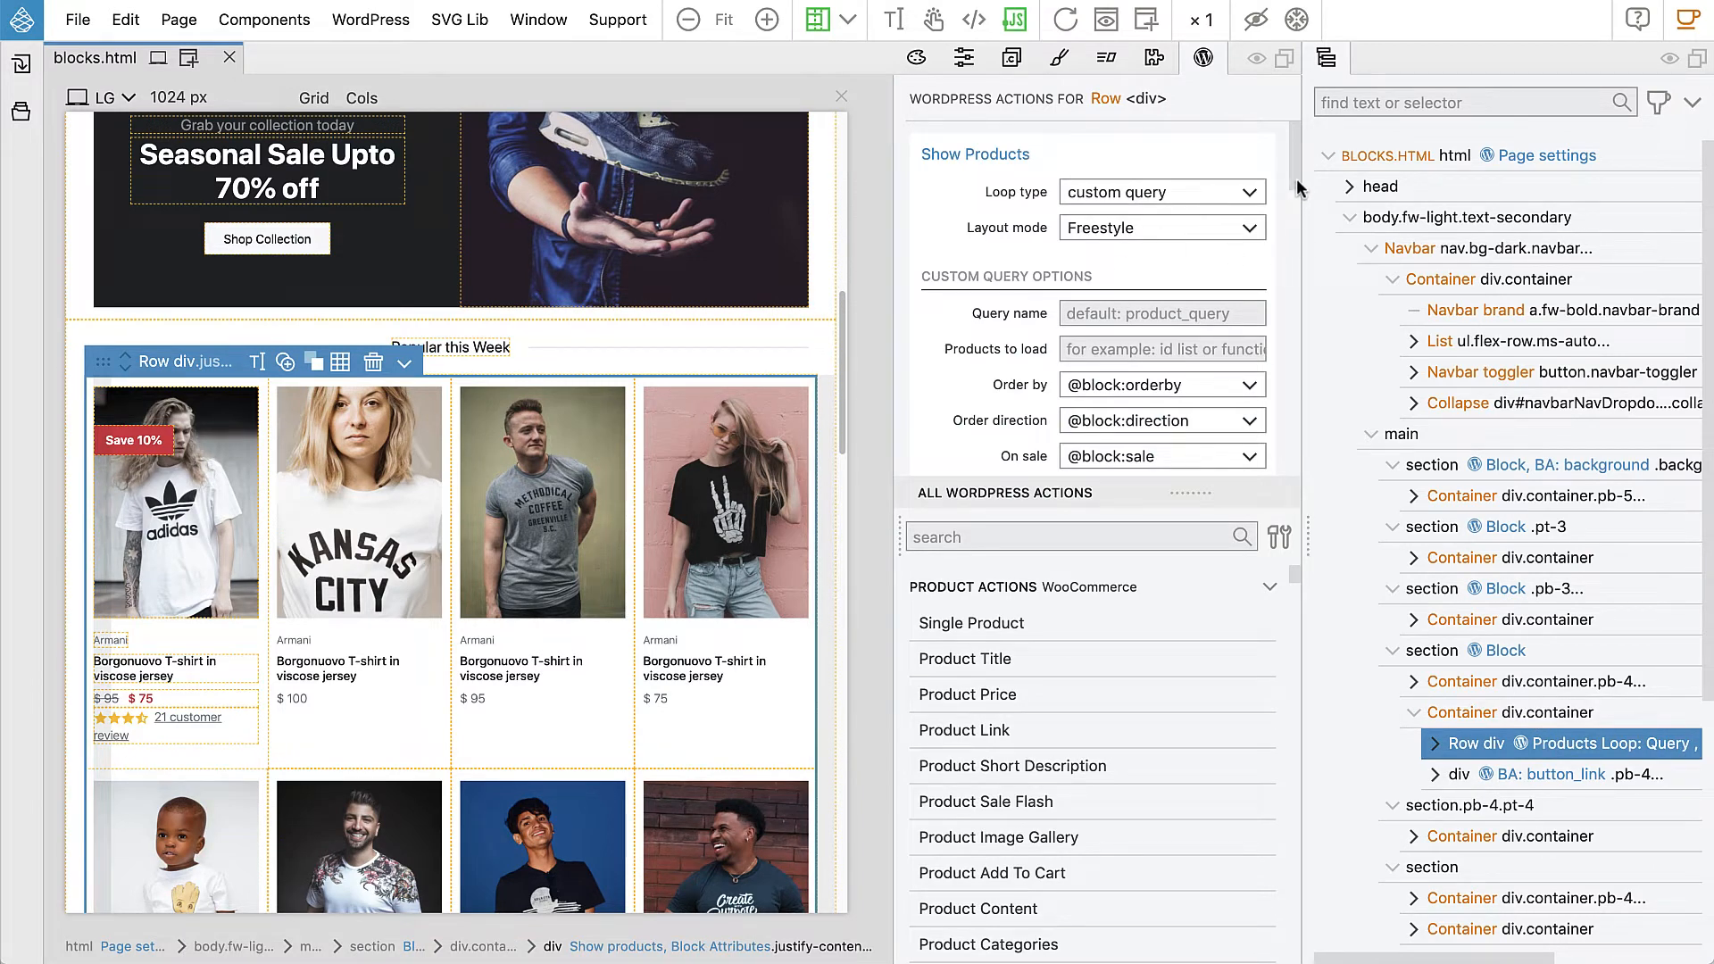
pyautogui.scroll(-3)
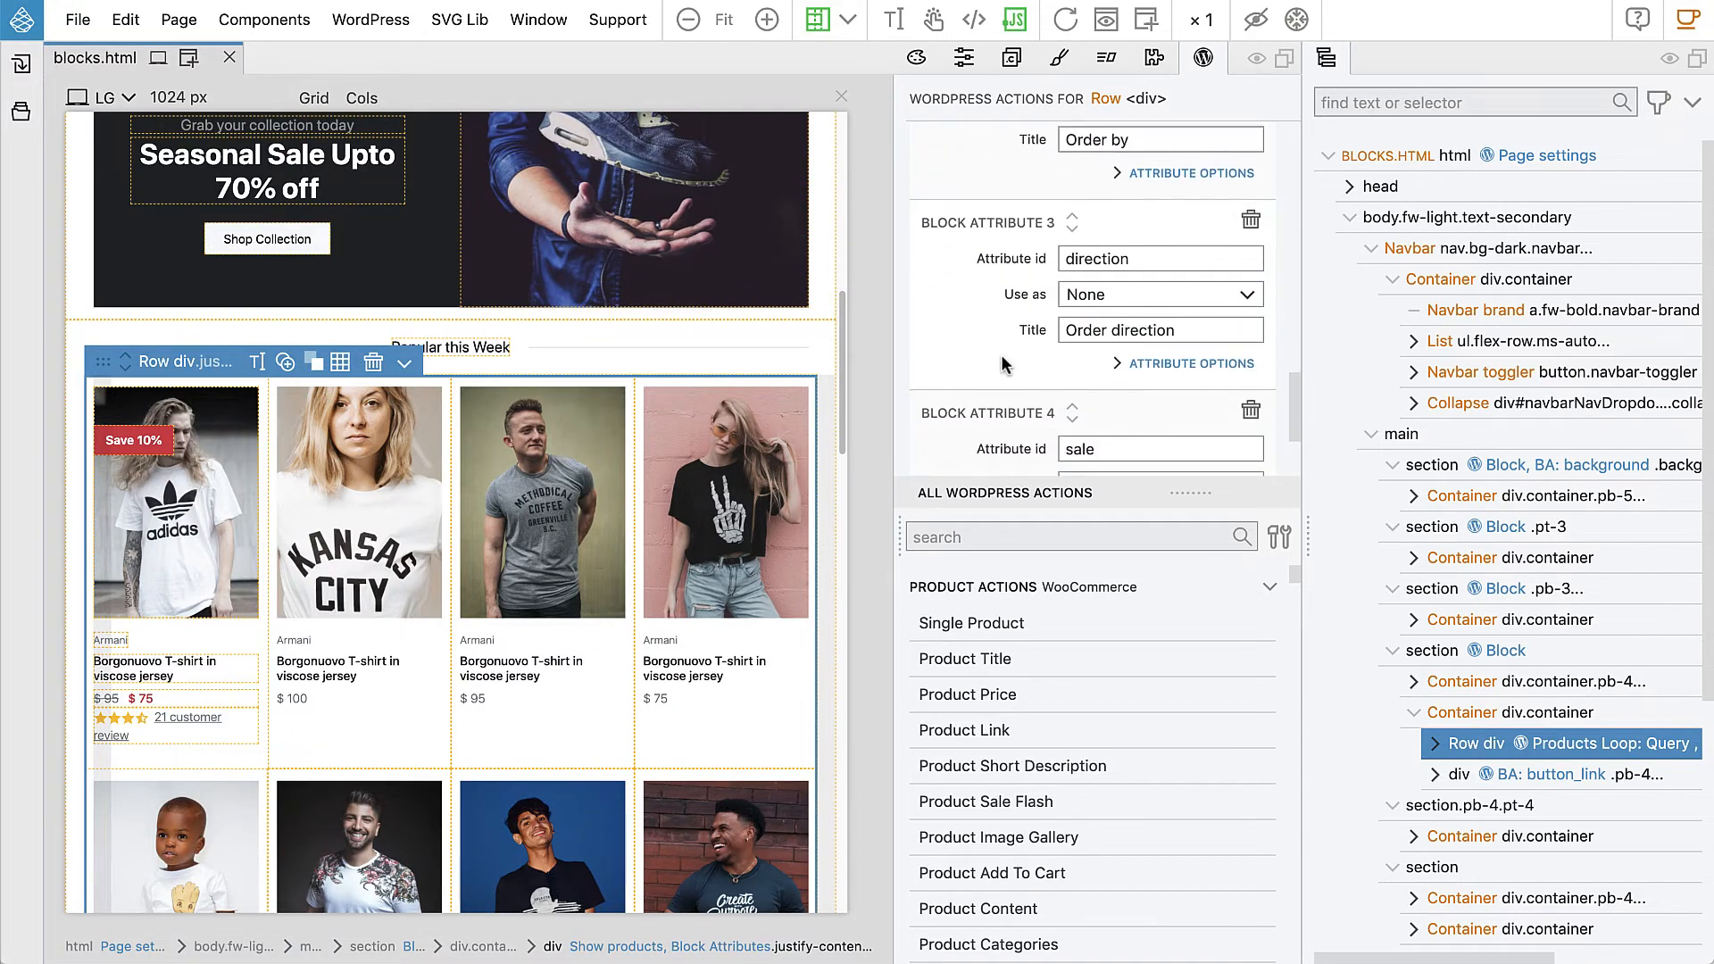
pyautogui.scroll(-3)
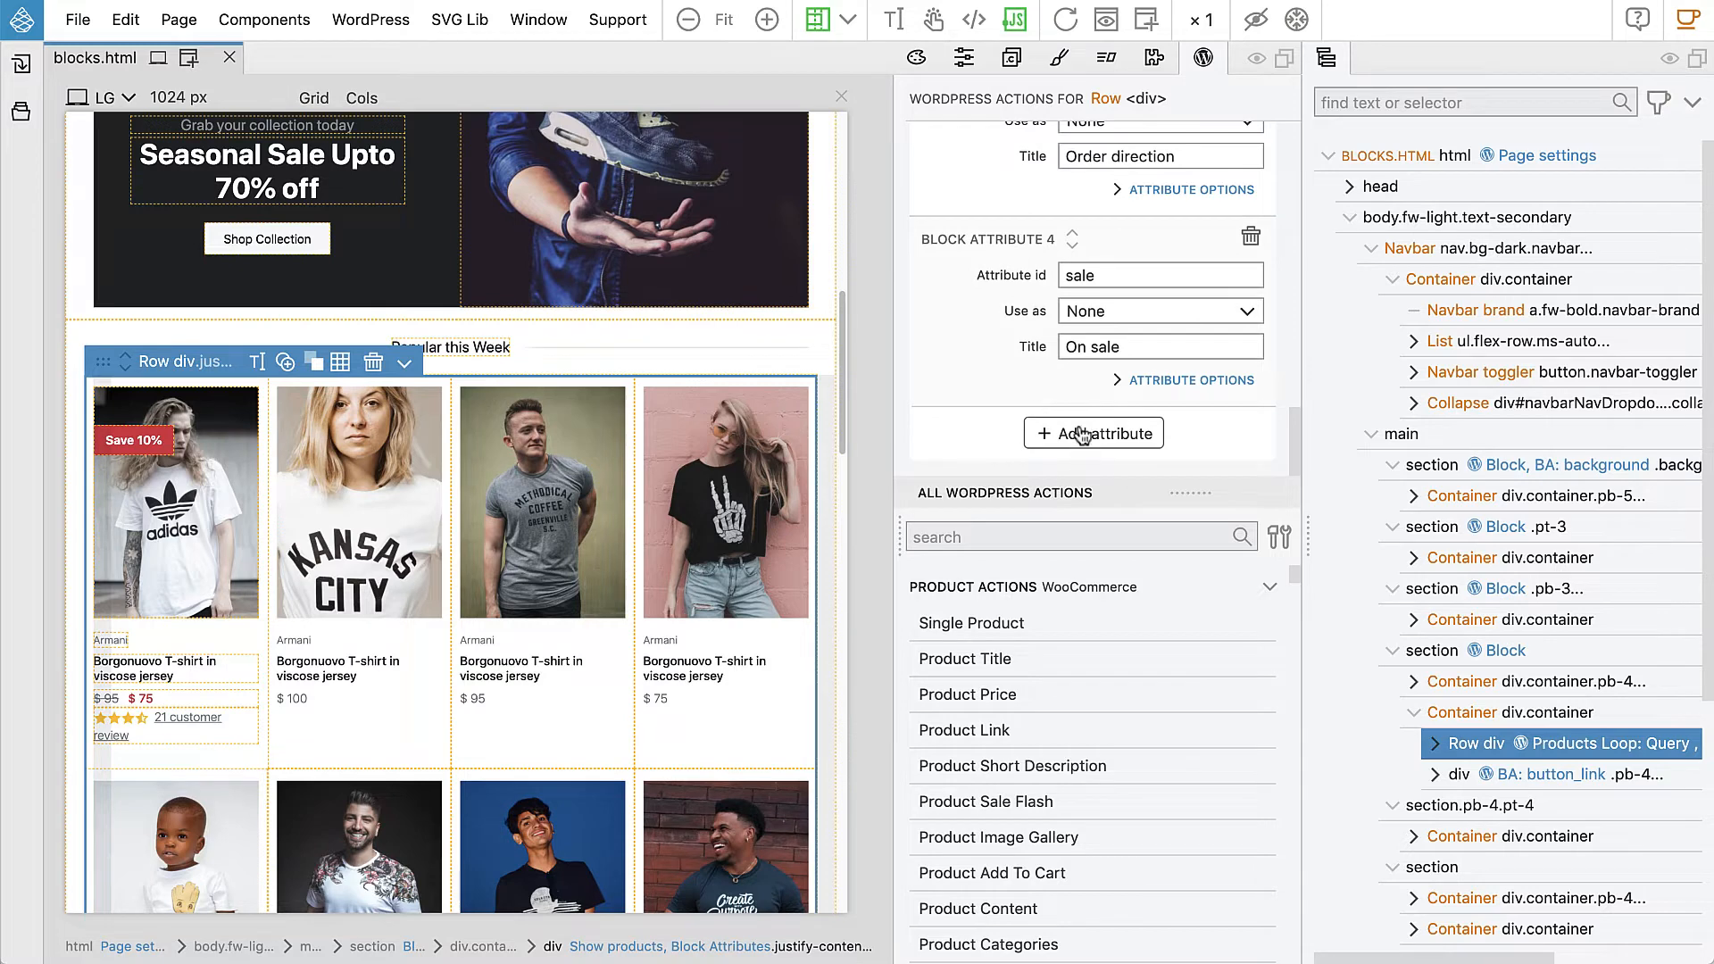
# - Add a tags attribute used as None, titled 'Product tags'
pyautogui.click(1093, 432)
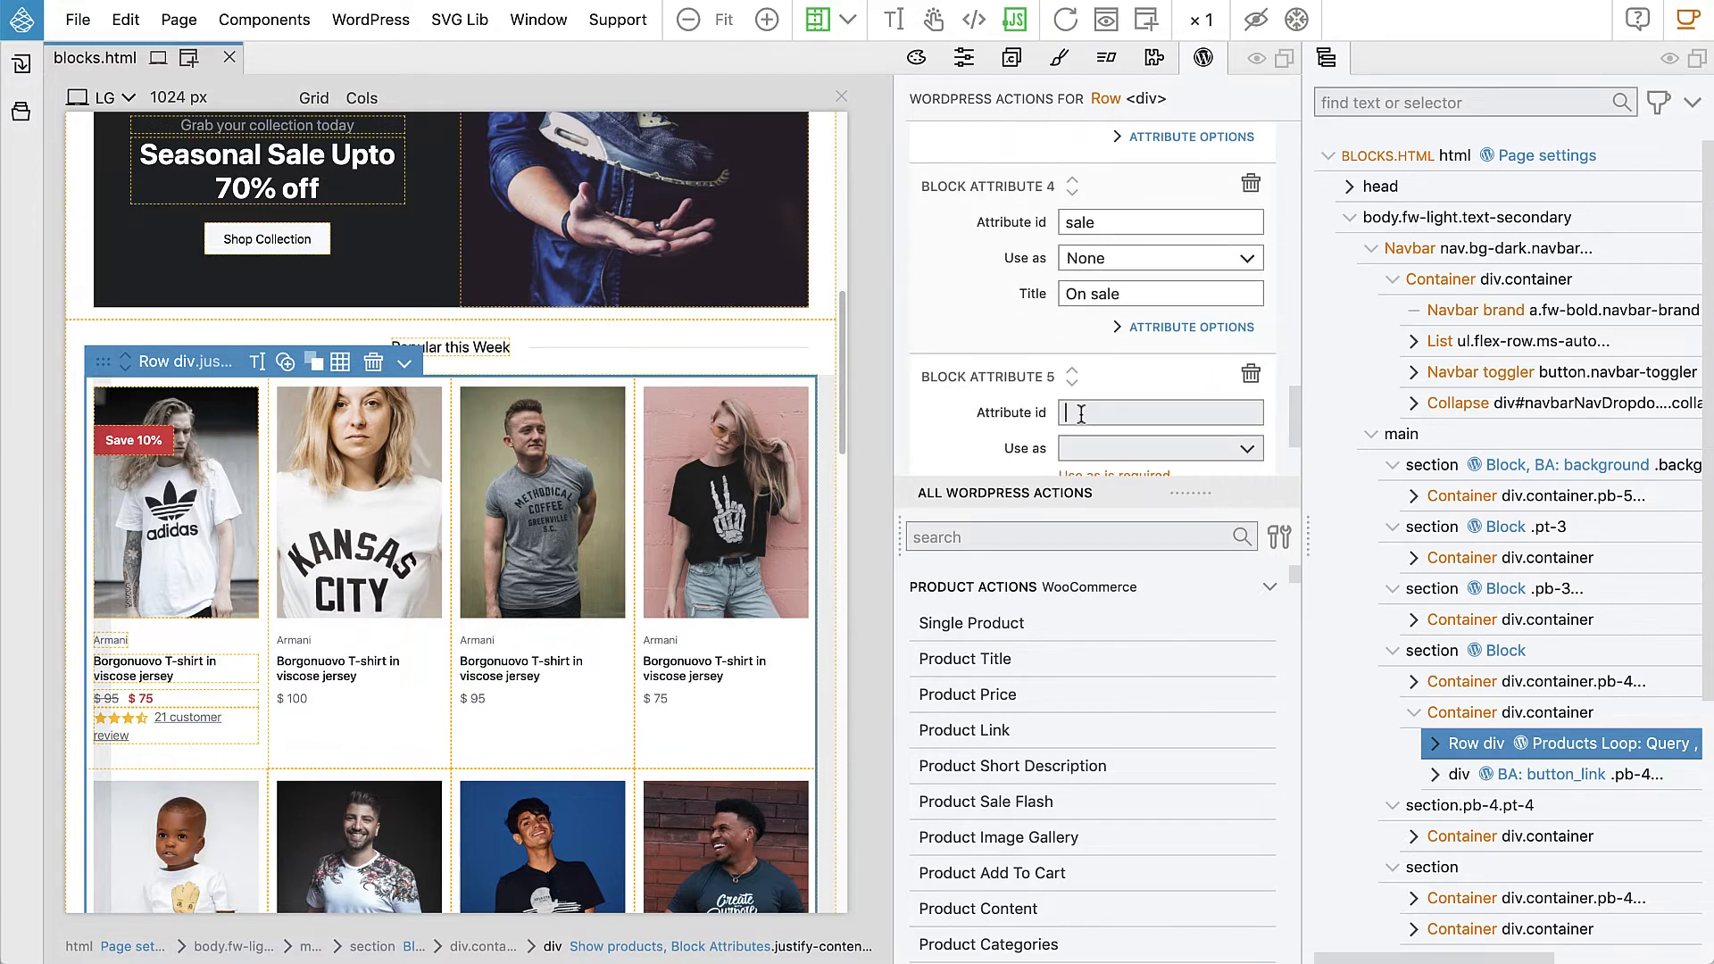
pyautogui.write('tags')
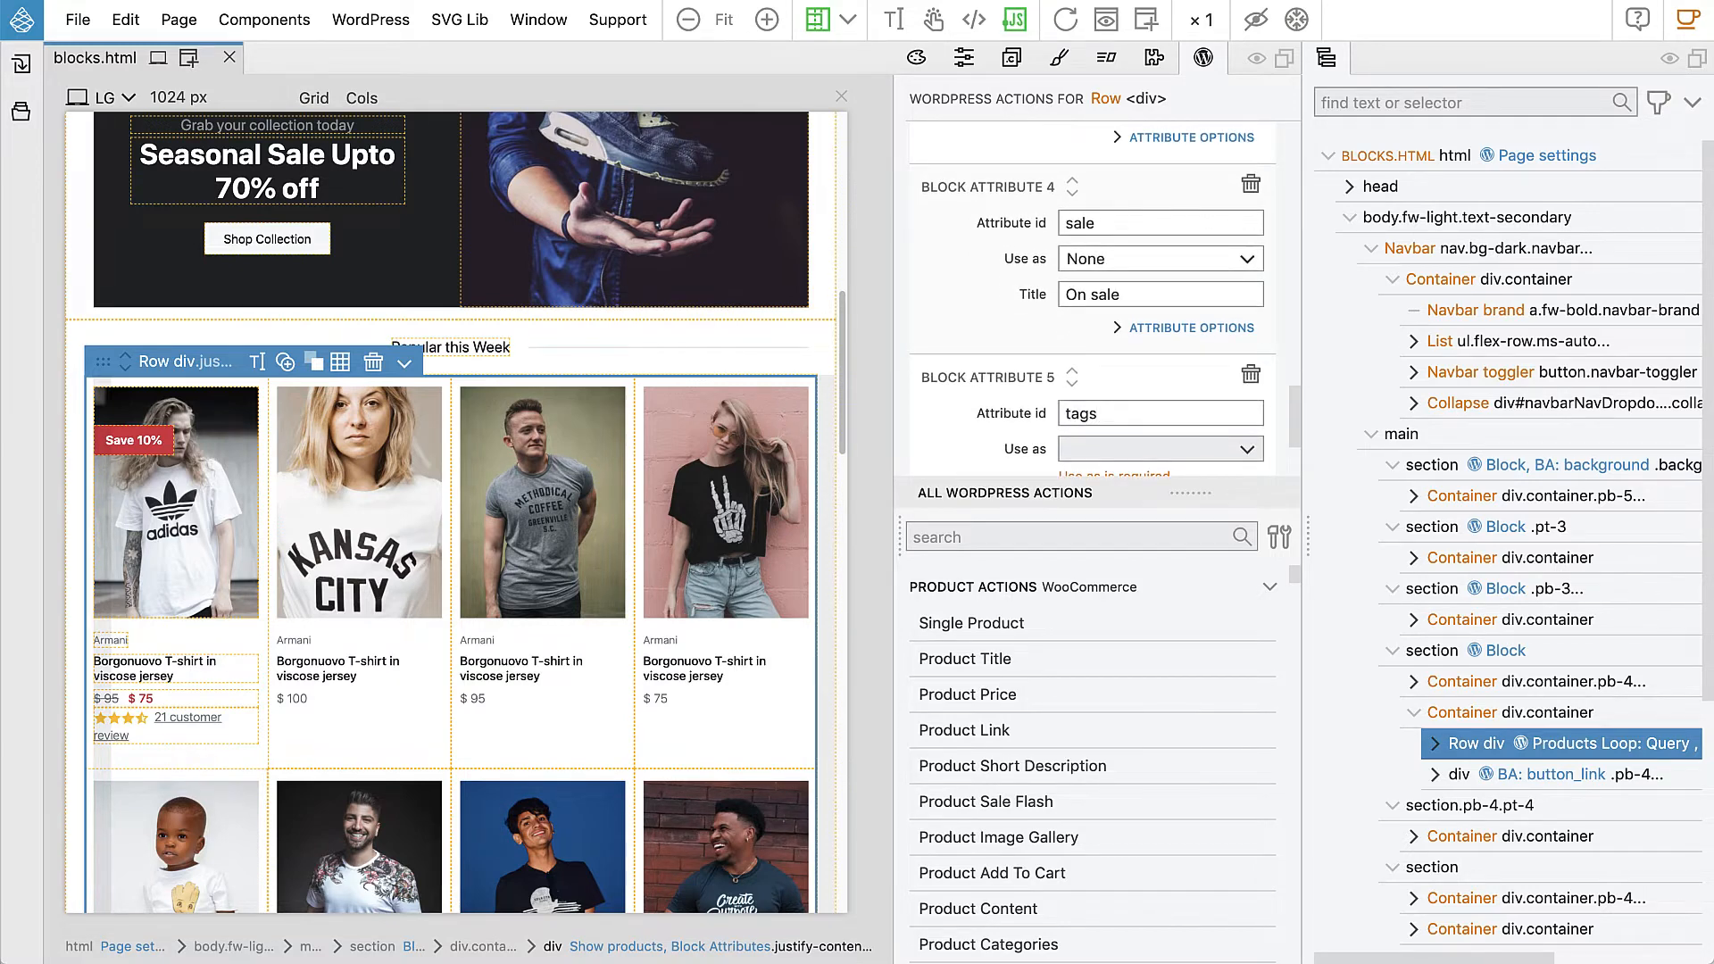
pyautogui.click(1159, 448)
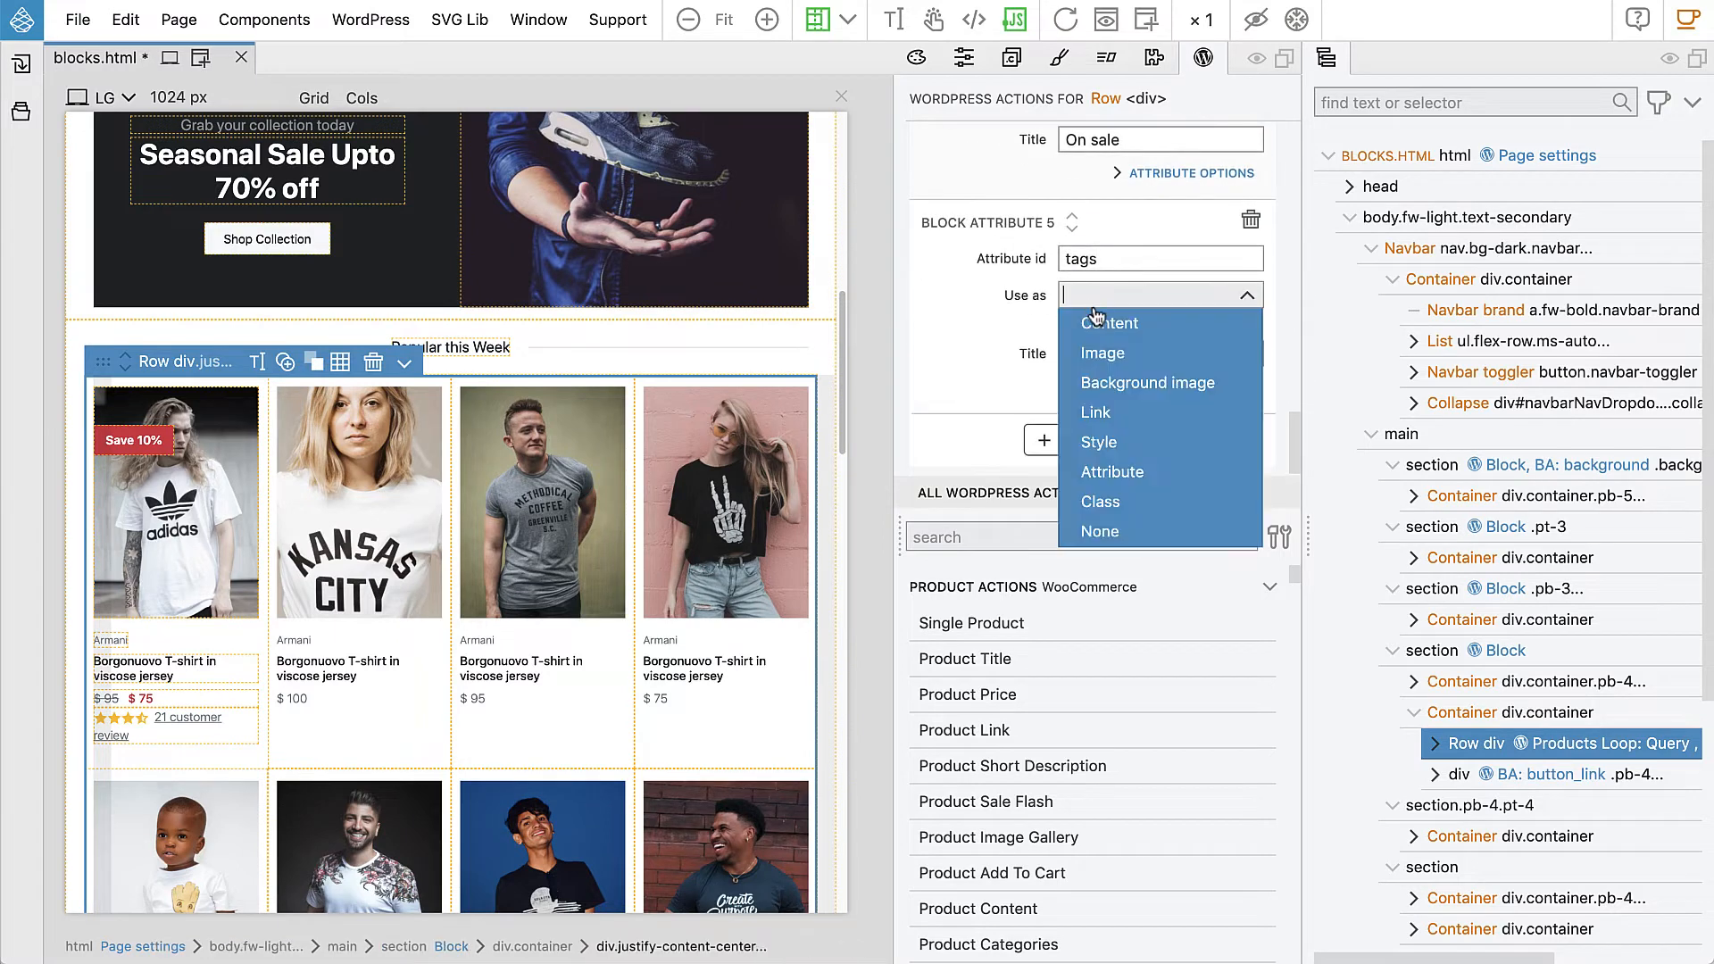
pyautogui.click(1102, 532)
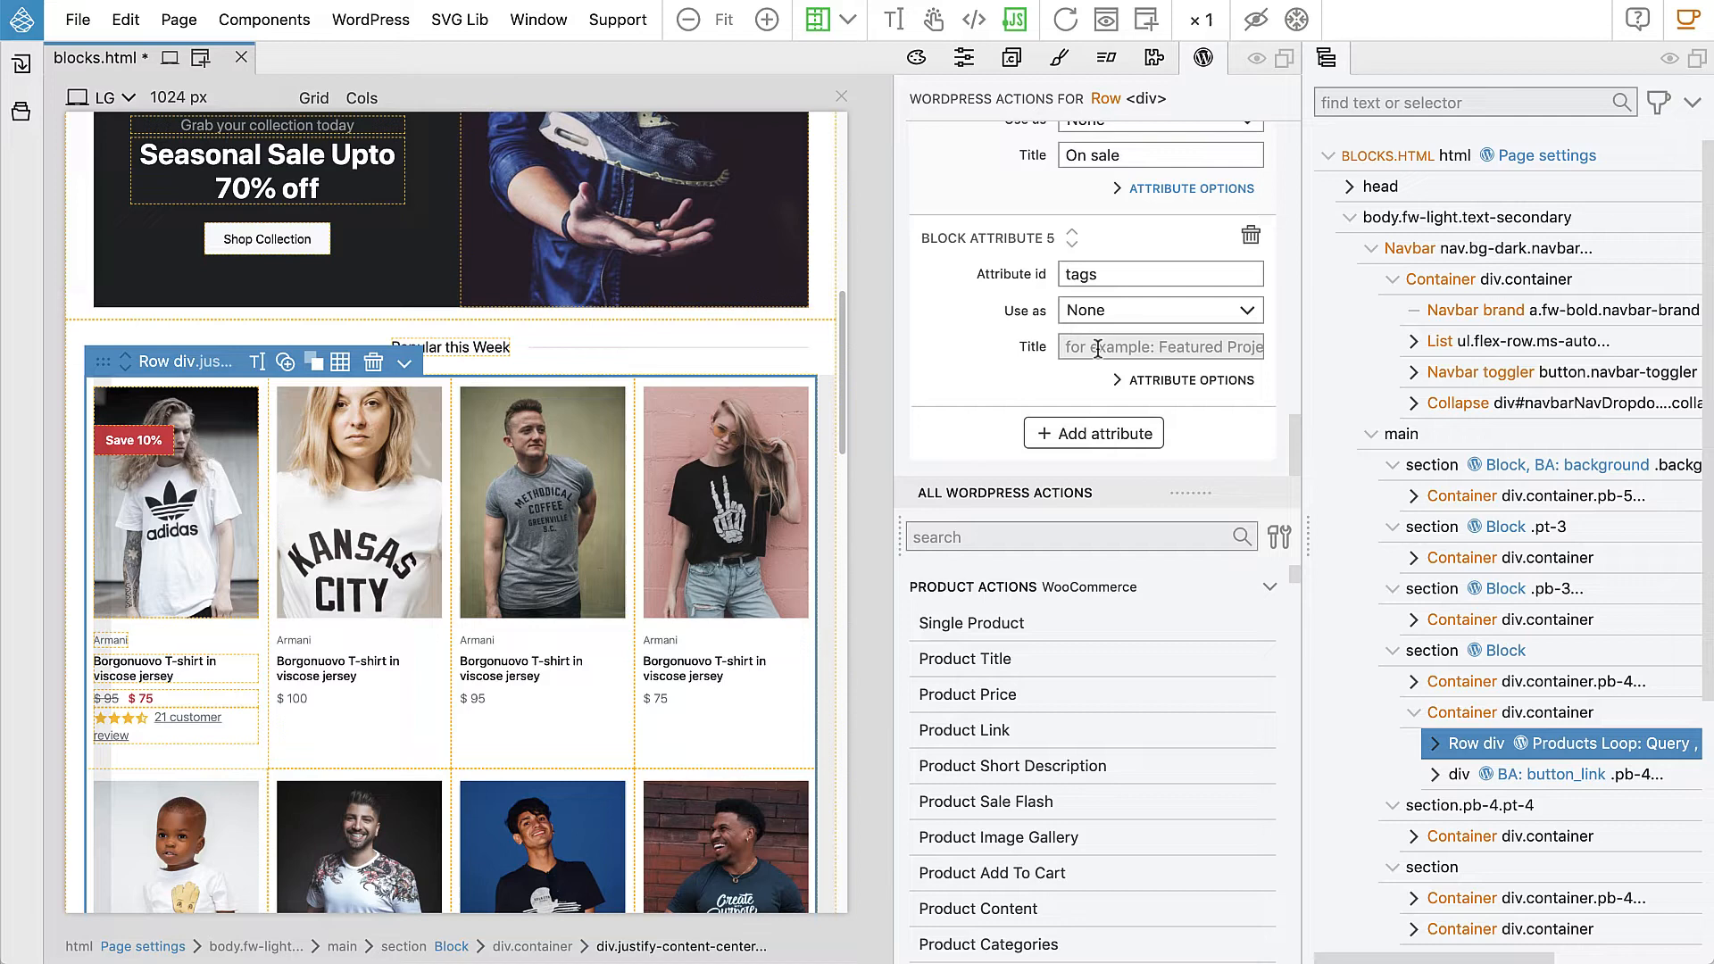
pyautogui.write('Product t')
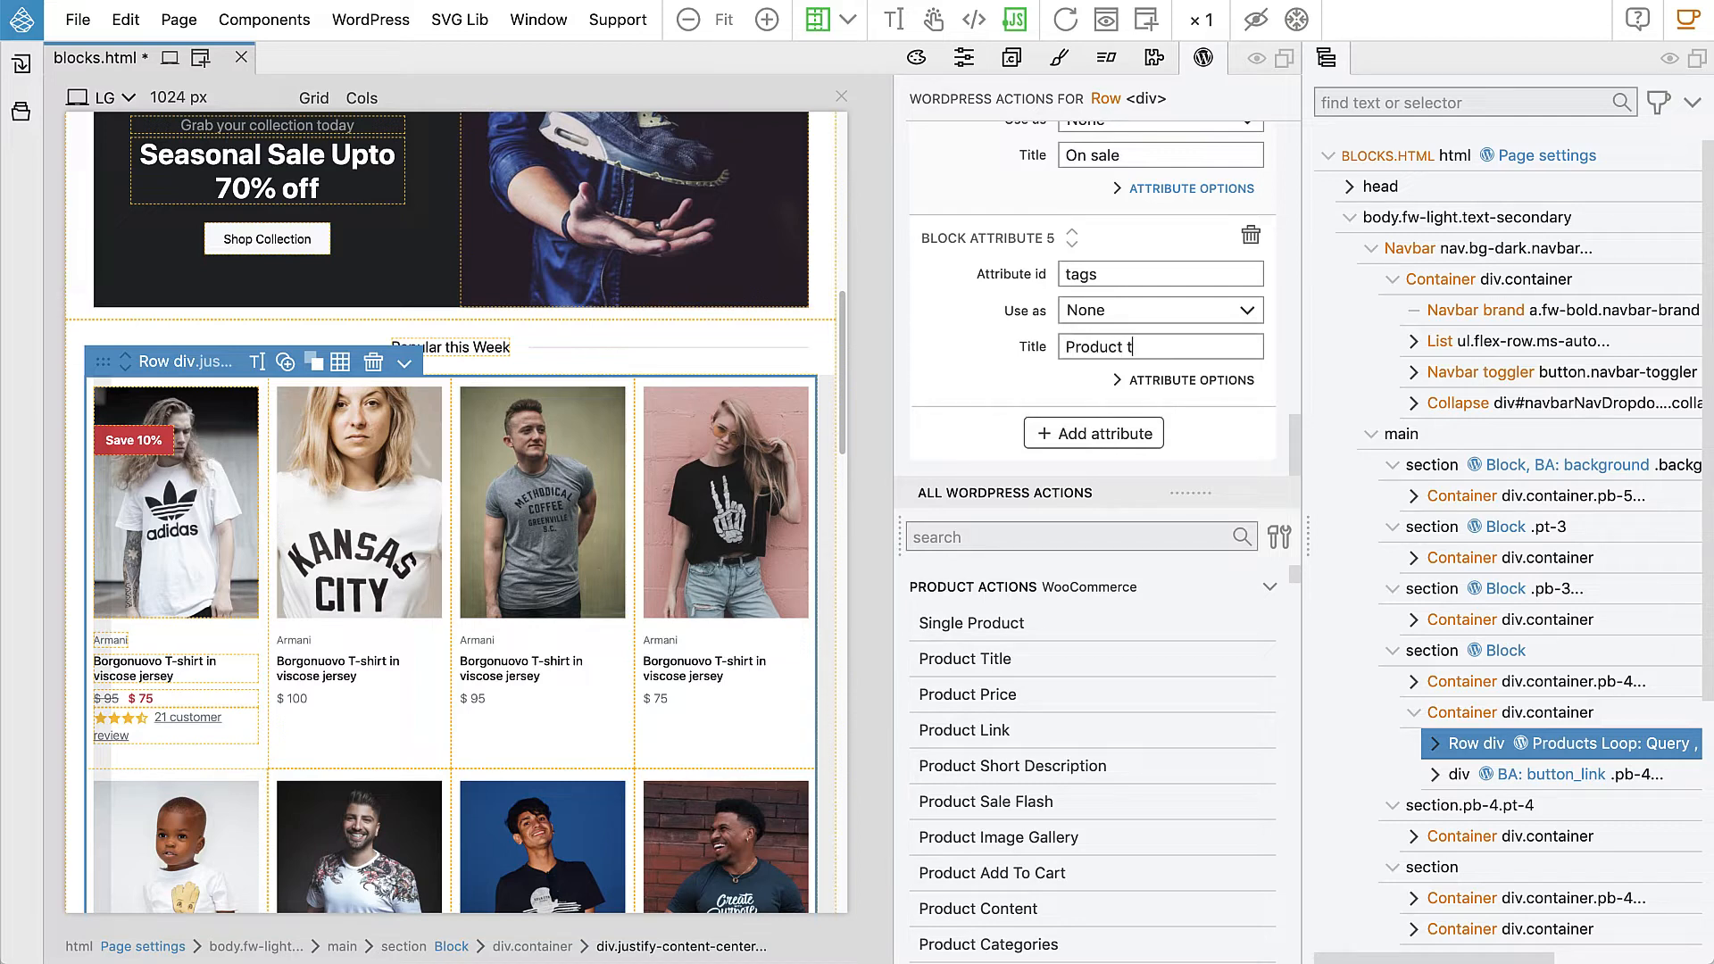
pyautogui.write('ags')
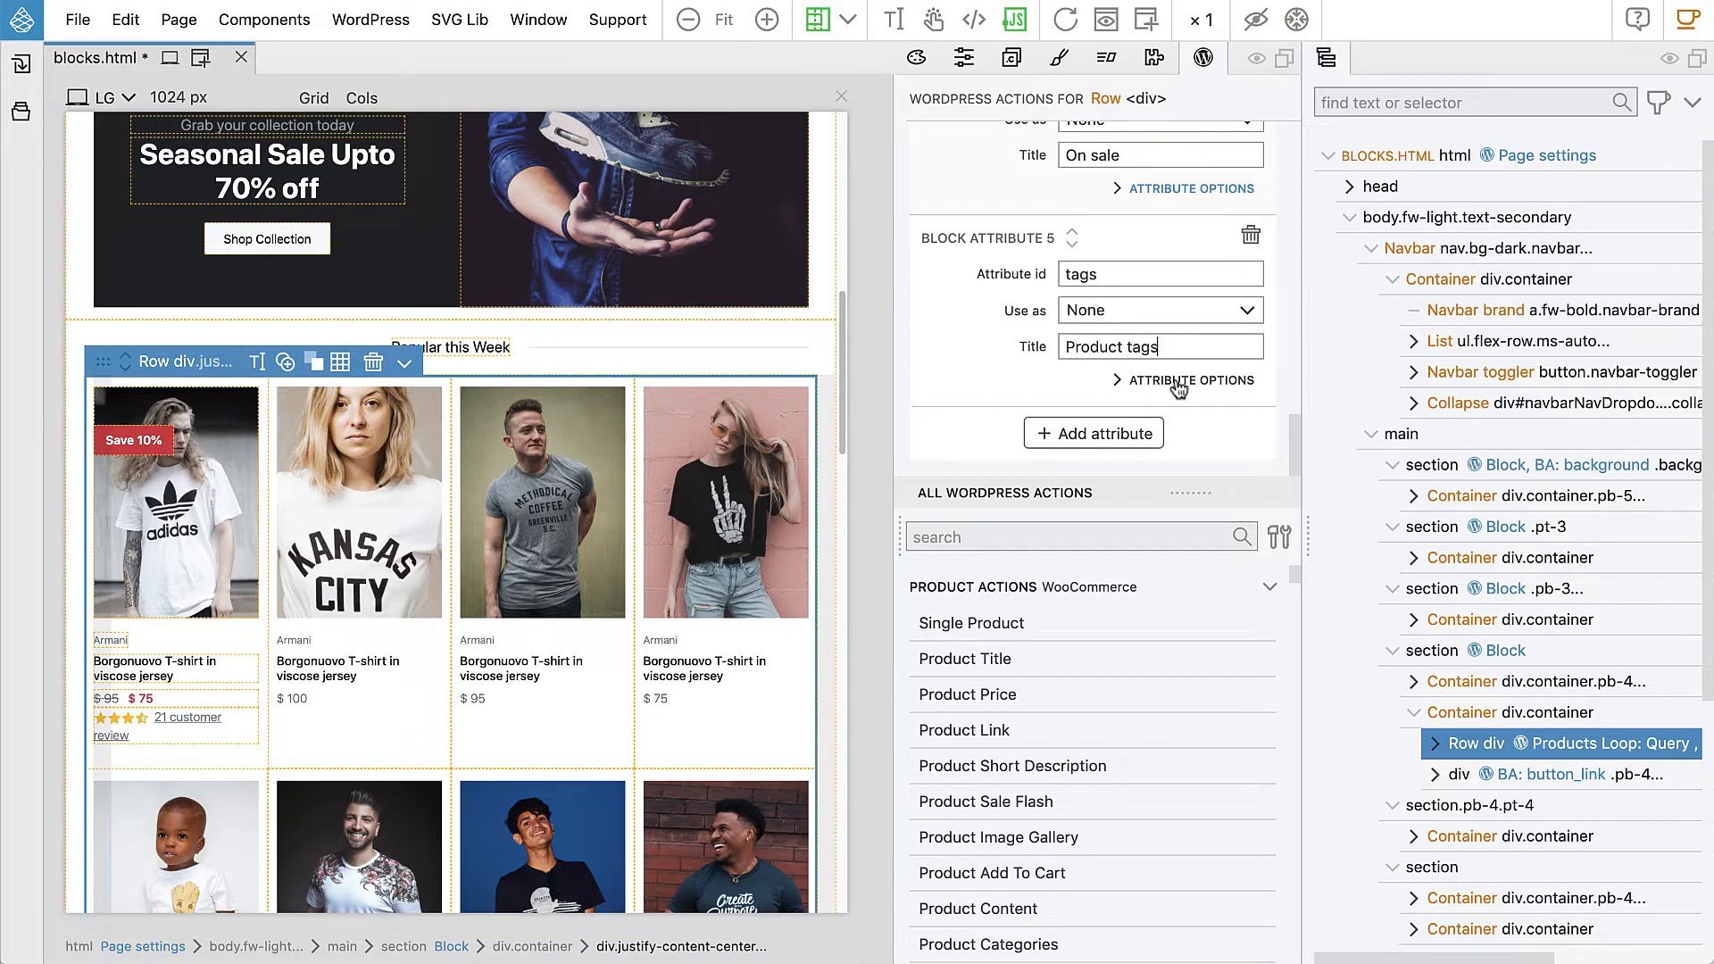
# - Give the tags attribute help text 'List tags...' and start a sixth blank attribute
pyautogui.click(1190, 380)
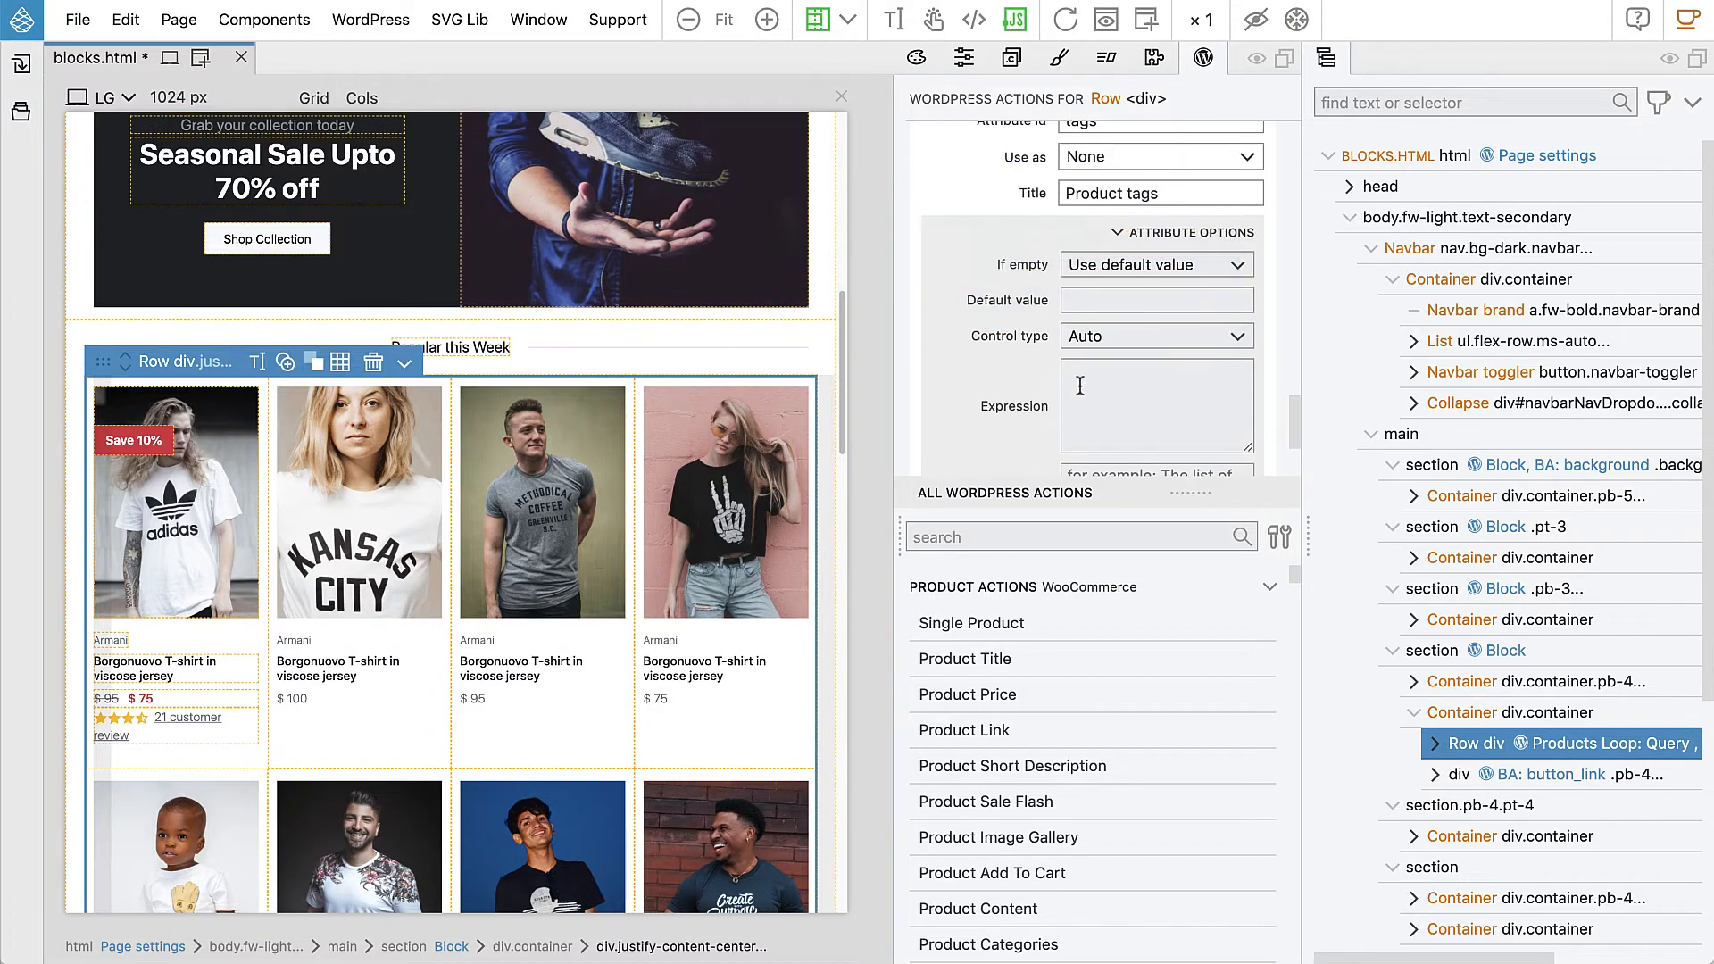
pyautogui.scroll(-3)
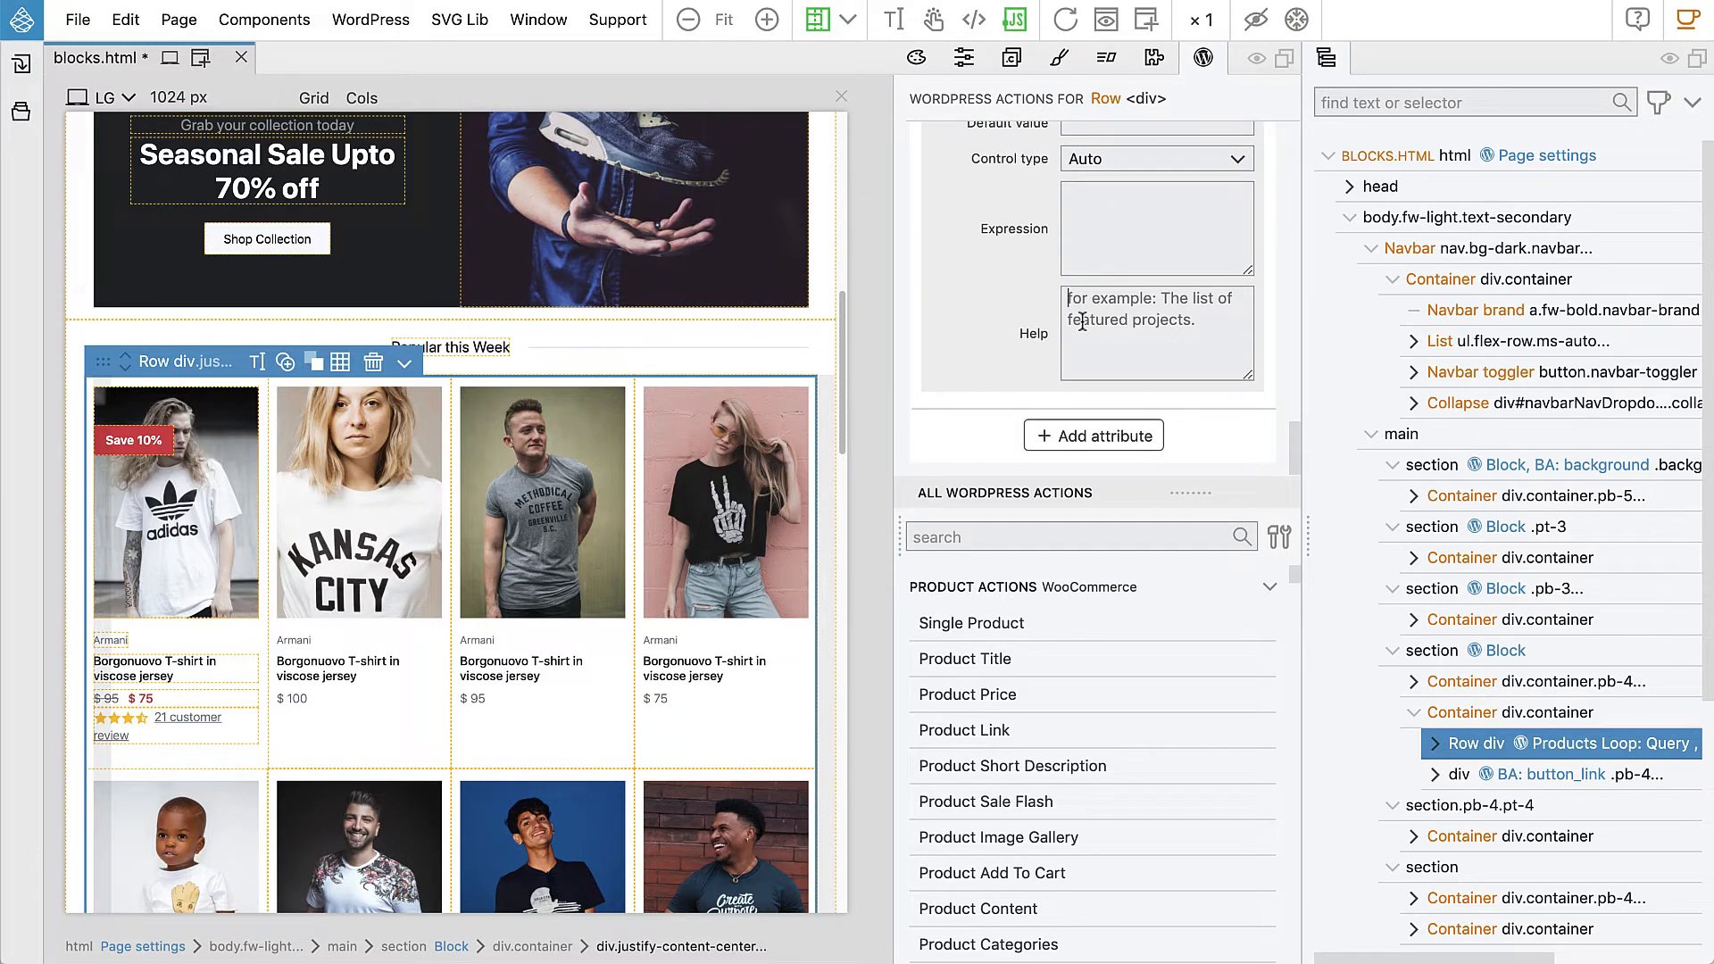
pyautogui.write('Lisr')
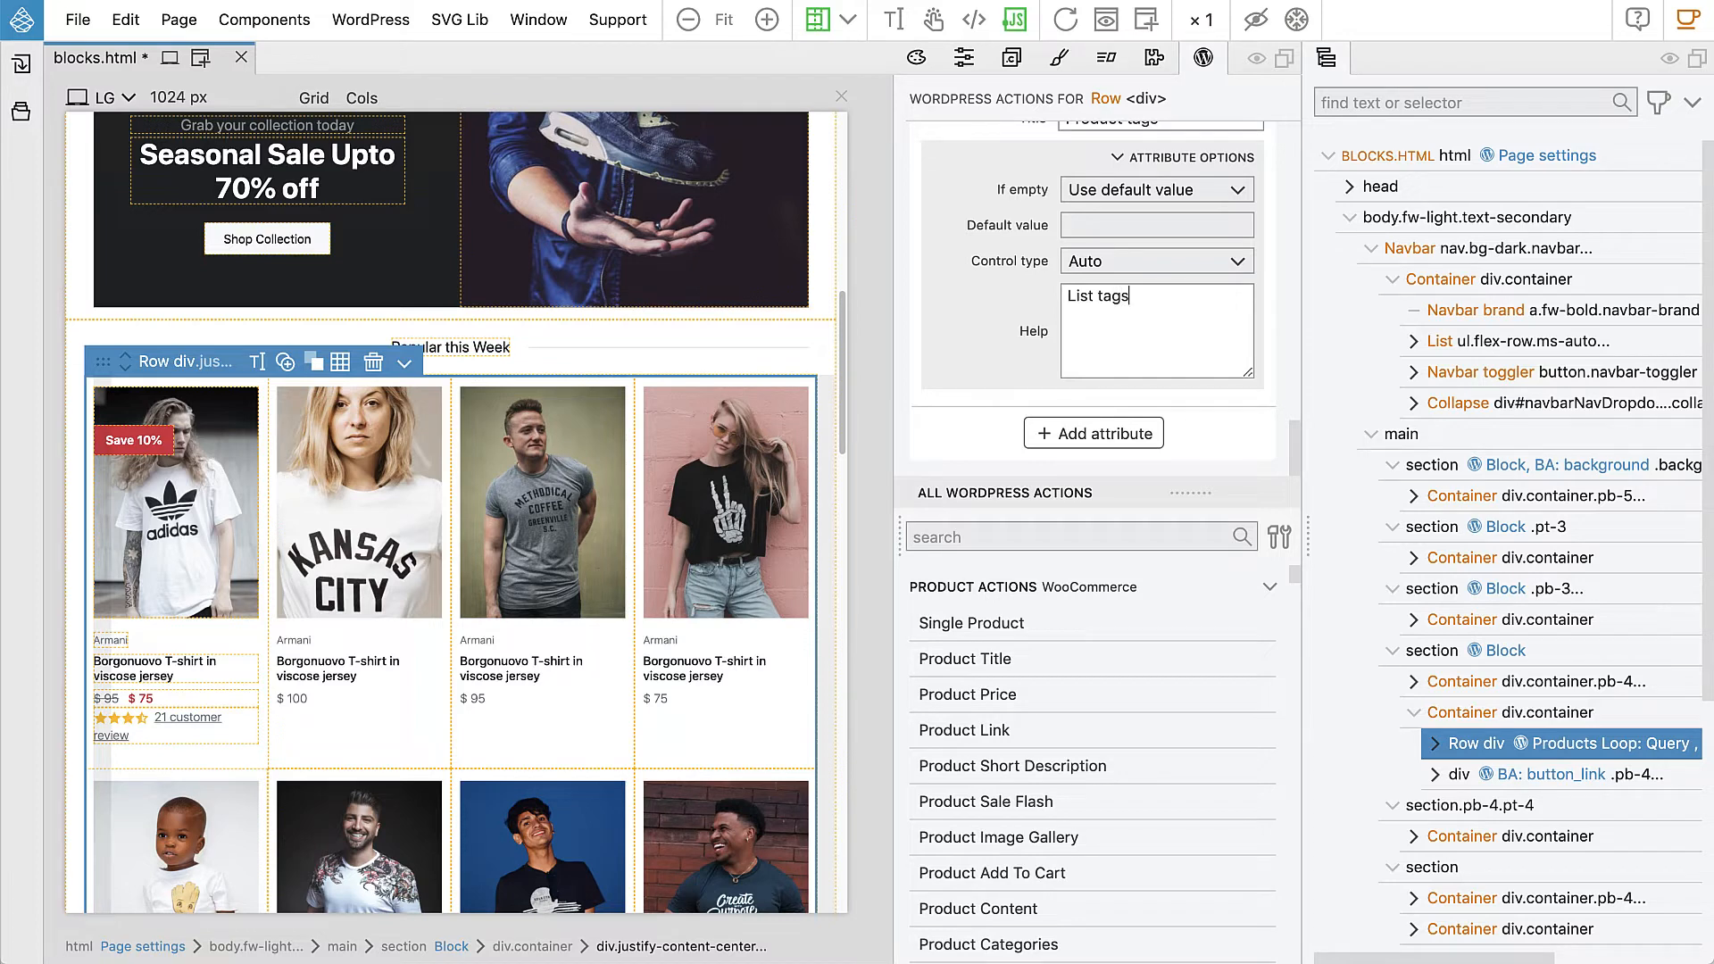
pyautogui.write('...')
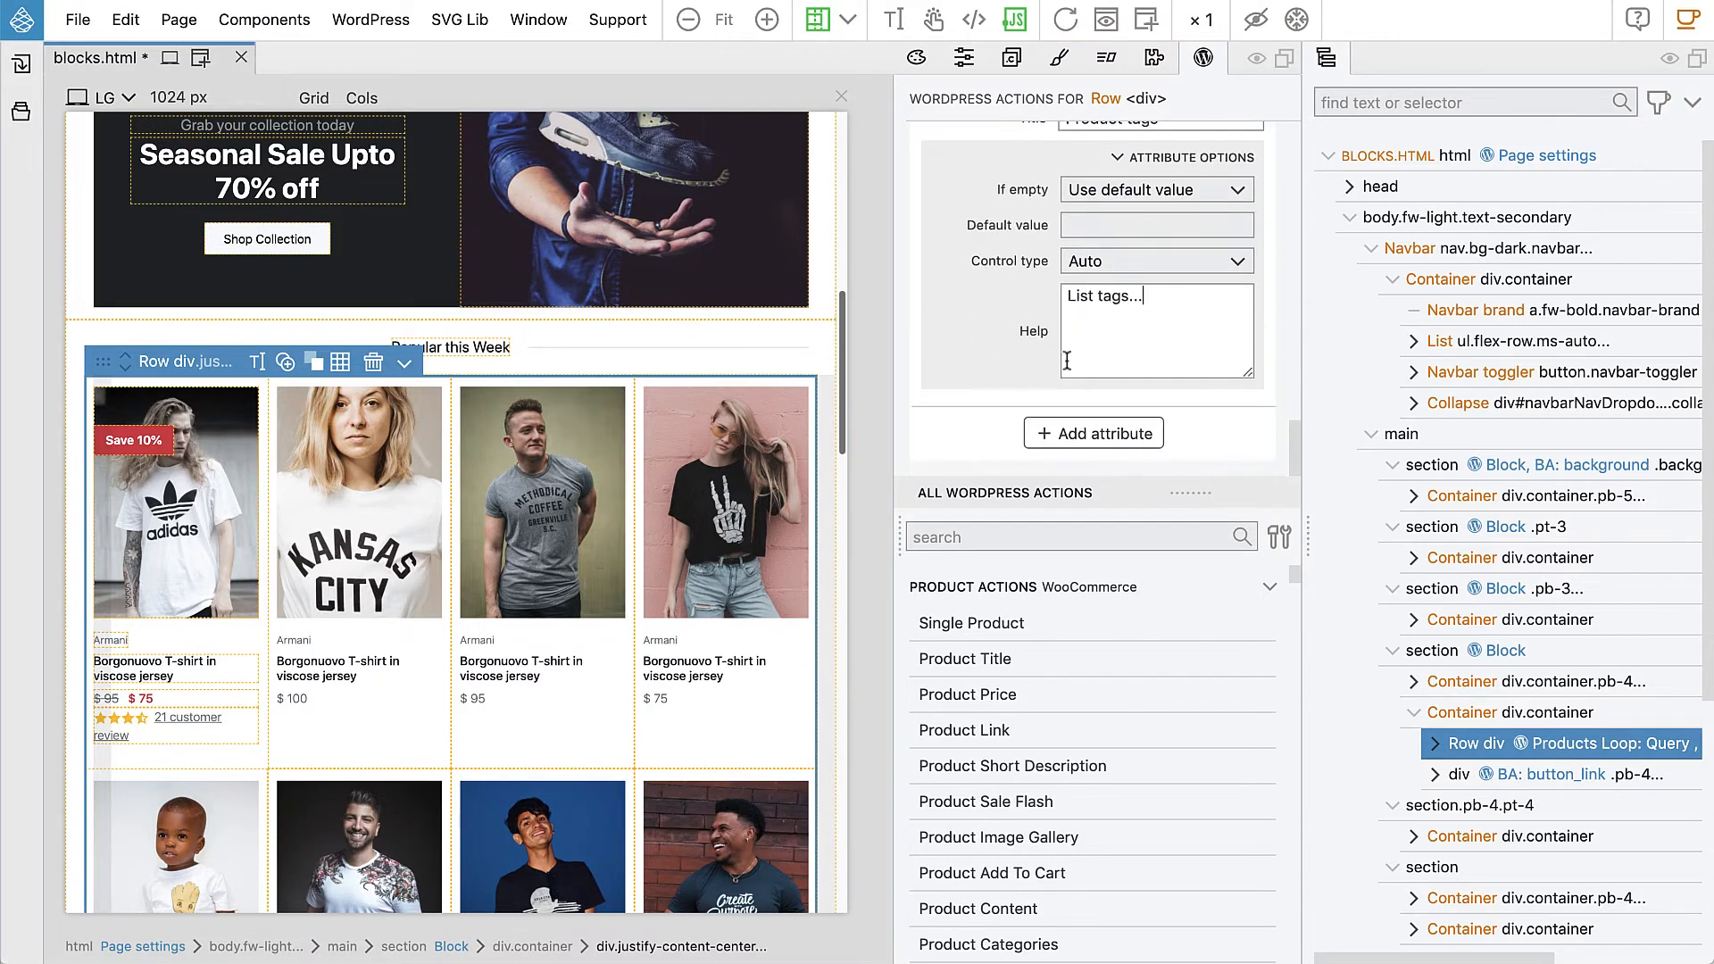
pyautogui.click(1093, 432)
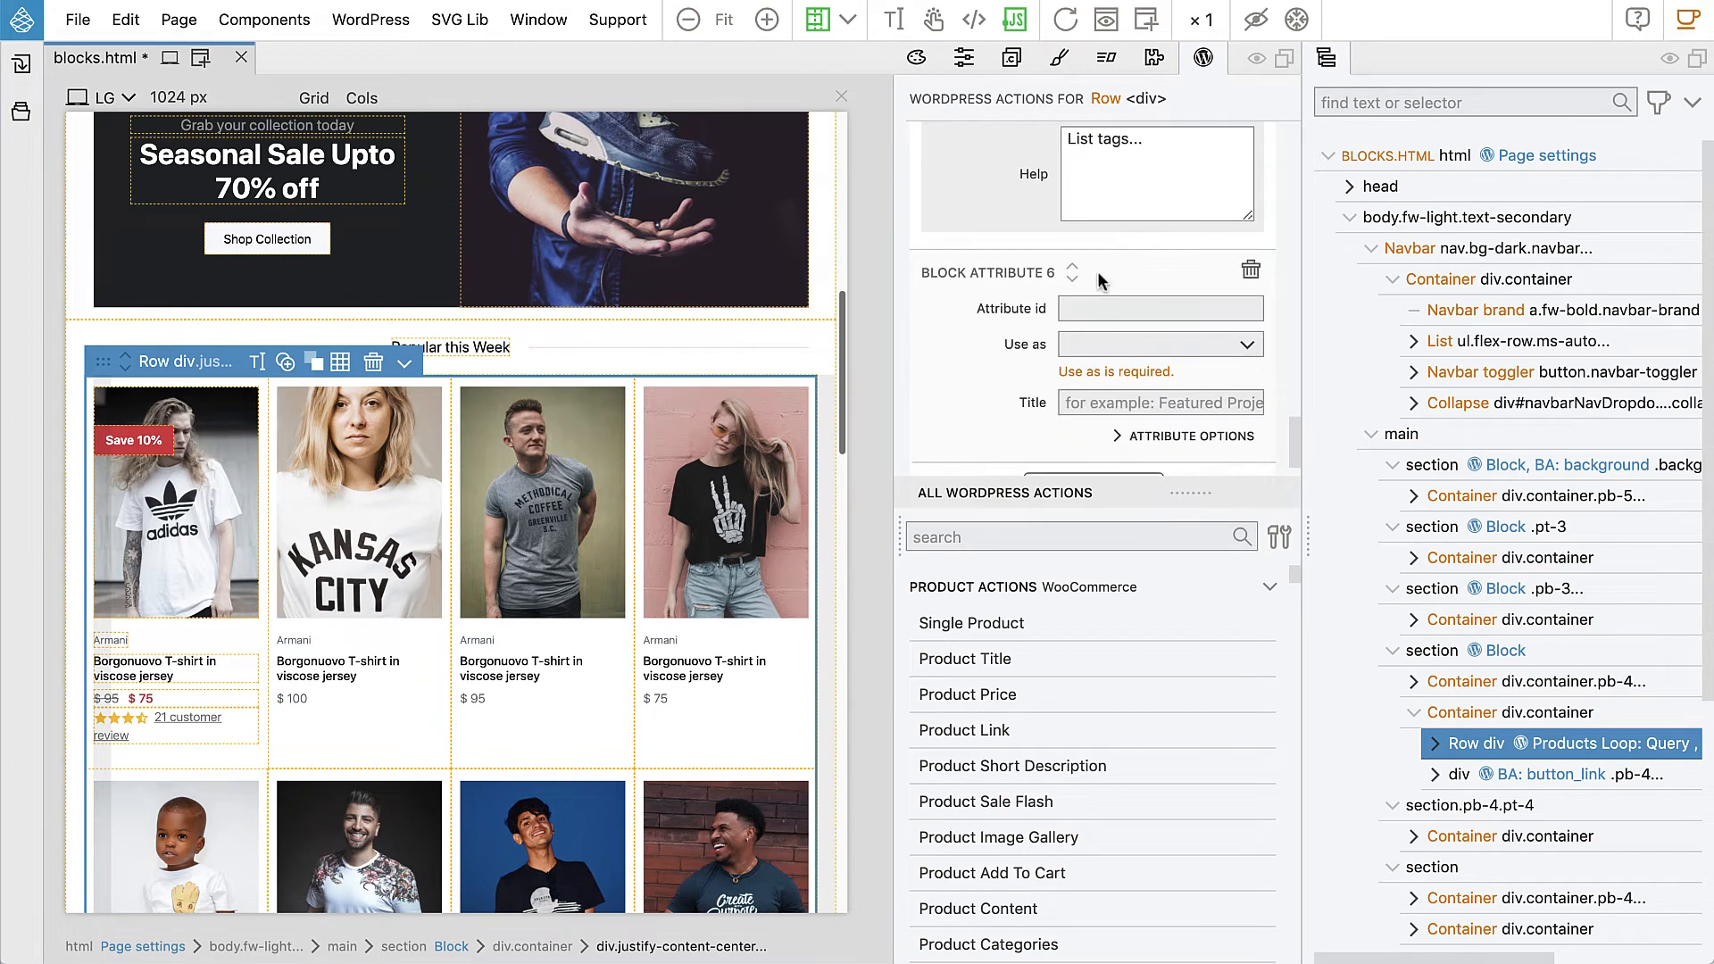
# - Set attribute 6 to cats, used as None, titled 'Product categories' with help 'List categories...'
pyautogui.write('ca')
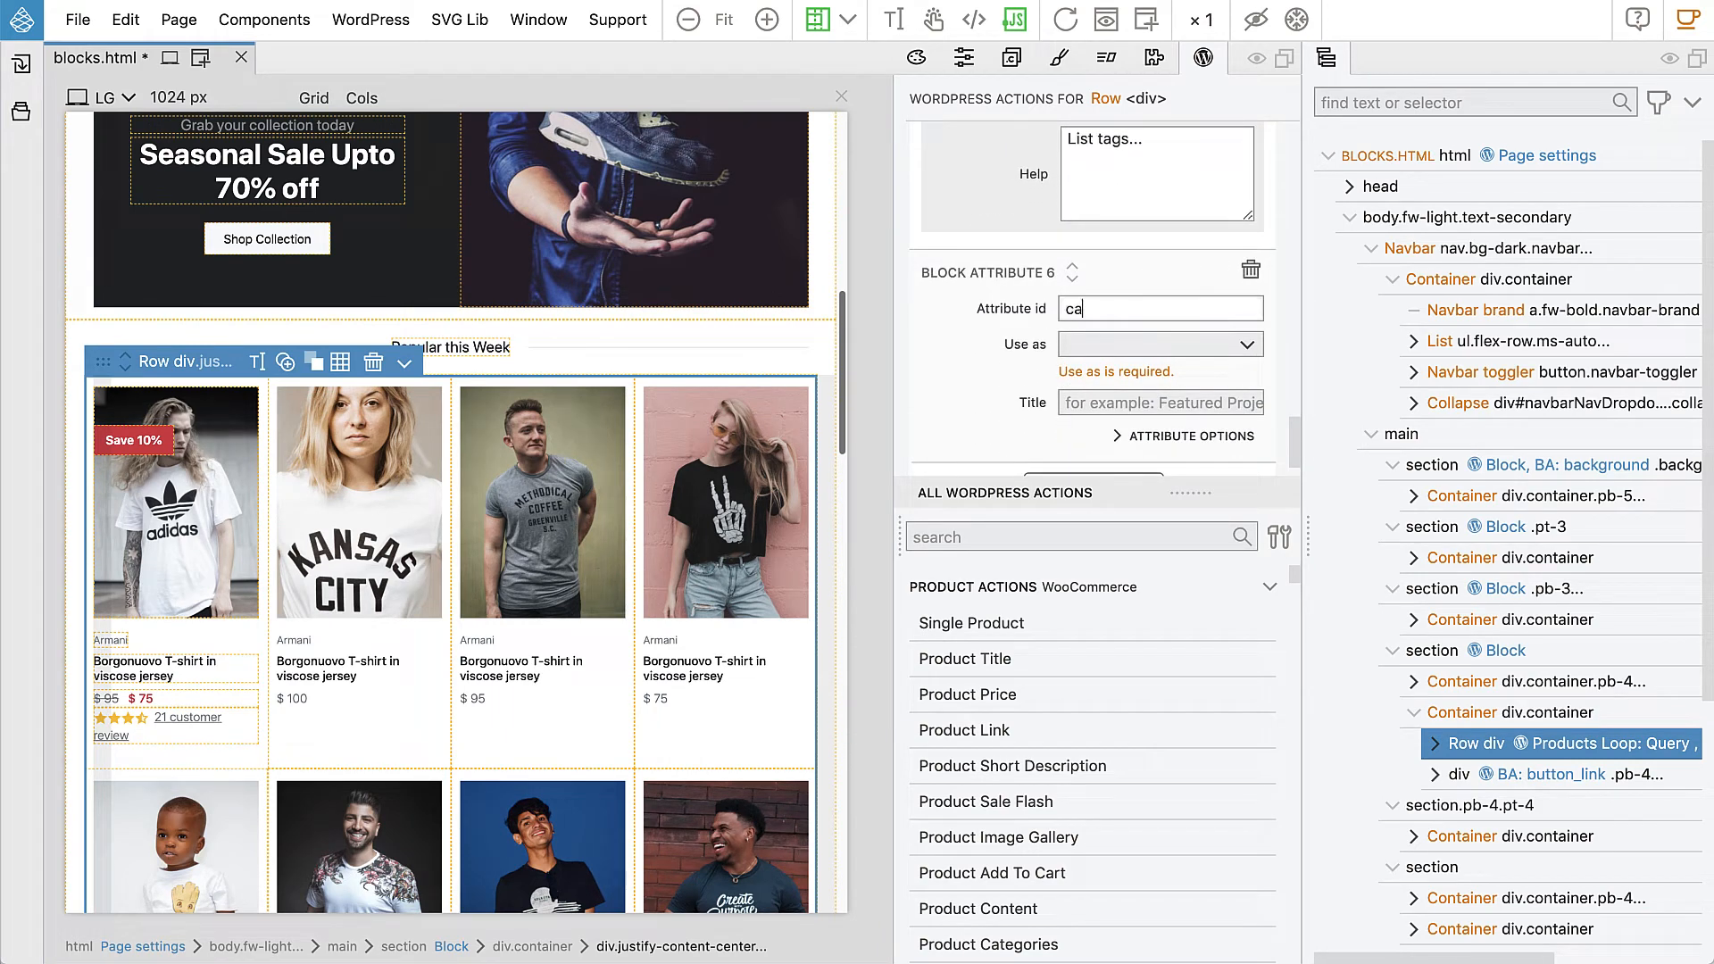
pyautogui.write('ts')
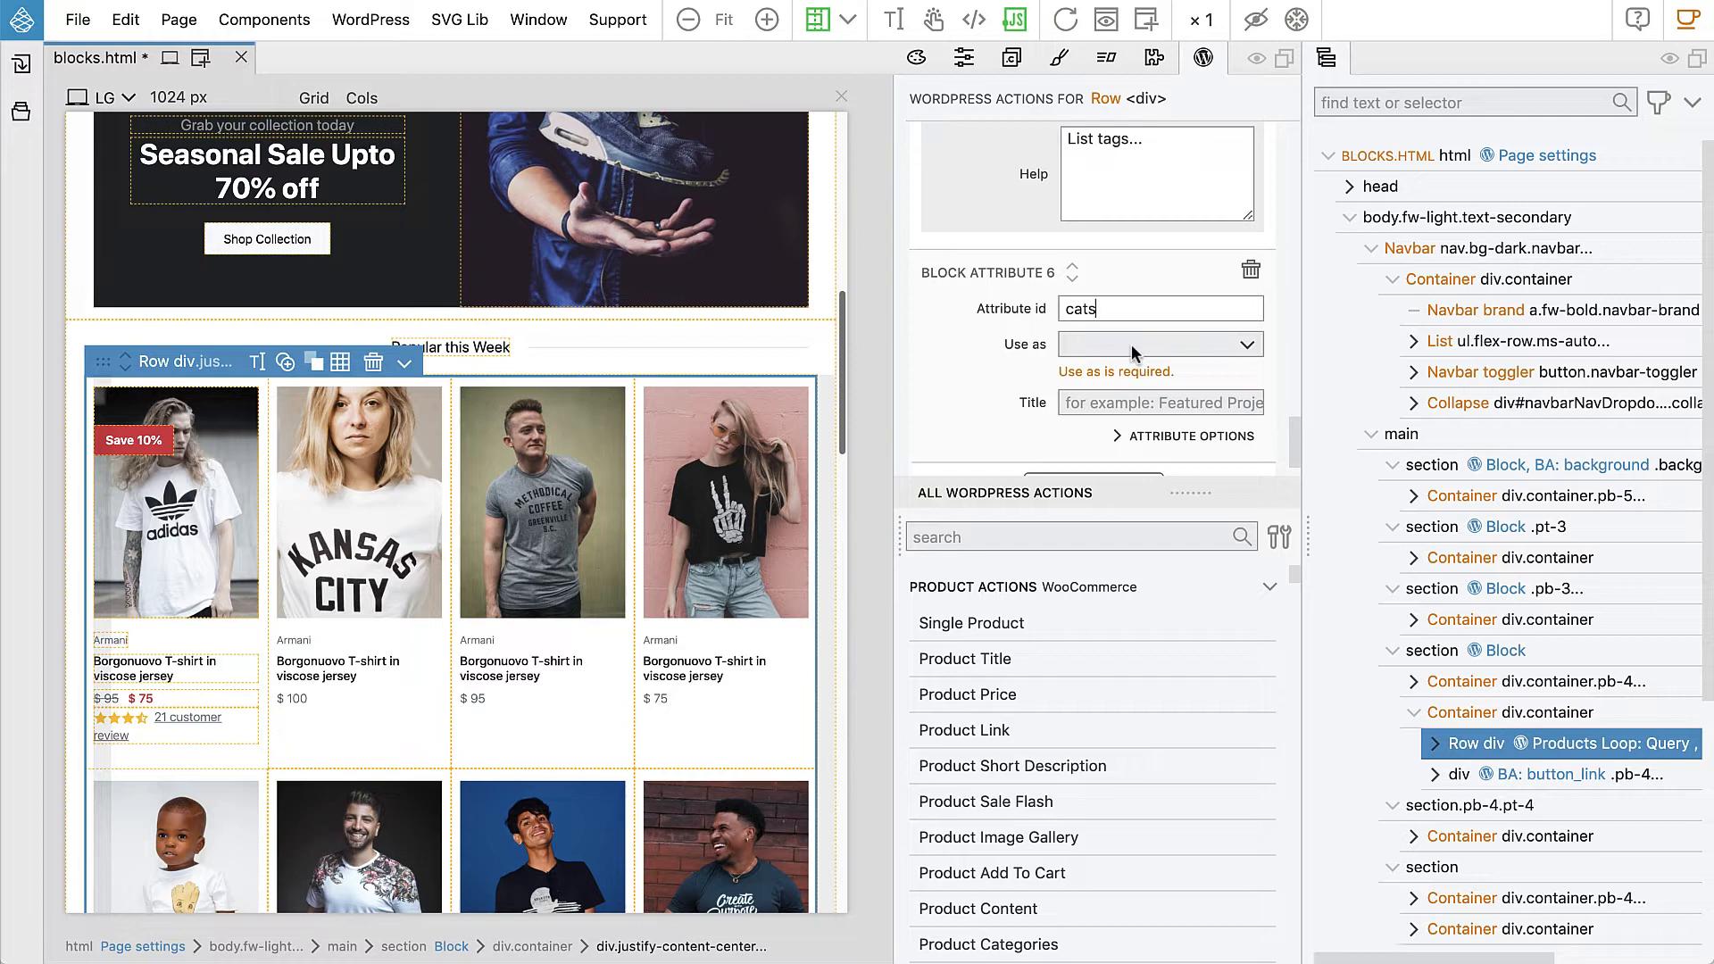
pyautogui.click(1159, 344)
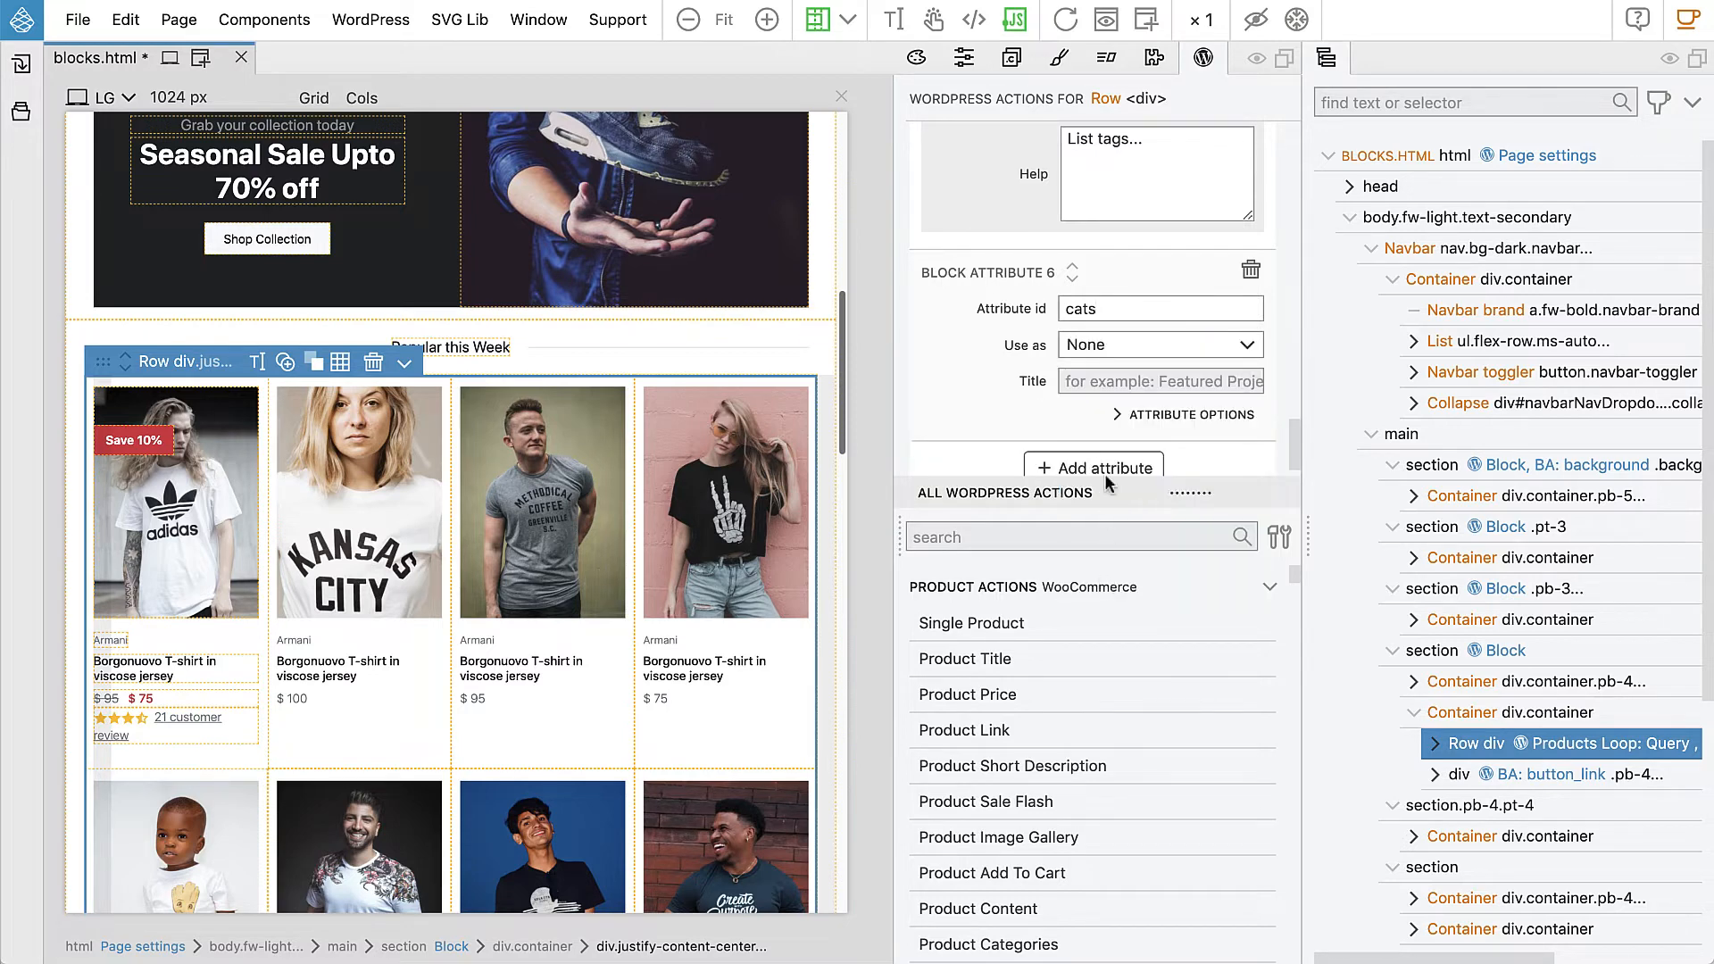
pyautogui.write('Pr')
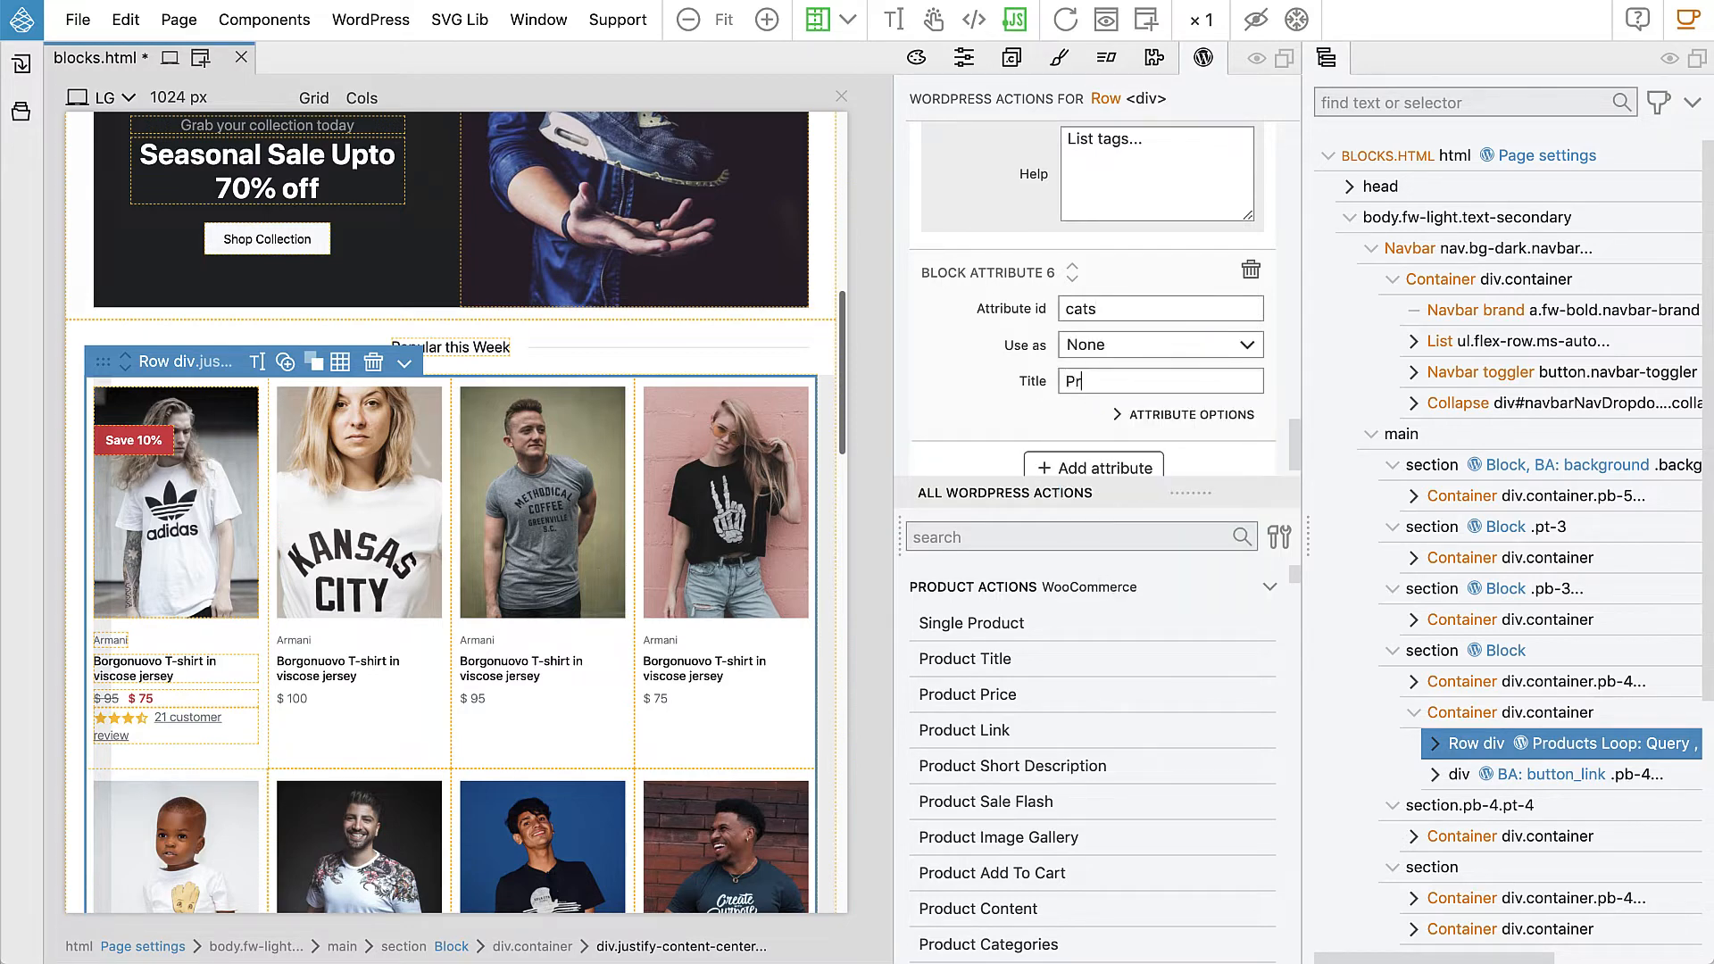
pyautogui.write('Product catego')
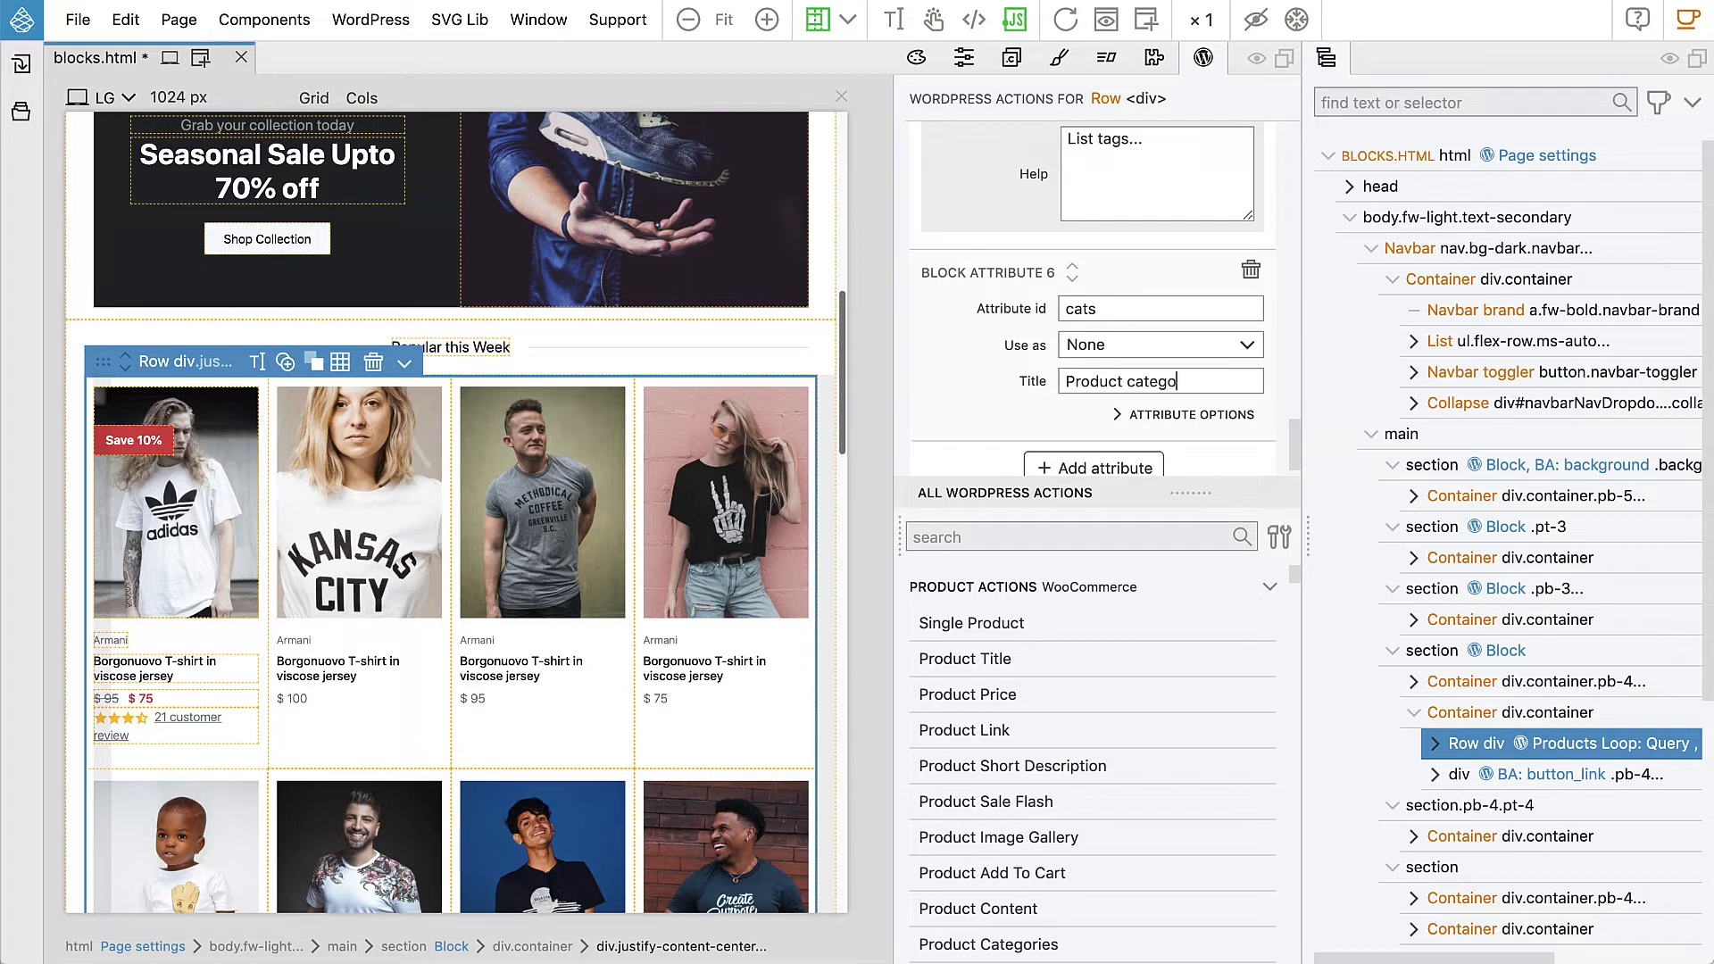
pyautogui.write('ries')
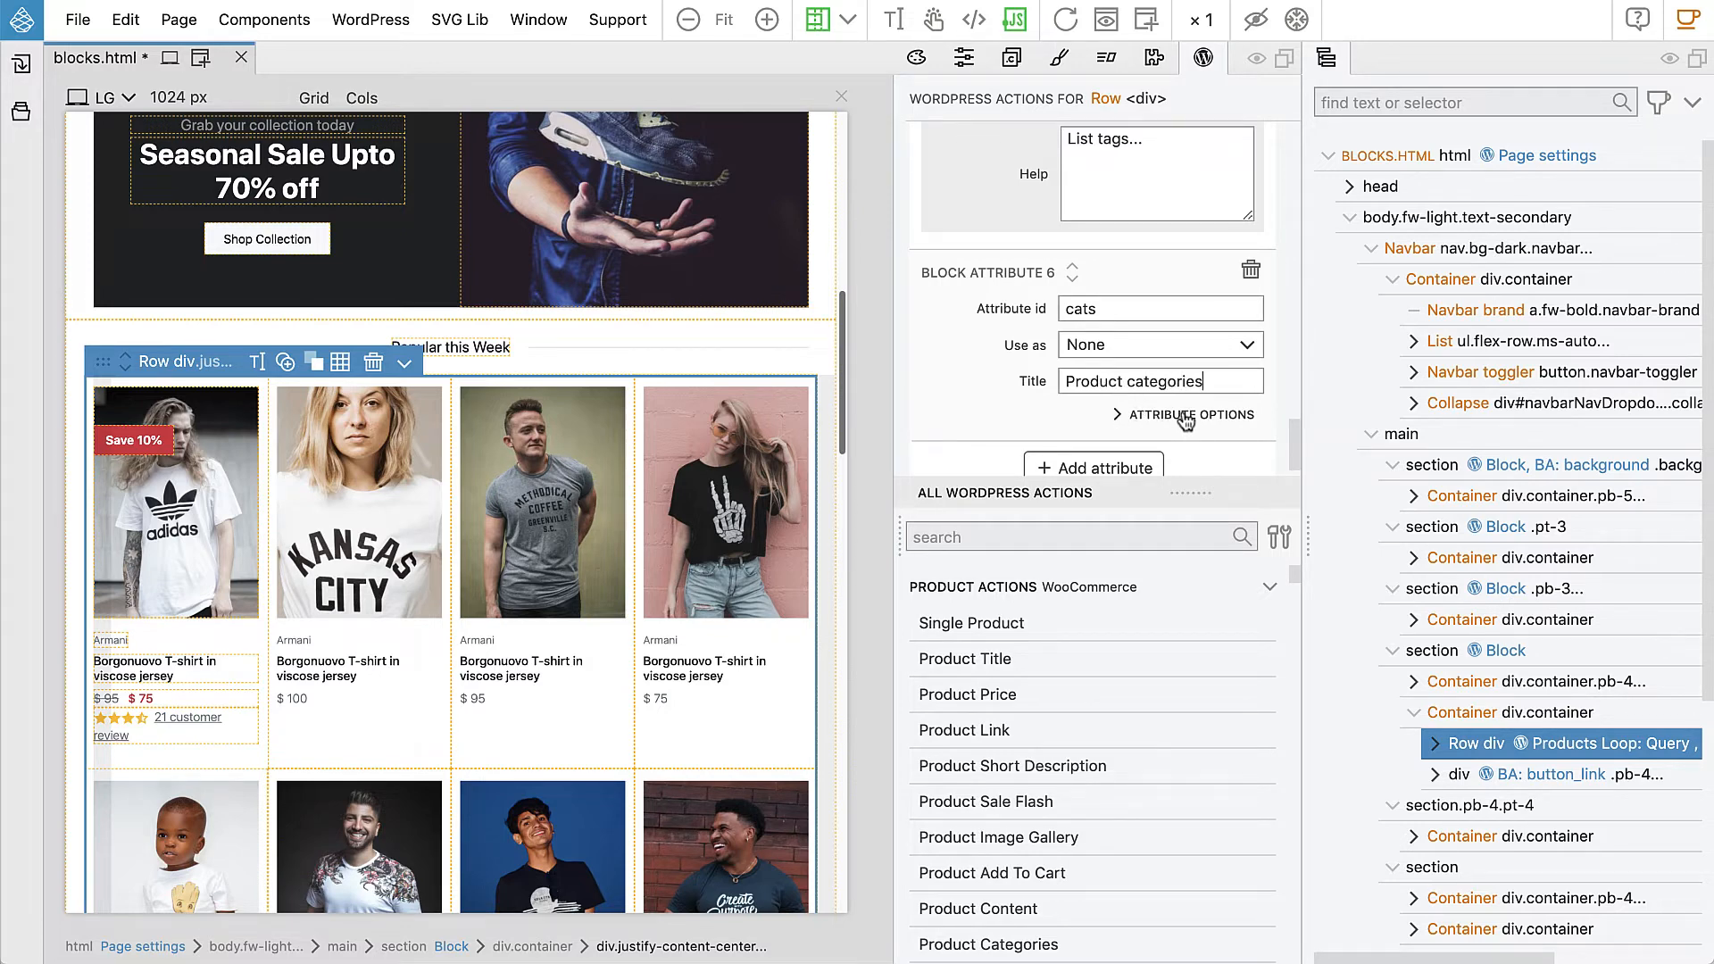
pyautogui.click(1191, 414)
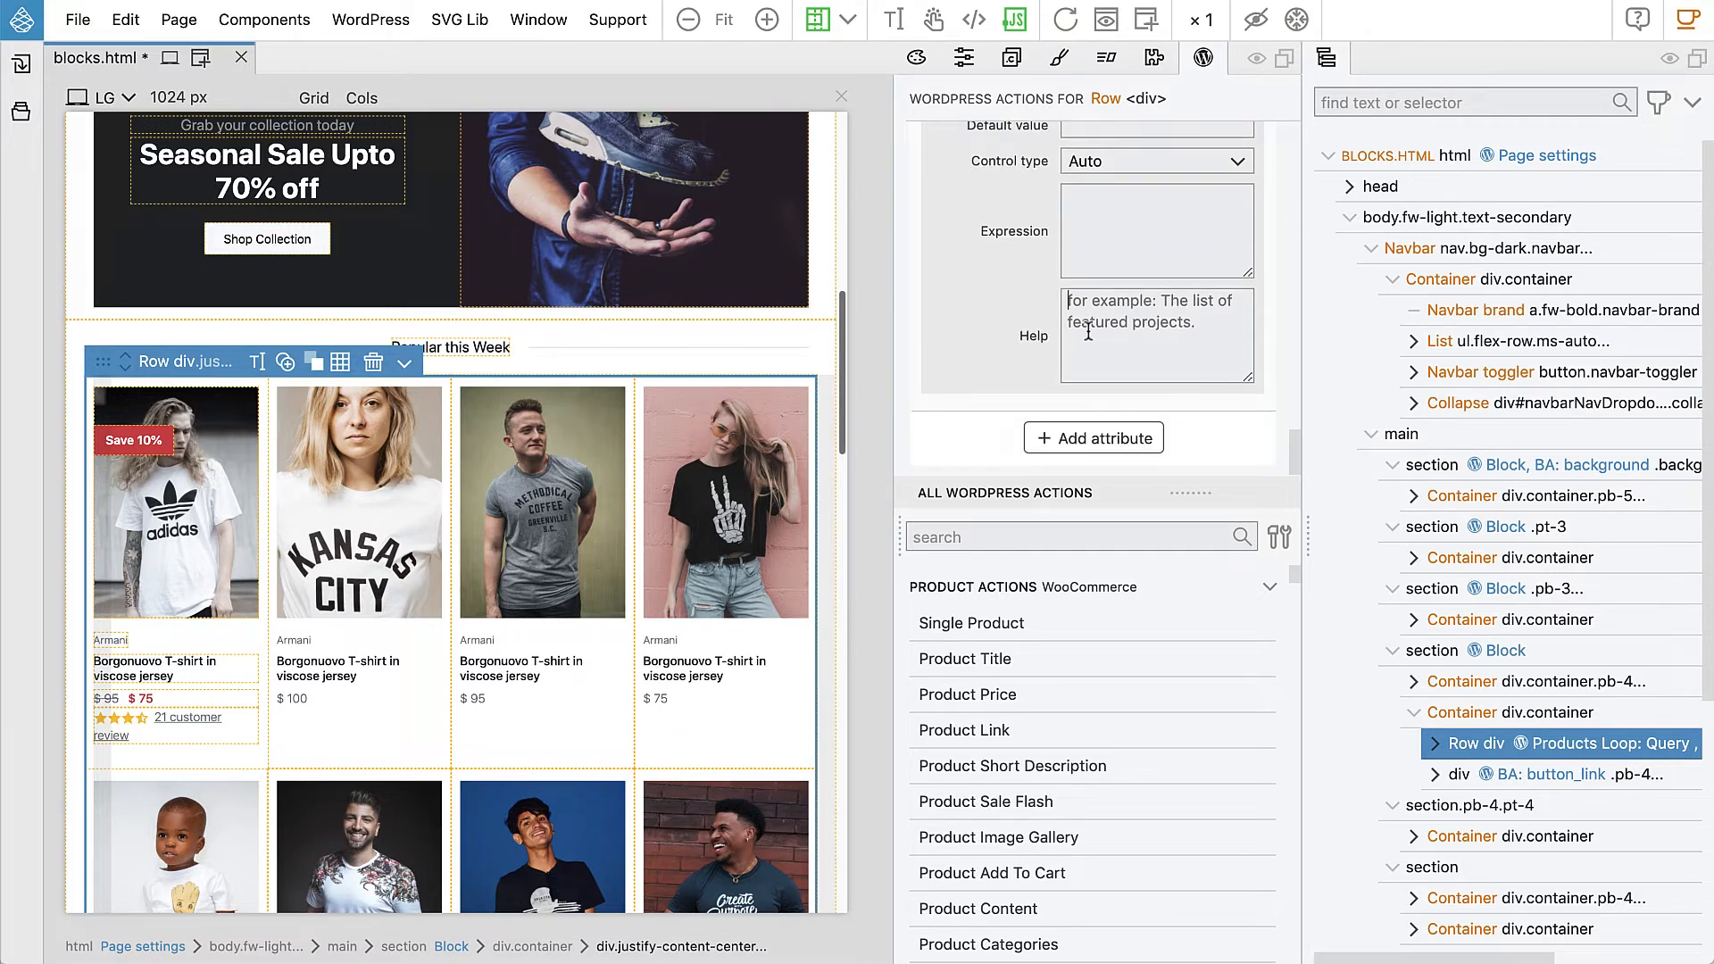
pyautogui.write('List catego')
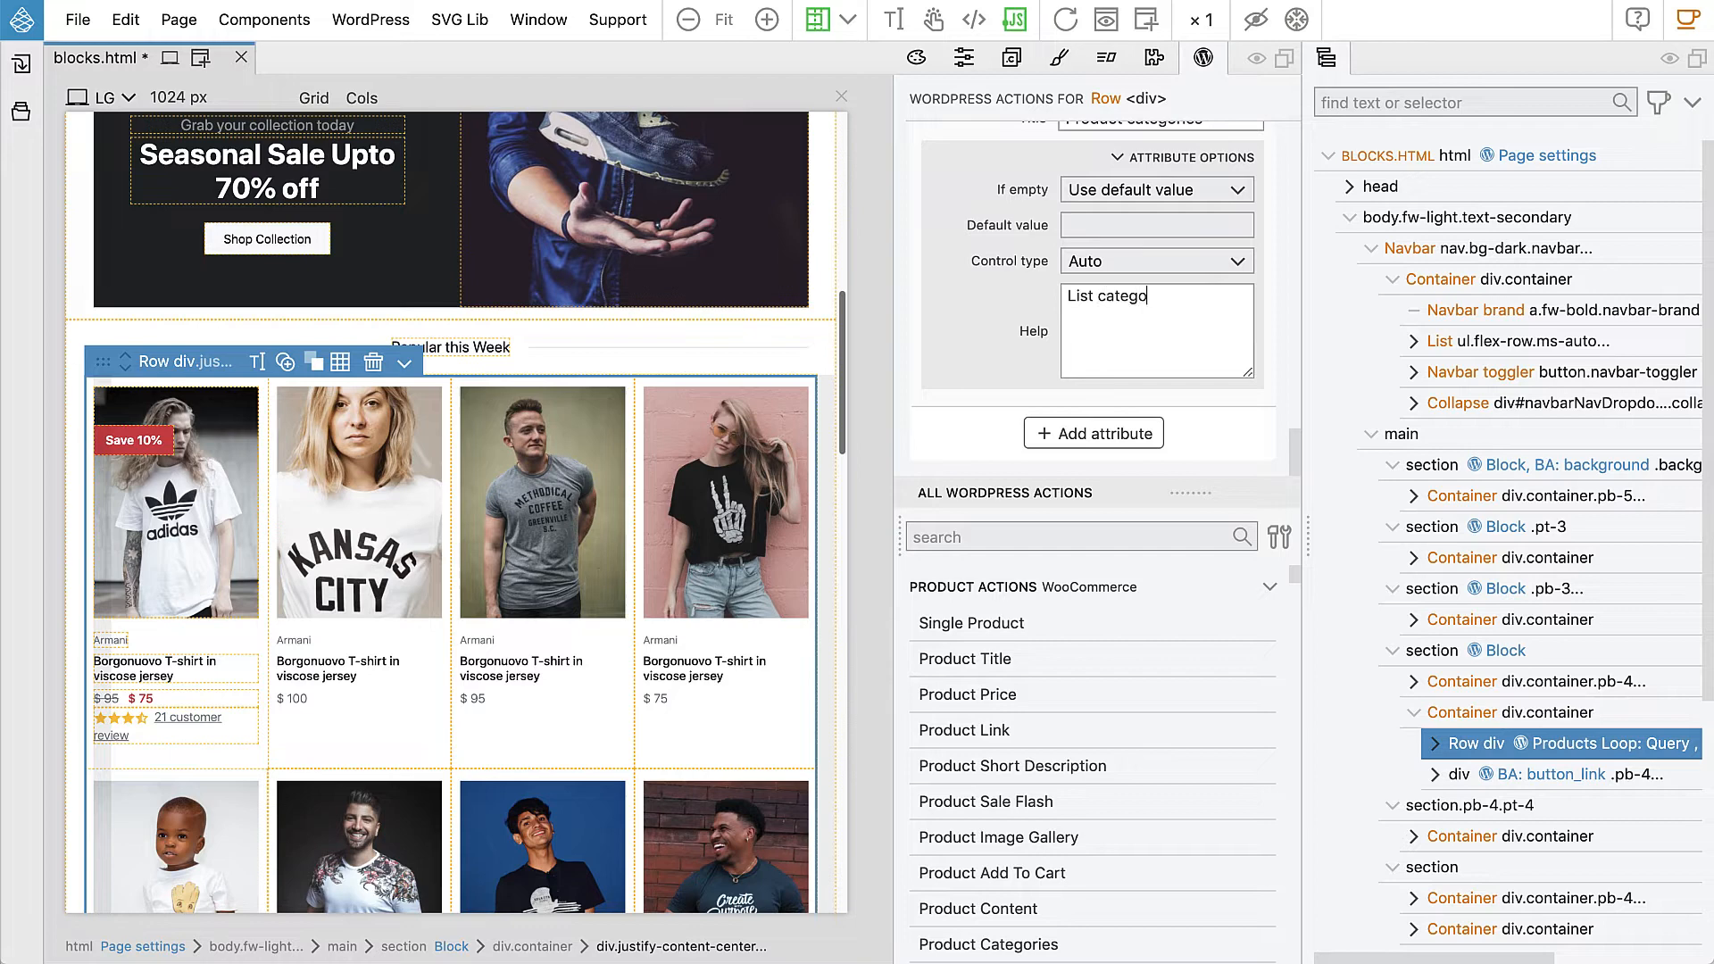
pyautogui.write('ries...')
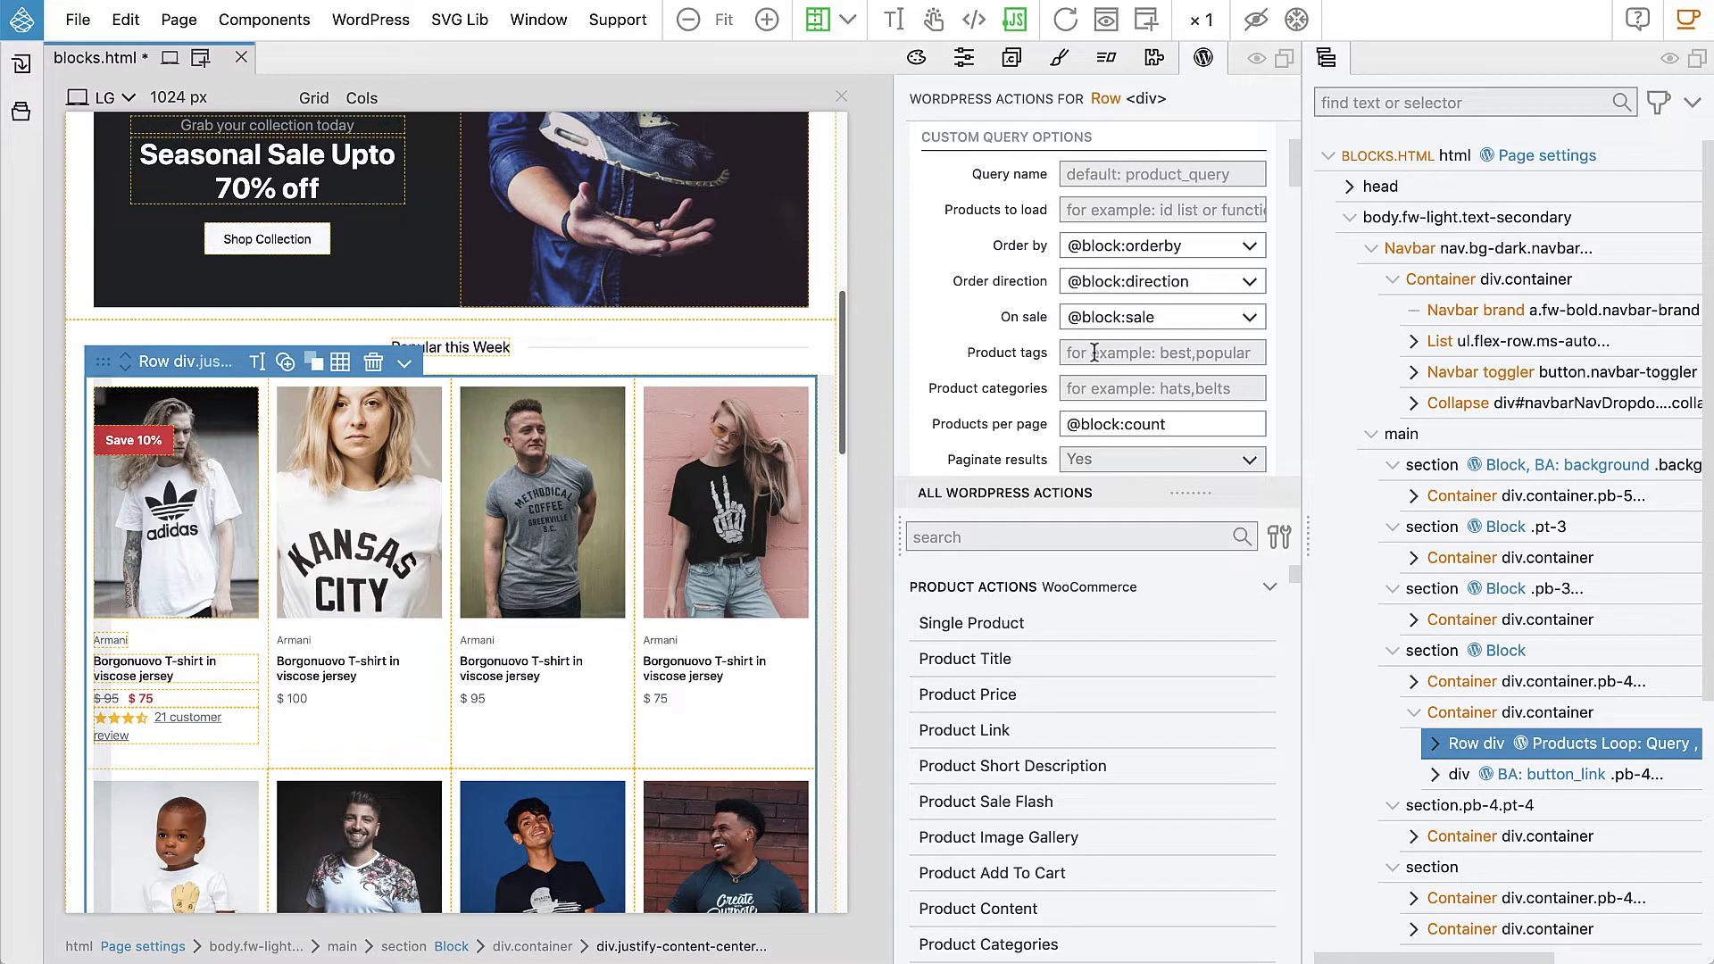
pyautogui.write('@block:tags')
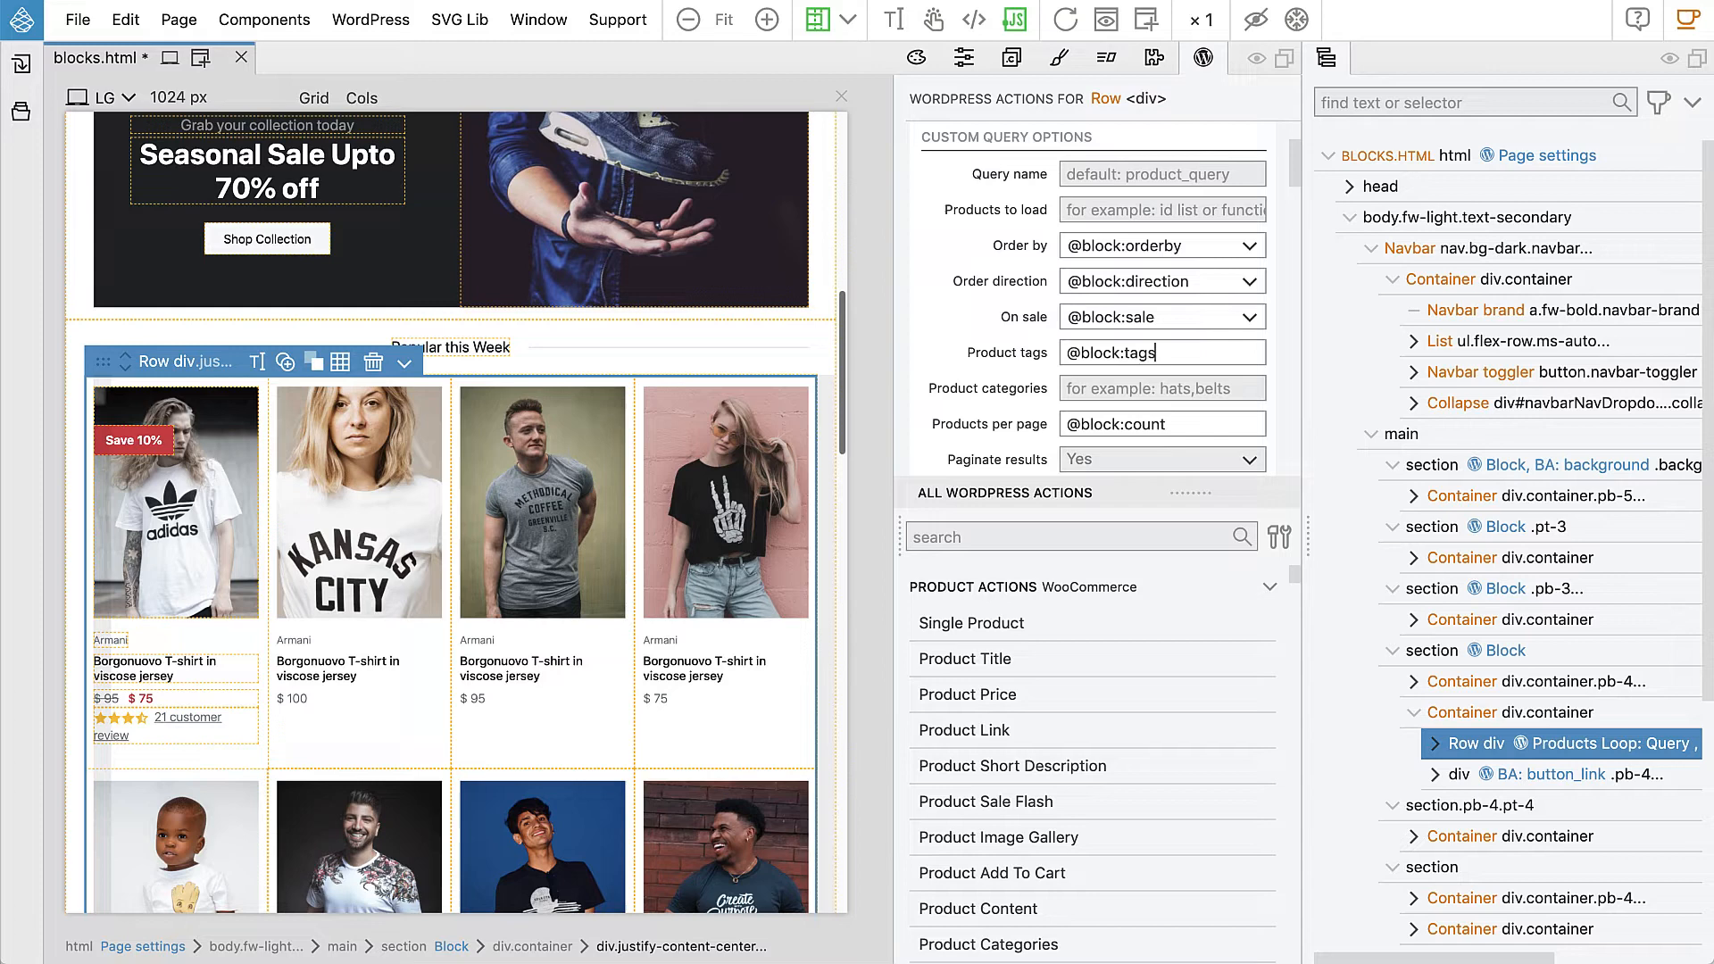
pyautogui.click(1160, 387)
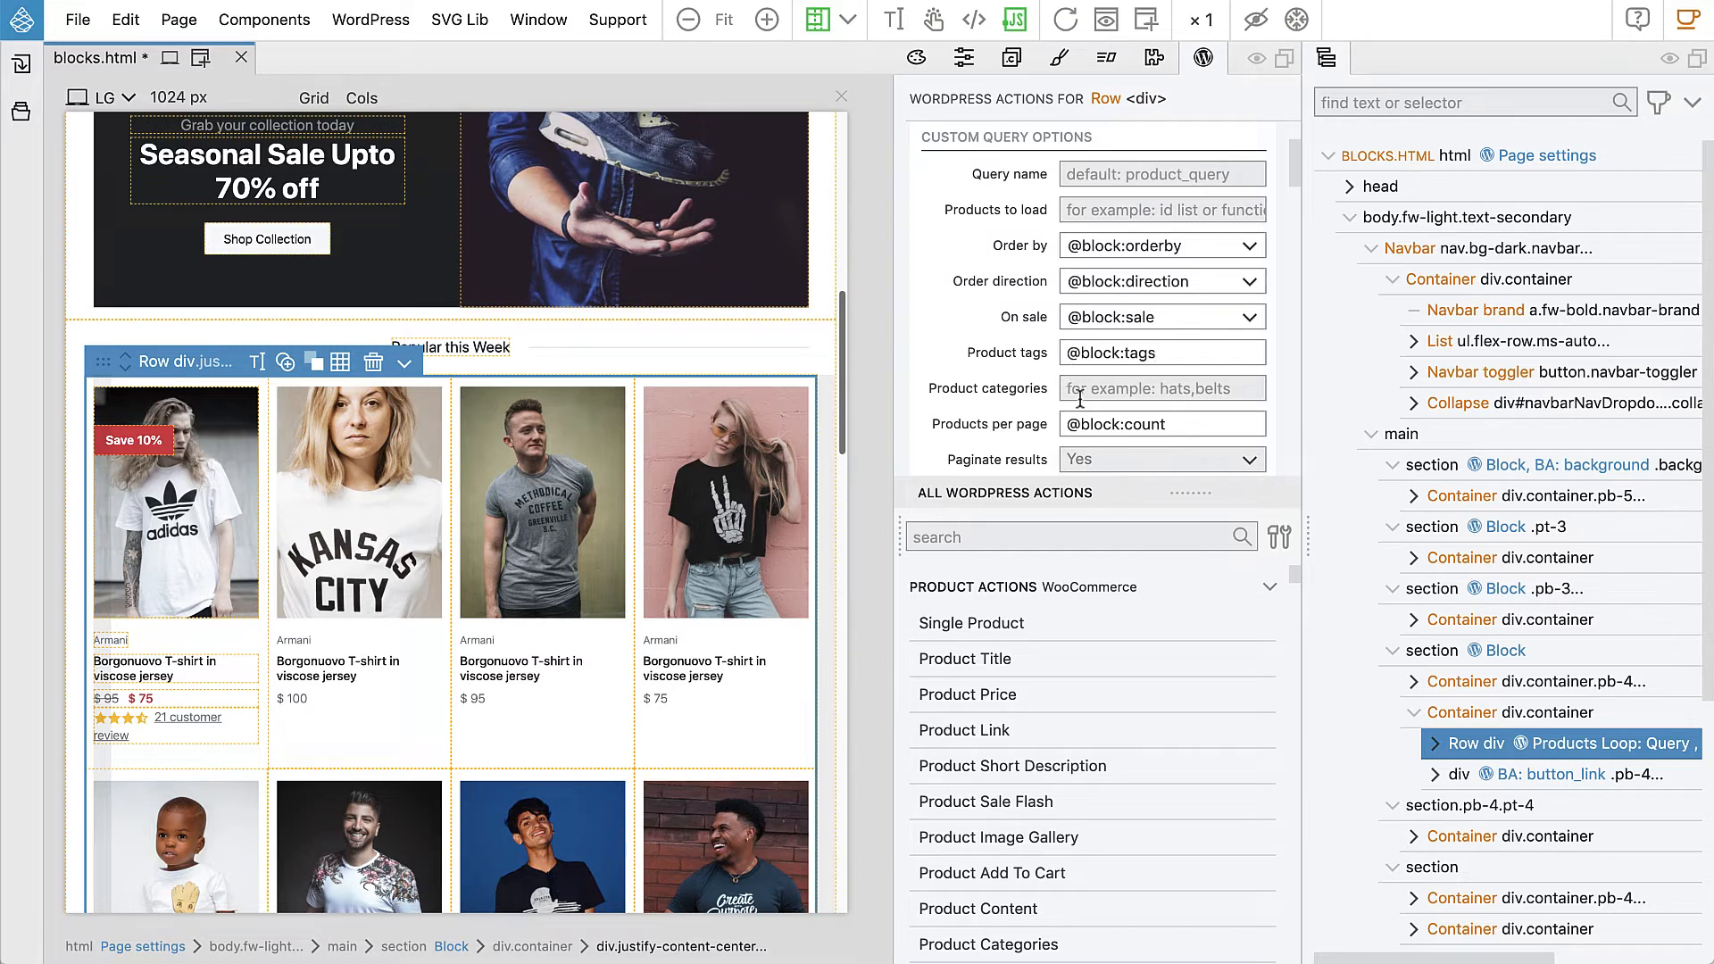
pyautogui.write('@block:')
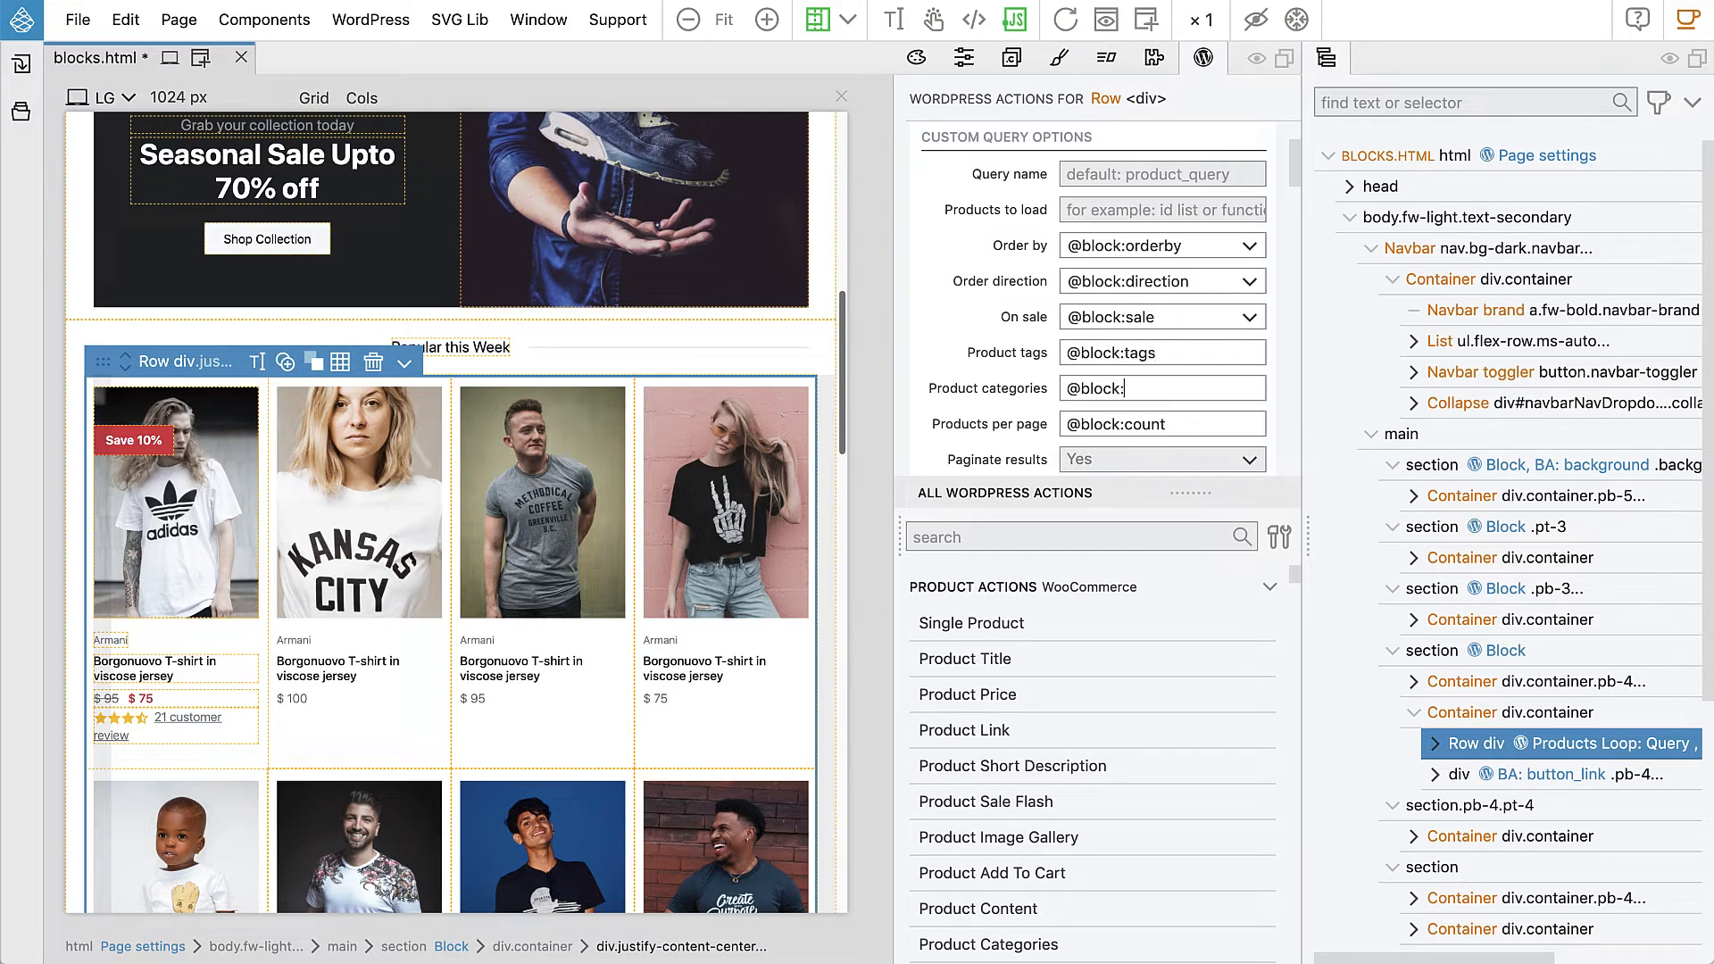
pyautogui.write('cats')
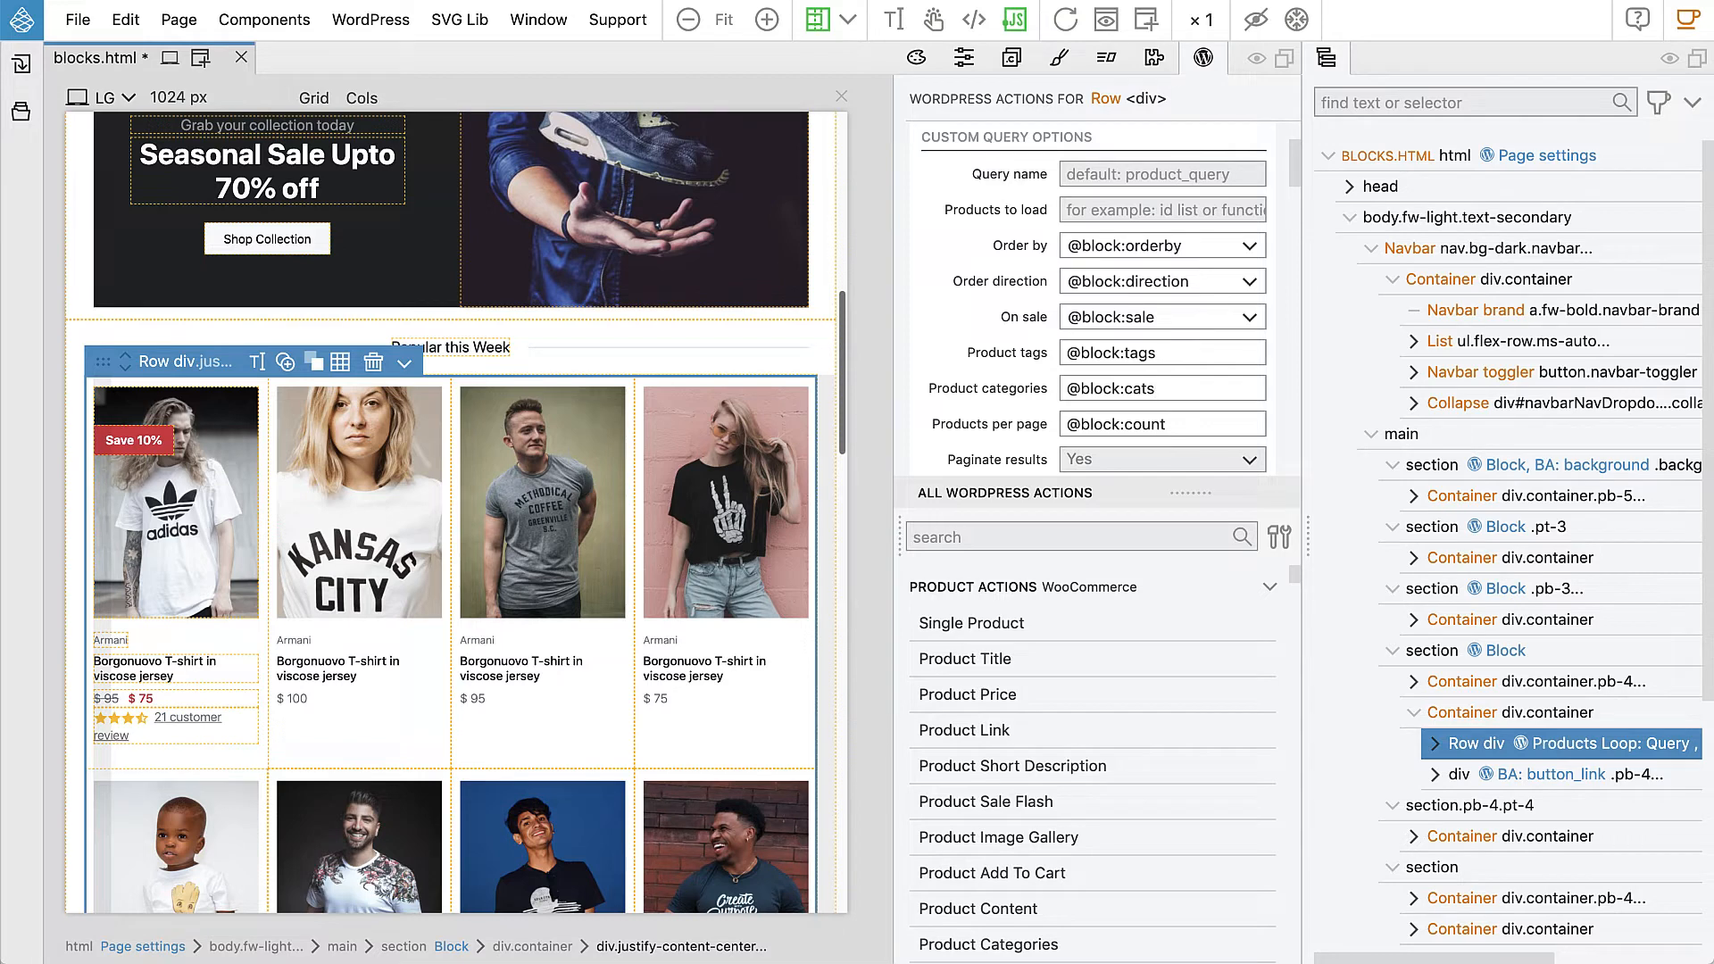
pyautogui.press('ctrl+s')
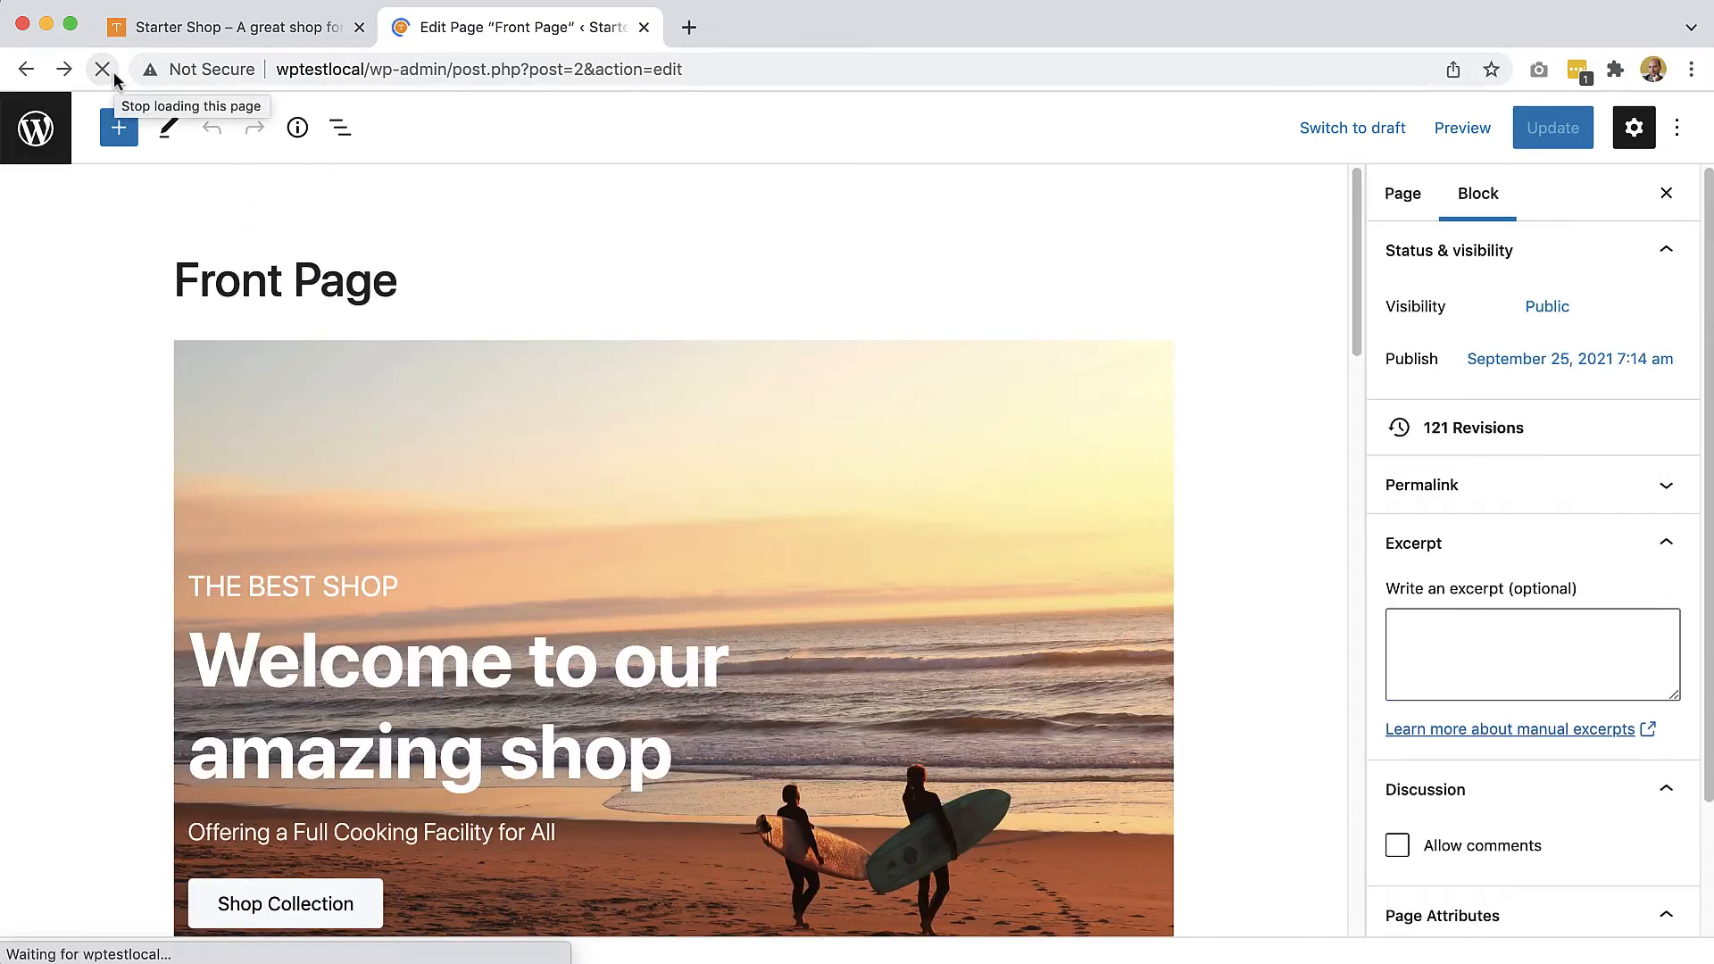
# - Filter the Bestsellers list by product tags best+blue, leaving only Hoodie with Logo
pyautogui.scroll(-3)
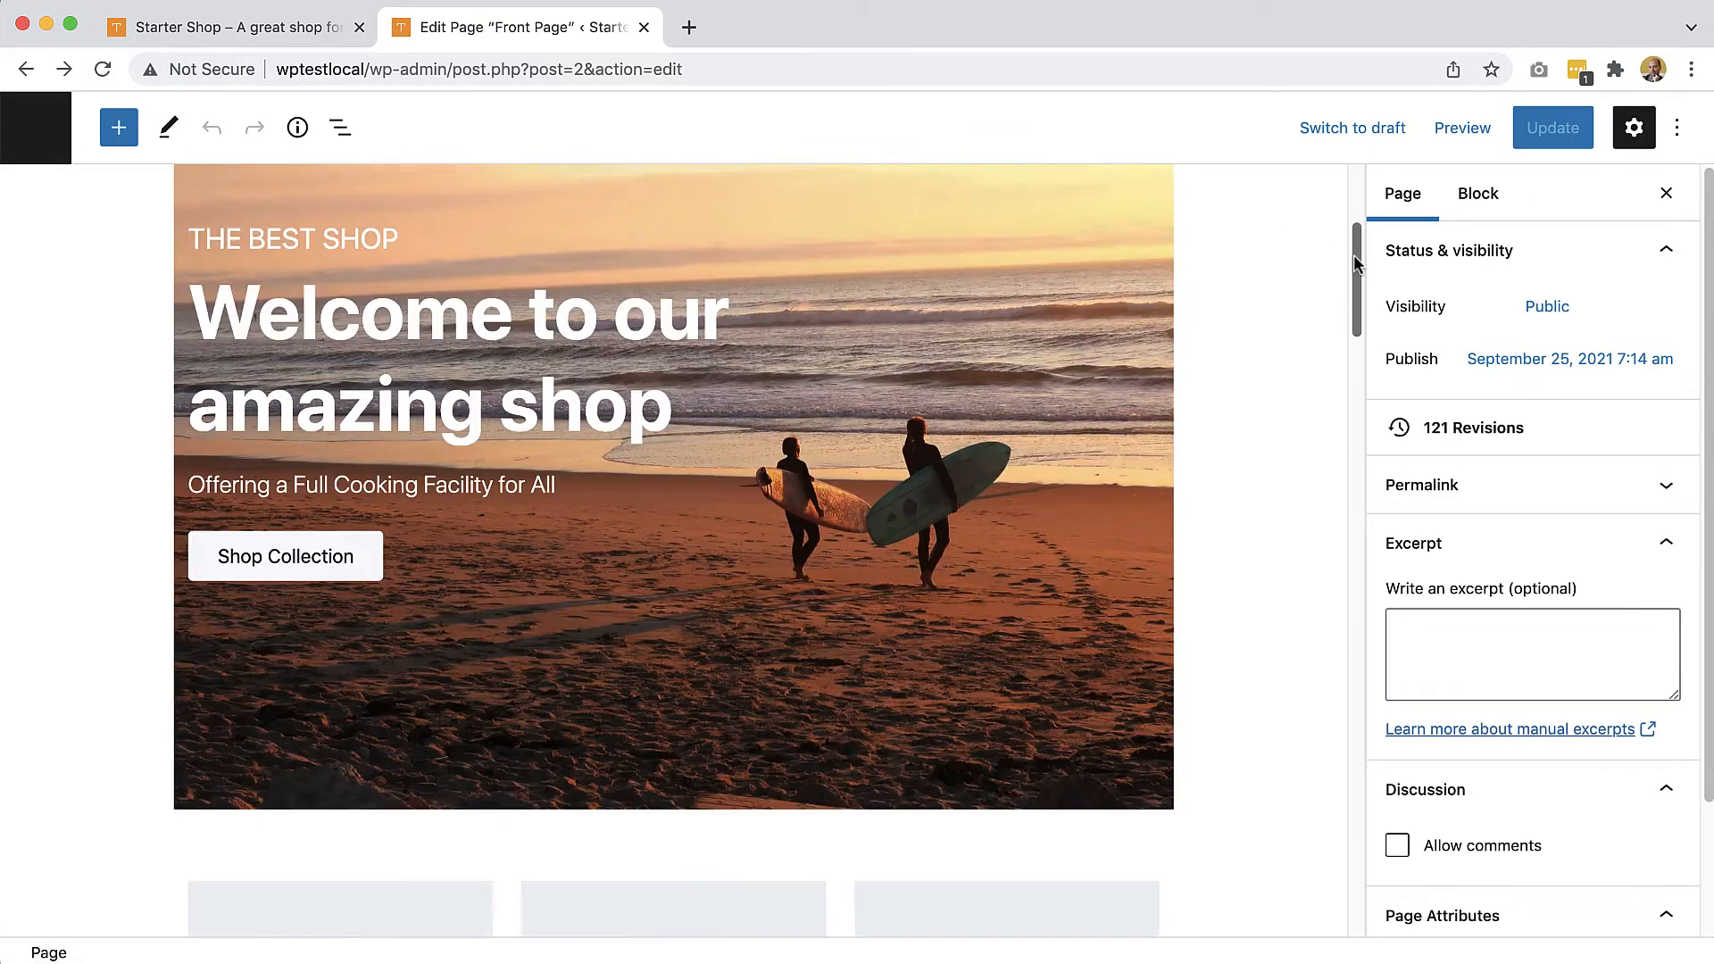
pyautogui.scroll(-3)
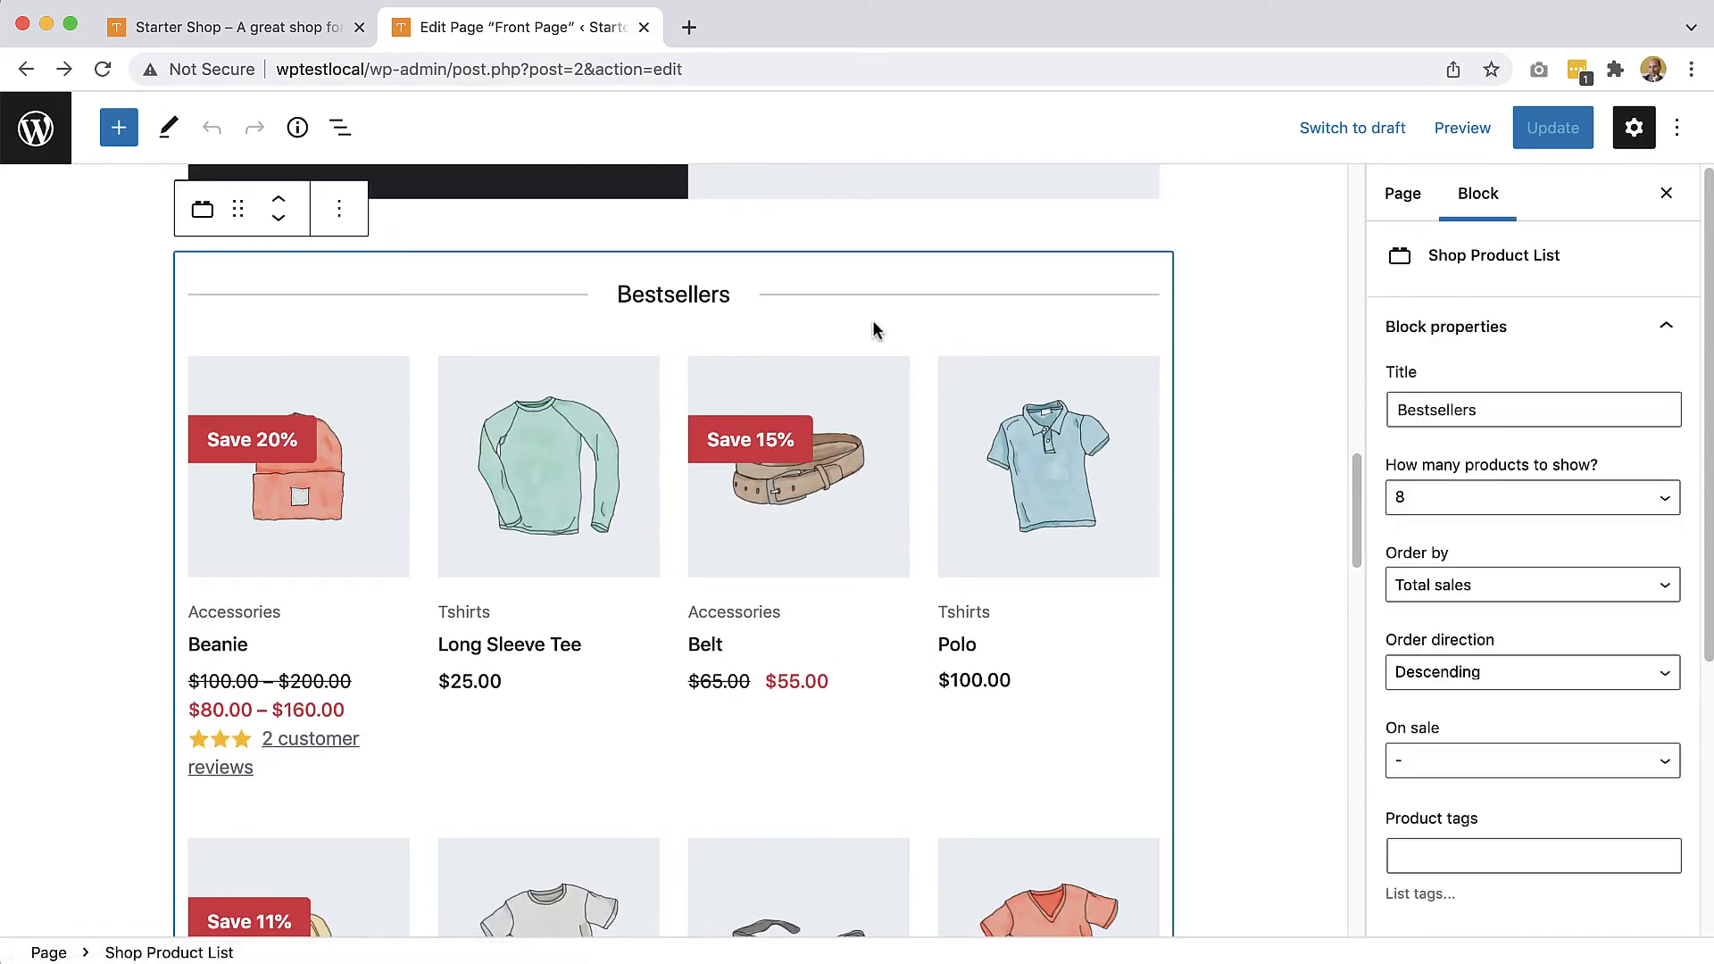
pyautogui.moveTo(1503, 505)
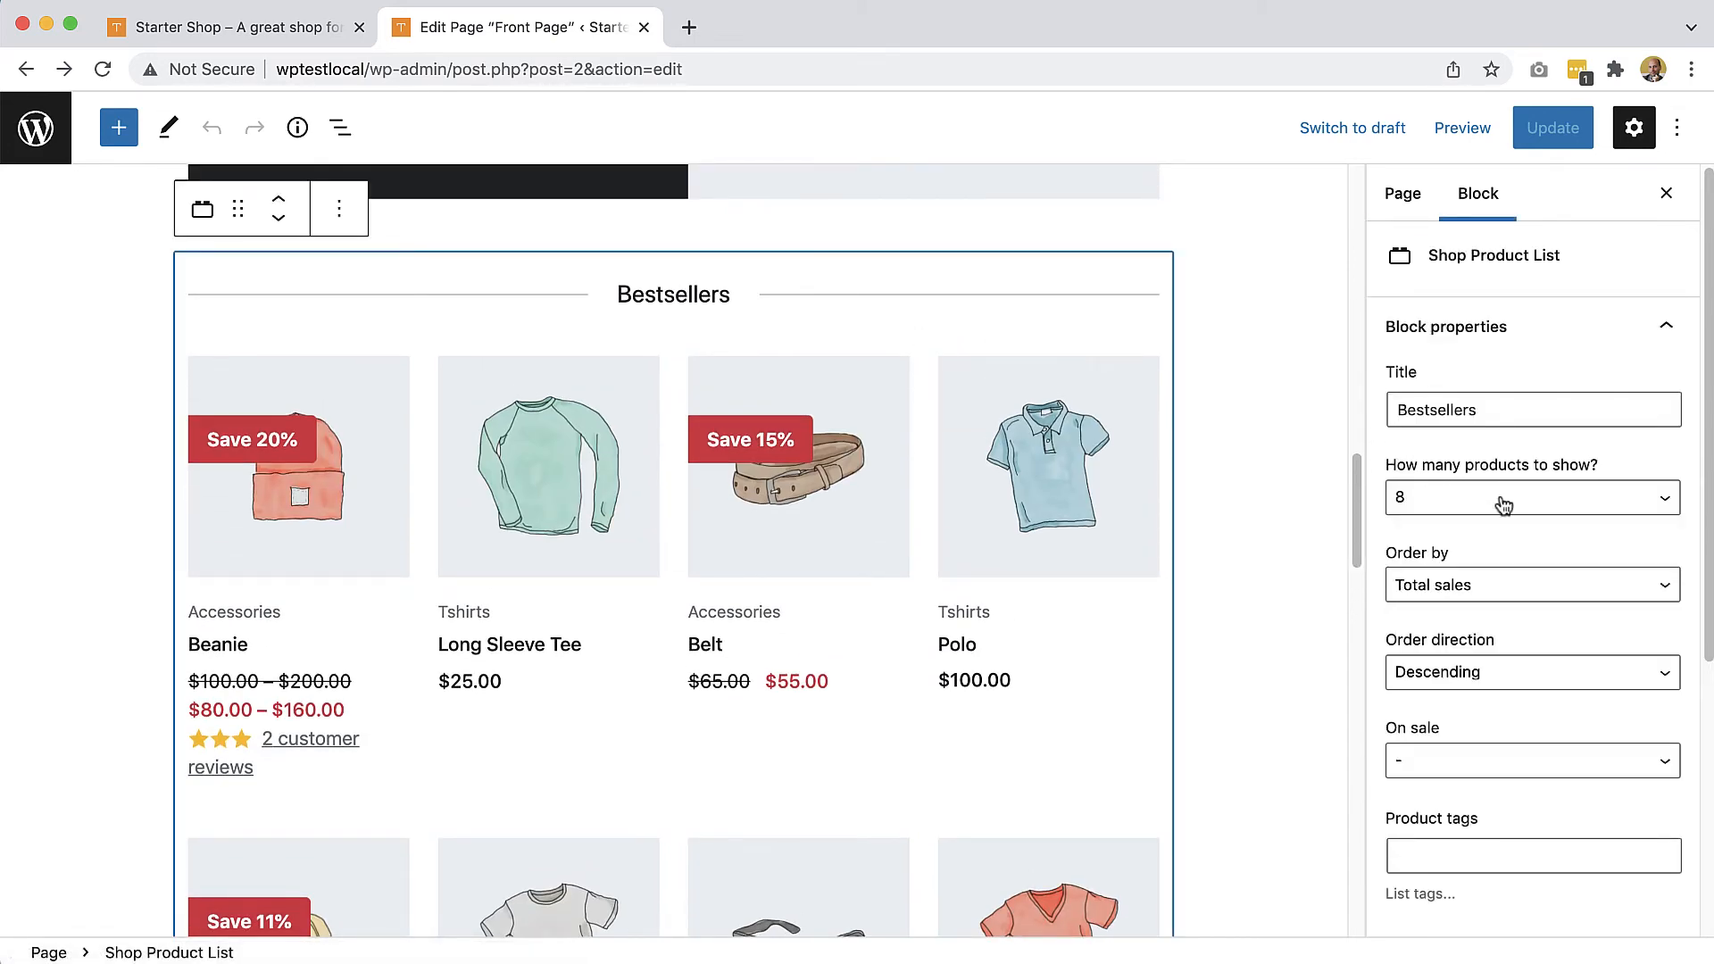
pyautogui.scroll(-3)
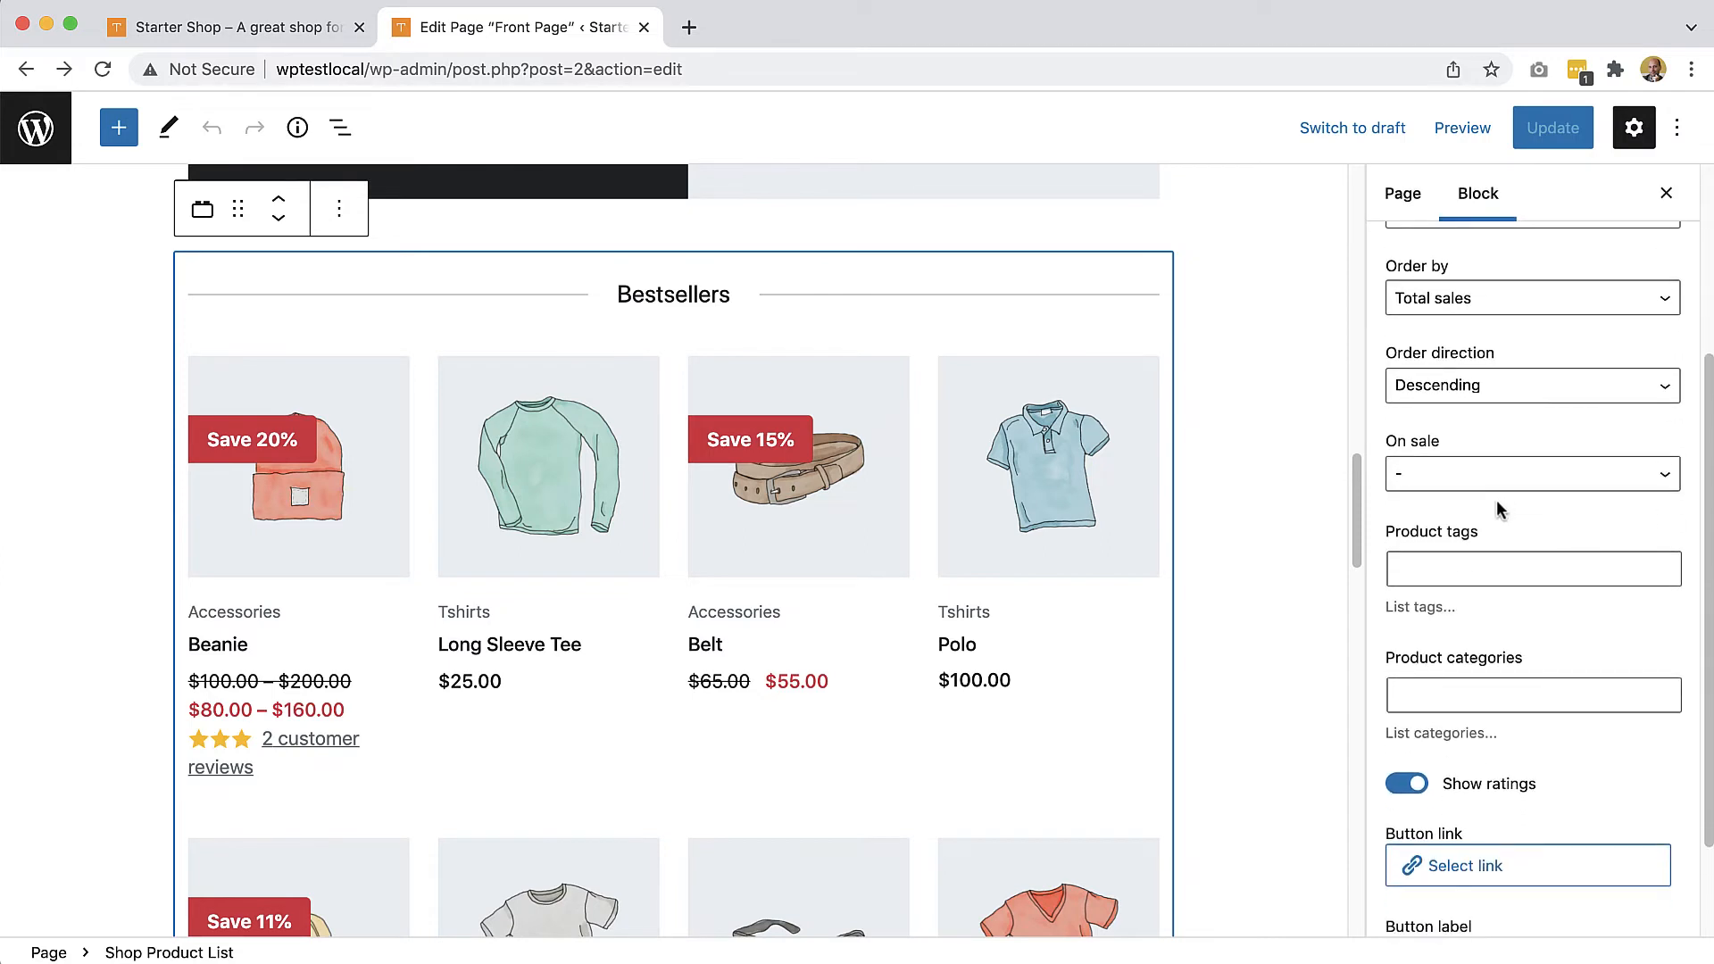
pyautogui.click(1530, 568)
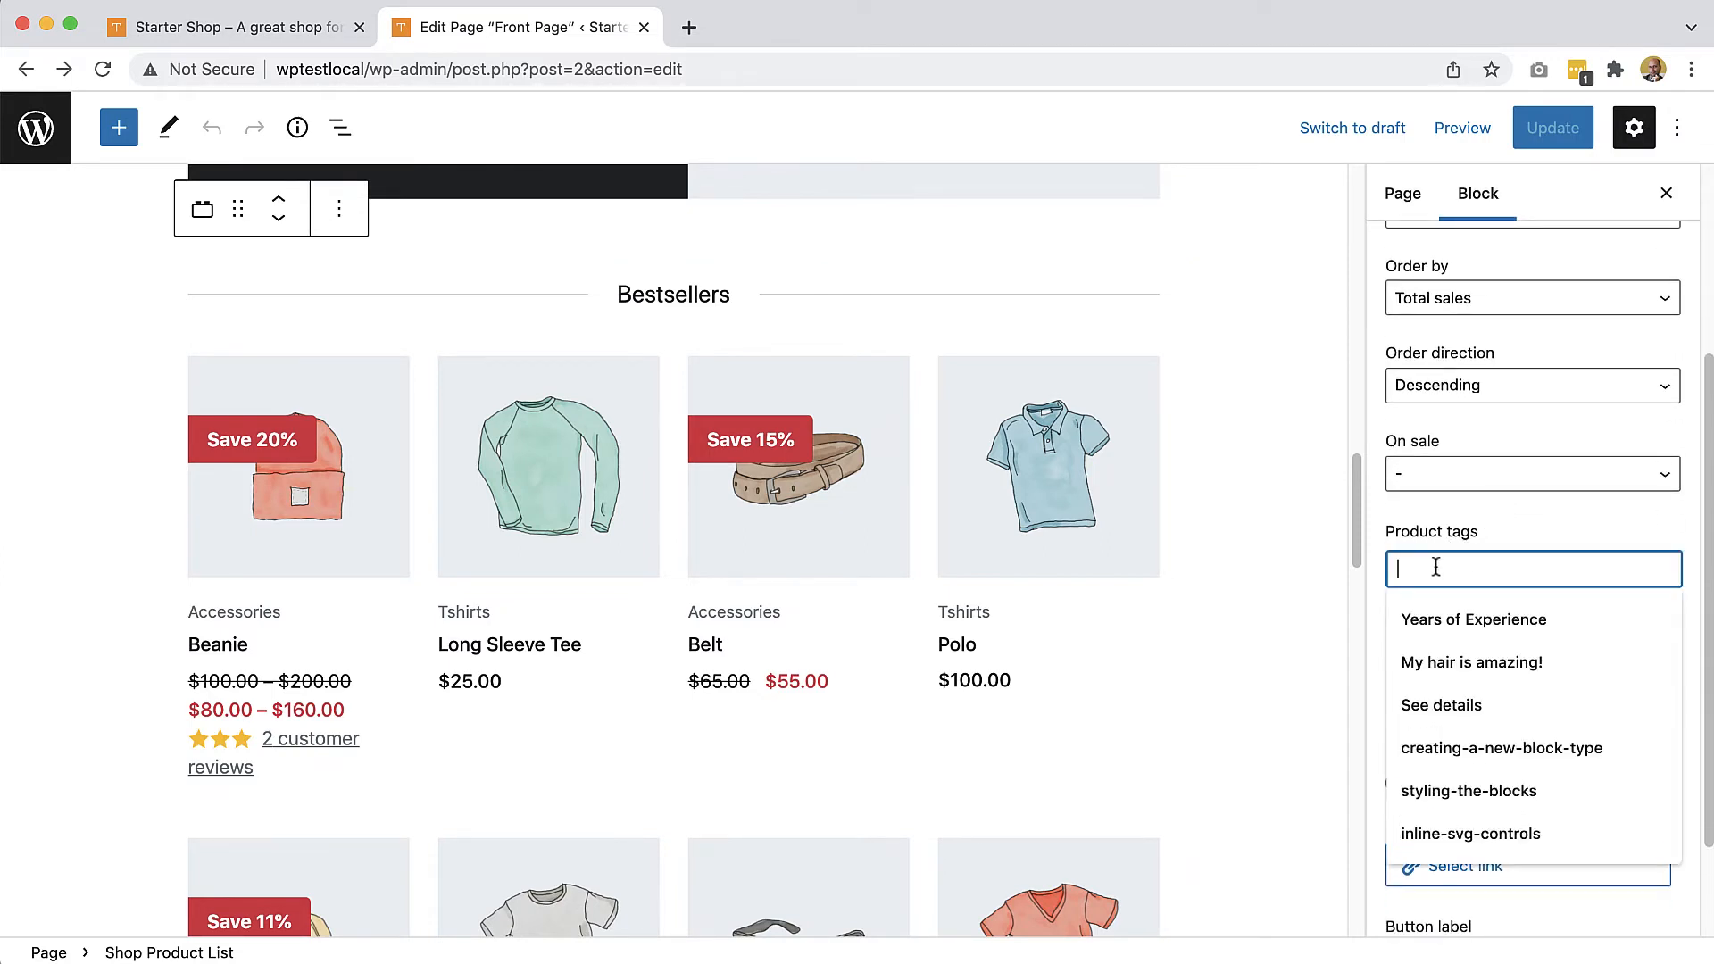
pyautogui.moveTo(1400, 573)
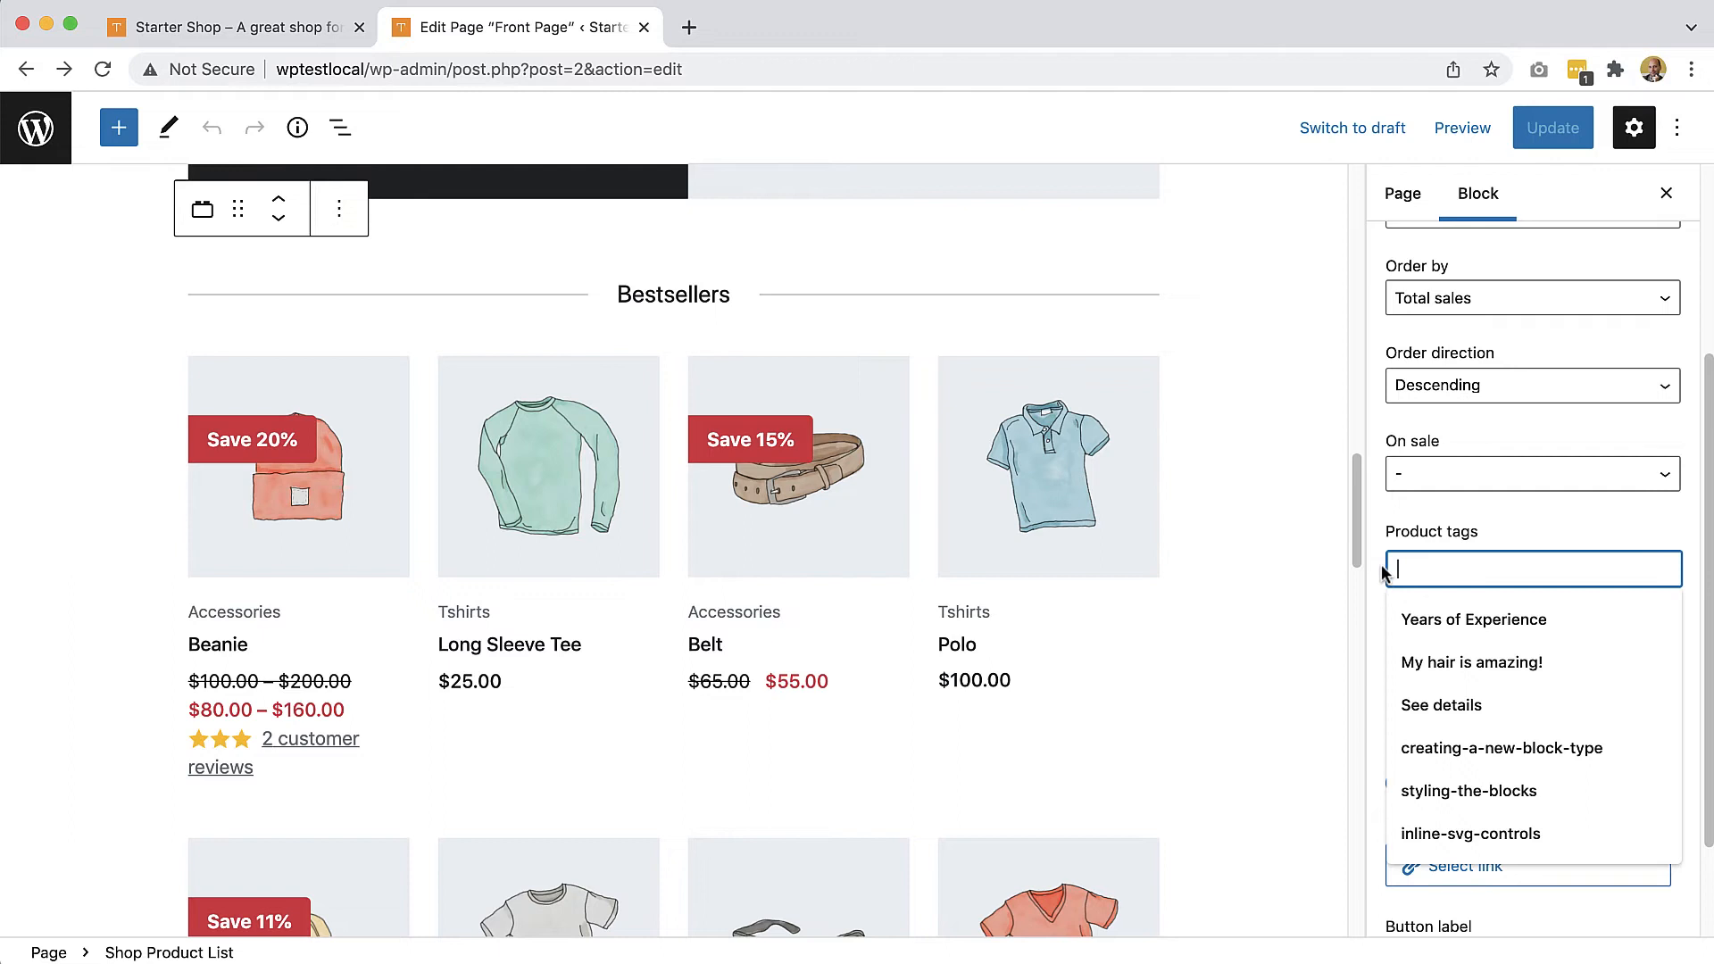
pyautogui.write('best+blue')
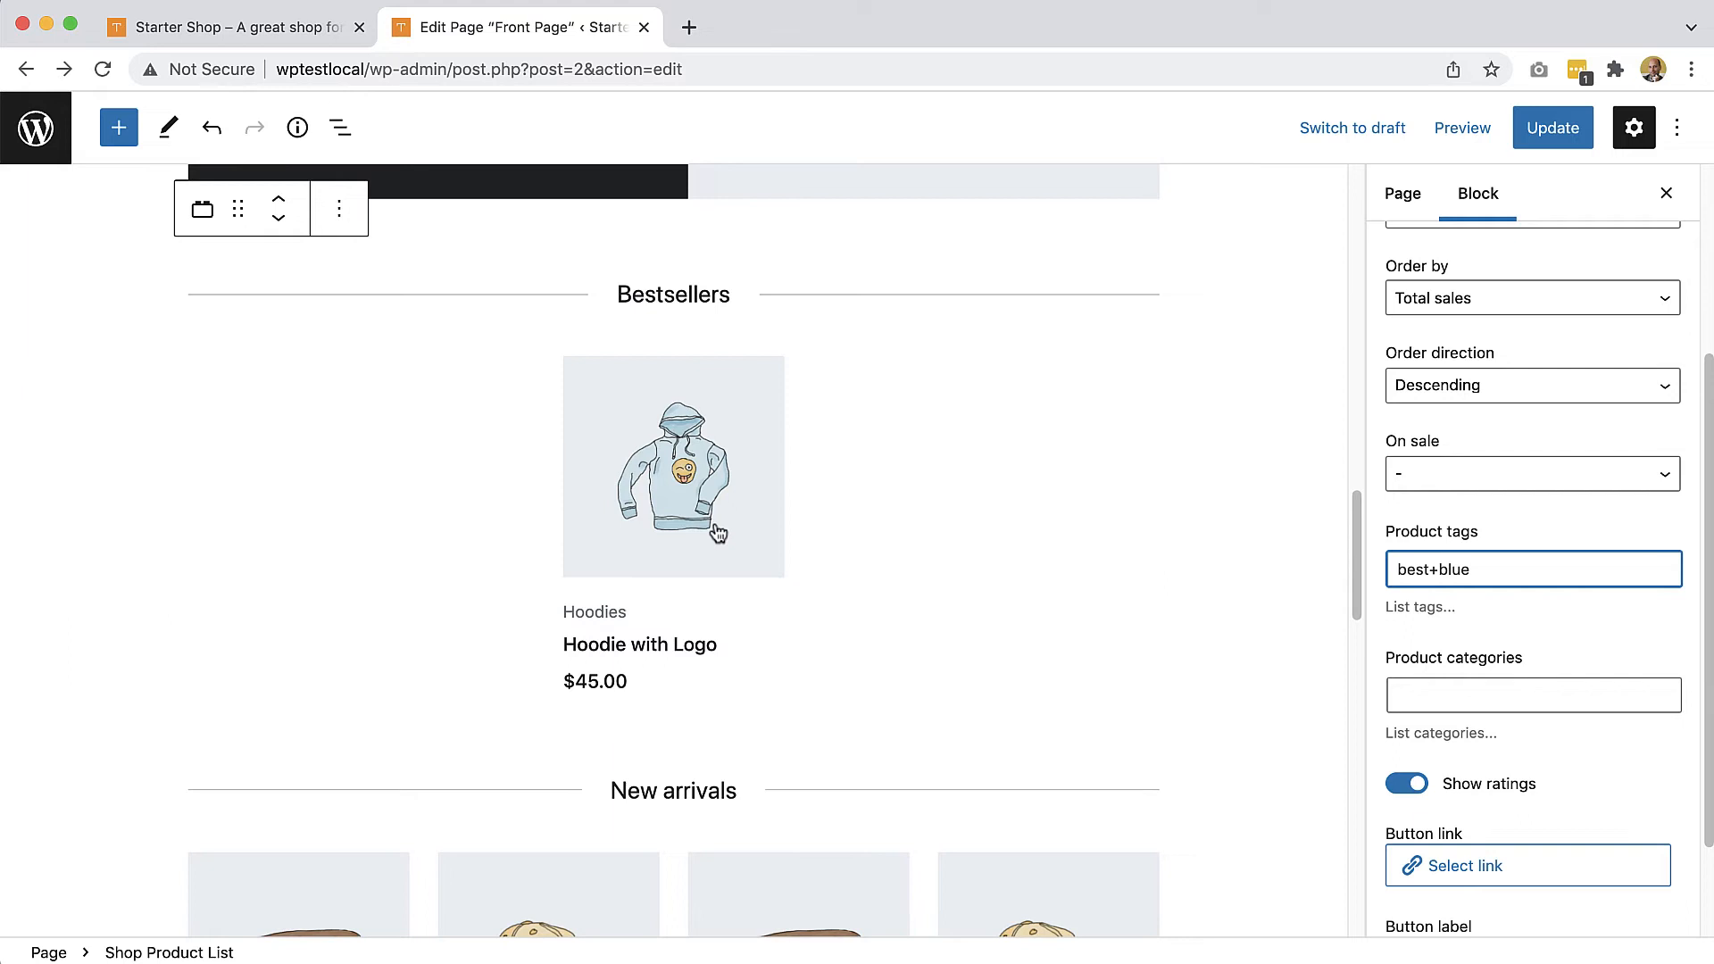
pyautogui.moveTo(693, 469)
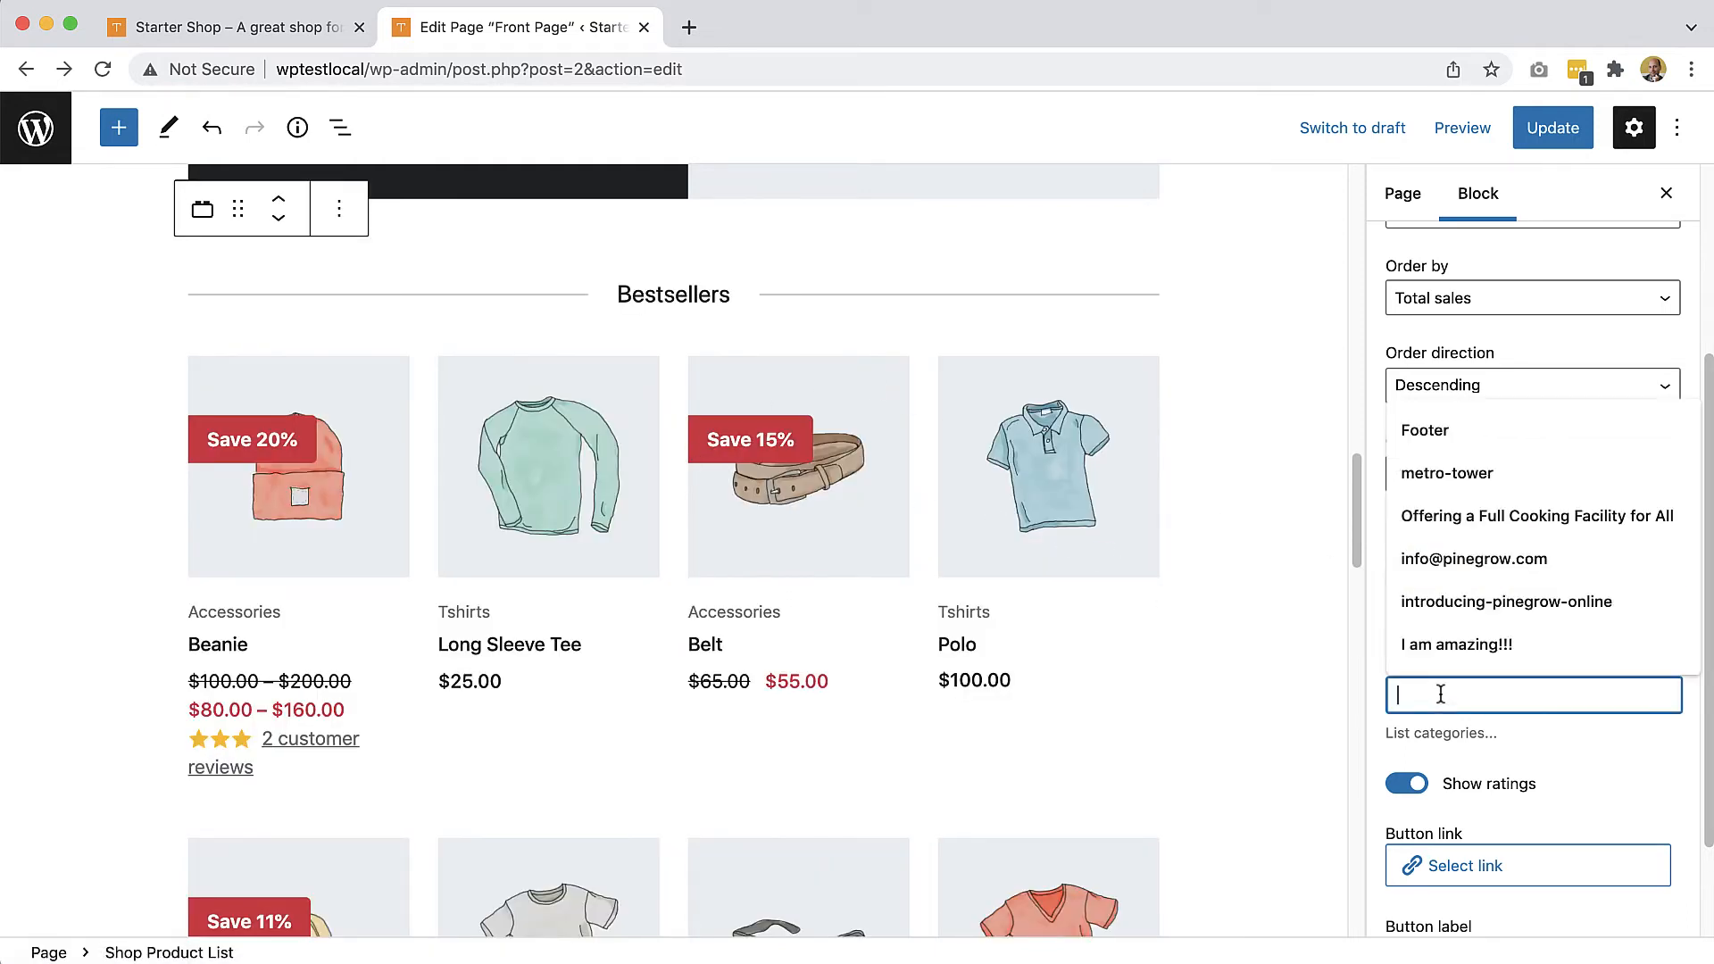
# - Enter caps,belts in the Bestsellers block's Product categories field to list two caps and two belts
pyautogui.write('c')
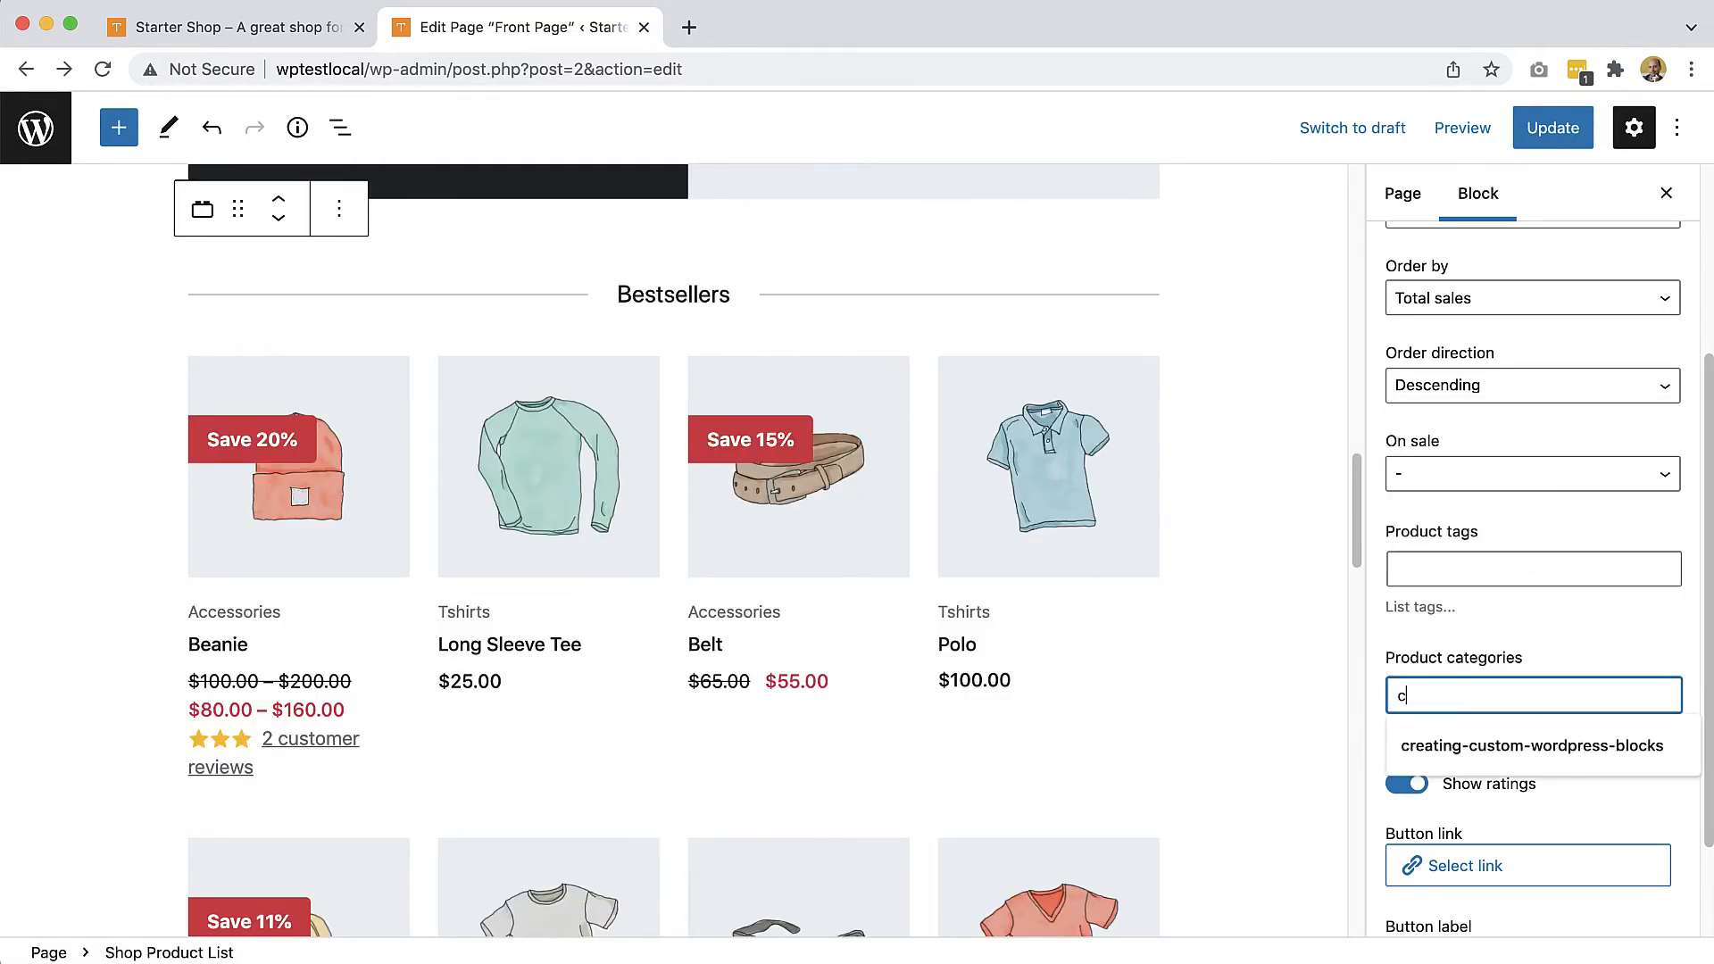
pyautogui.write('aps')
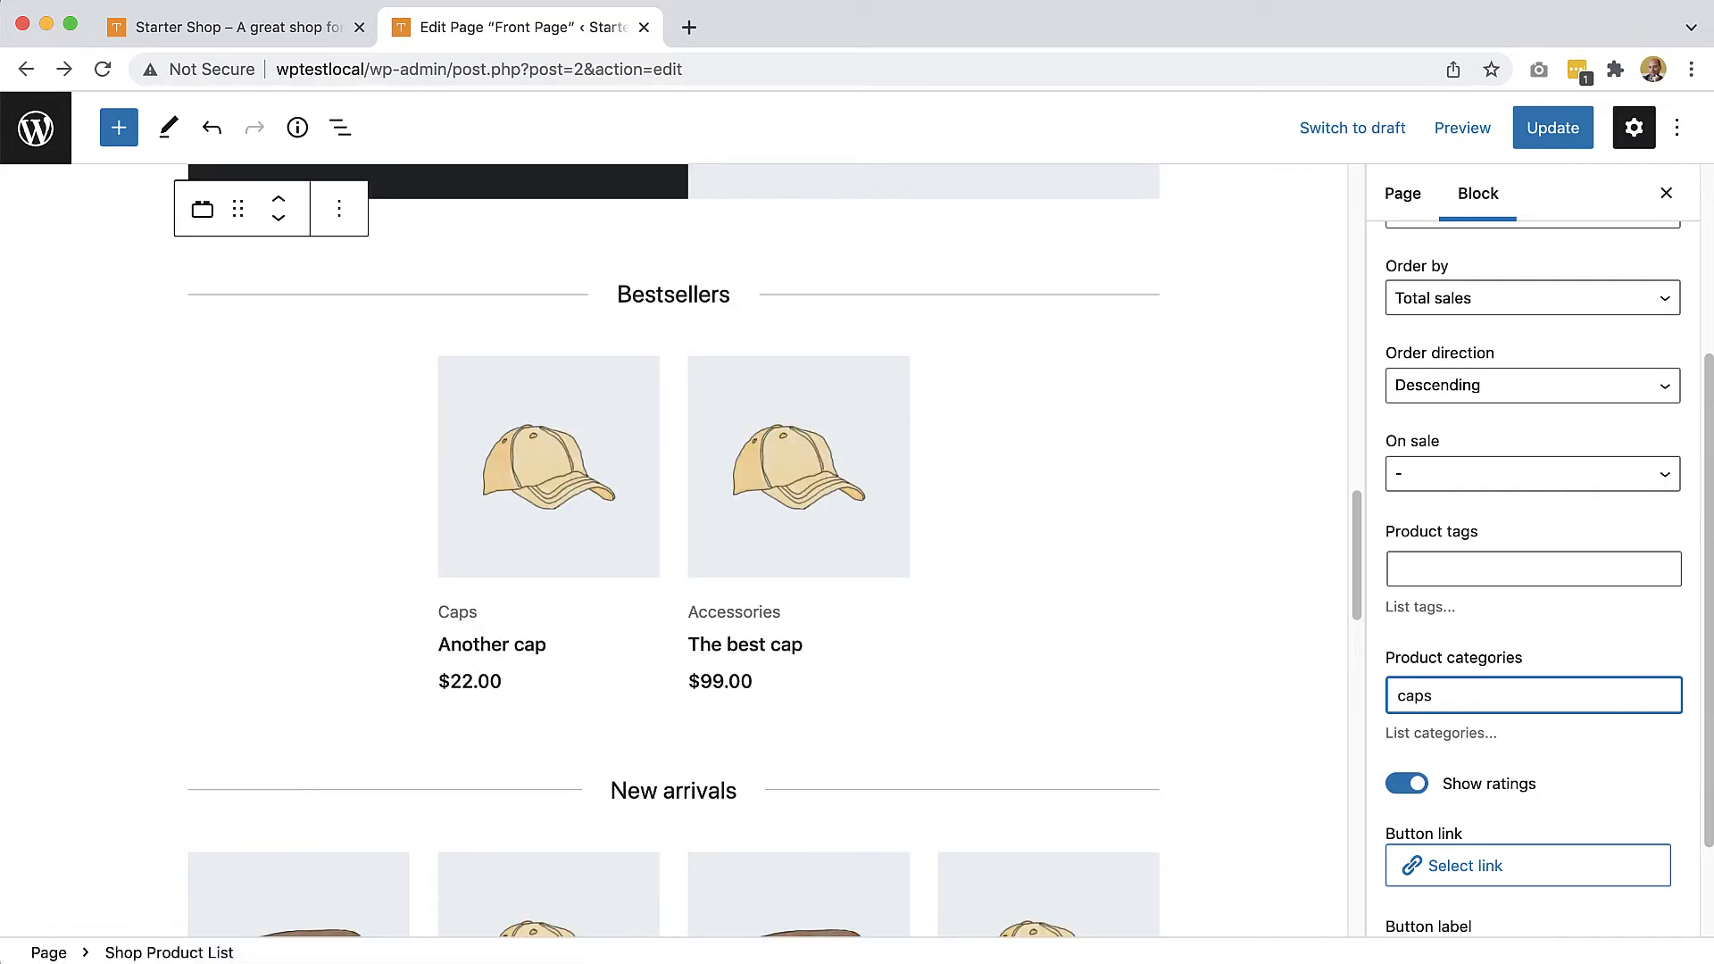
pyautogui.write(',')
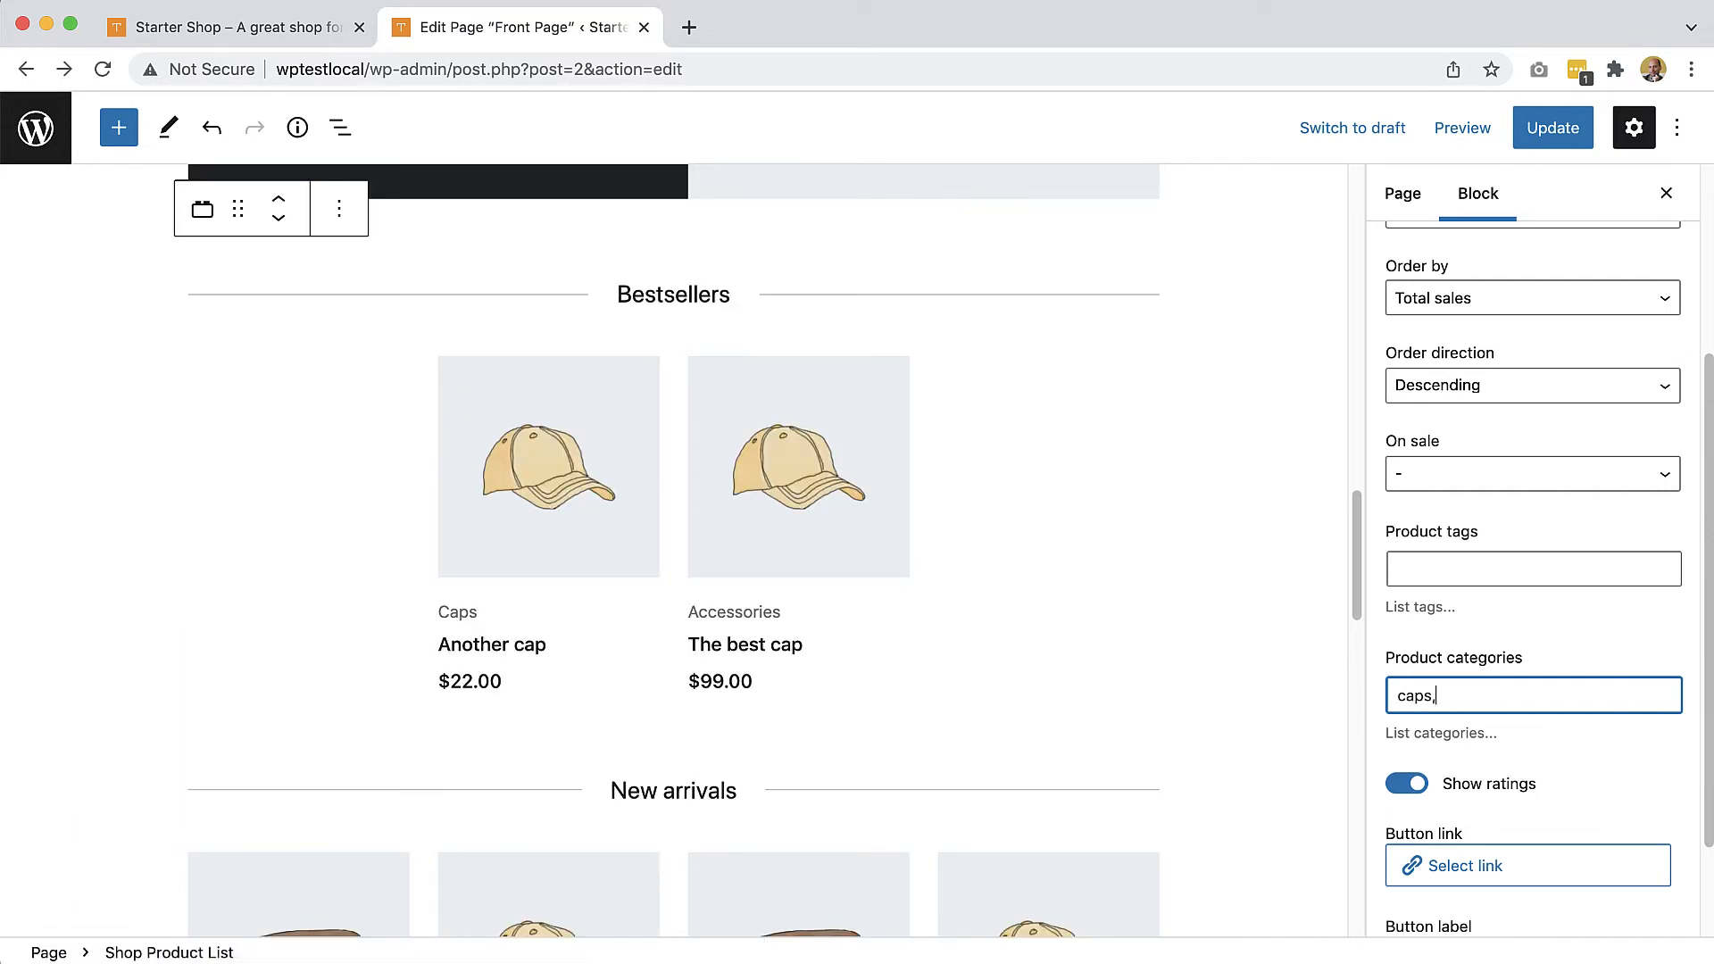
pyautogui.write('belts')
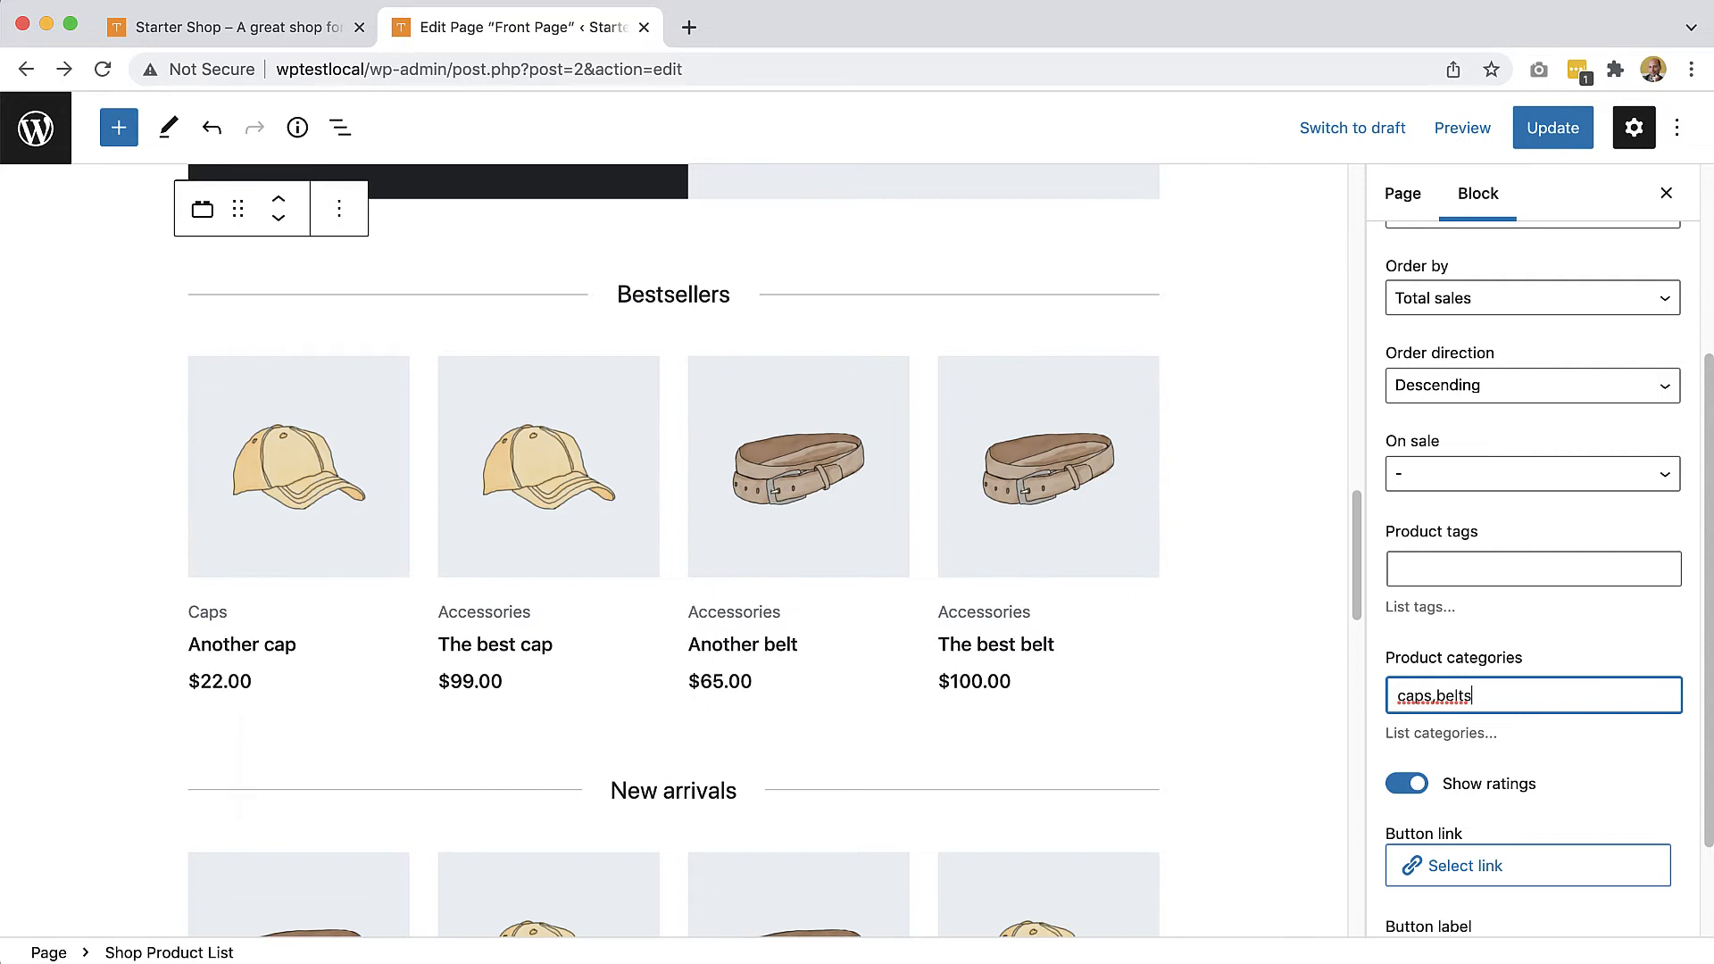
pyautogui.moveTo(291, 613)
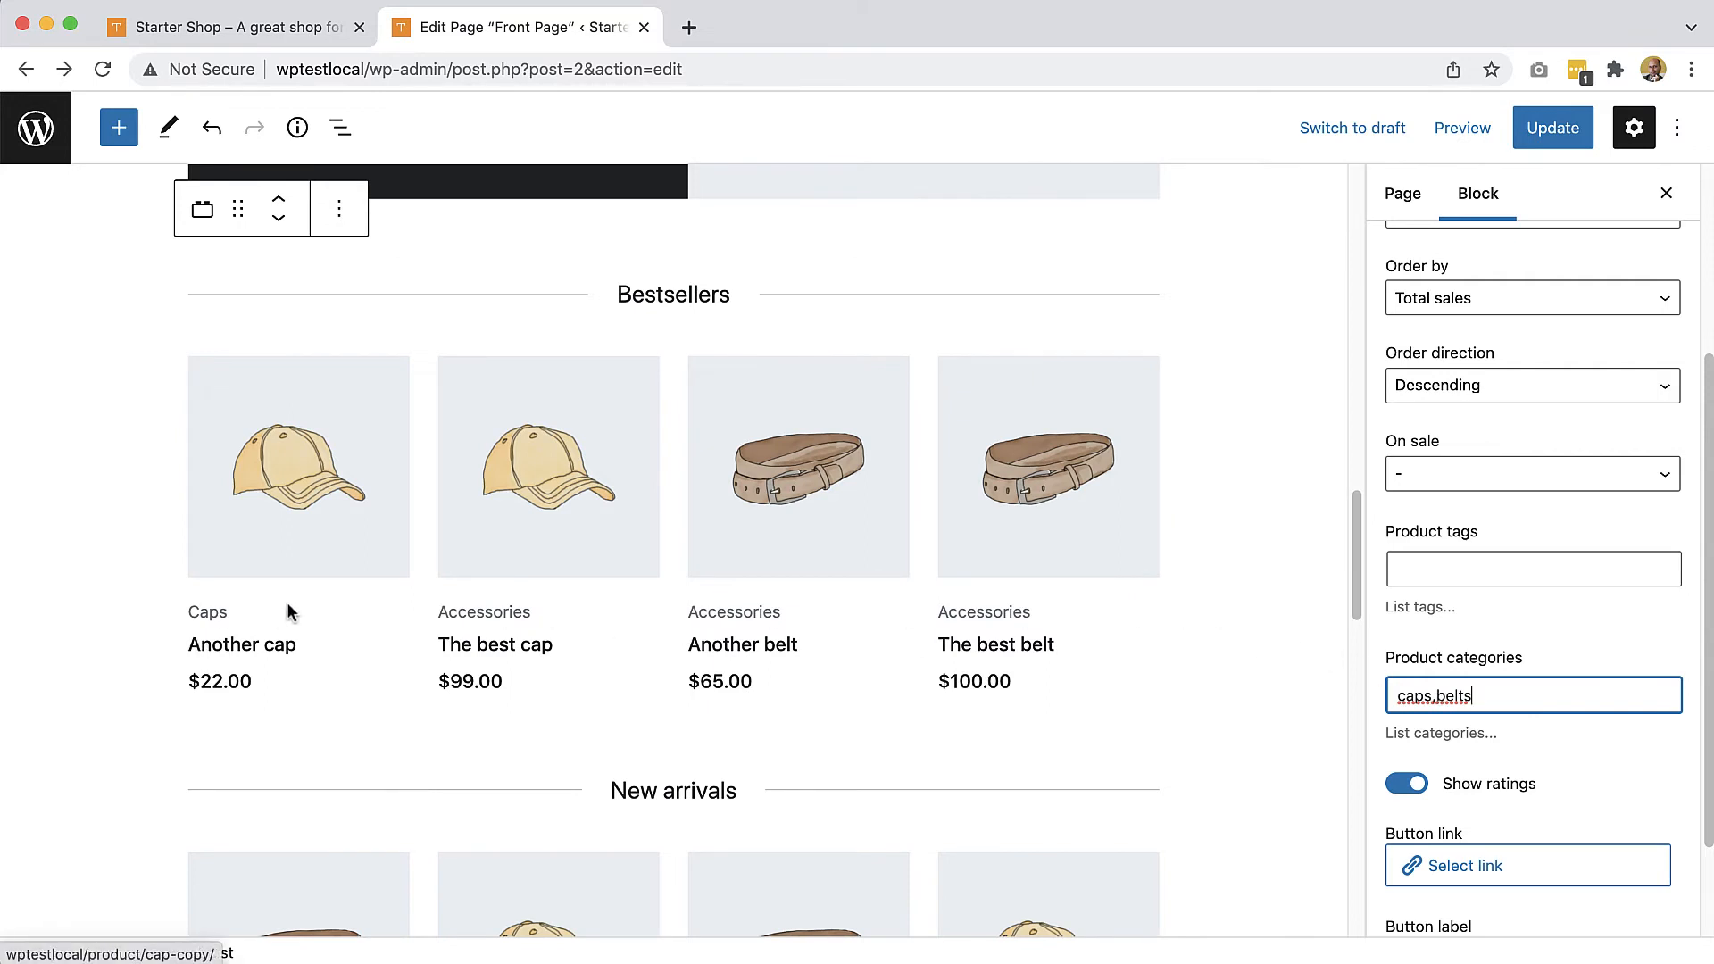
pyautogui.moveTo(734, 625)
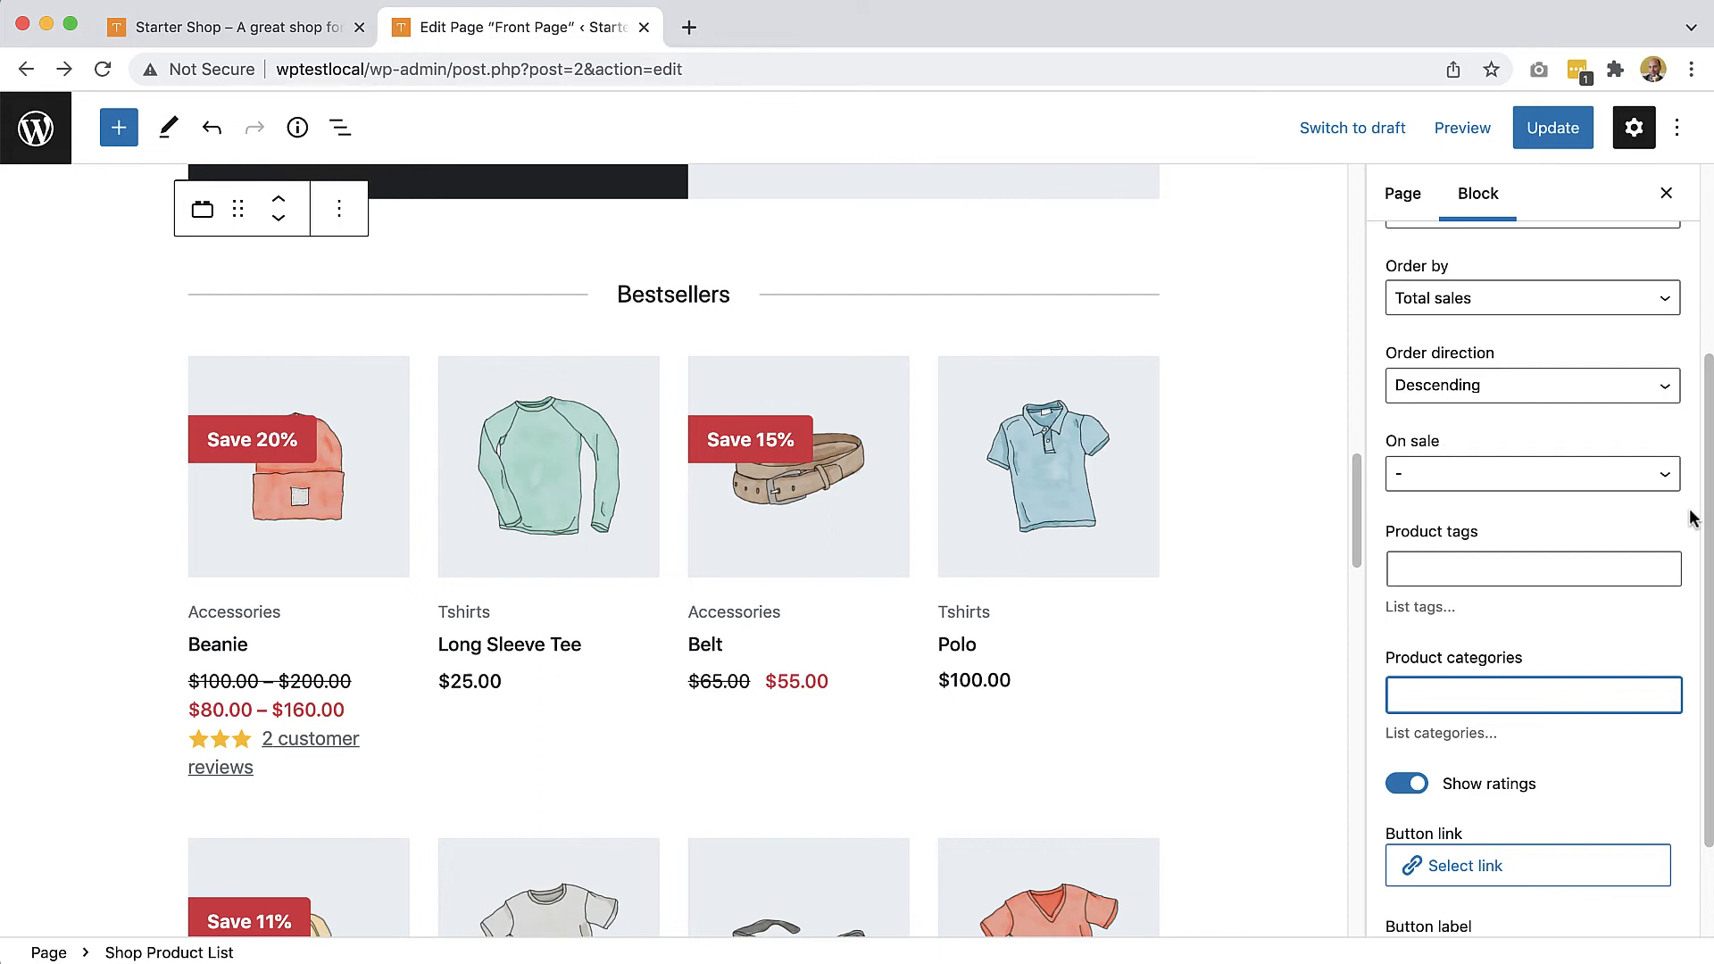
# - Scroll the sidebar to the View More button label and the page down to New arrivals
pyautogui.scroll(-3)
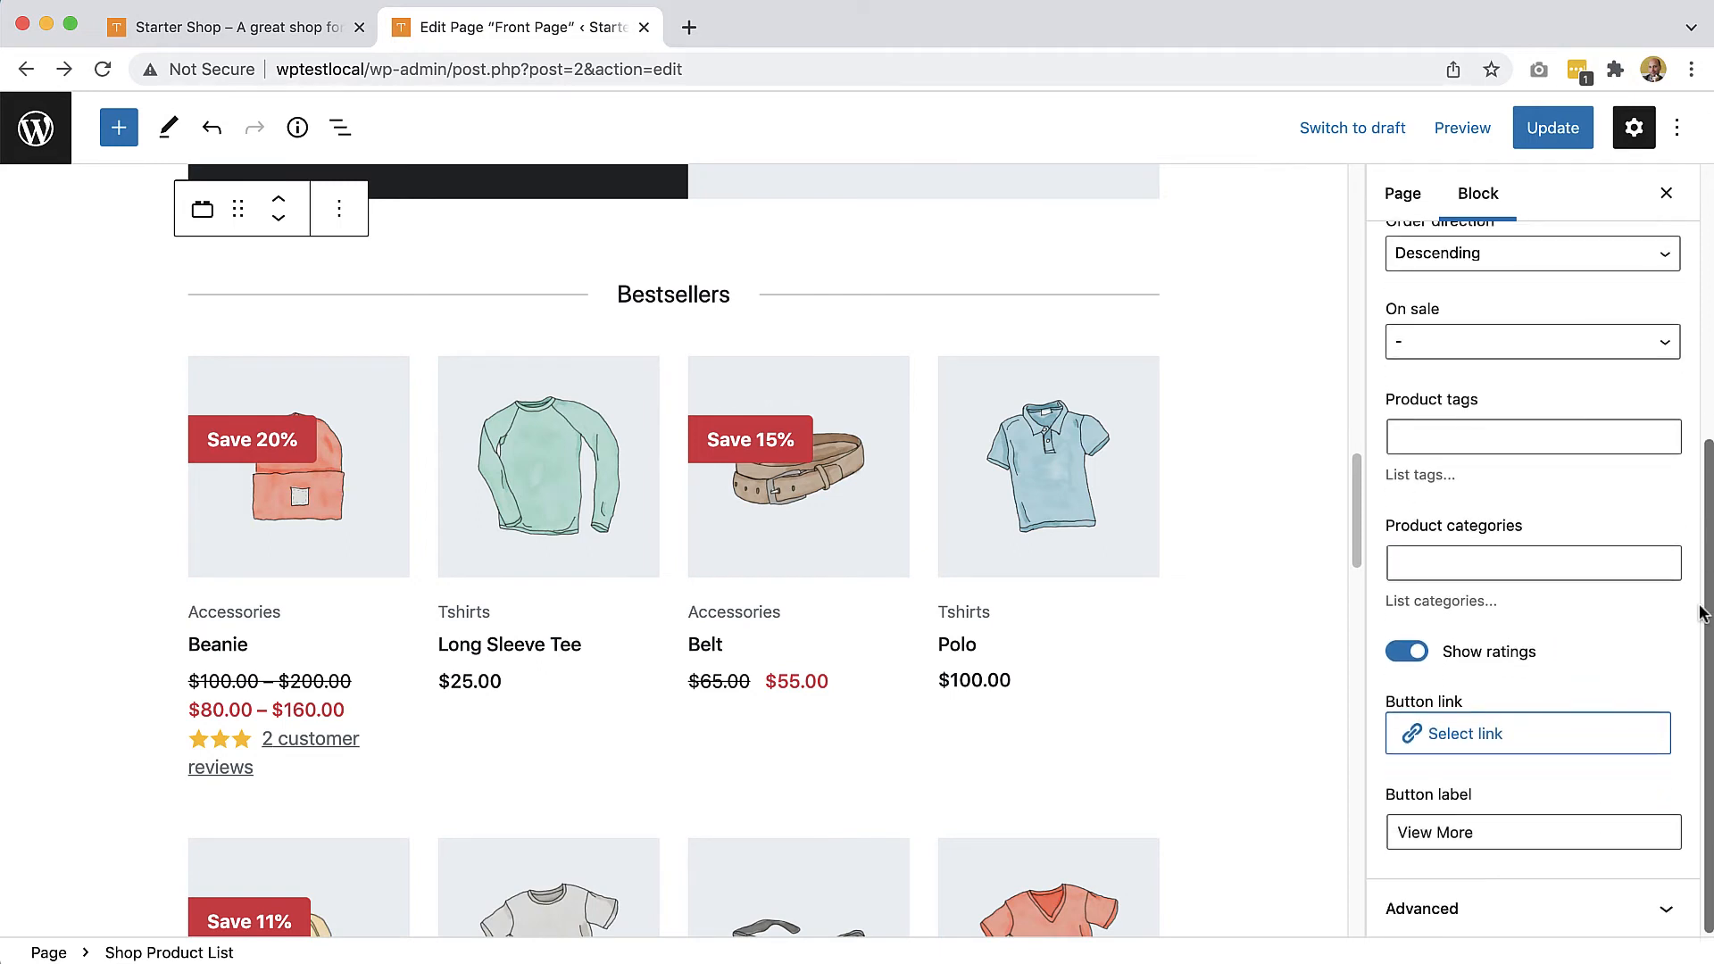
pyautogui.moveTo(1175, 514)
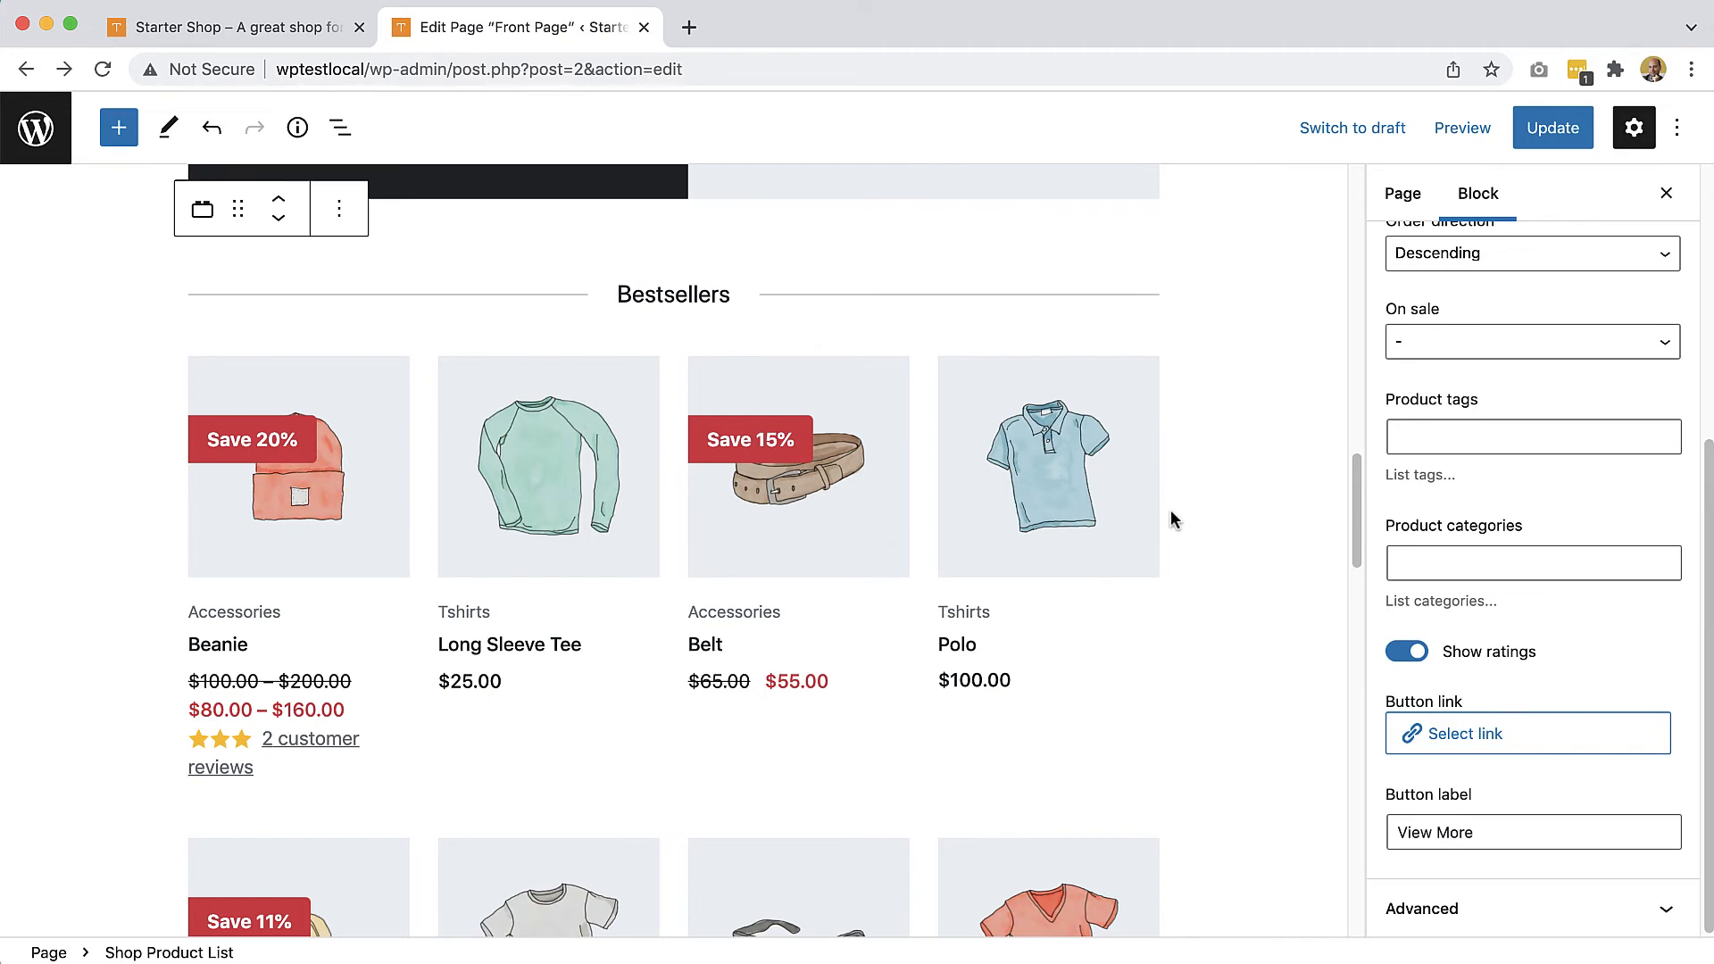
pyautogui.scroll(-3)
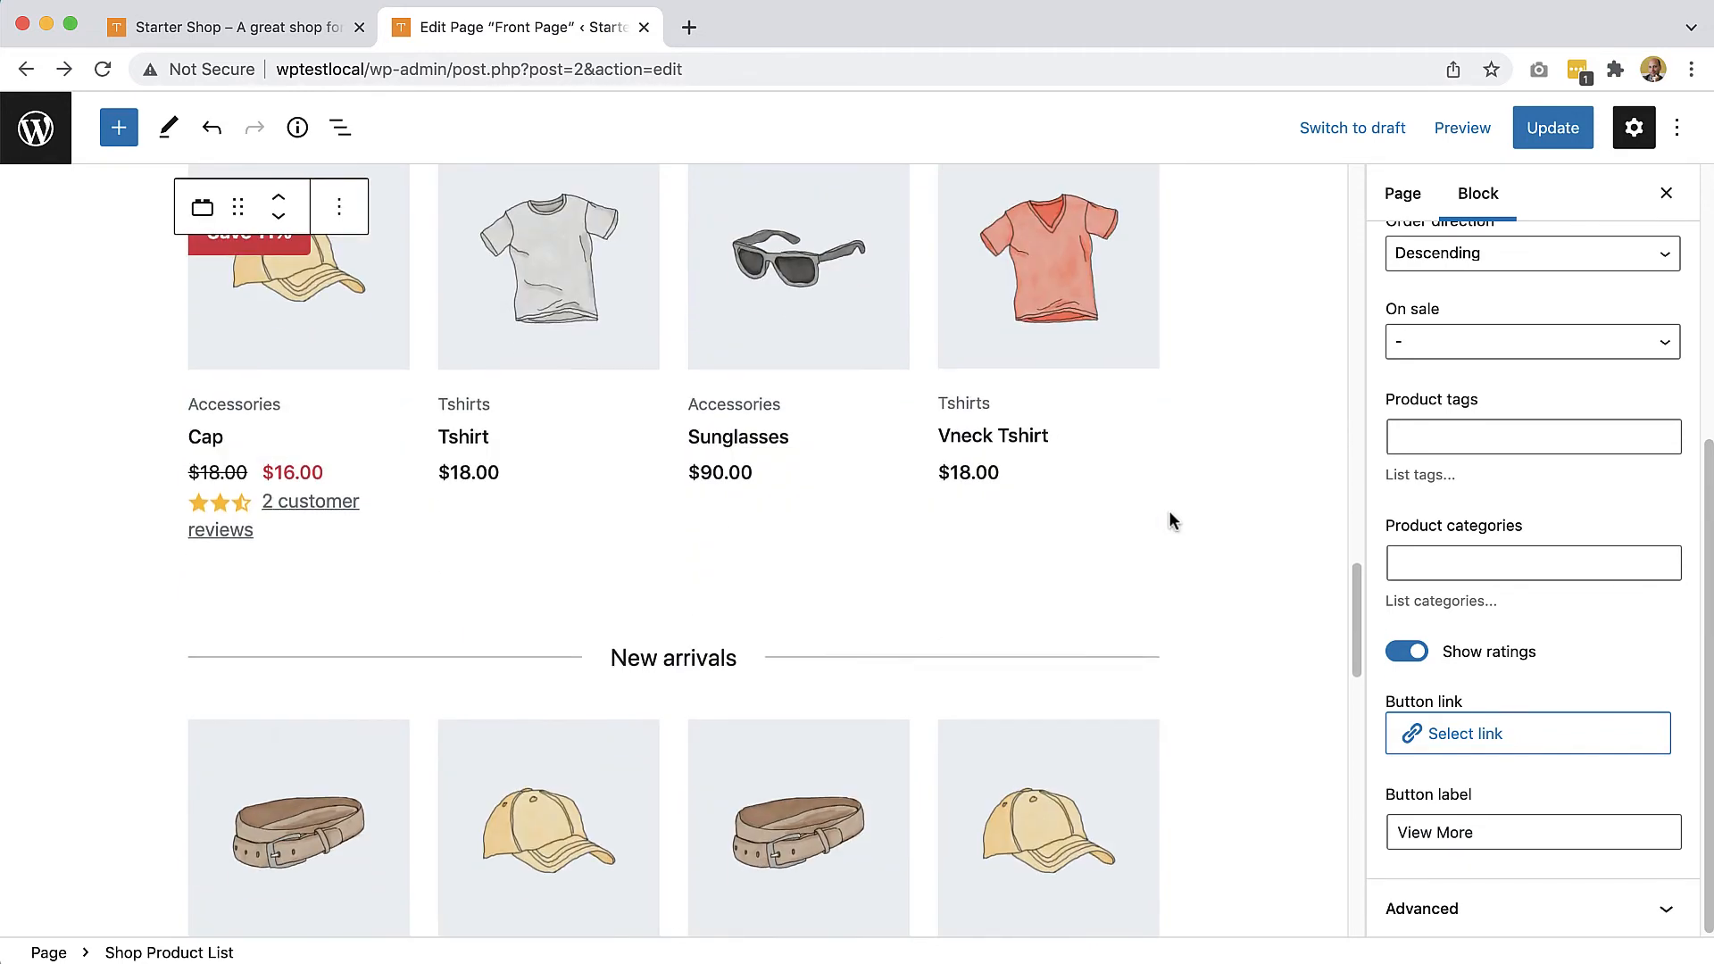
pyautogui.scroll(-3)
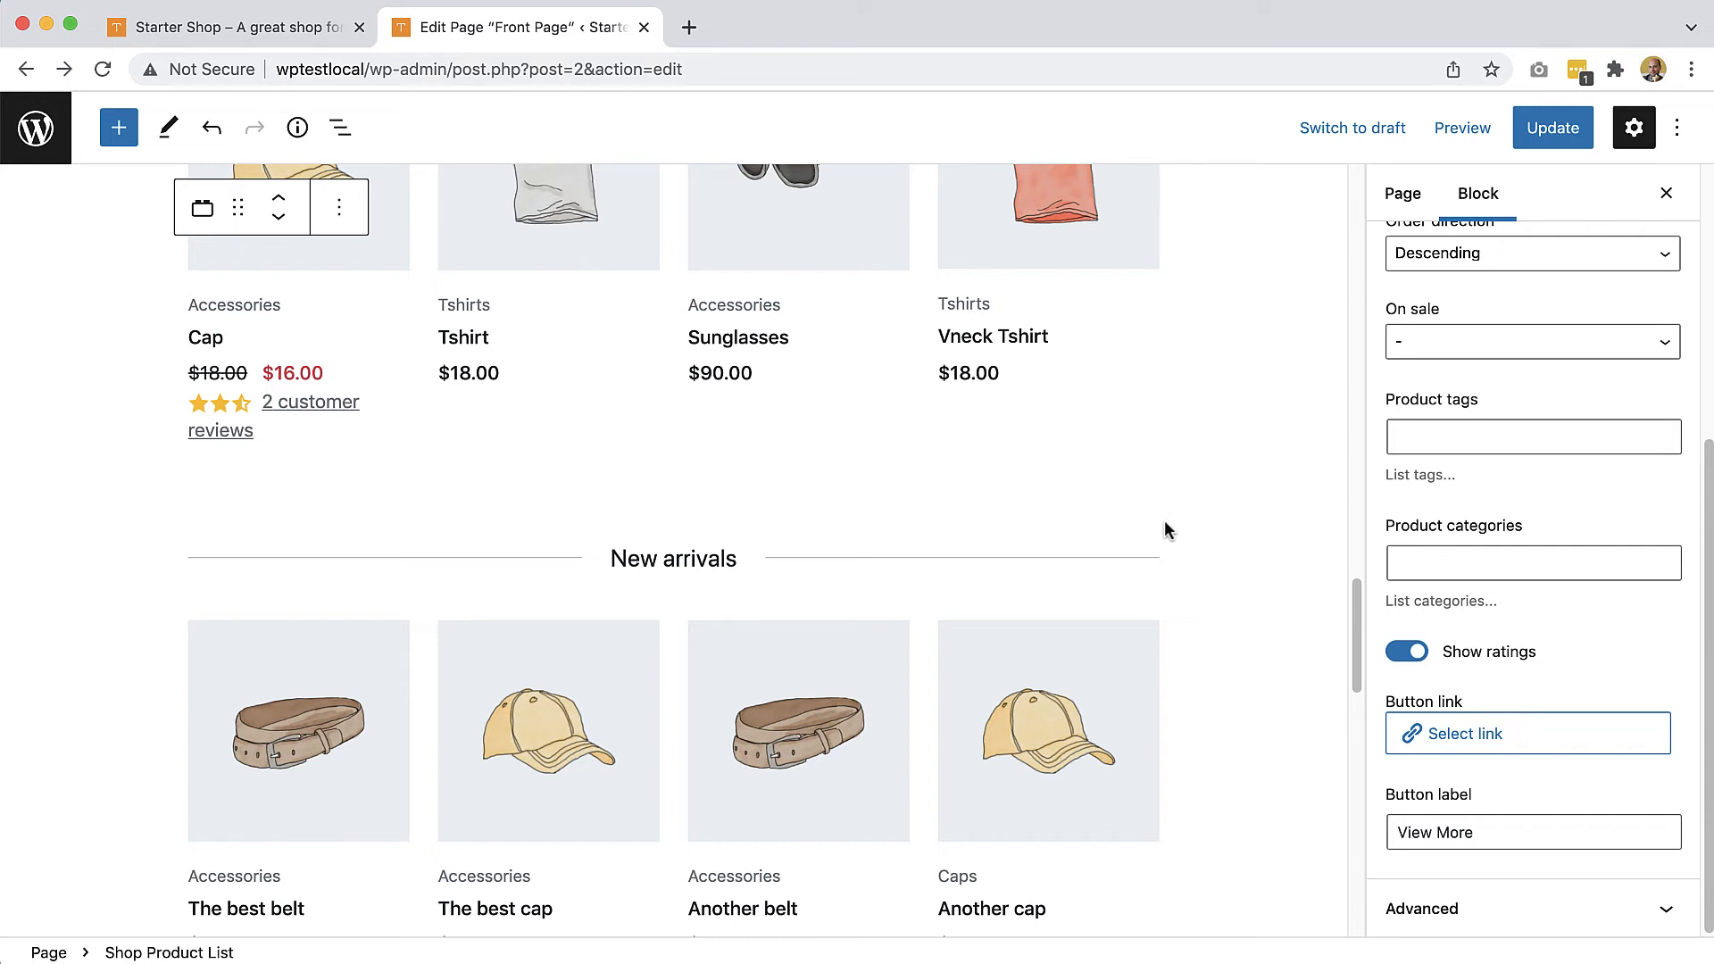
pyautogui.moveTo(1244, 519)
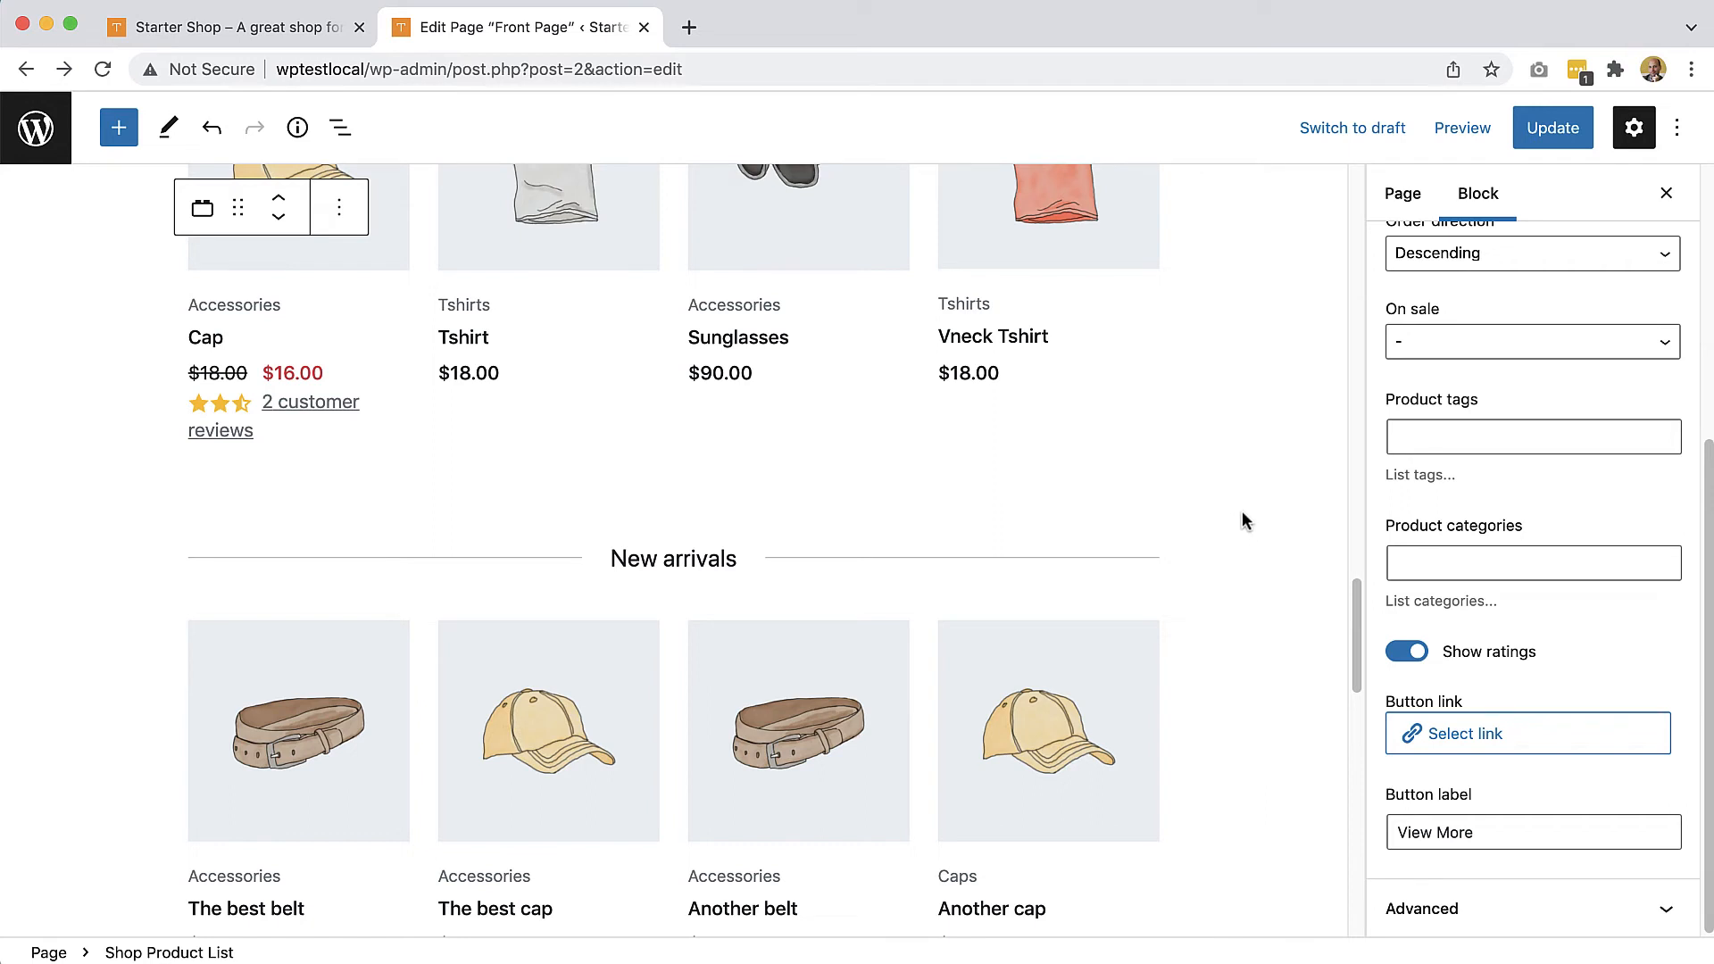
pyautogui.moveTo(1044, 455)
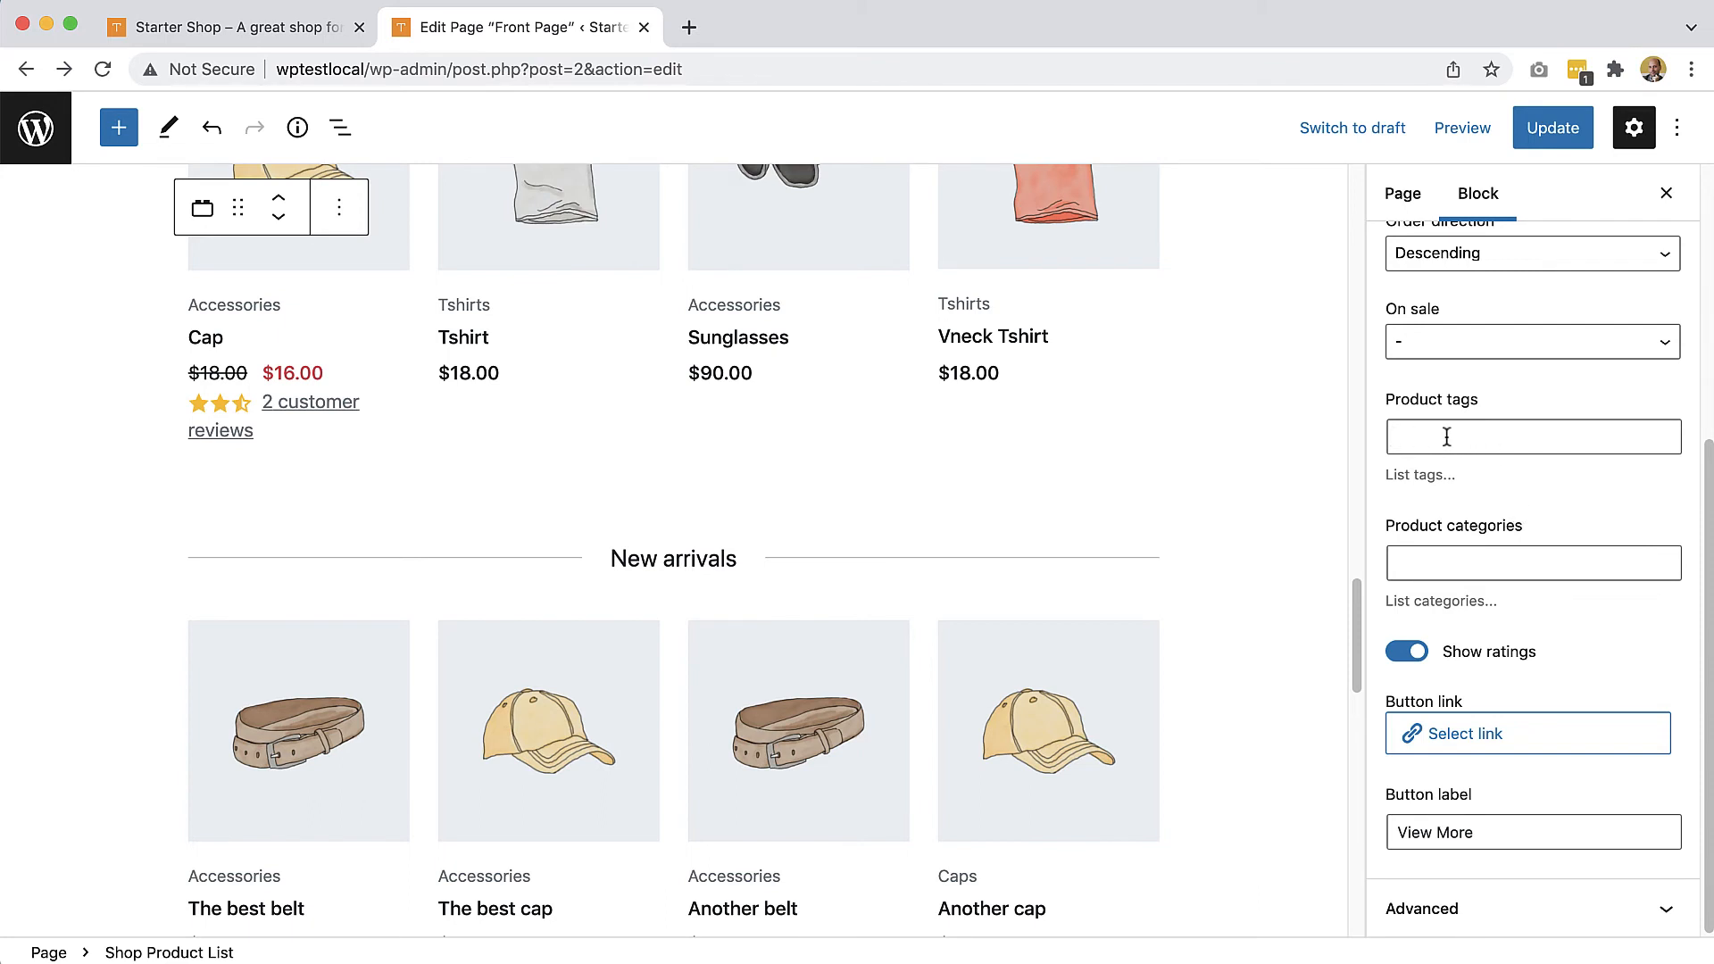
pyautogui.moveTo(630, 606)
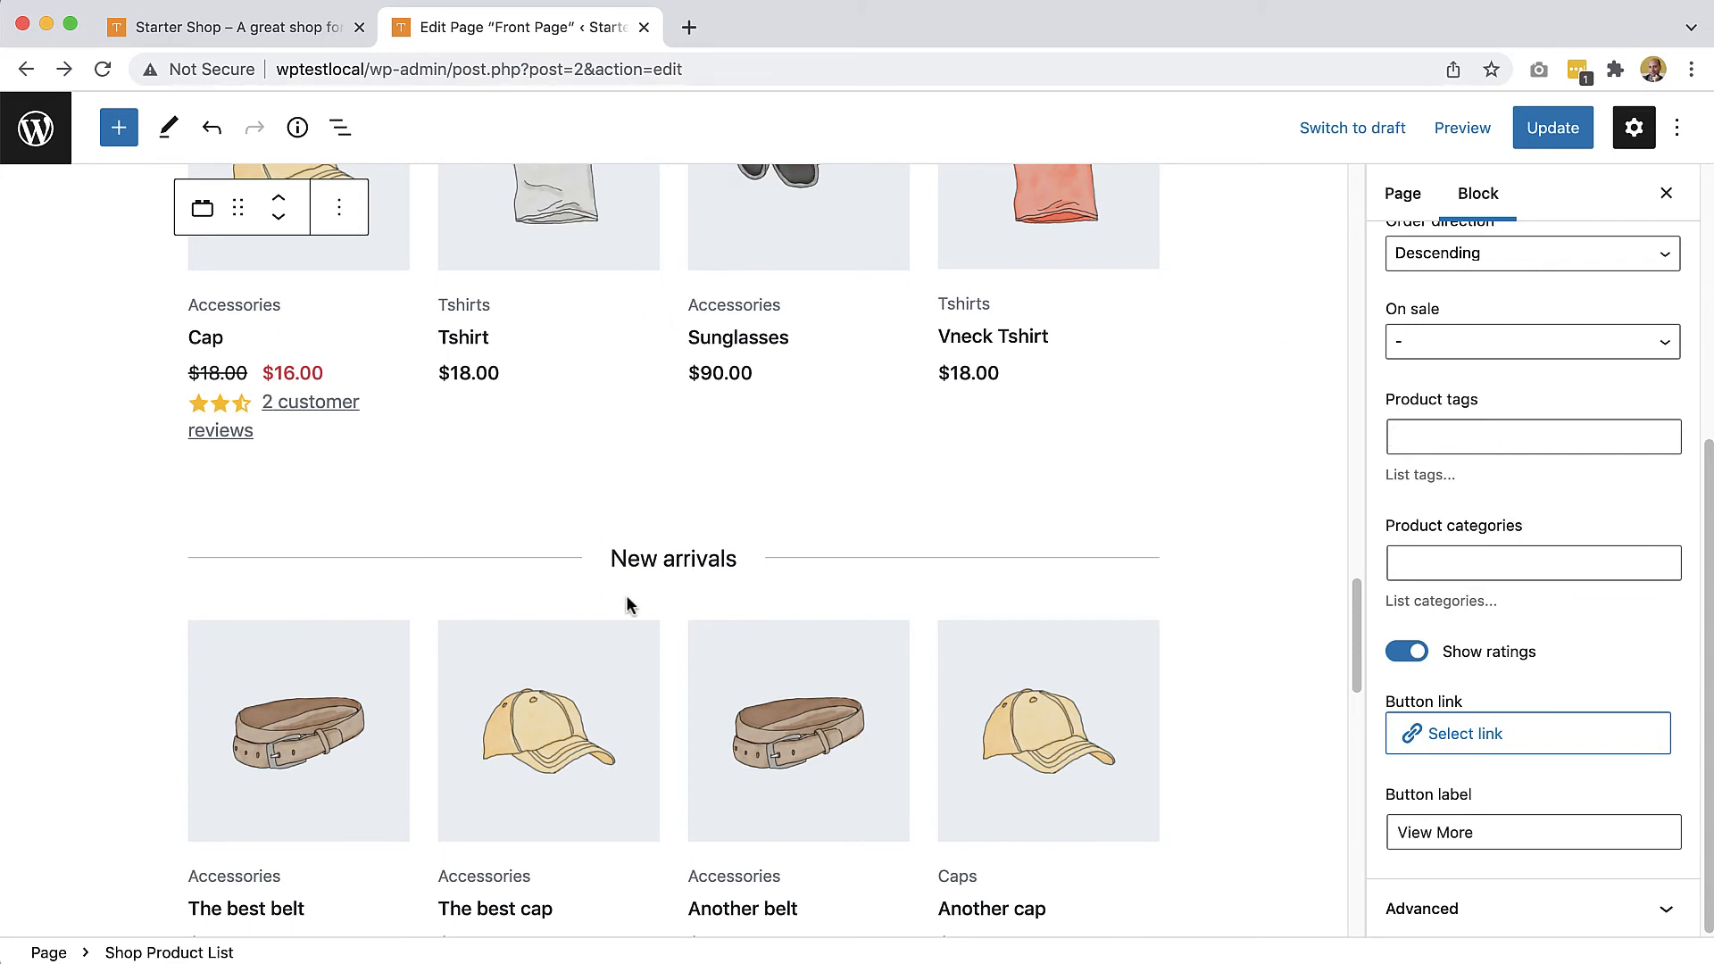
pyautogui.moveTo(641, 603)
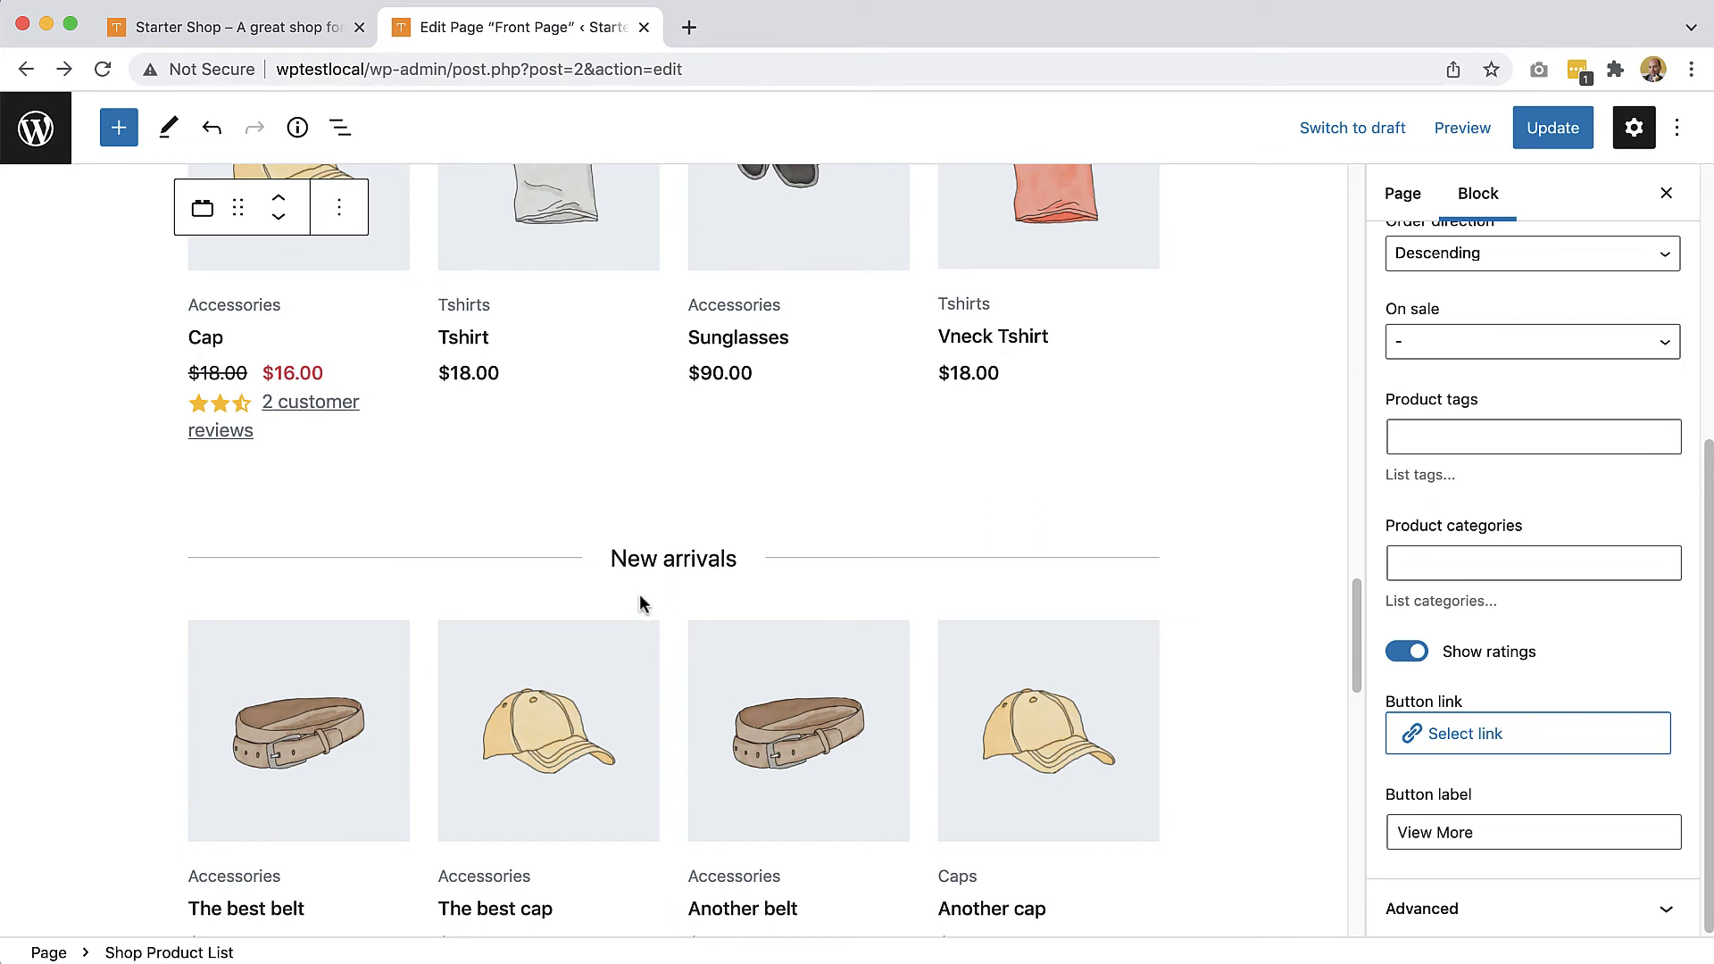
pyautogui.moveTo(412, 648)
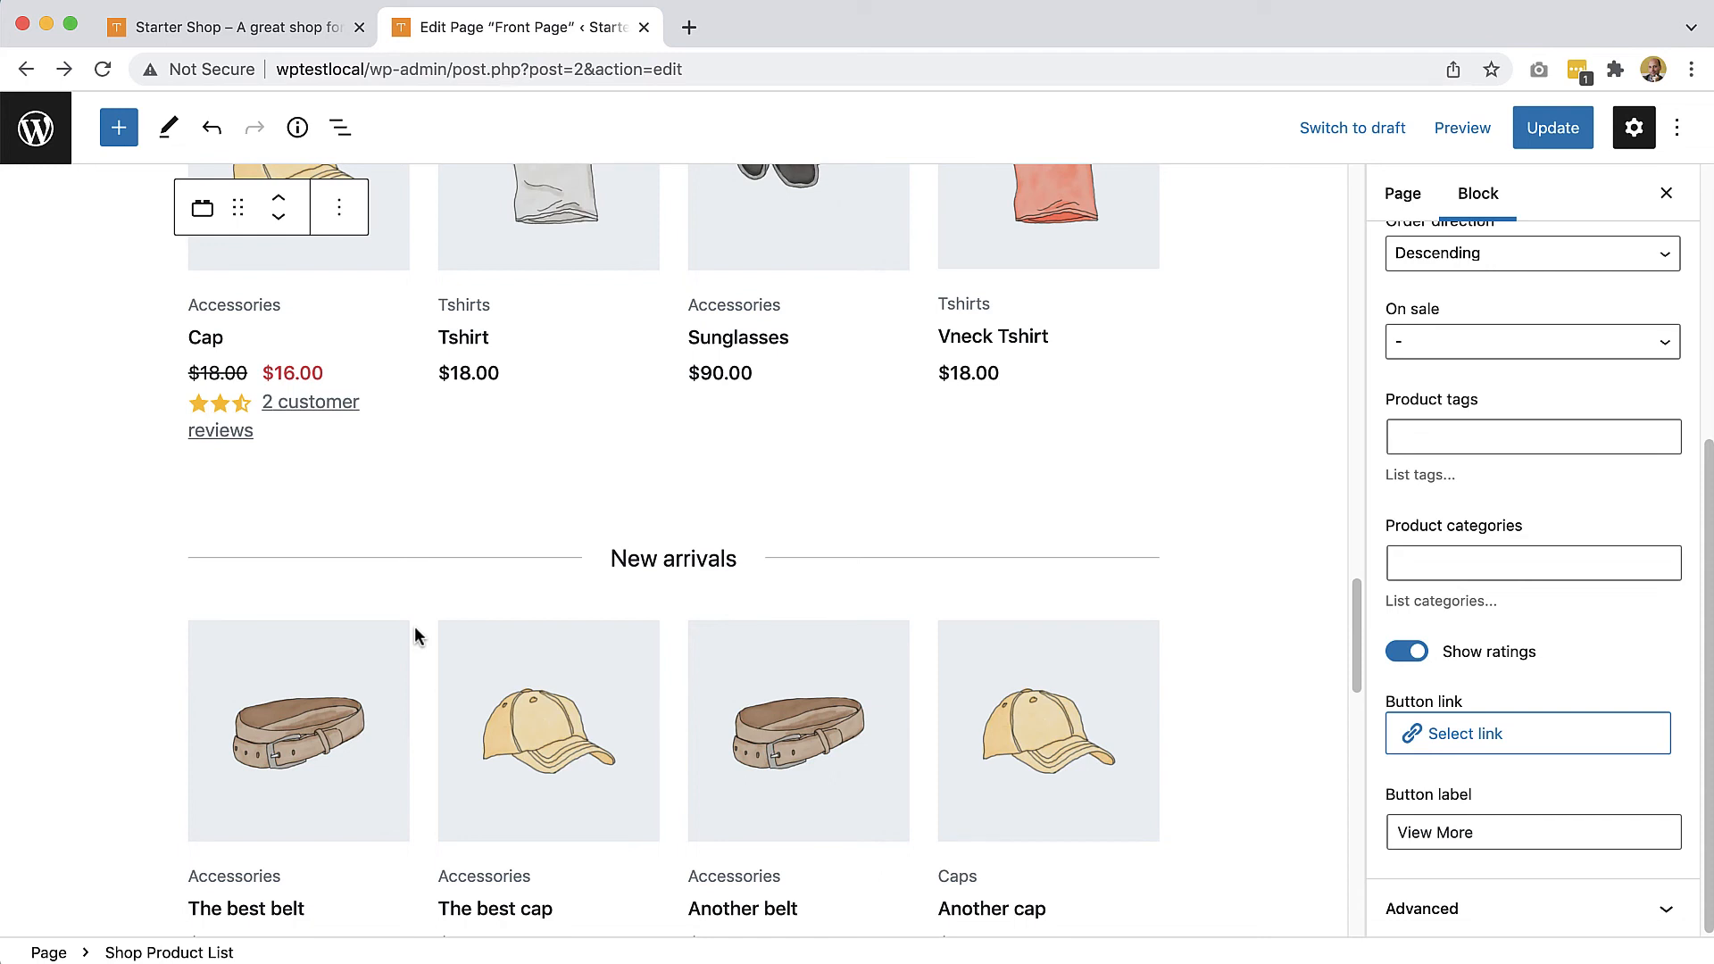
pyautogui.moveTo(421, 636)
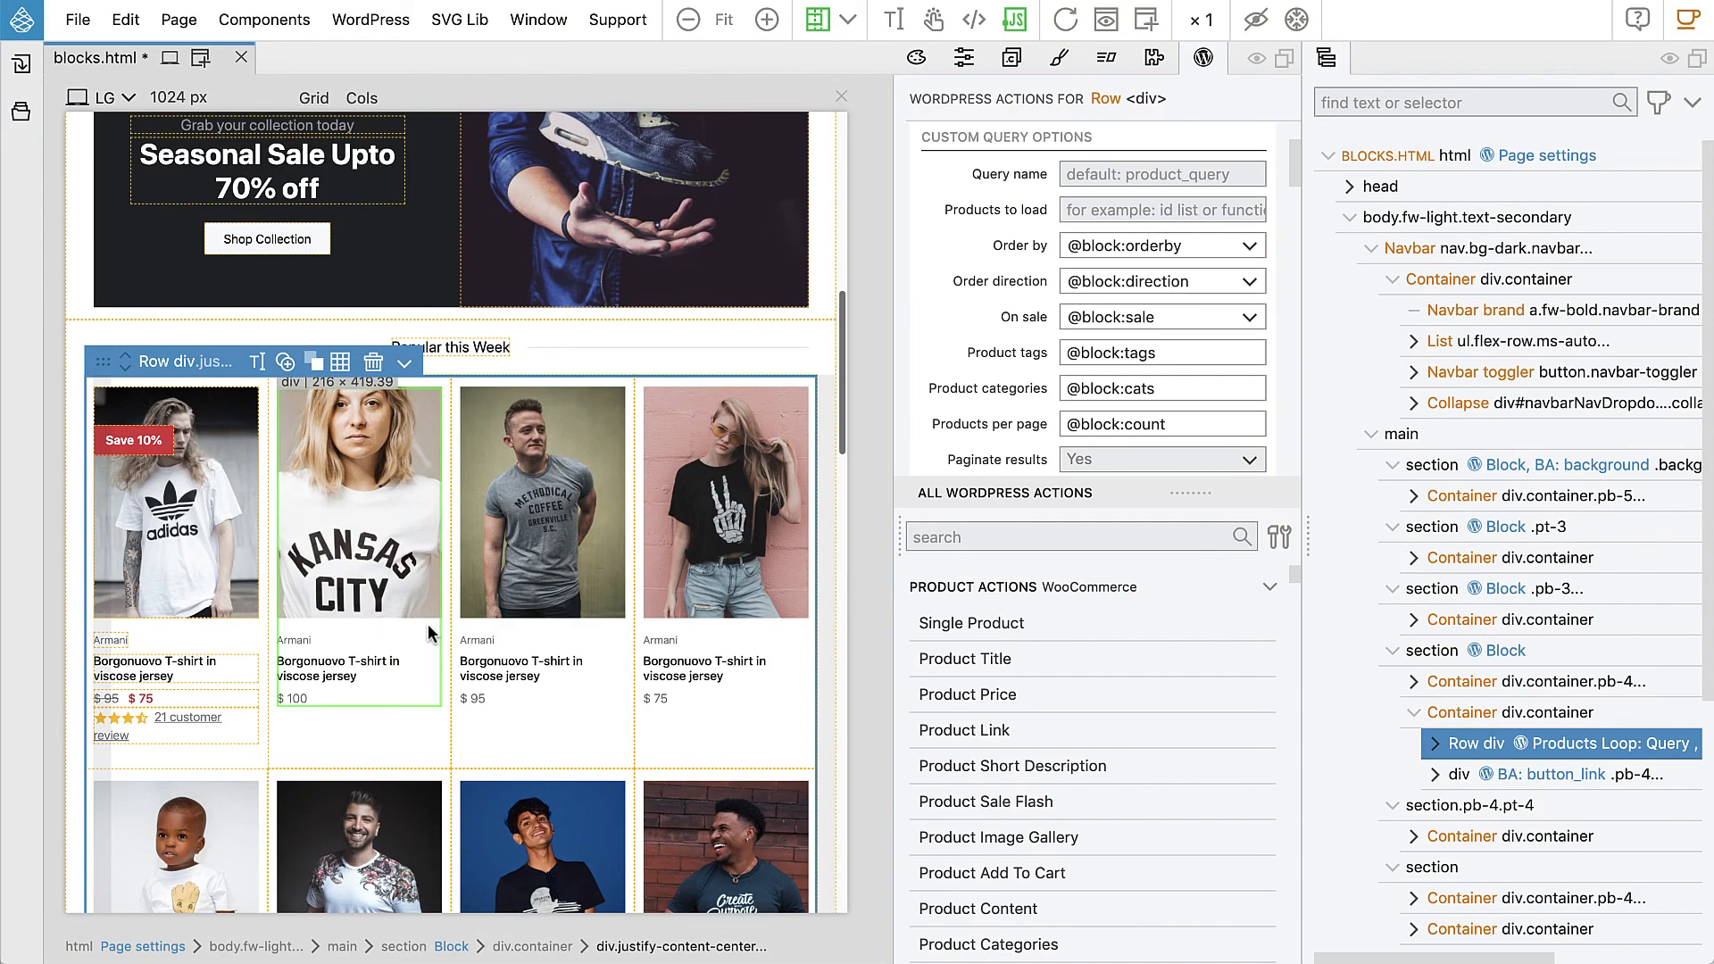
pyautogui.moveTo(353, 674)
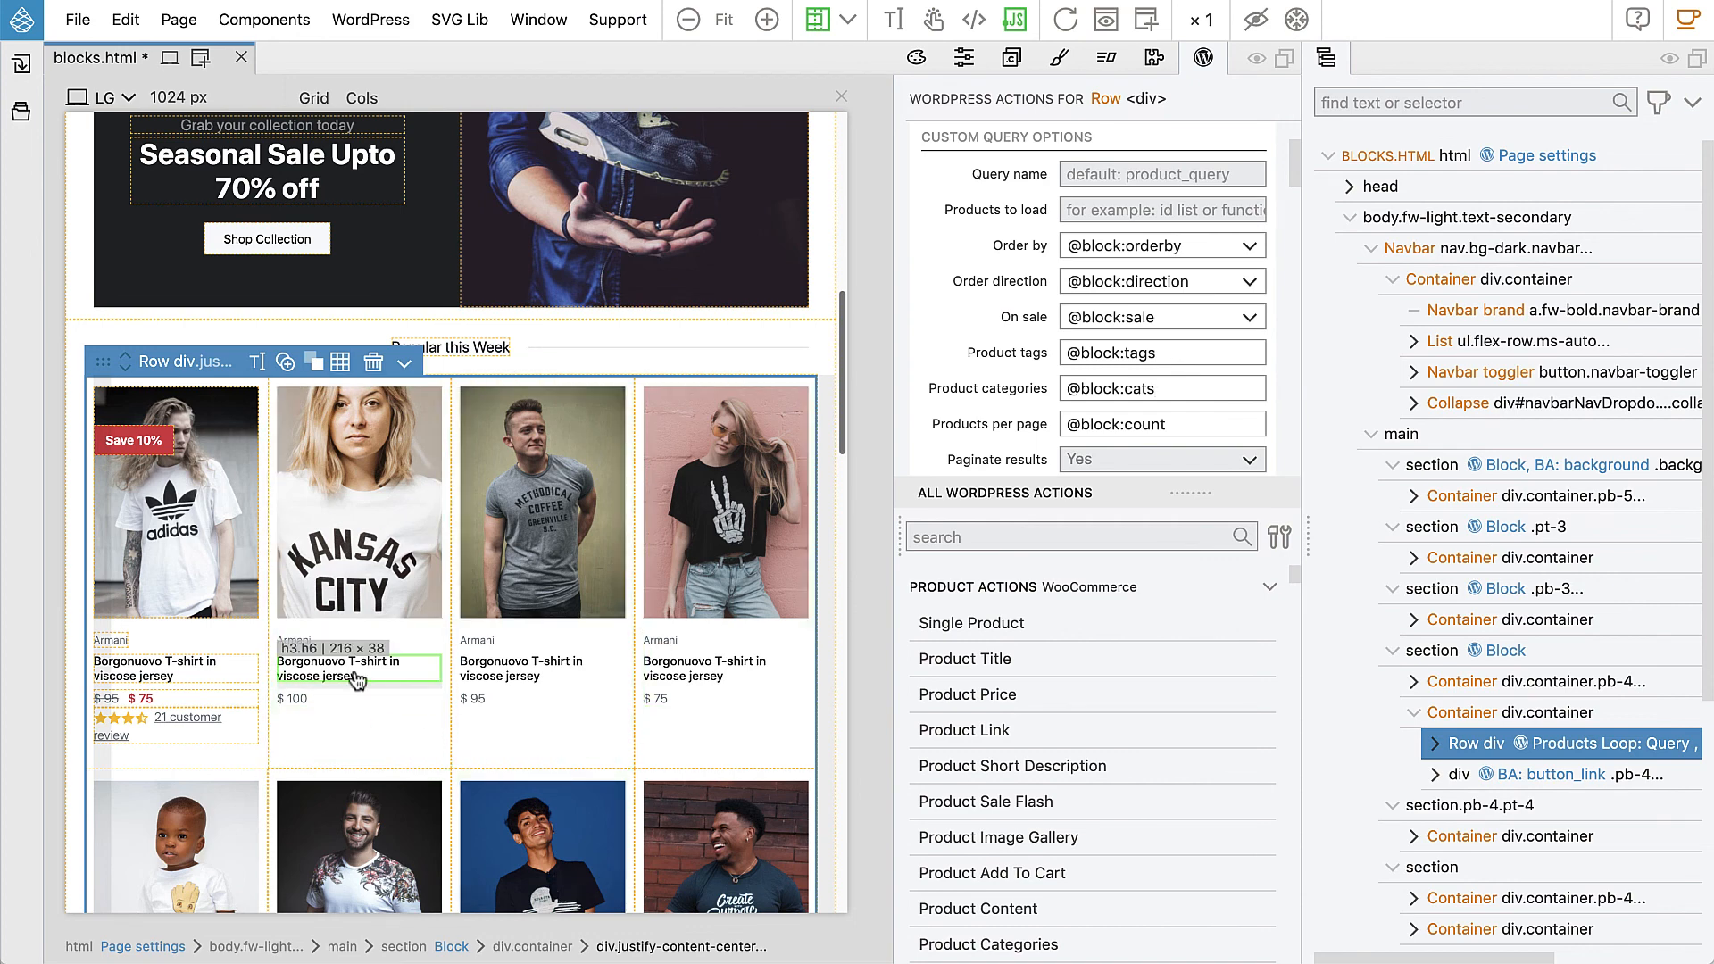
pyautogui.moveTo(413, 763)
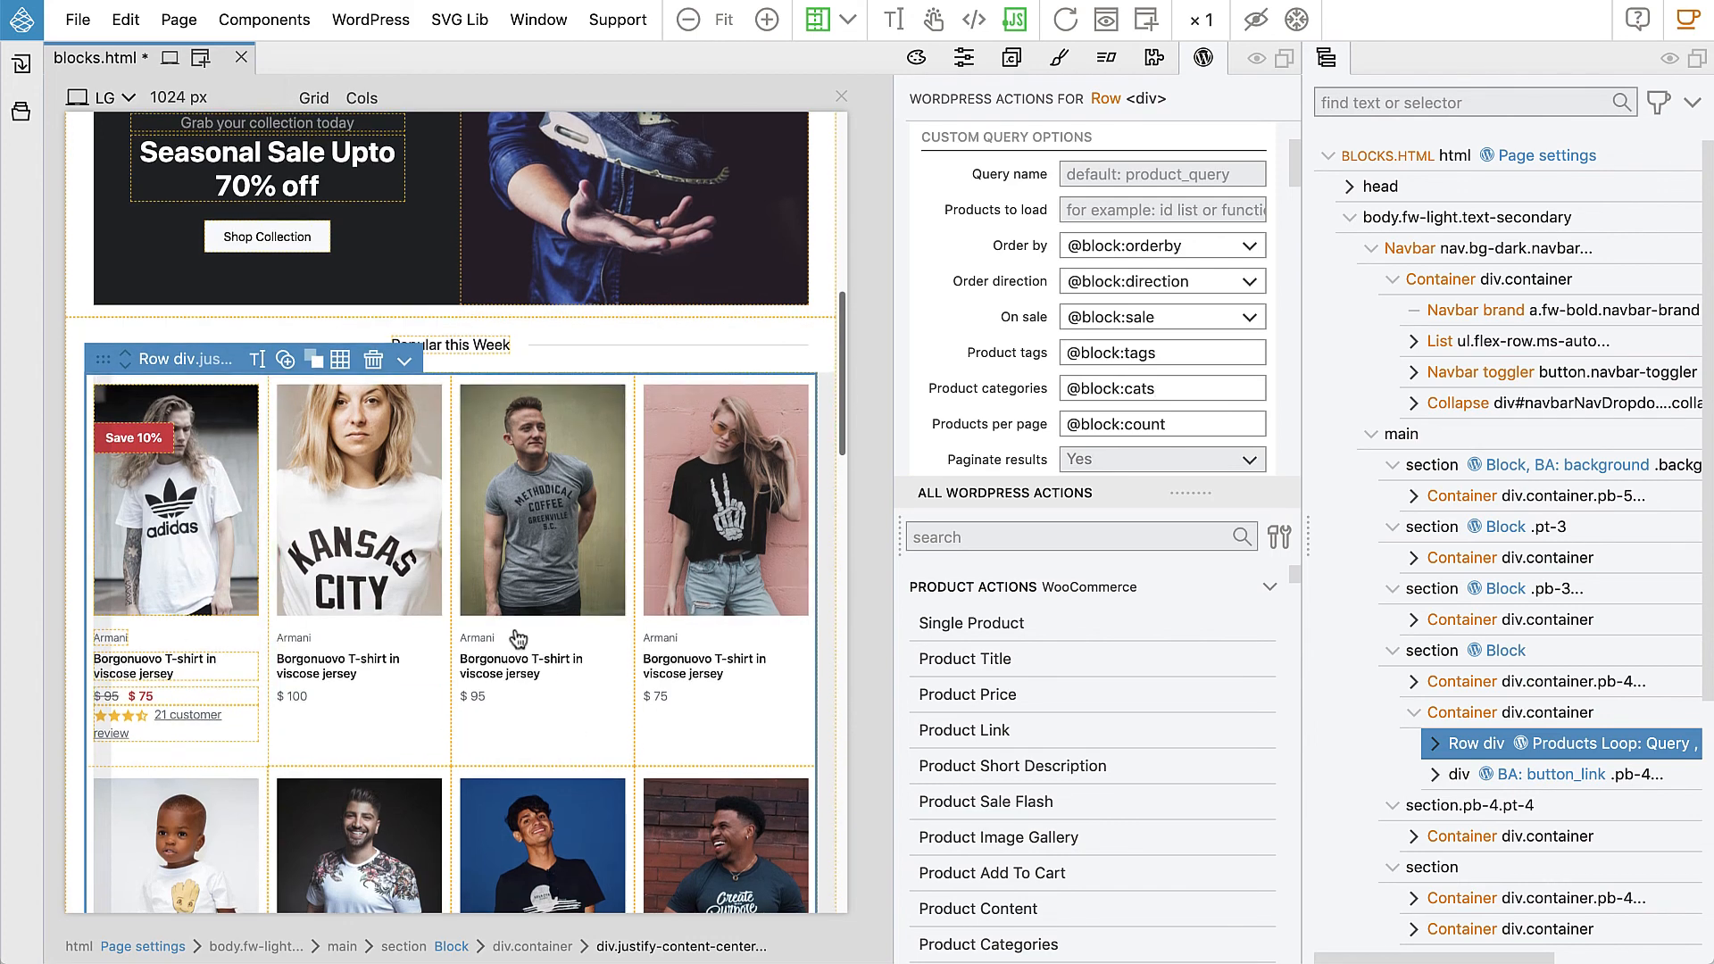
# - Scroll blocks.html past the product grids down to the Latest Arrival grid and its View More button
pyautogui.scroll(-3)
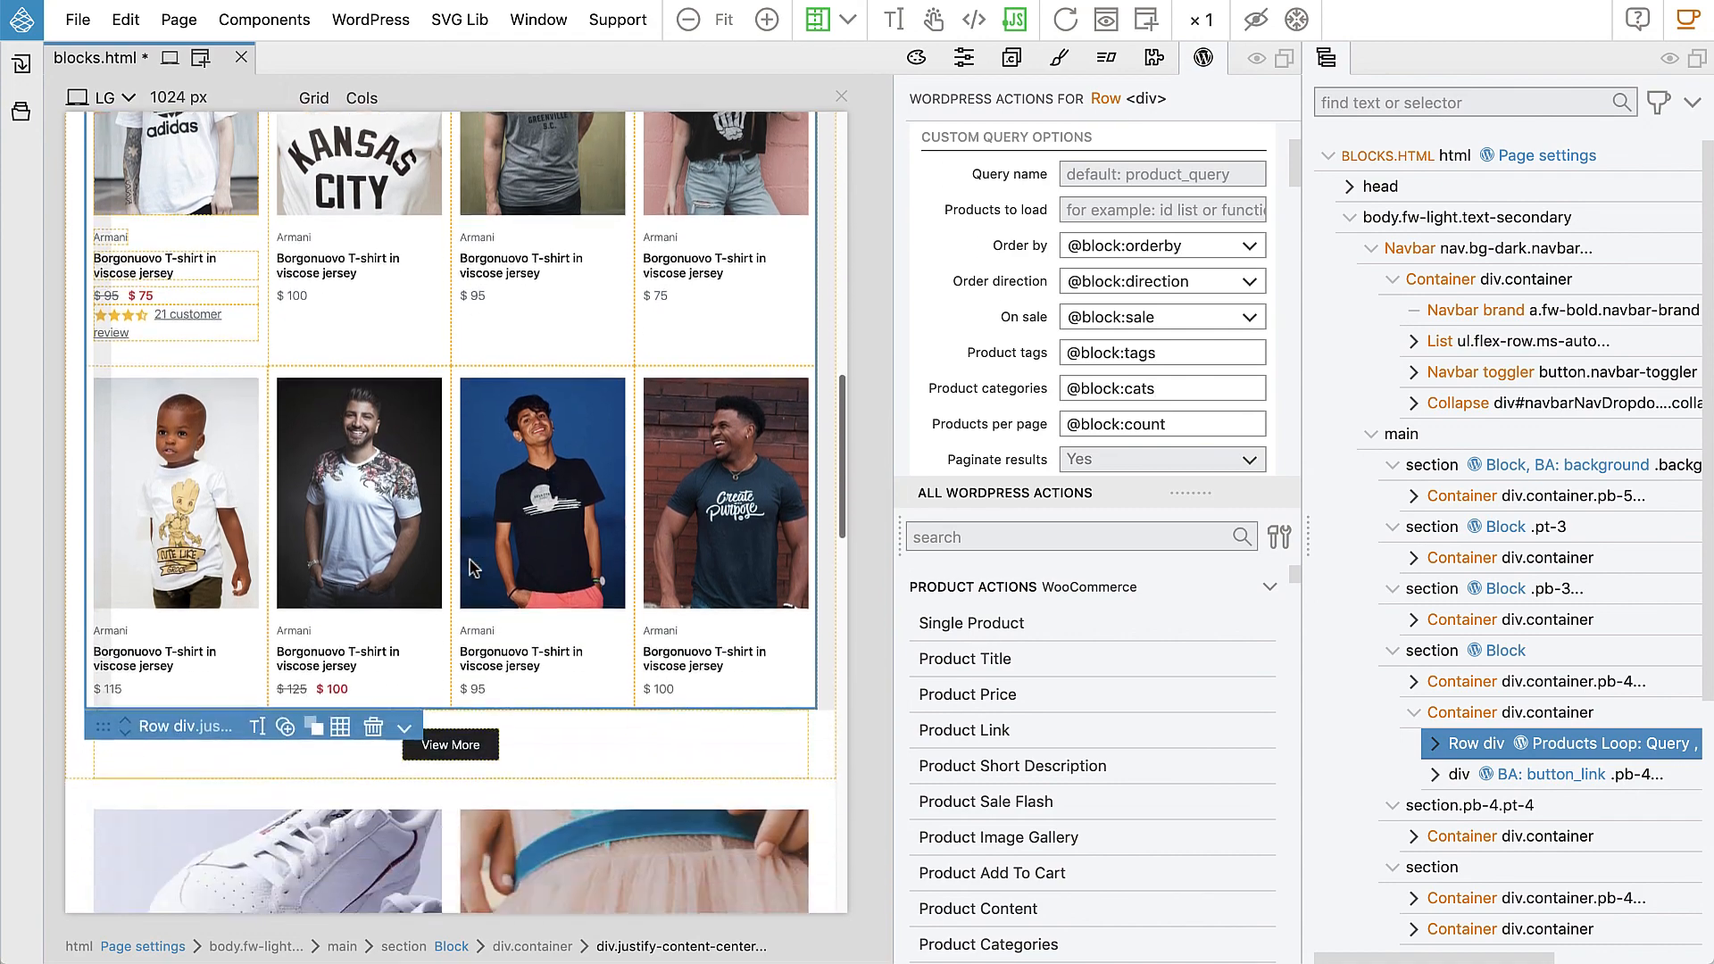
pyautogui.scroll(-3)
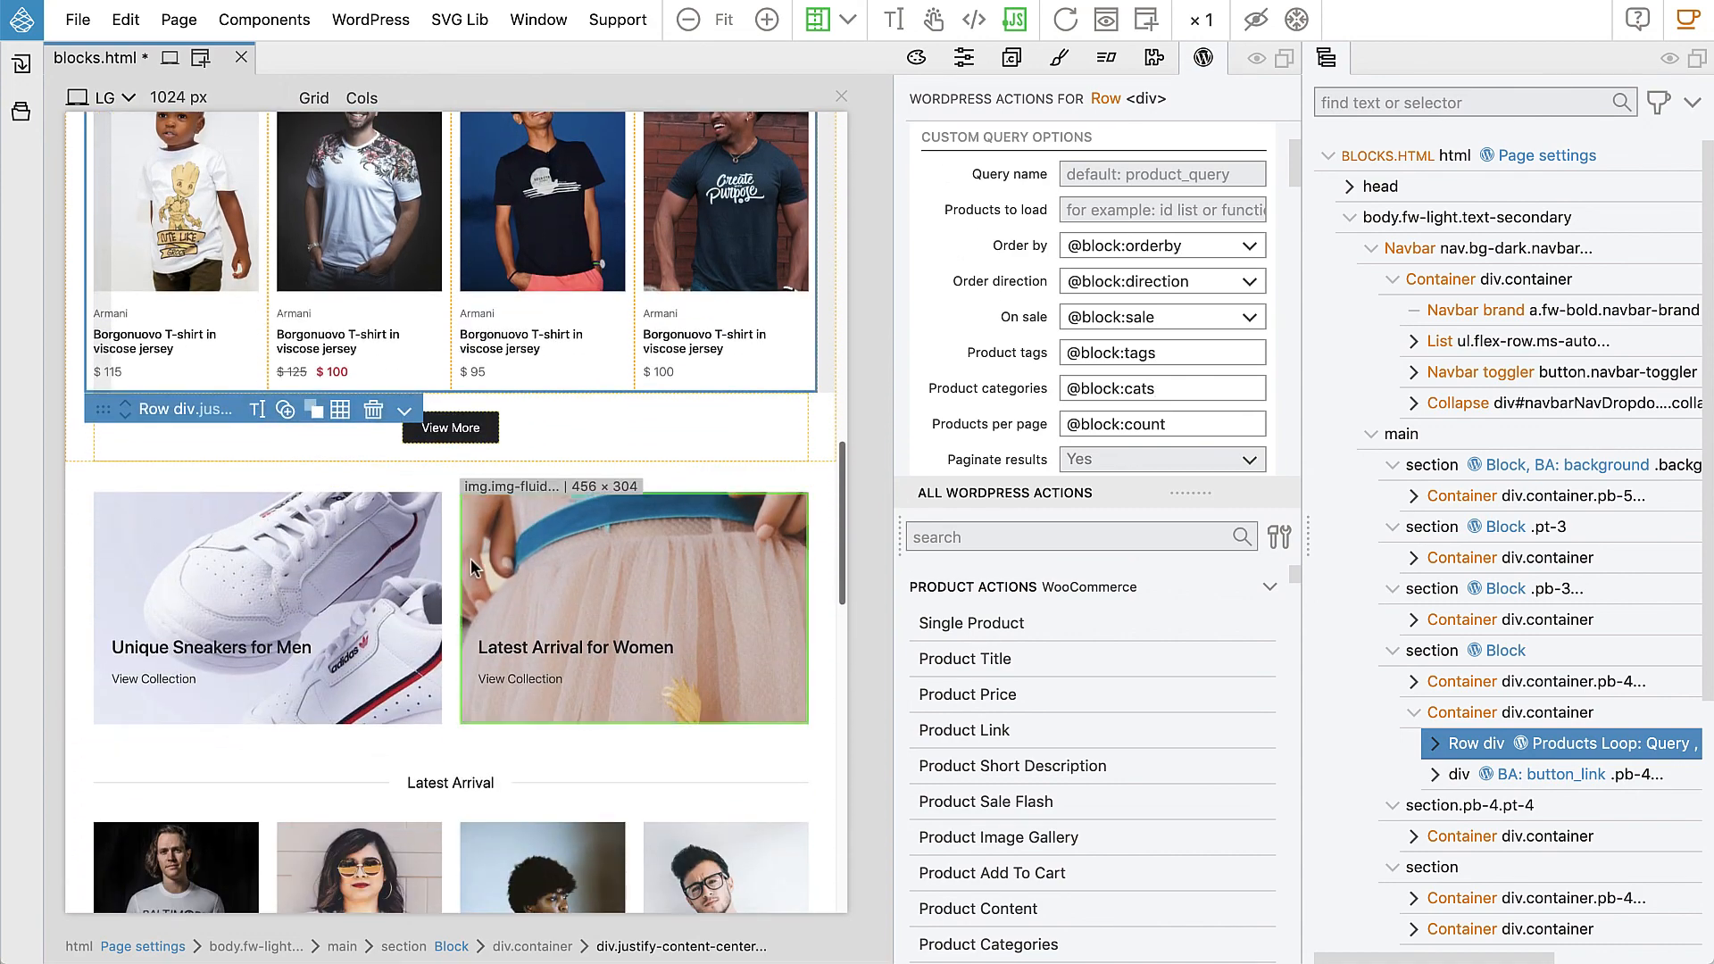
pyautogui.moveTo(627, 626)
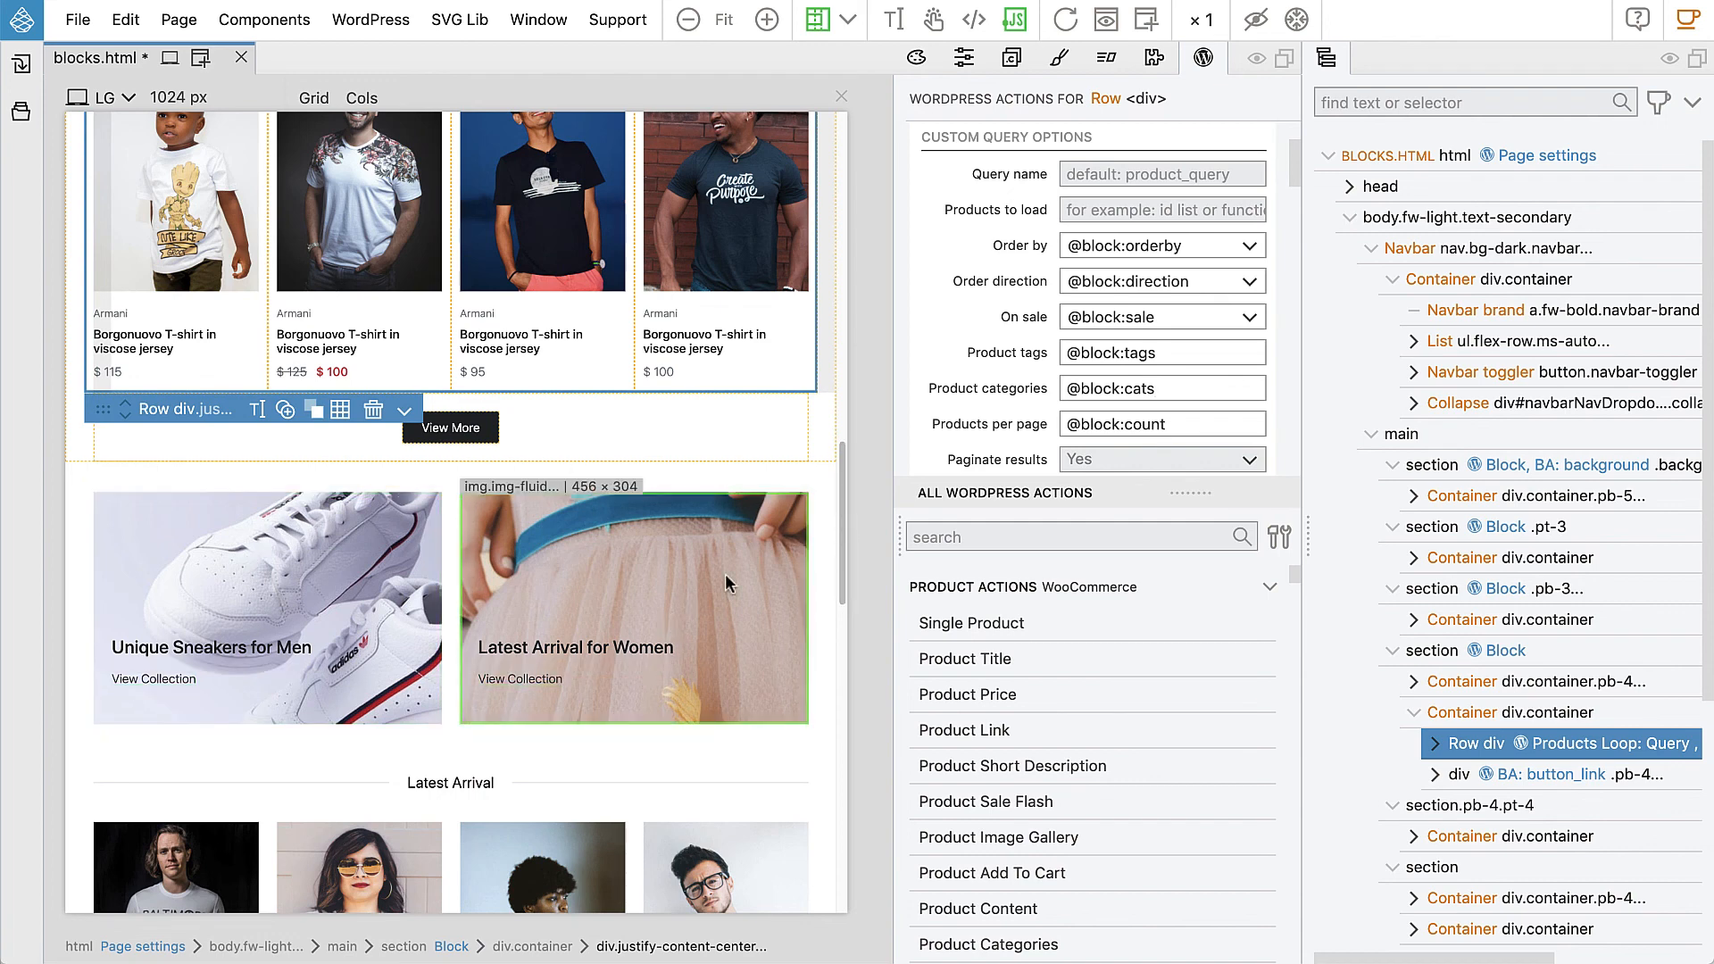
pyautogui.scroll(-3)
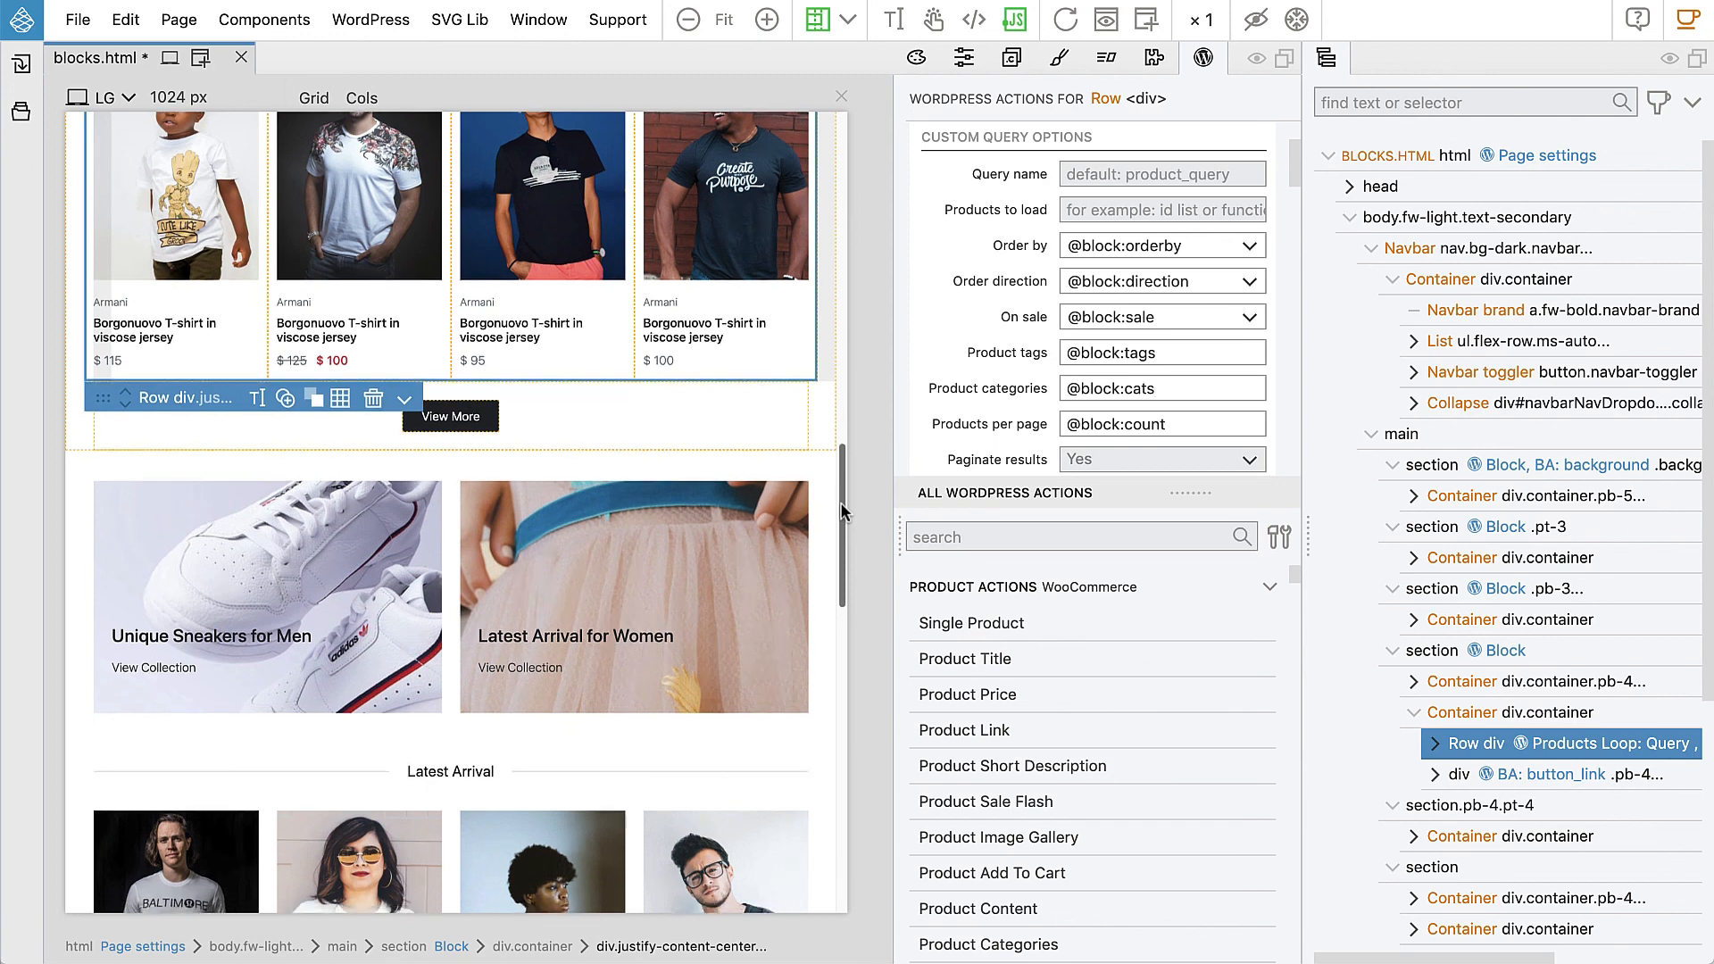
pyautogui.scroll(-3)
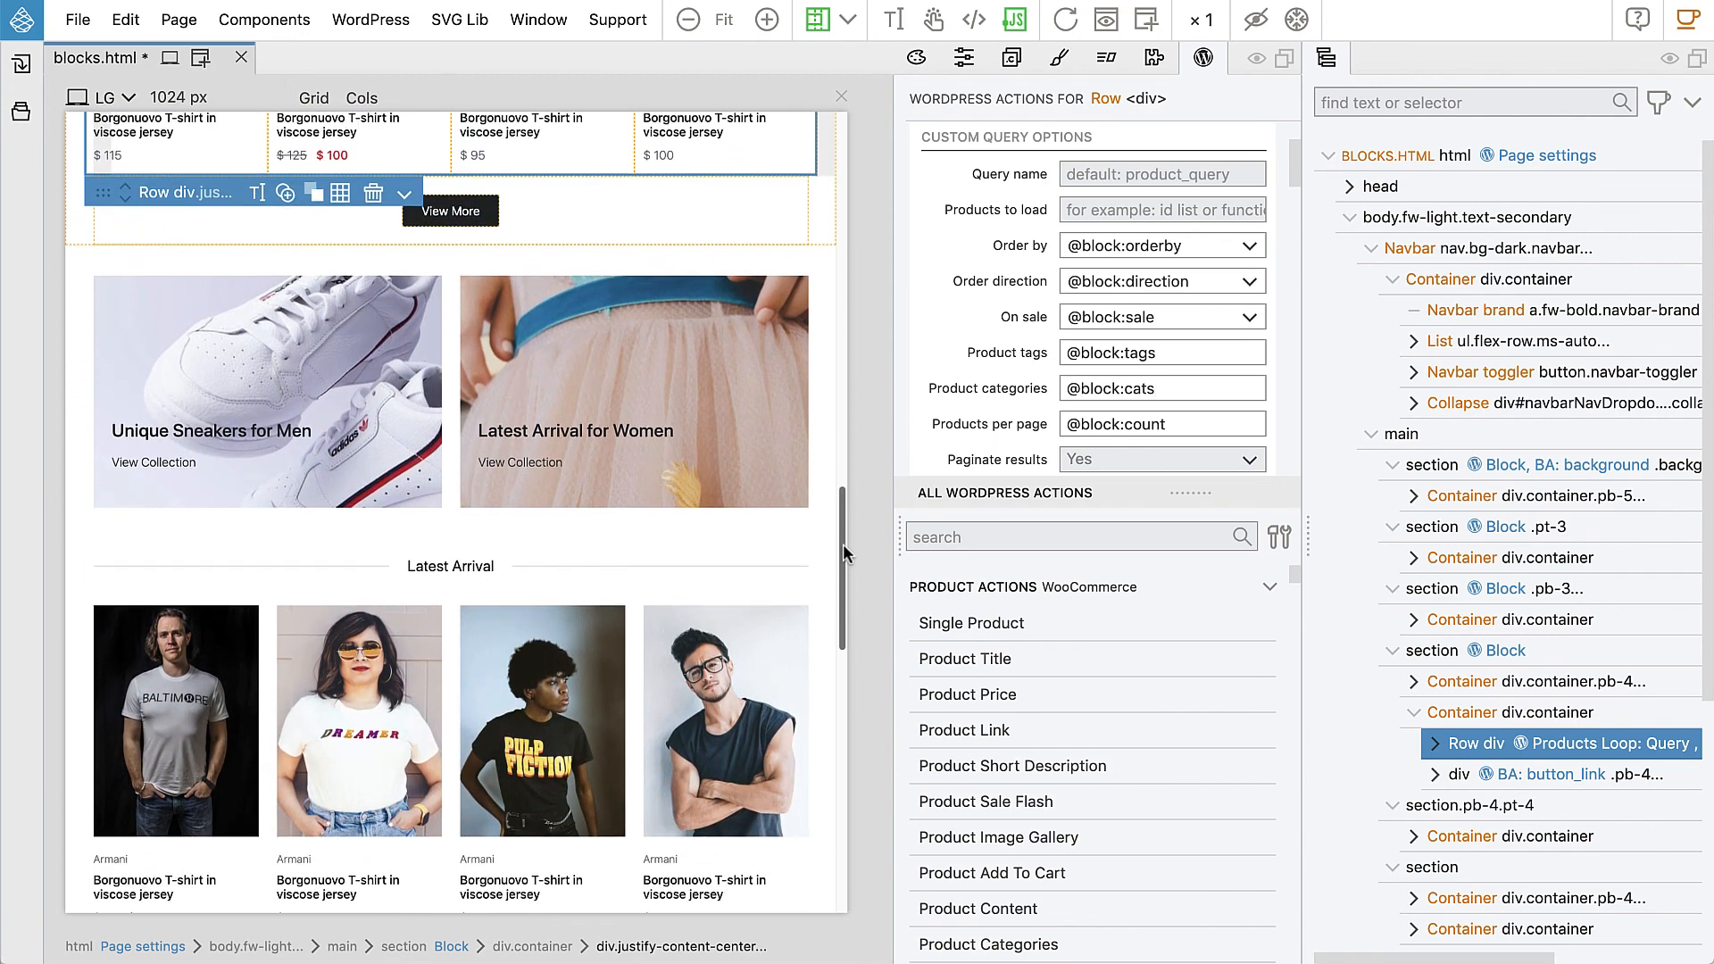
pyautogui.scroll(-3)
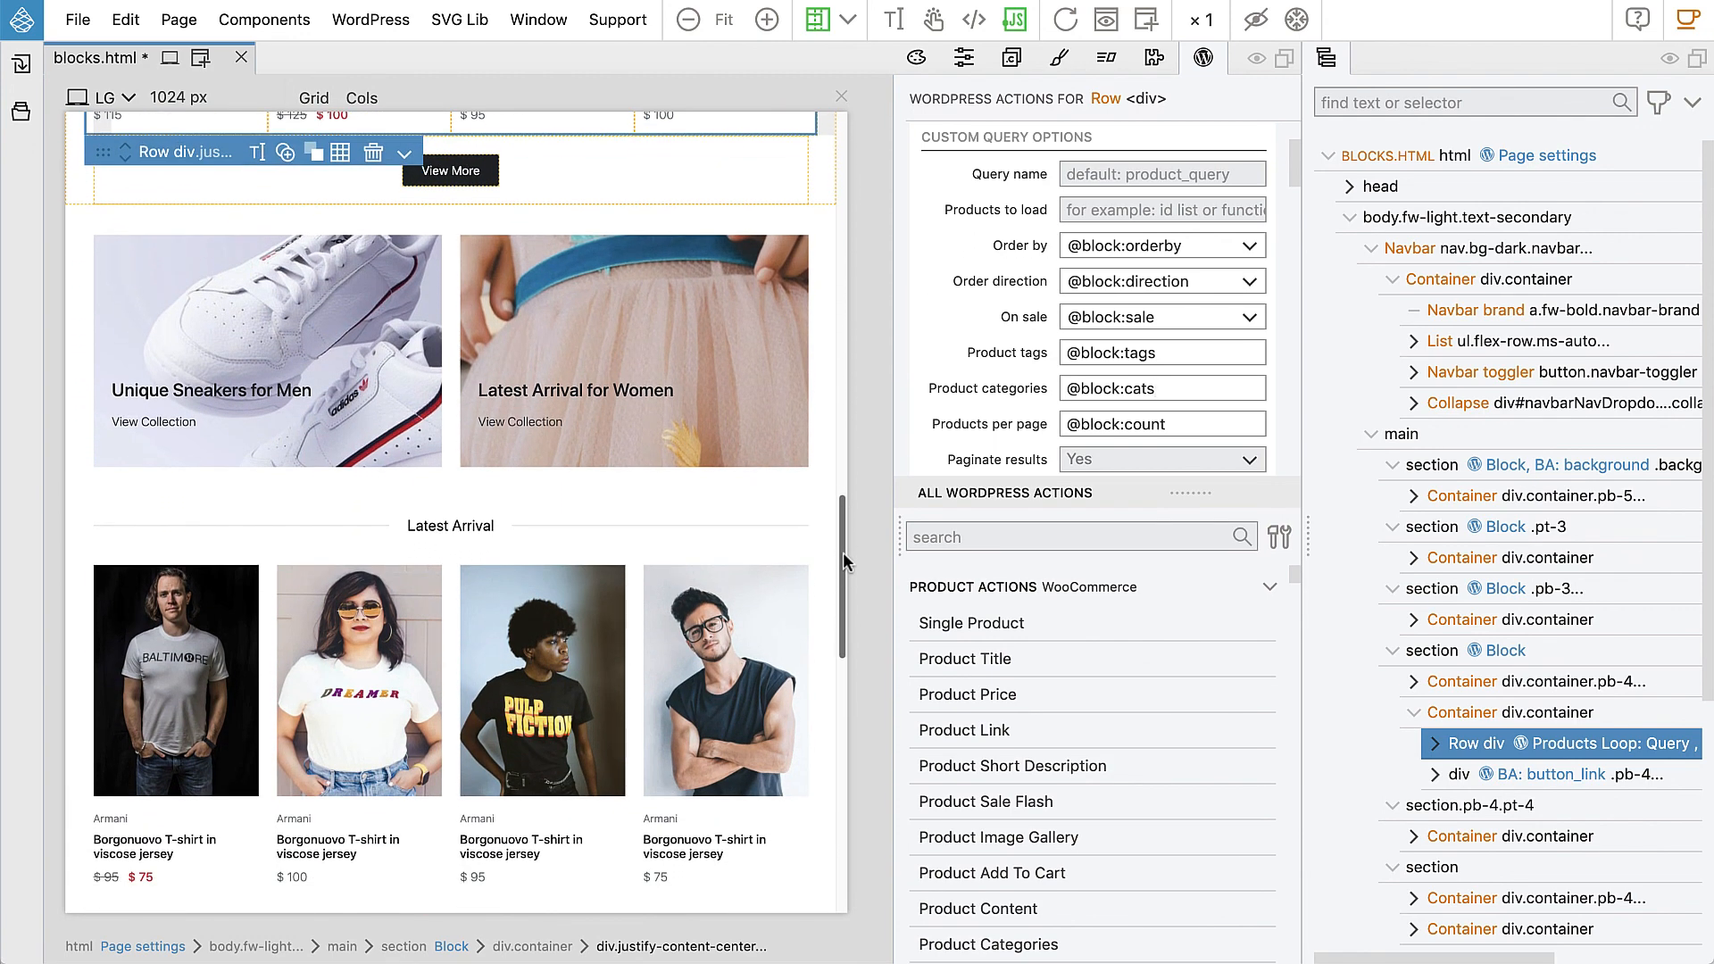
pyautogui.scroll(-3)
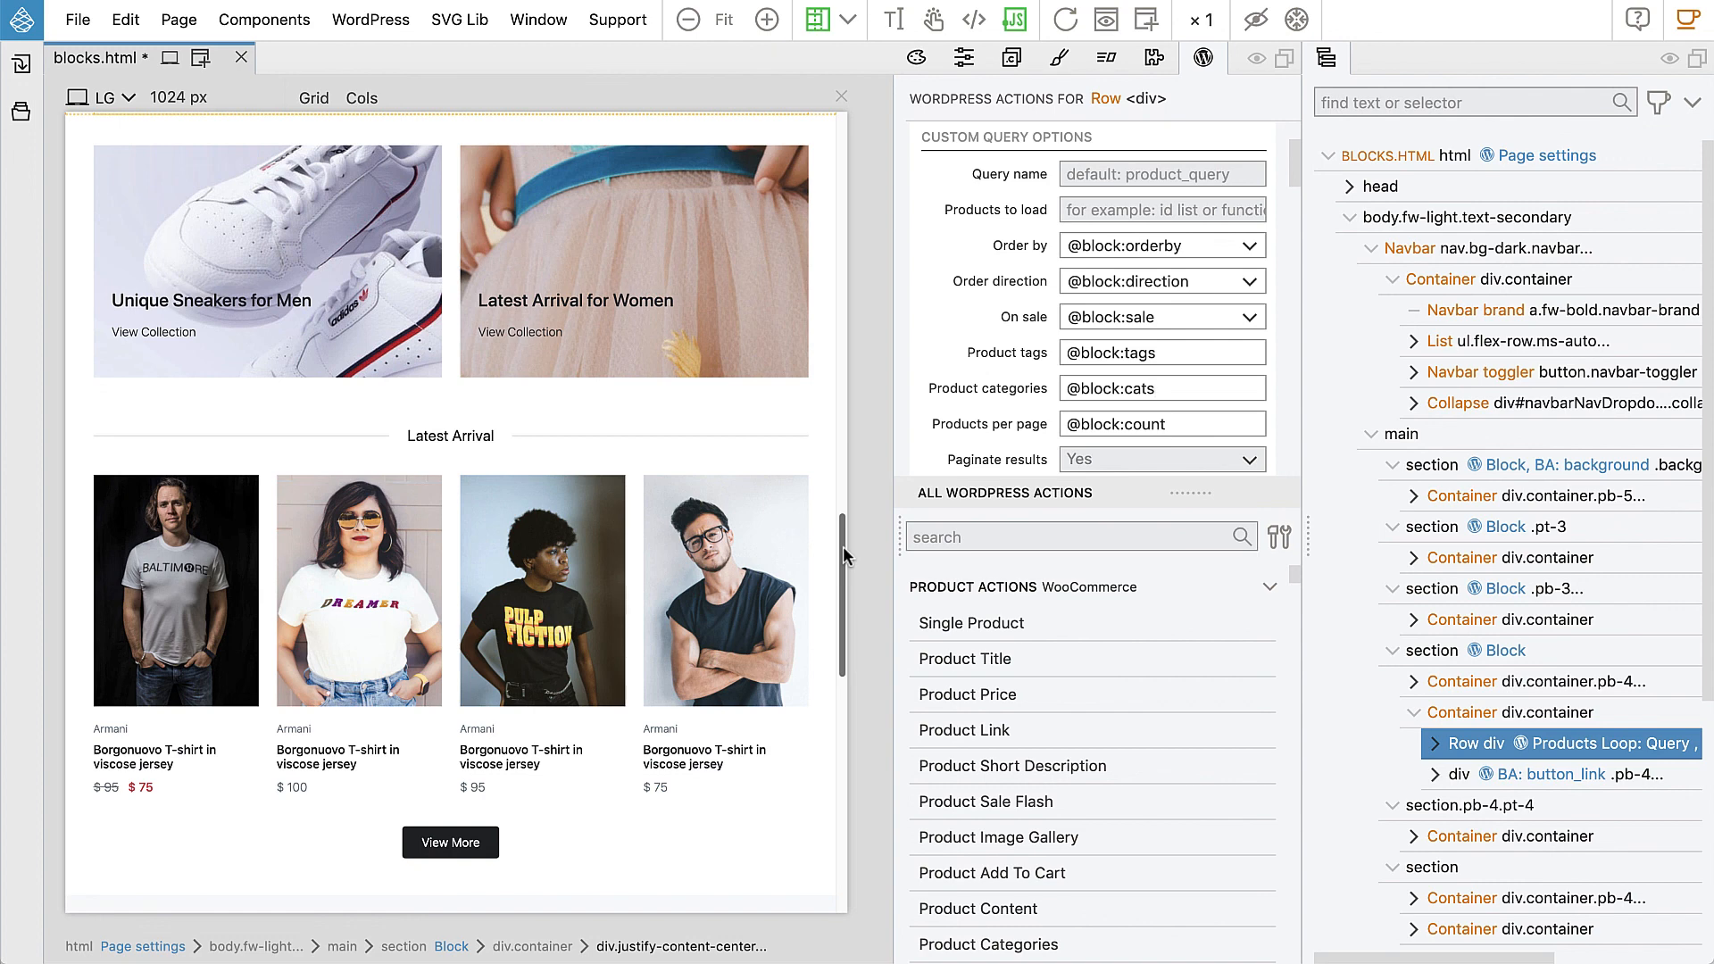
pyautogui.scroll(-3)
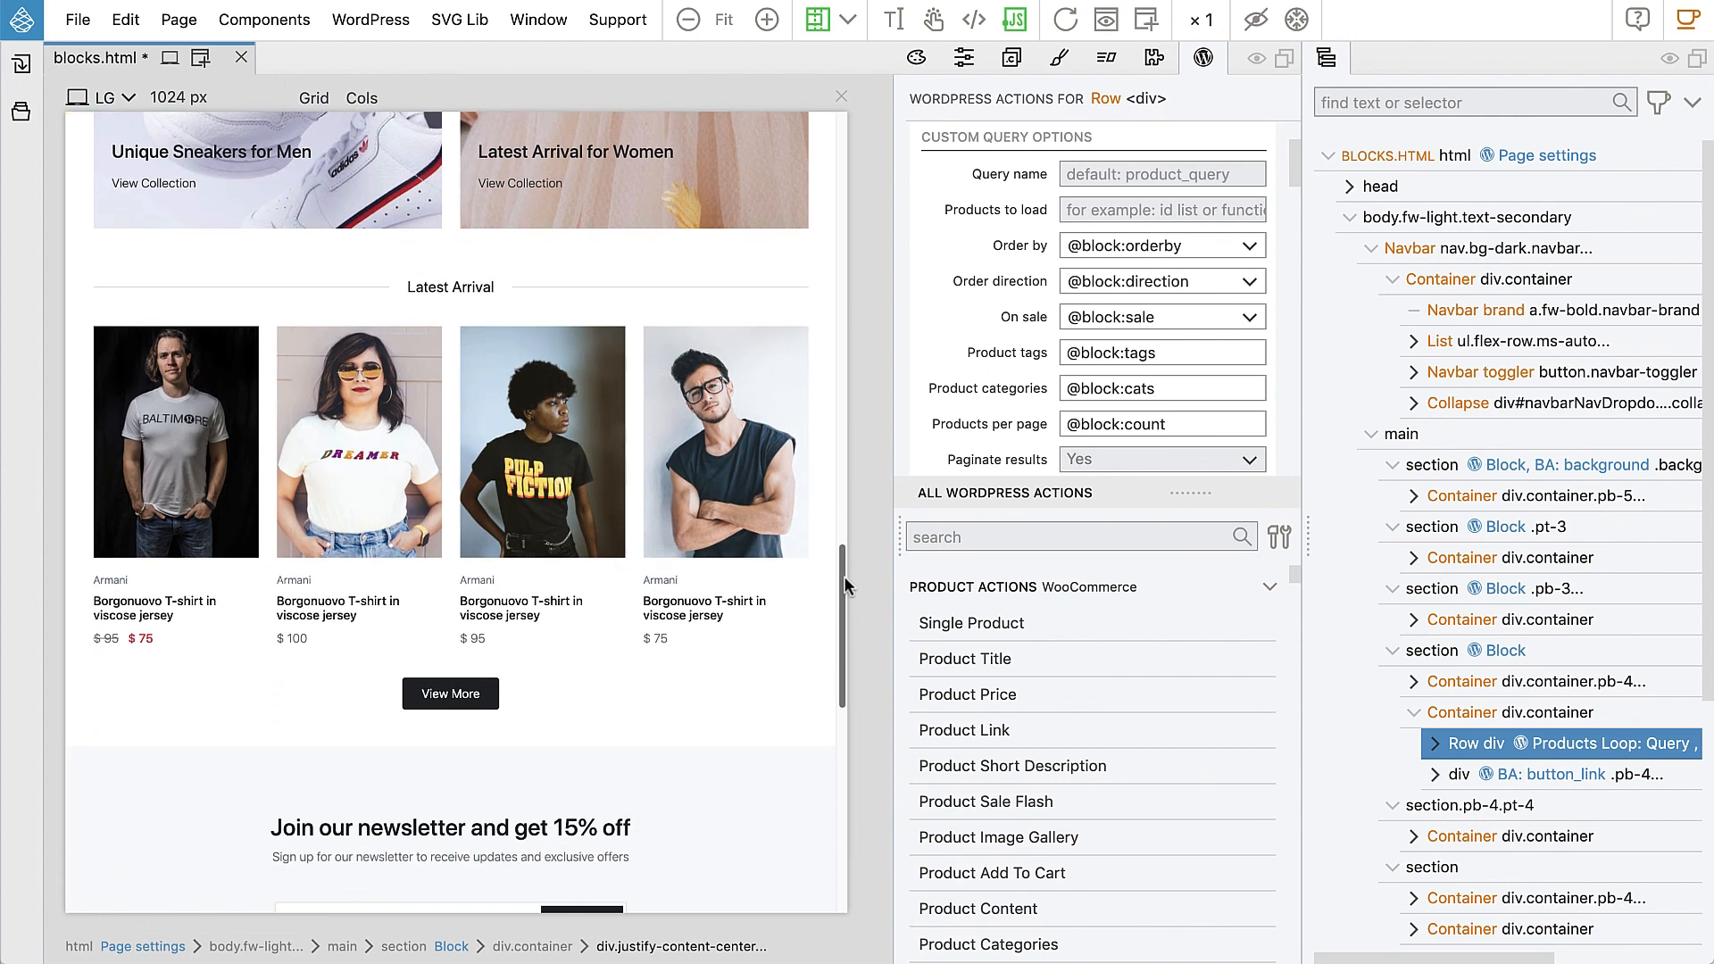
pyautogui.scroll(-3)
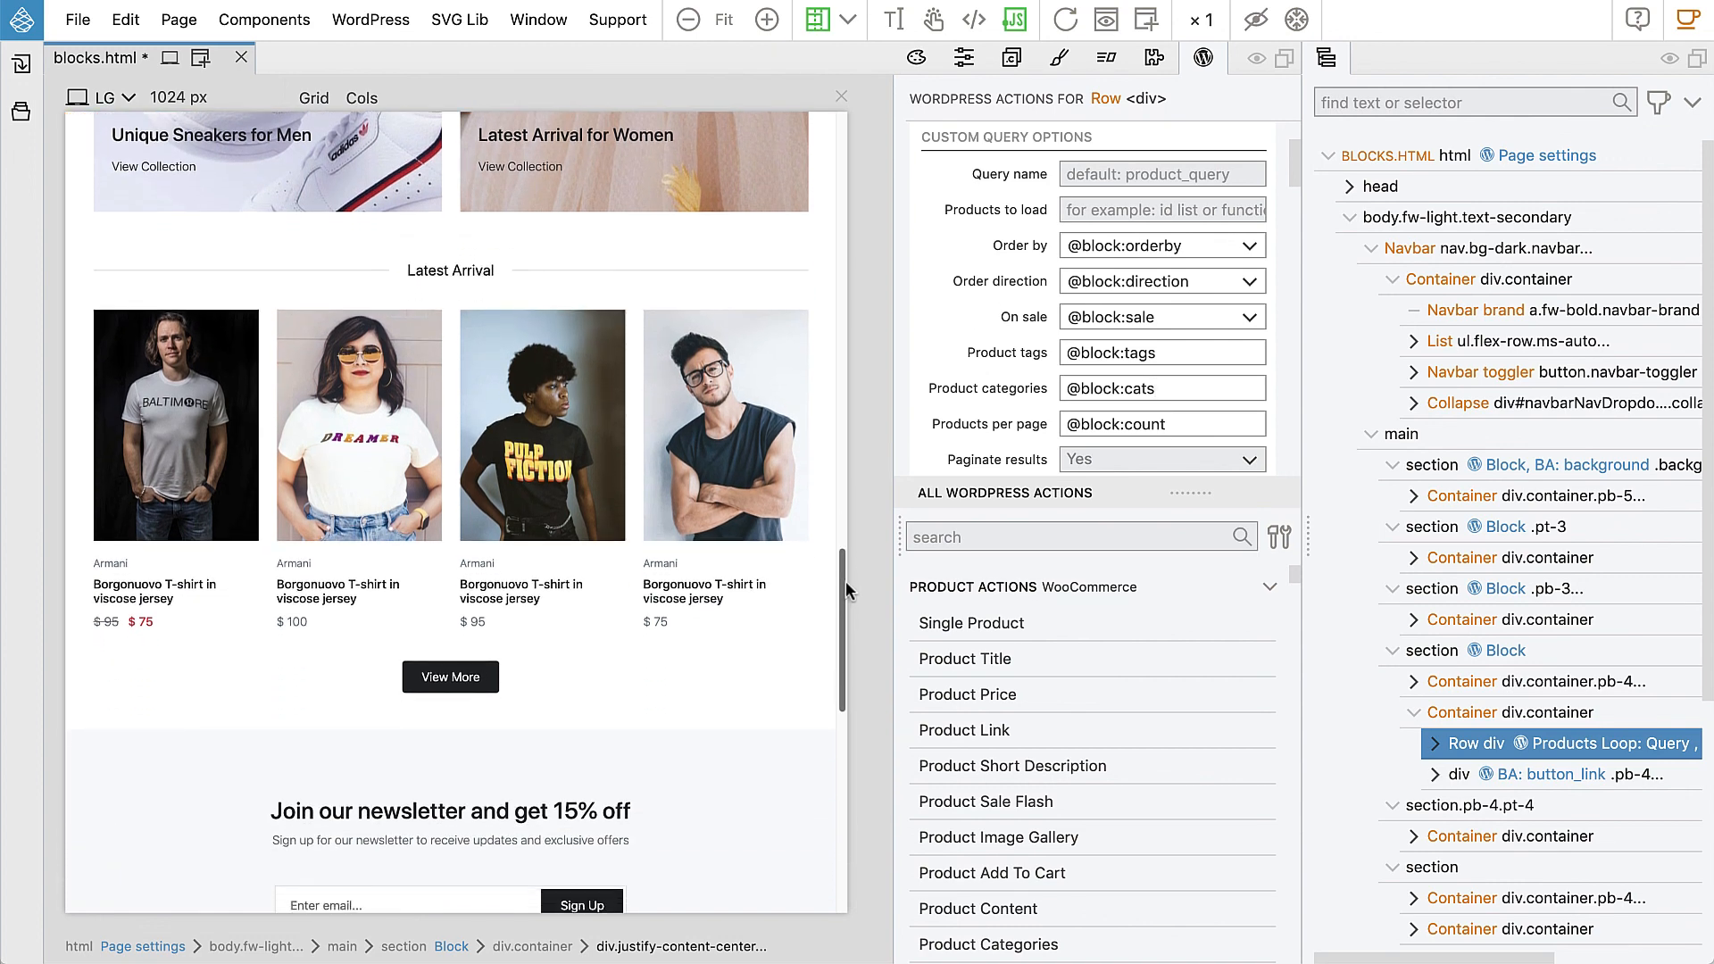